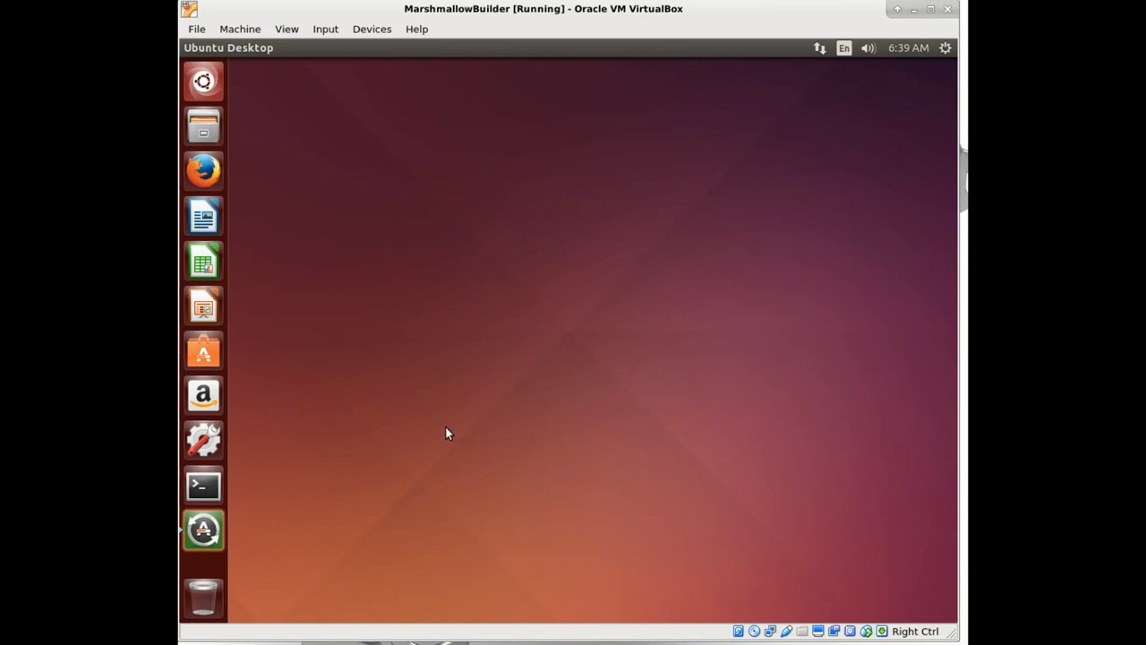
pyautogui.moveTo(463, 446)
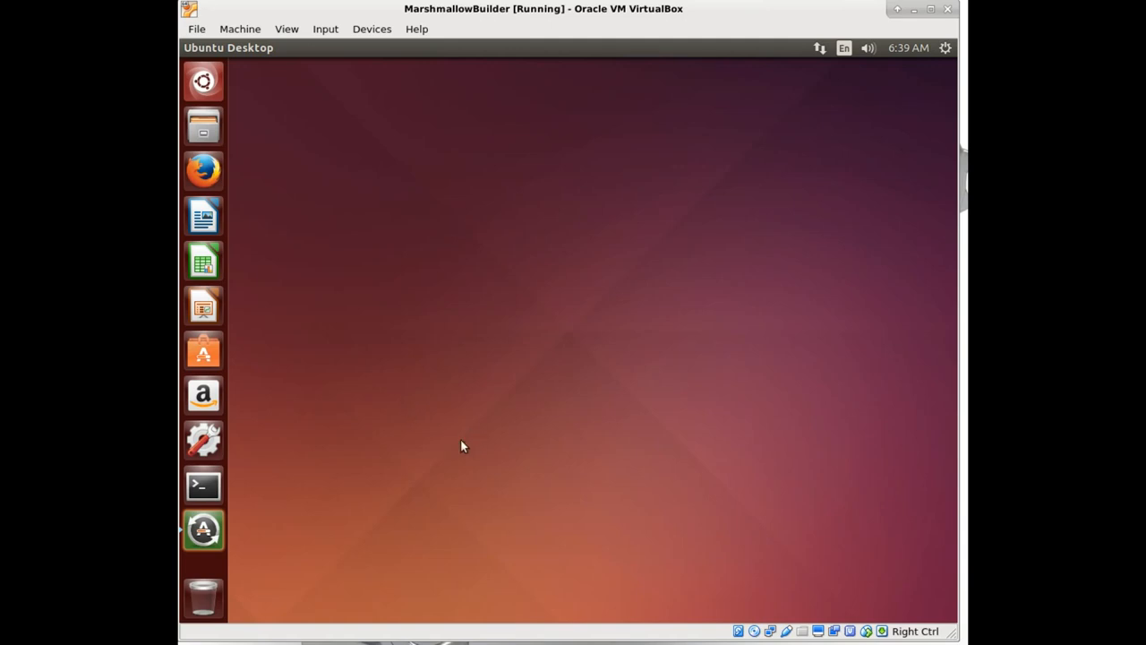
pyautogui.moveTo(483, 435)
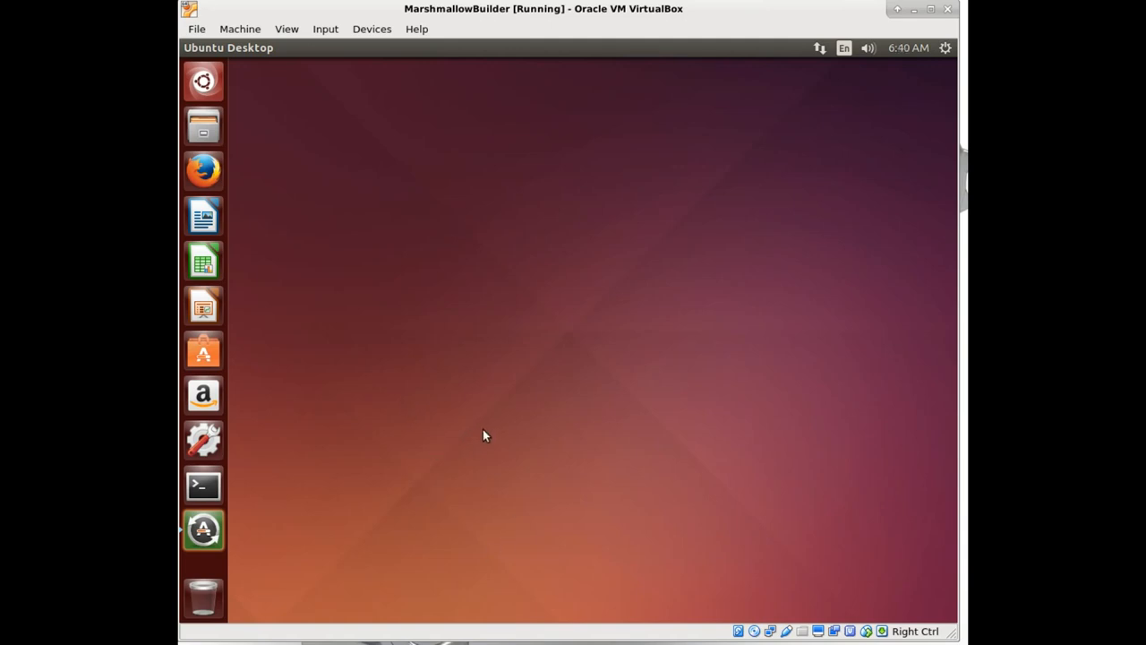
pyautogui.moveTo(473, 429)
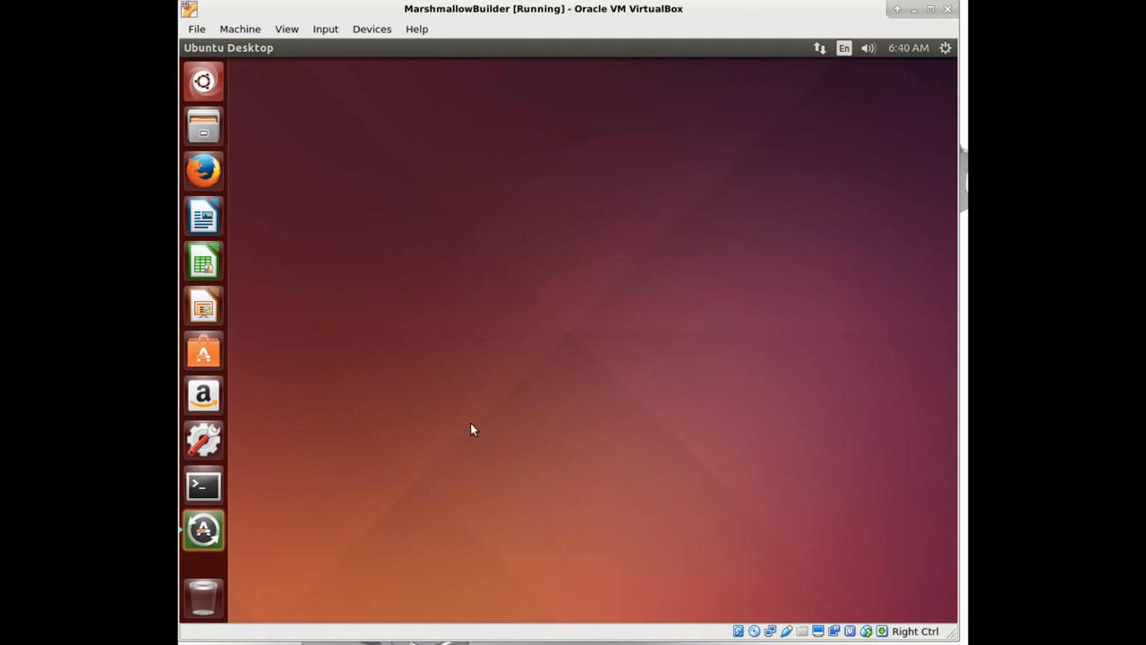
pyautogui.moveTo(394, 413)
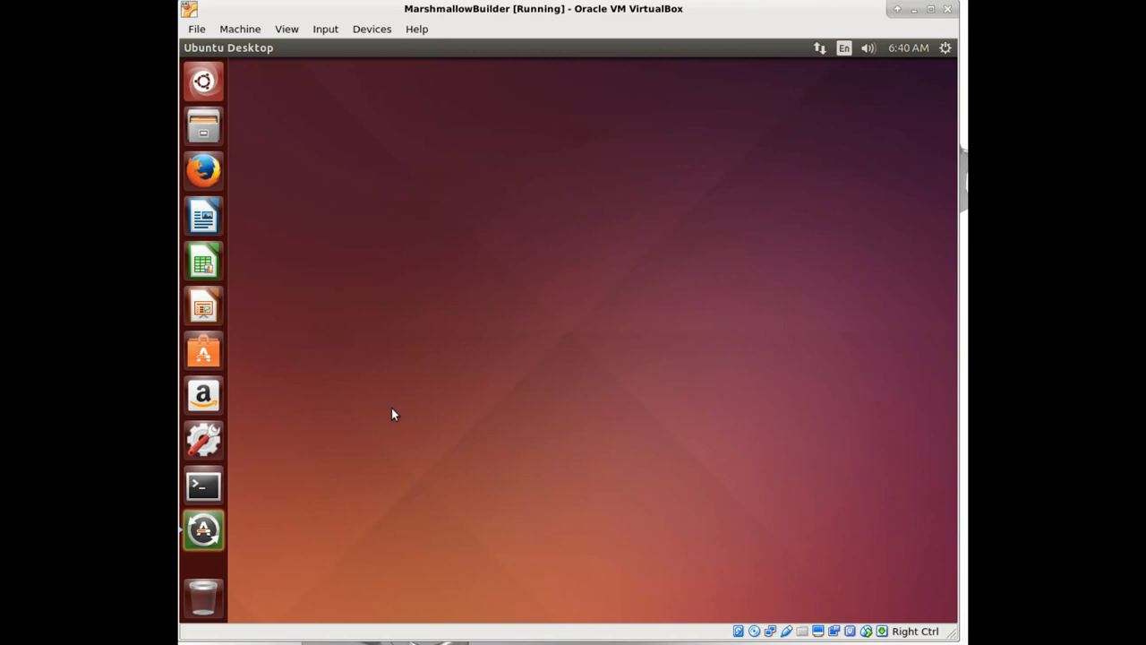
pyautogui.moveTo(203, 170)
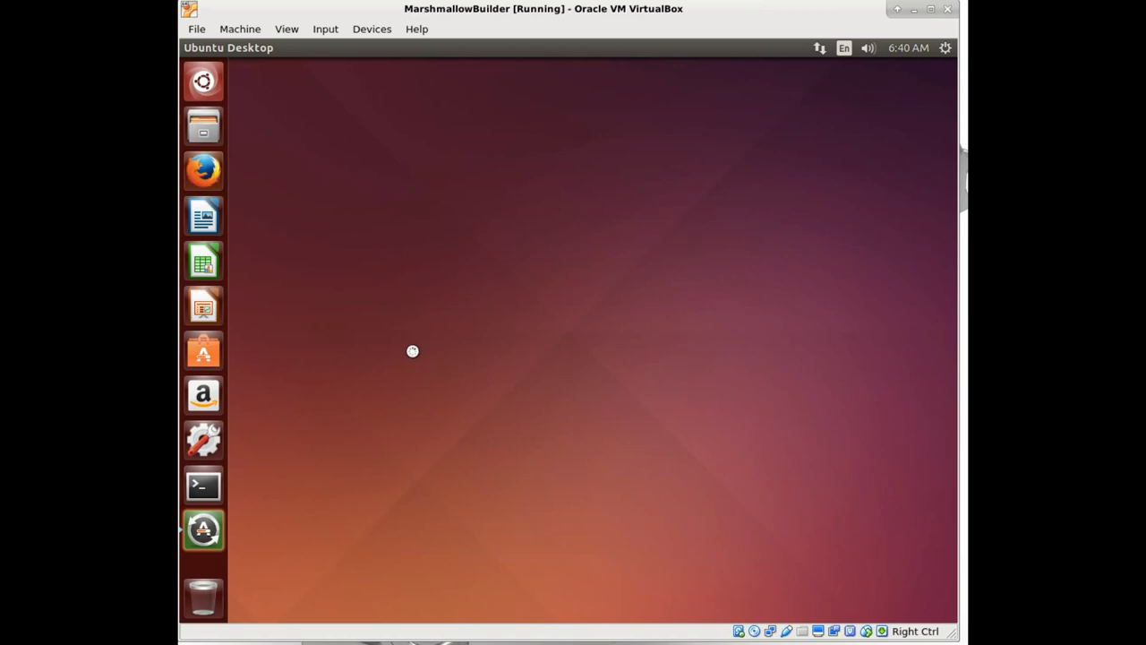
# Step: Launch Firefox and restore the 'LineageOS - GitHub' page from the previous session
pyautogui.click(204, 171)
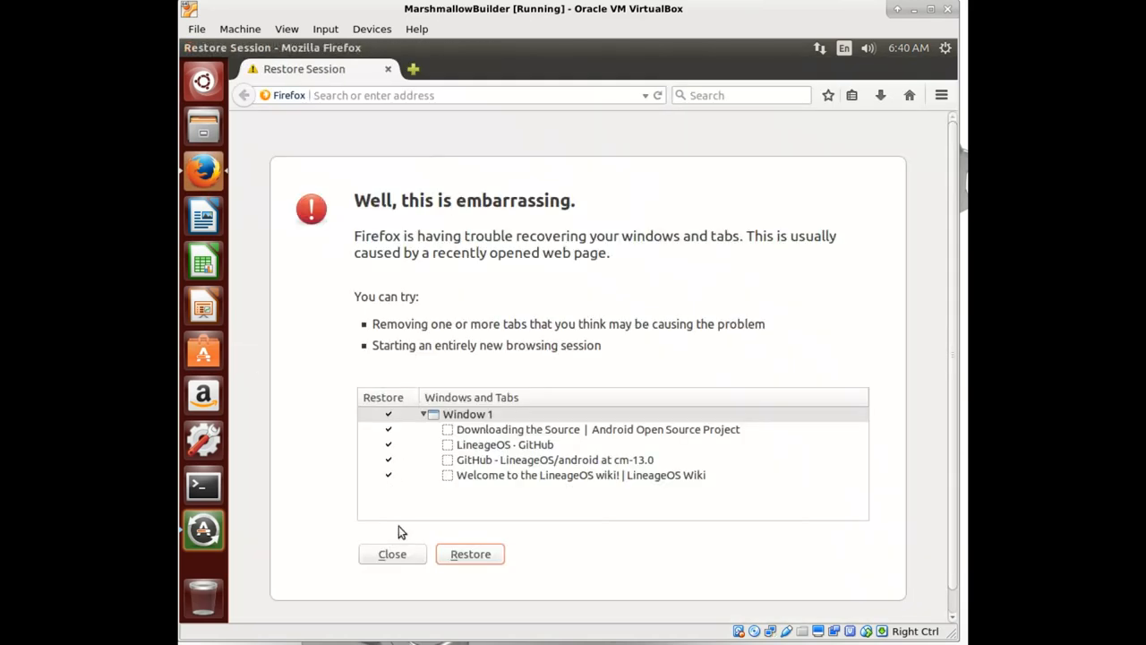
pyautogui.moveTo(460, 452)
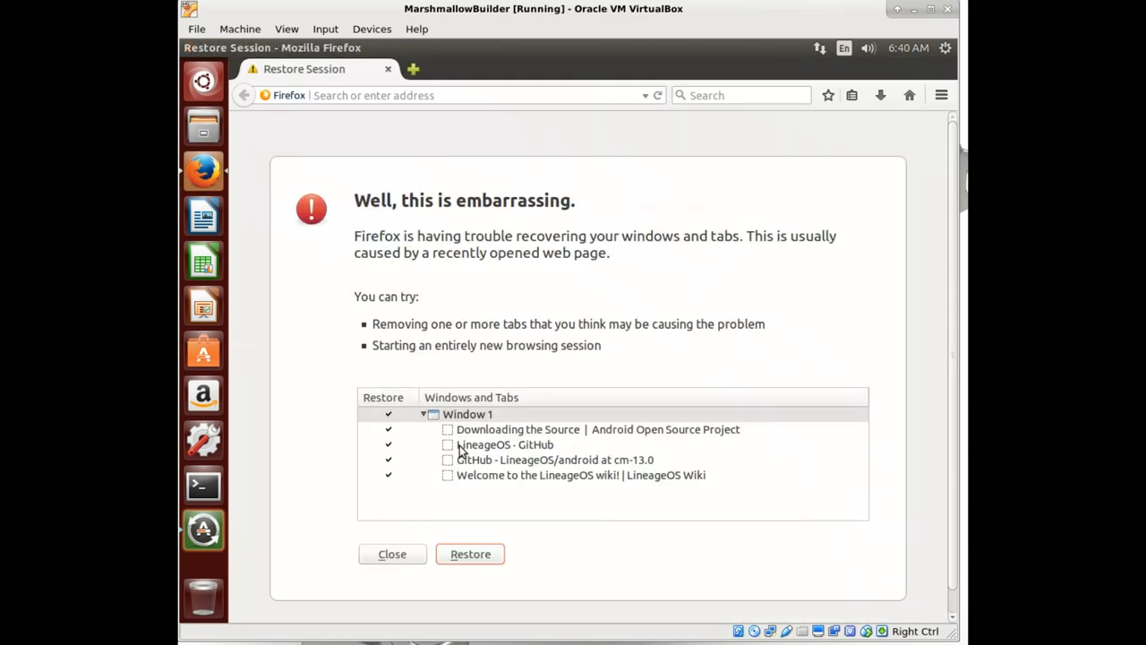
pyautogui.doubleClick(504, 444)
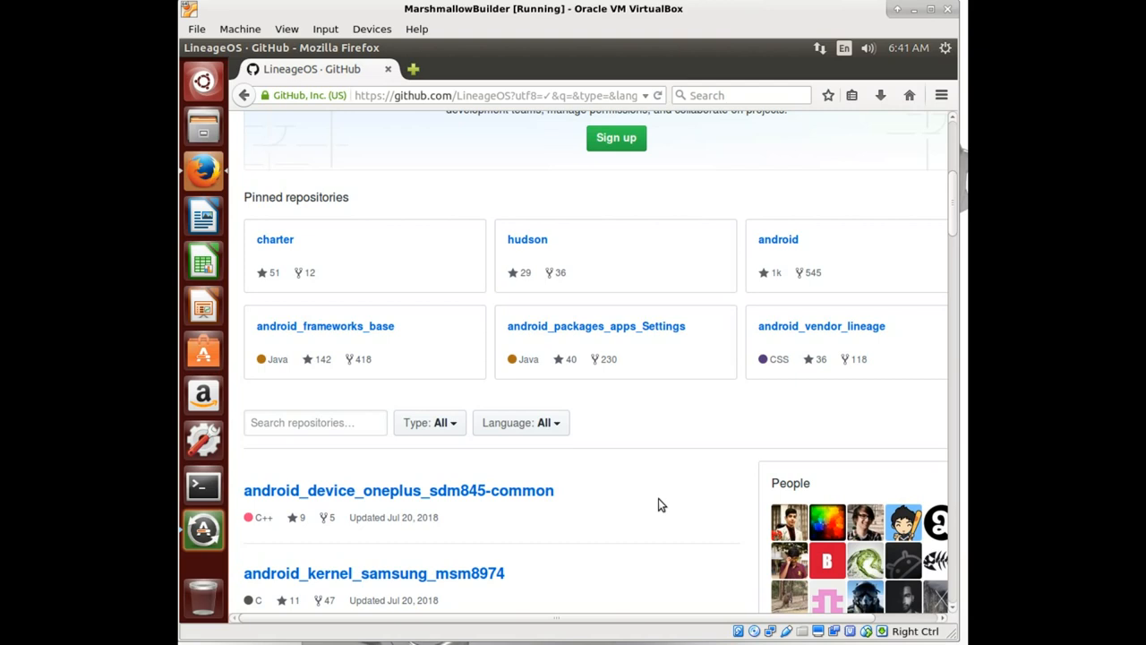
pyautogui.scroll(3)
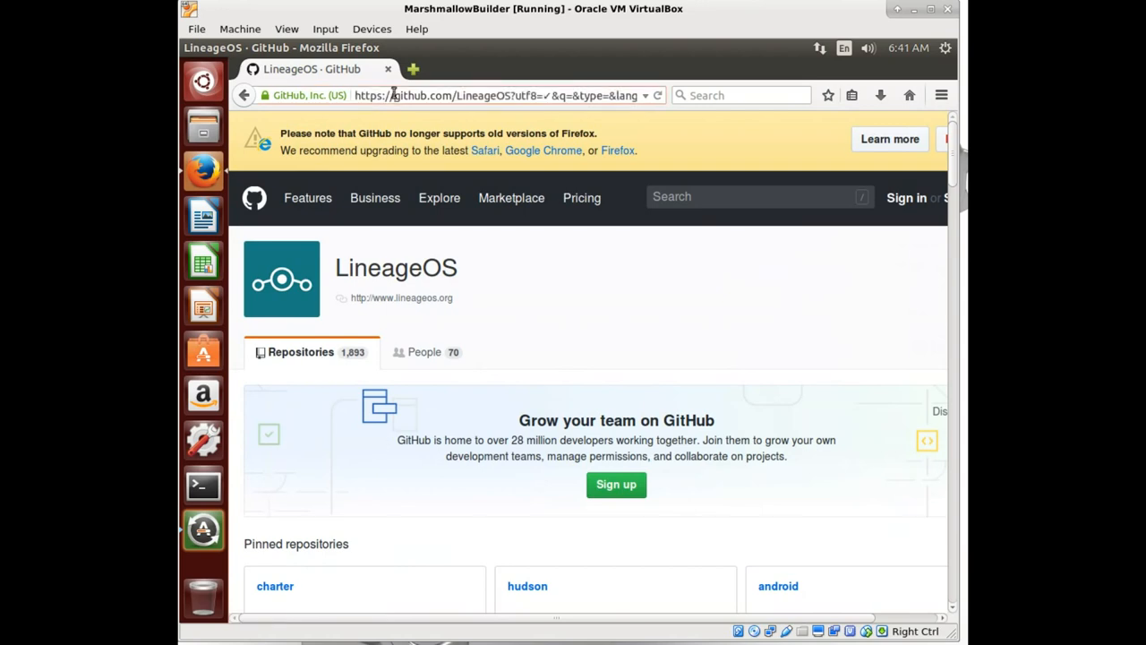
pyautogui.write('ww')
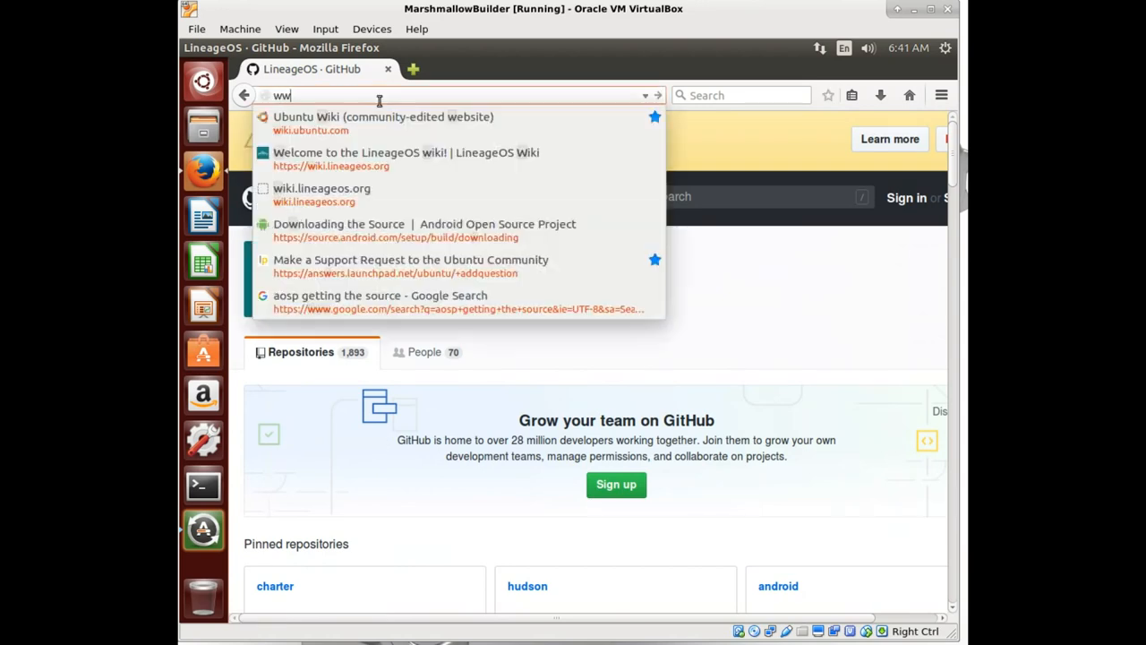
pyautogui.write('ww.google.com/?gws_rd=ssl')
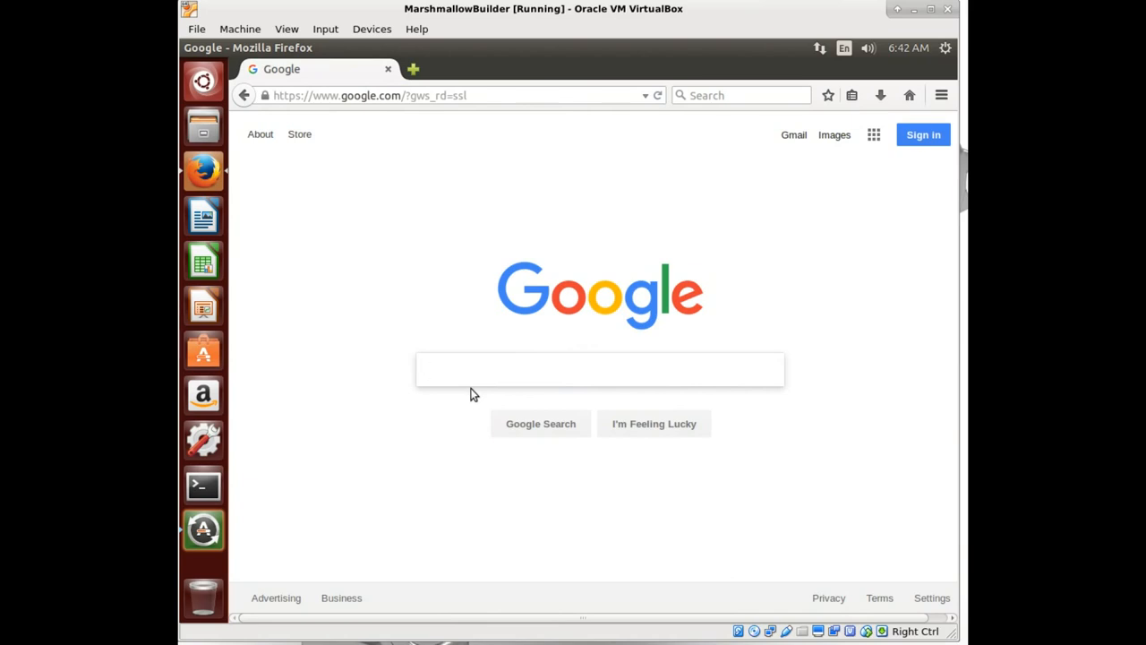
# Step: Search Google for 'blu life one x2 gsmarena' and open the GSMArena full specifications result
pyautogui.click(599, 369)
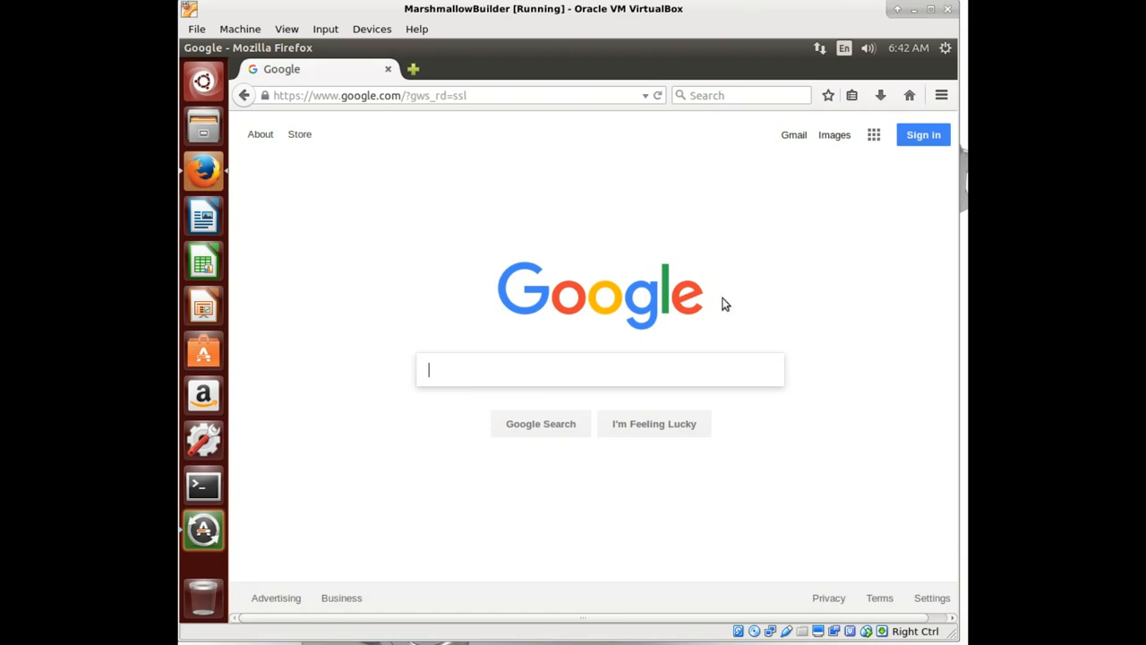
pyautogui.moveTo(545, 361)
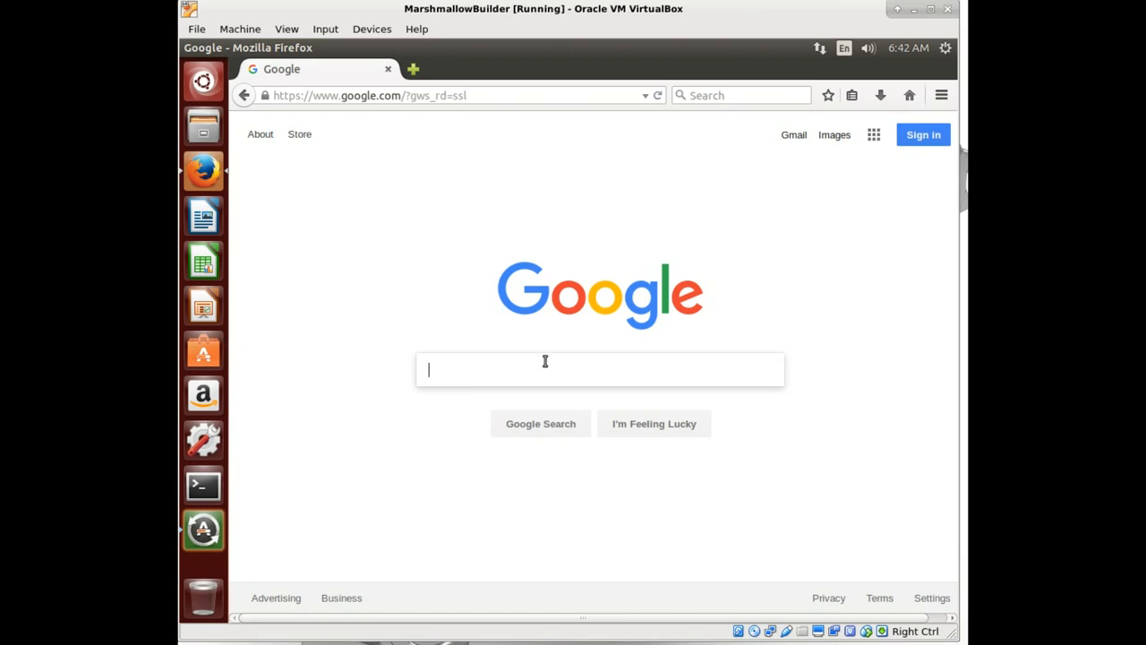
pyautogui.write('blu life')
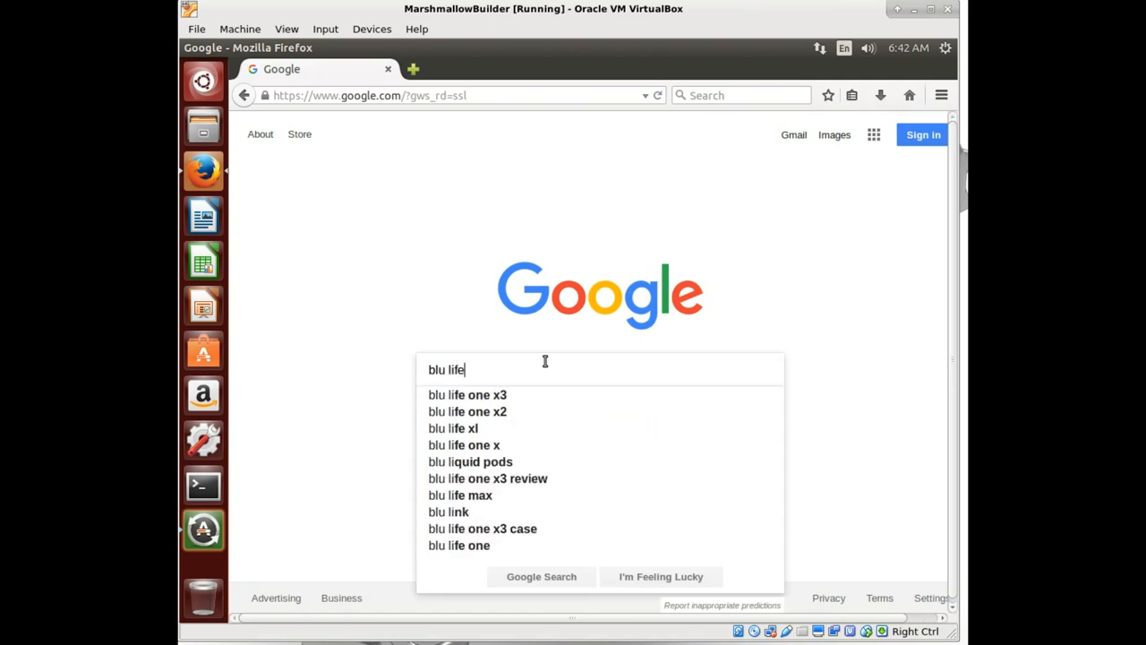
pyautogui.write('one x2 gsm')
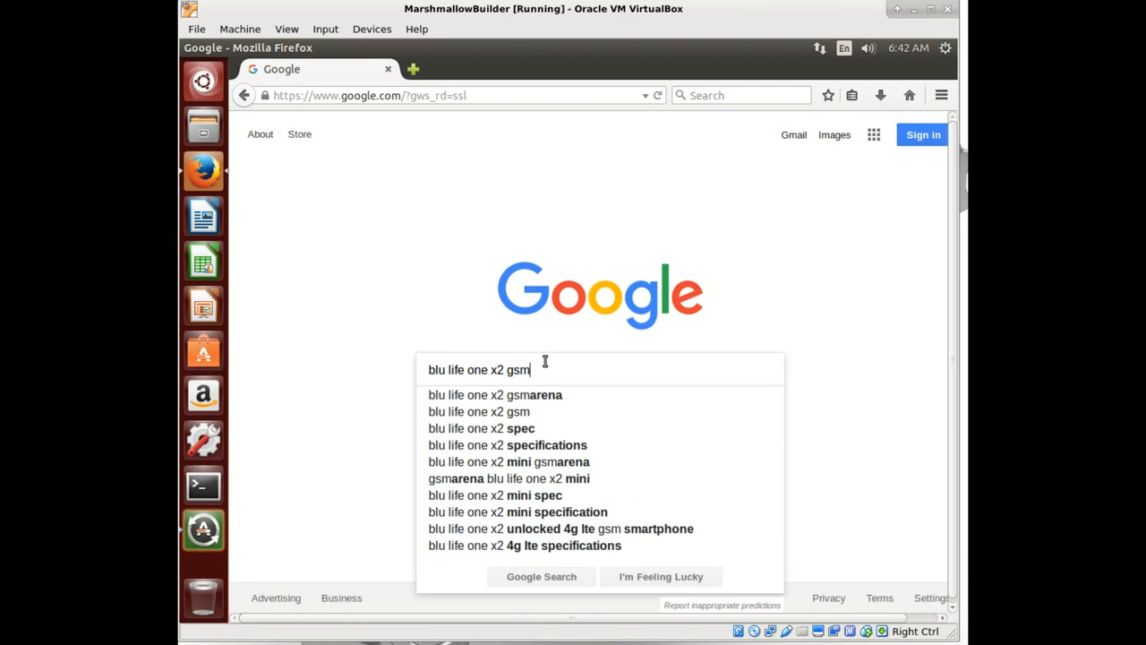
pyautogui.moveTo(522, 395)
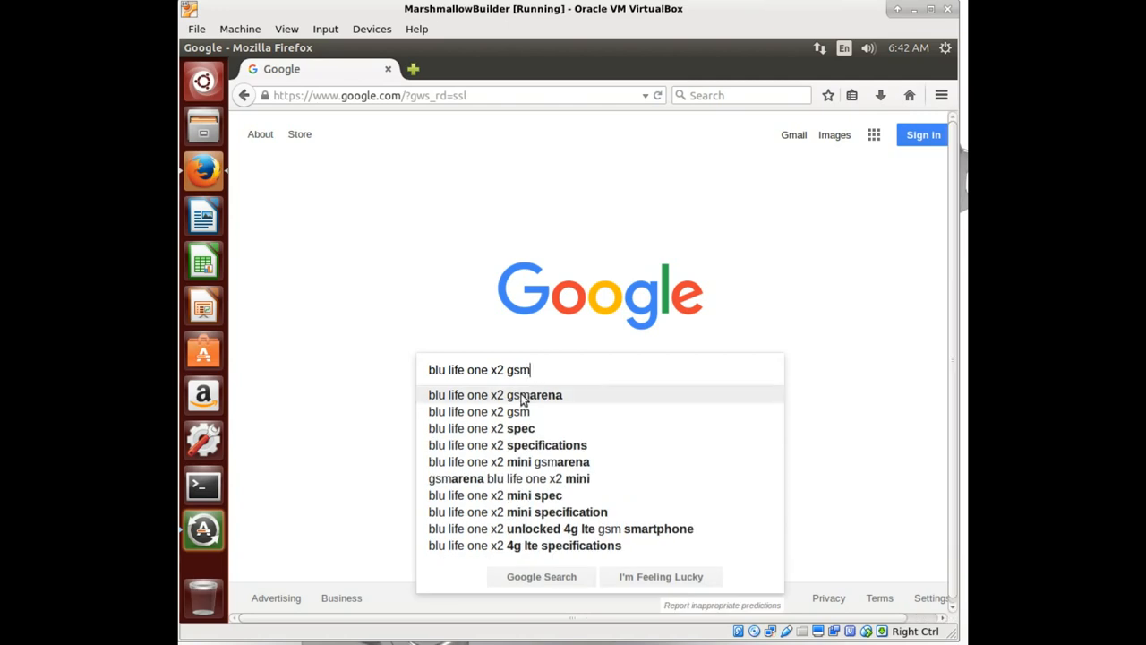
pyautogui.click(495, 395)
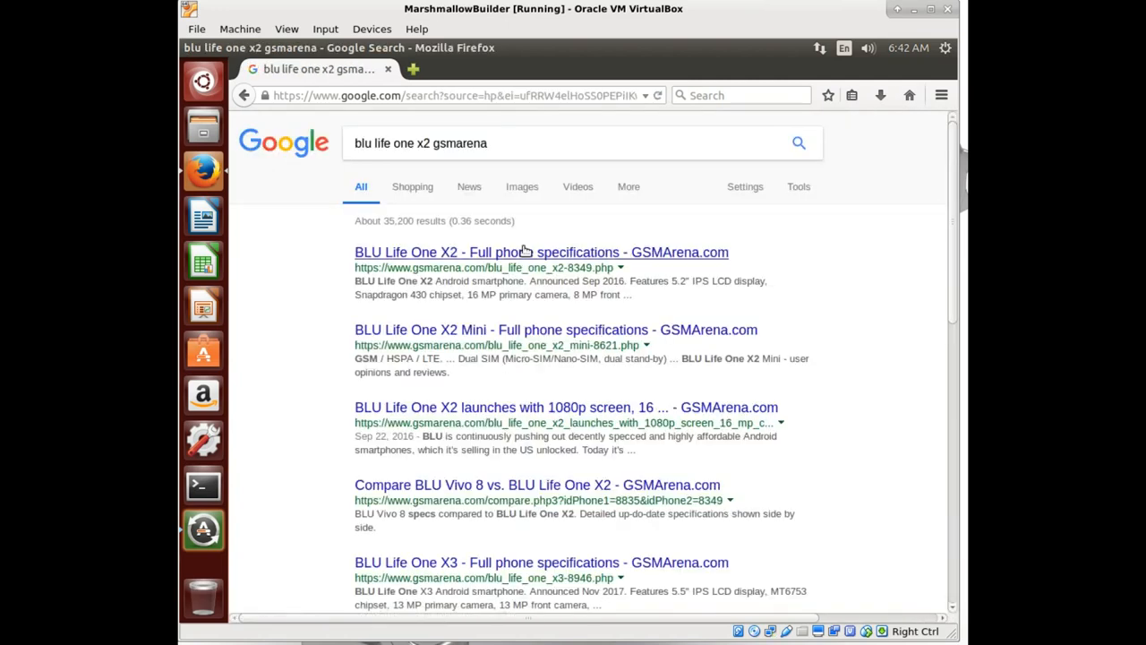
pyautogui.click(541, 252)
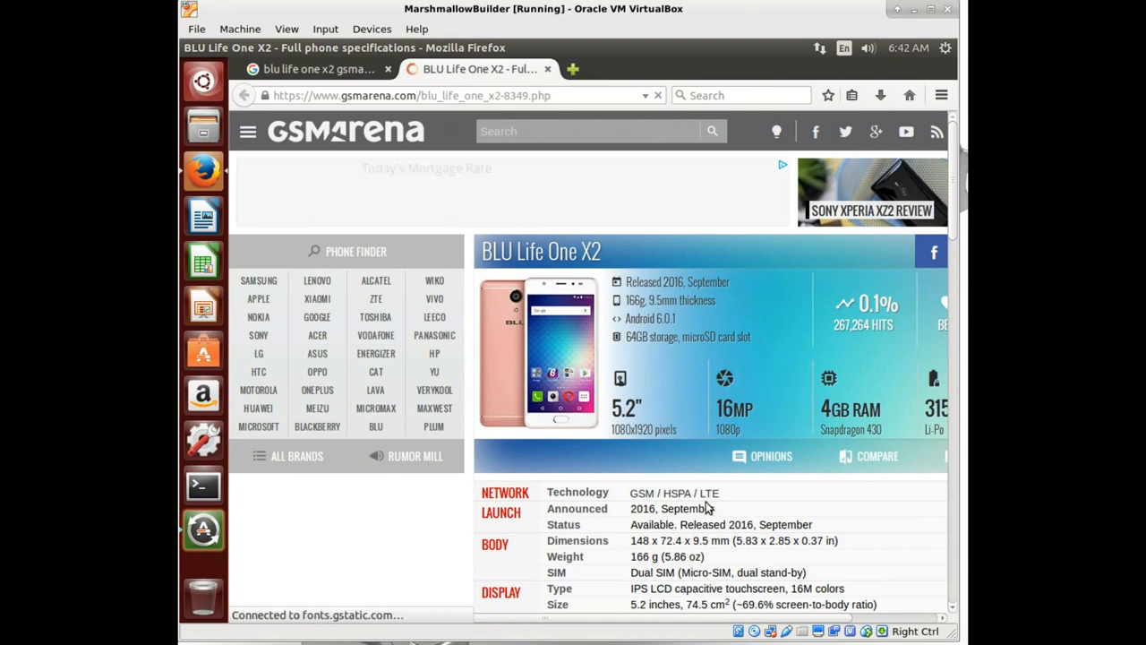
pyautogui.scroll(-3)
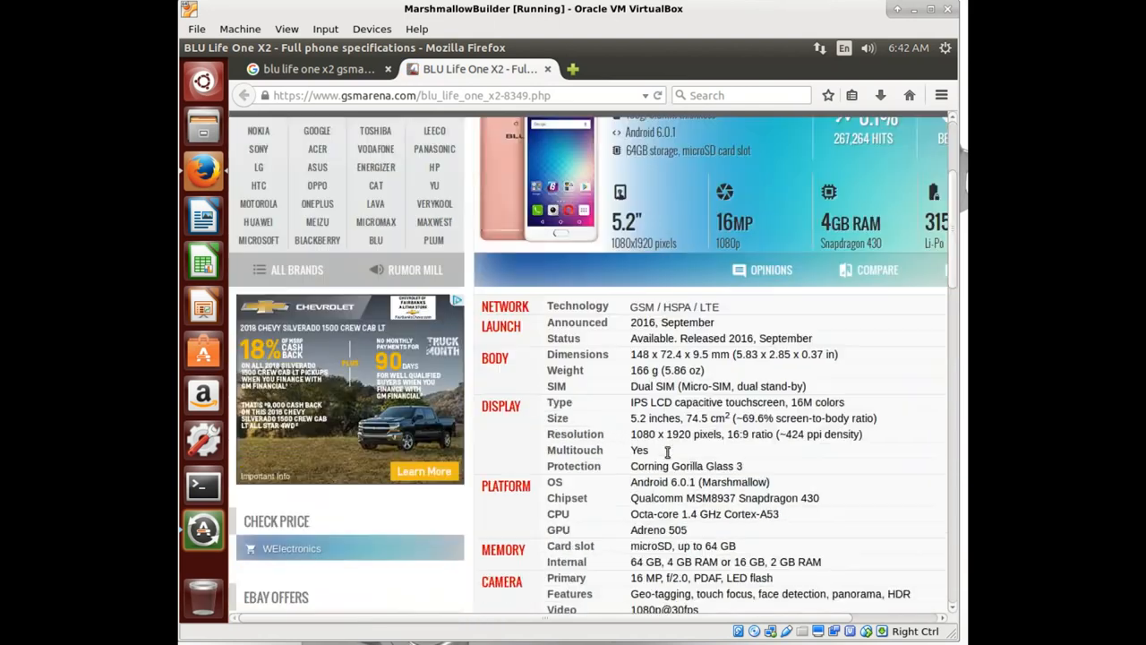
pyautogui.scroll(-3)
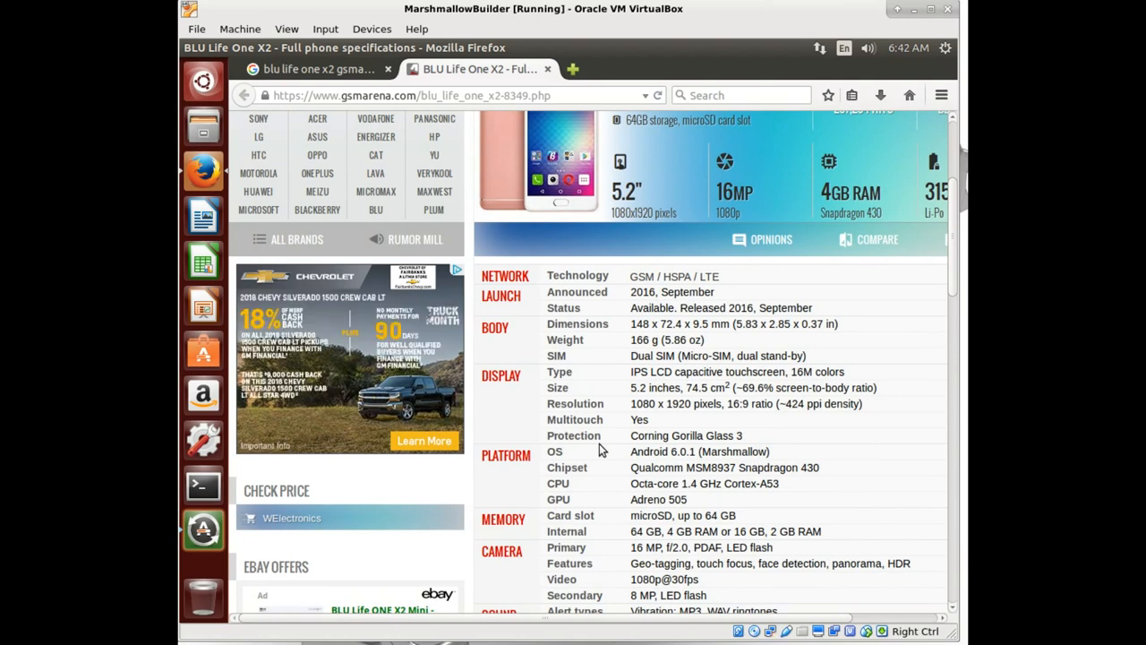
pyautogui.moveTo(703, 496)
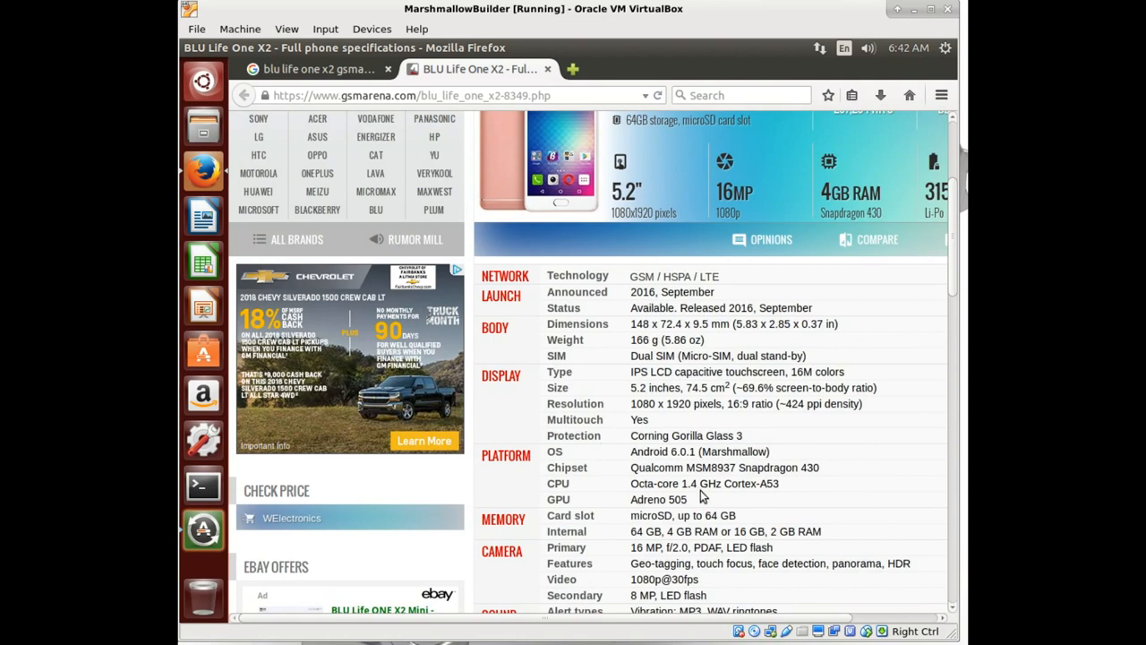
pyautogui.moveTo(643, 483)
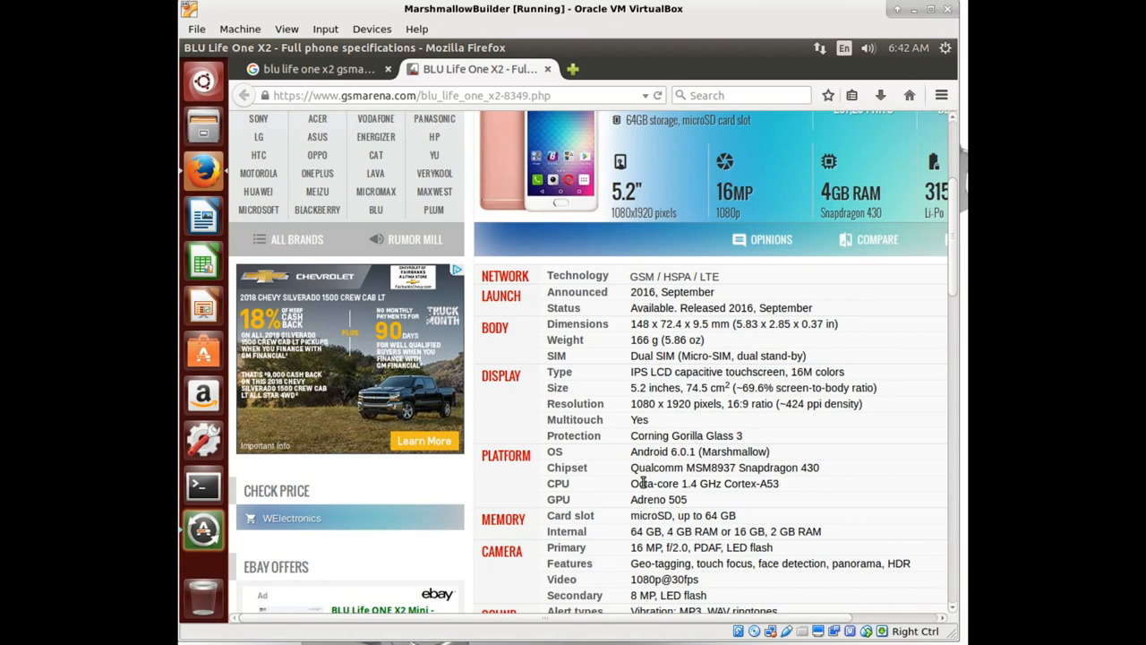
pyautogui.moveTo(639, 512)
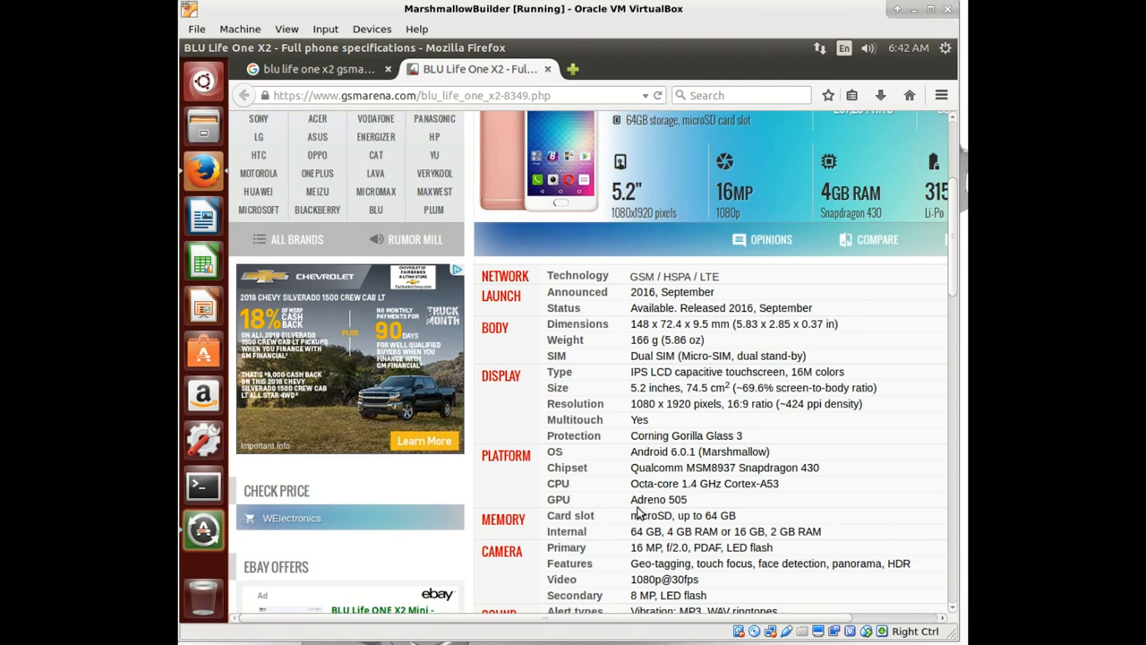
pyautogui.scroll(3)
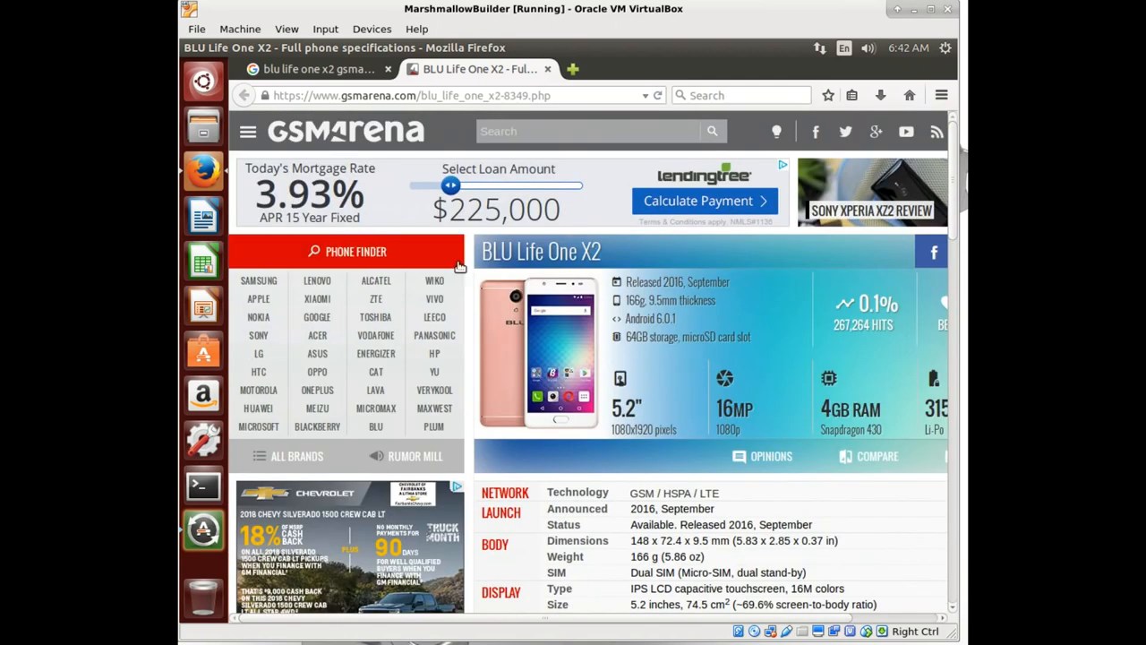
pyautogui.scroll(-3)
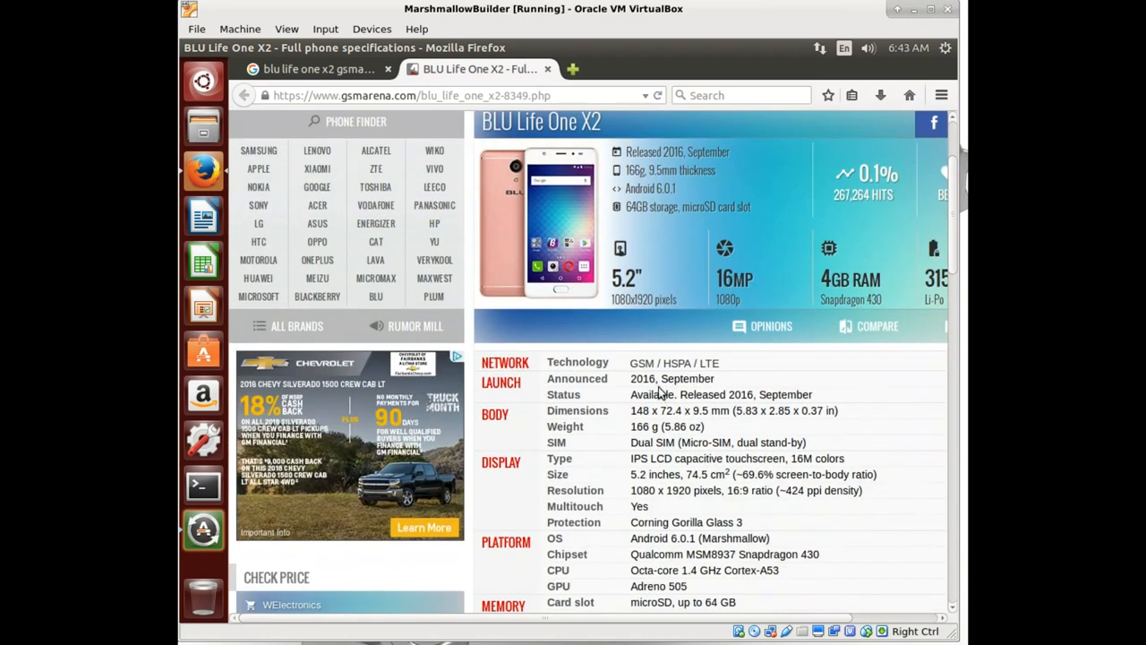
pyautogui.moveTo(670, 316)
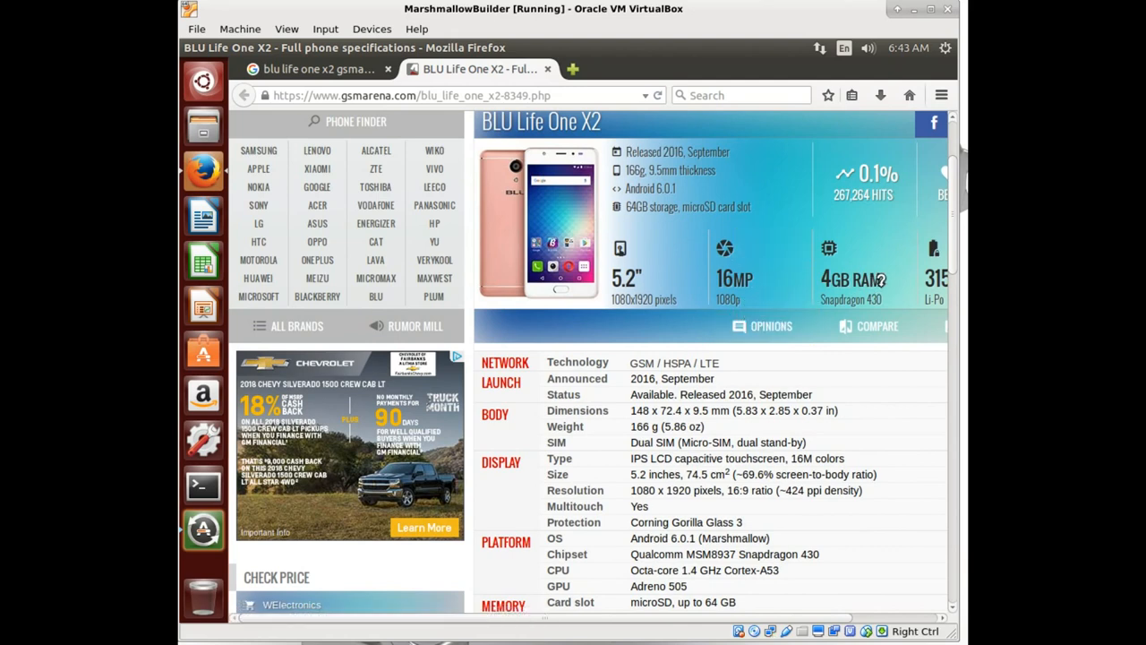
pyautogui.moveTo(848, 298)
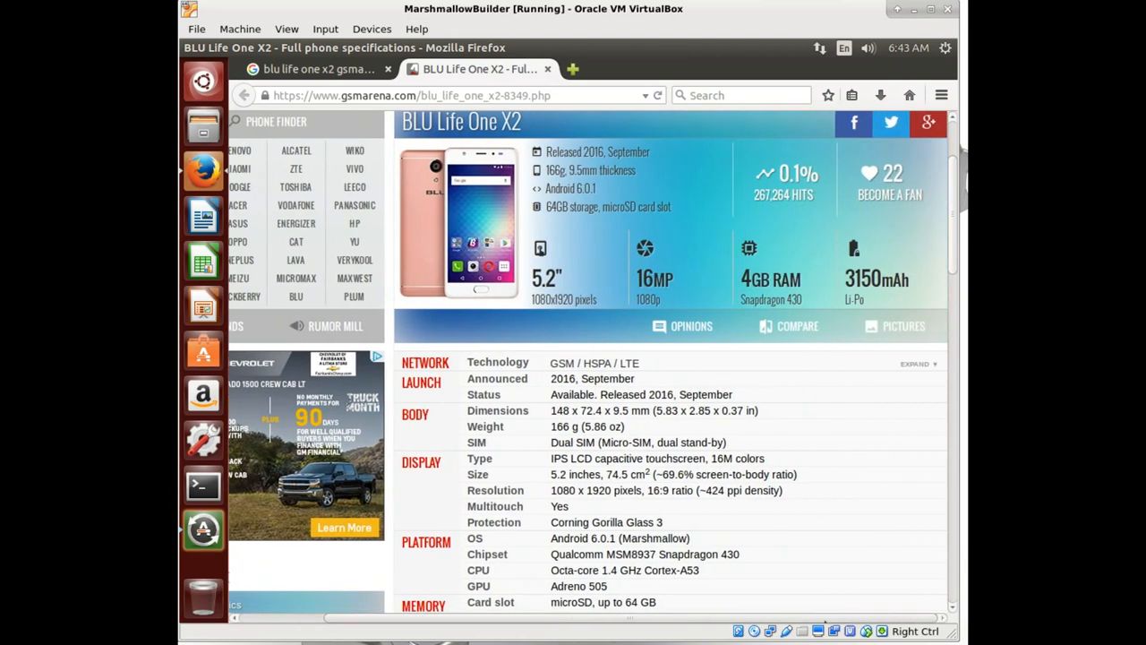
pyautogui.moveTo(881, 282)
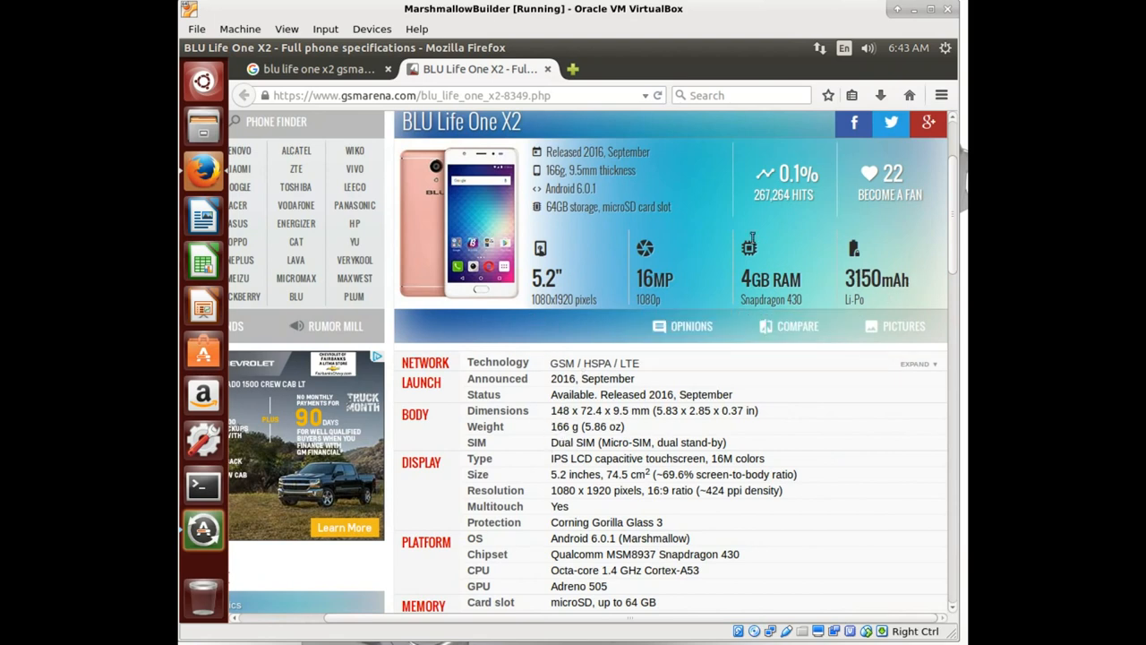
# Step: Scroll the BLU Life One X2 specs and select the chipset 'Qualcomm MSM8937 Snapdragon 430'
pyautogui.scroll(-3)
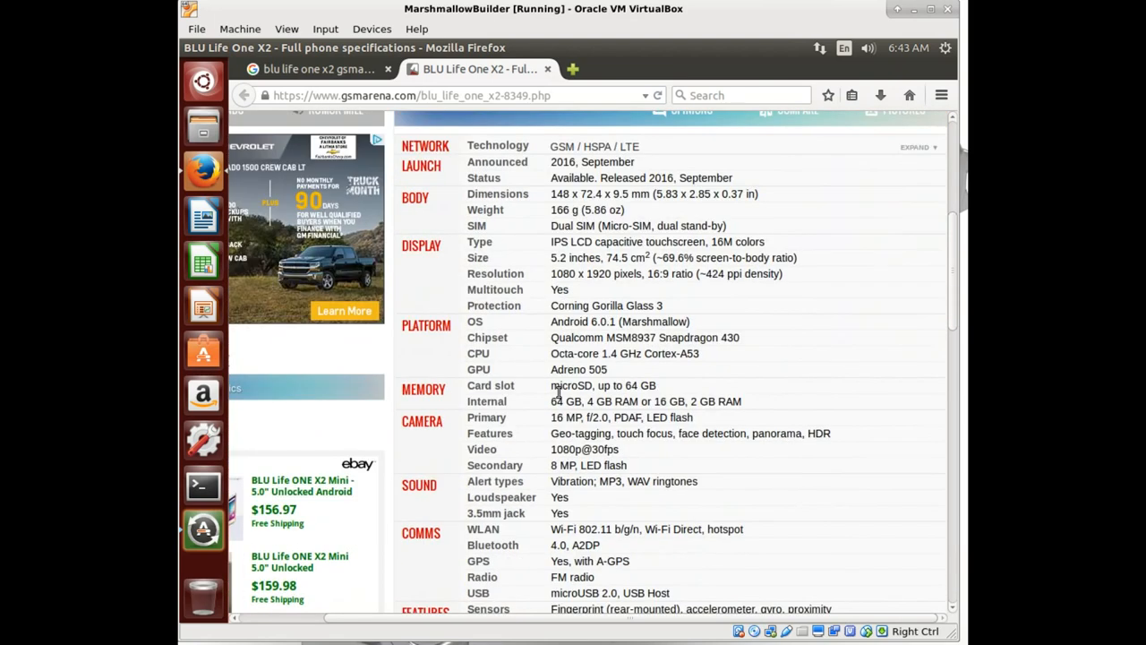
pyautogui.moveTo(551, 392)
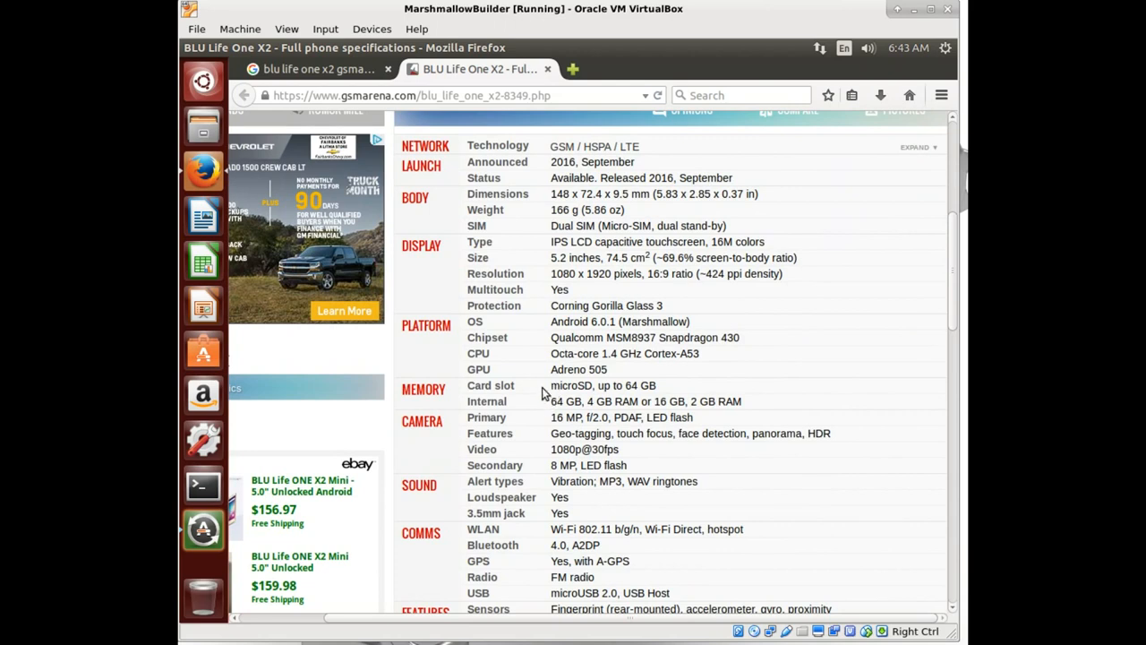
pyautogui.moveTo(549, 385)
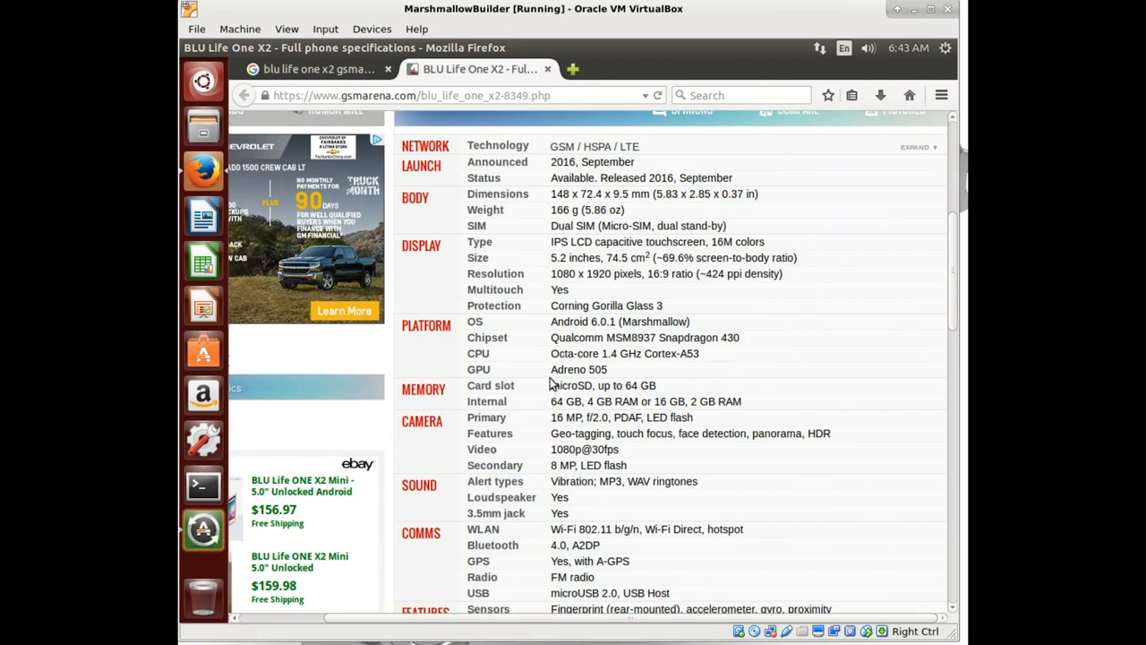
pyautogui.moveTo(676, 398)
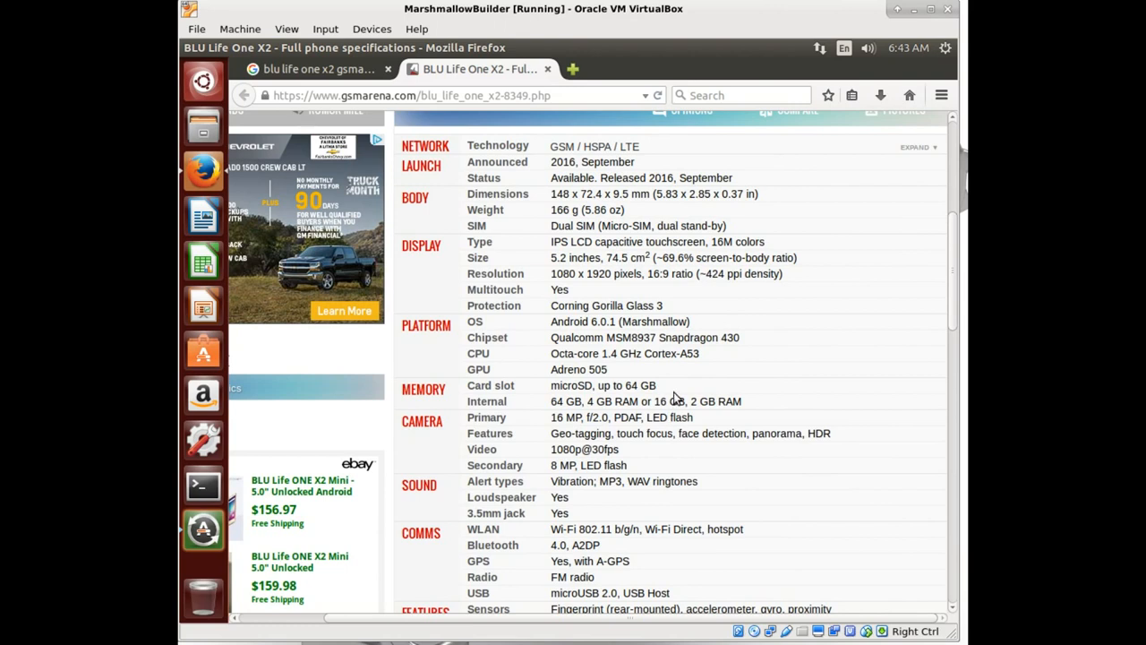
pyautogui.moveTo(716, 325)
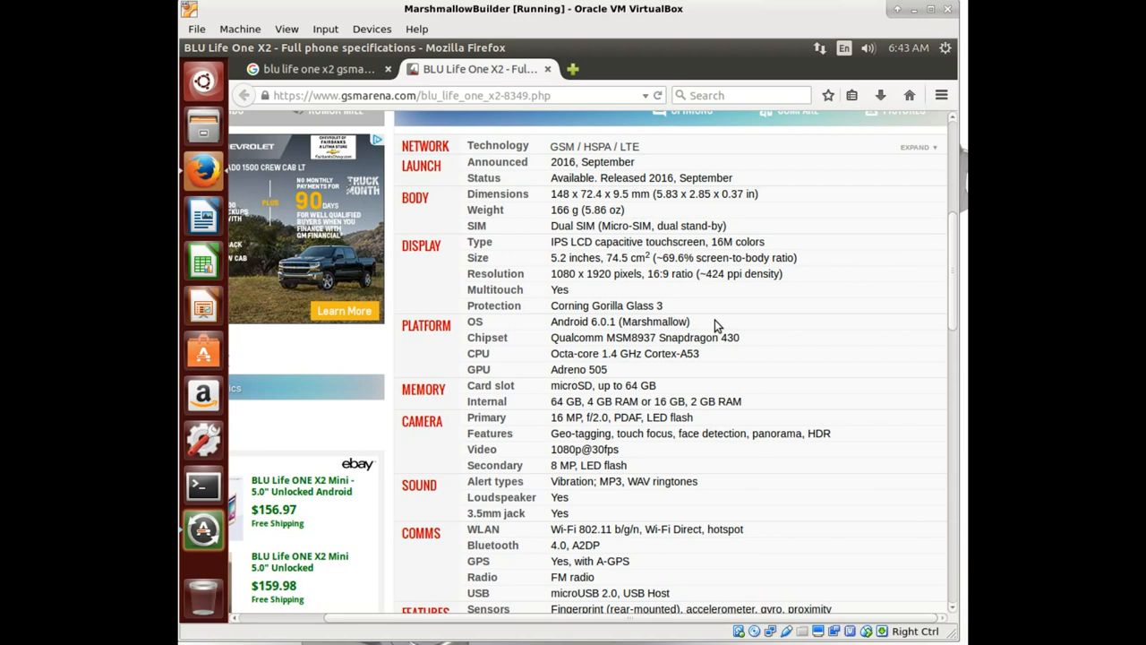
pyautogui.moveTo(805, 354)
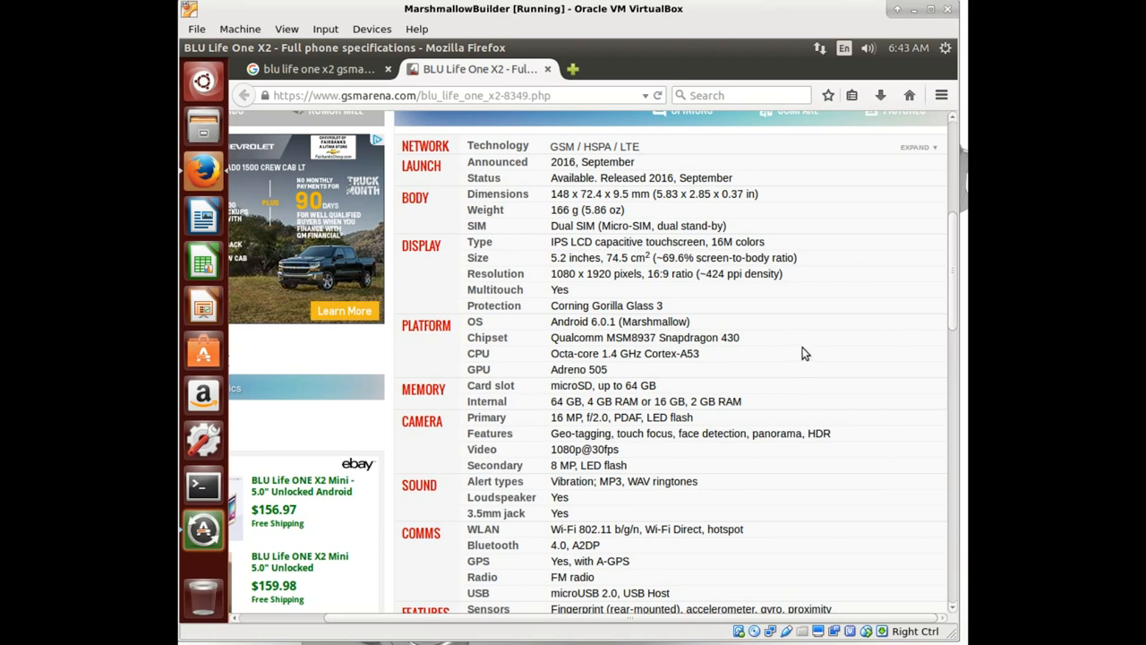
pyautogui.moveTo(668, 398)
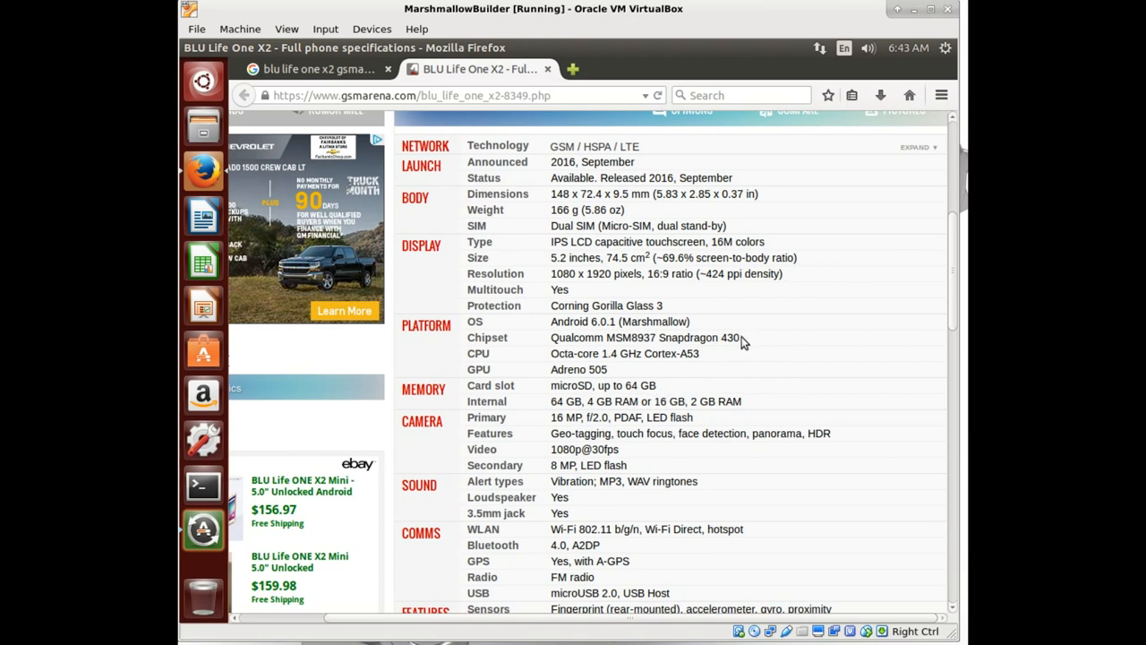
pyautogui.moveTo(741, 345)
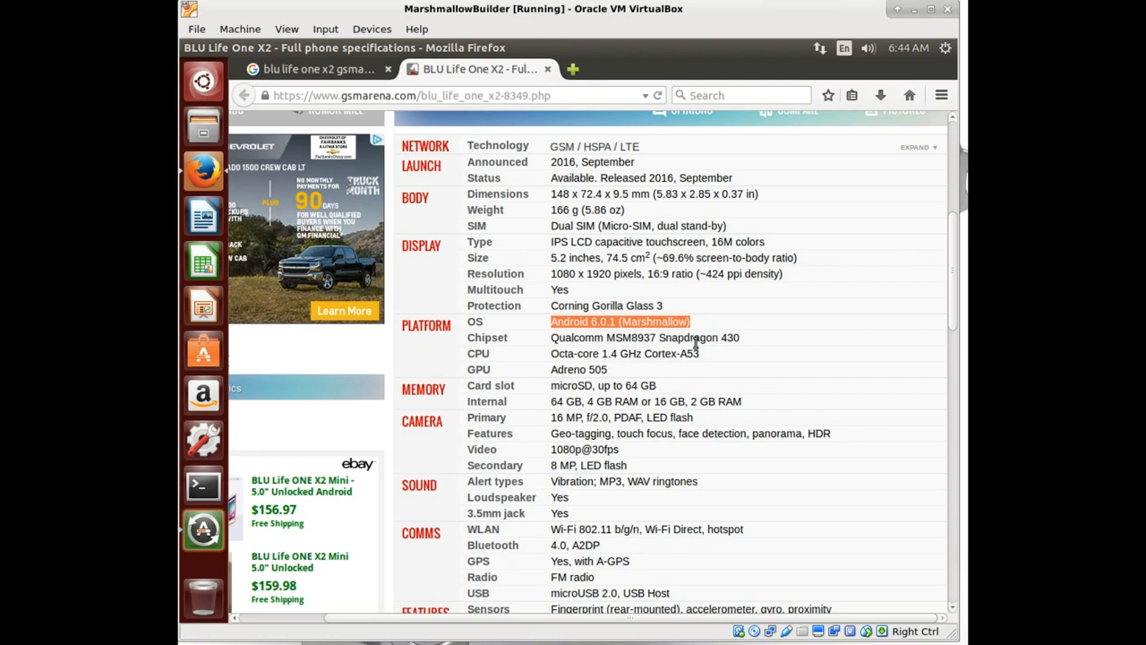
pyautogui.moveTo(811, 420)
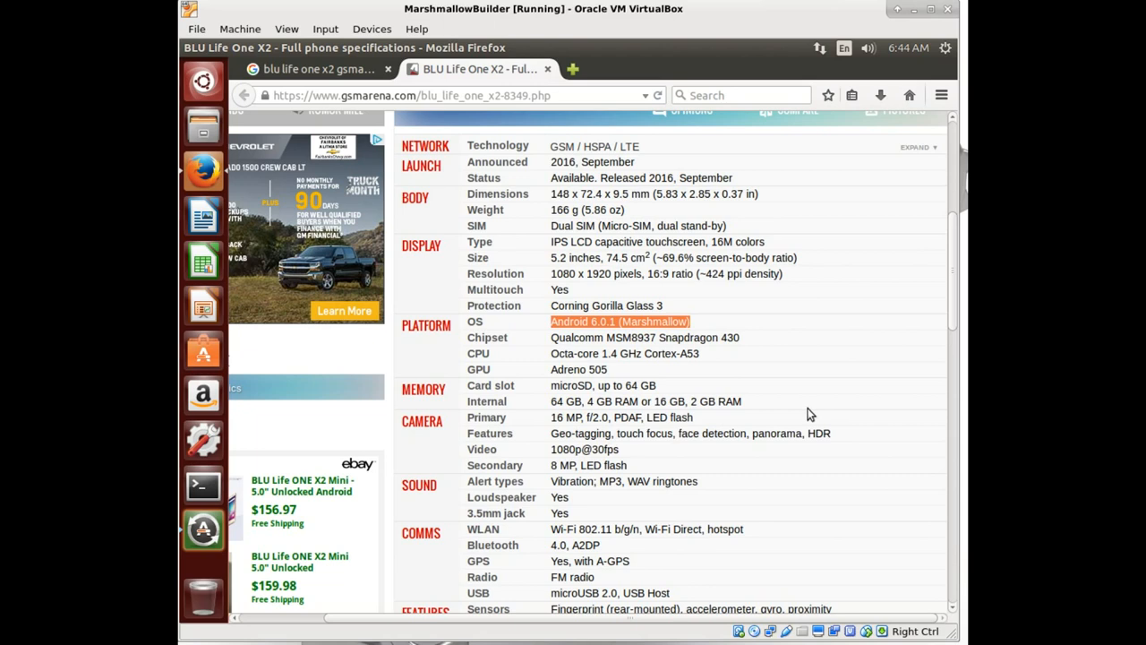
pyautogui.moveTo(716, 383)
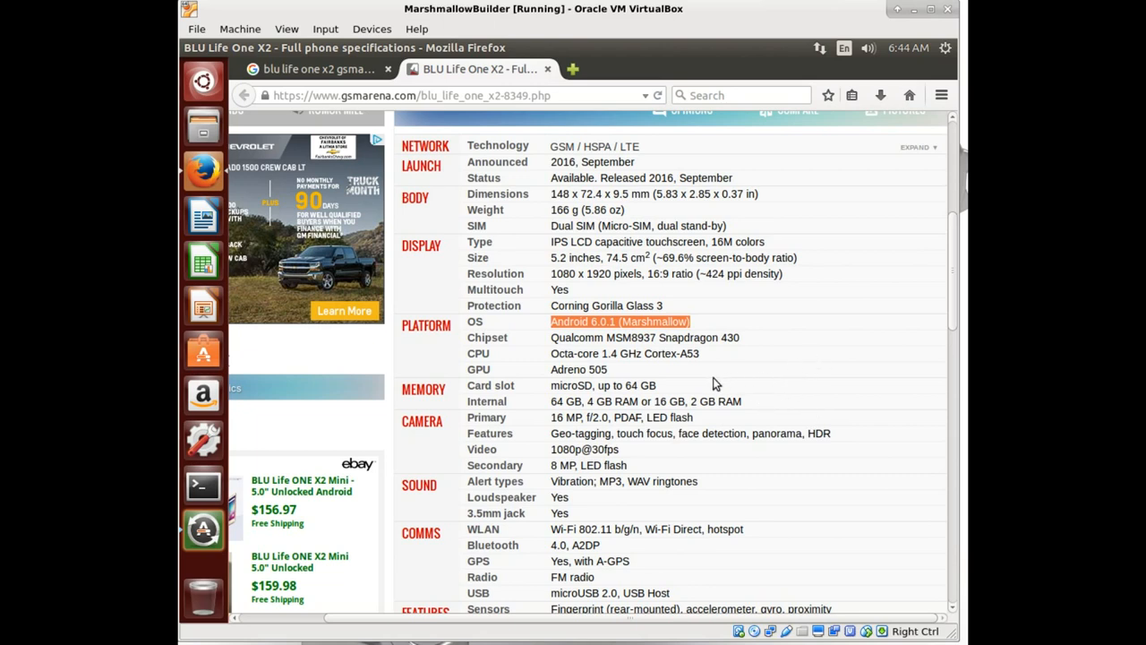
pyautogui.moveTo(552, 341)
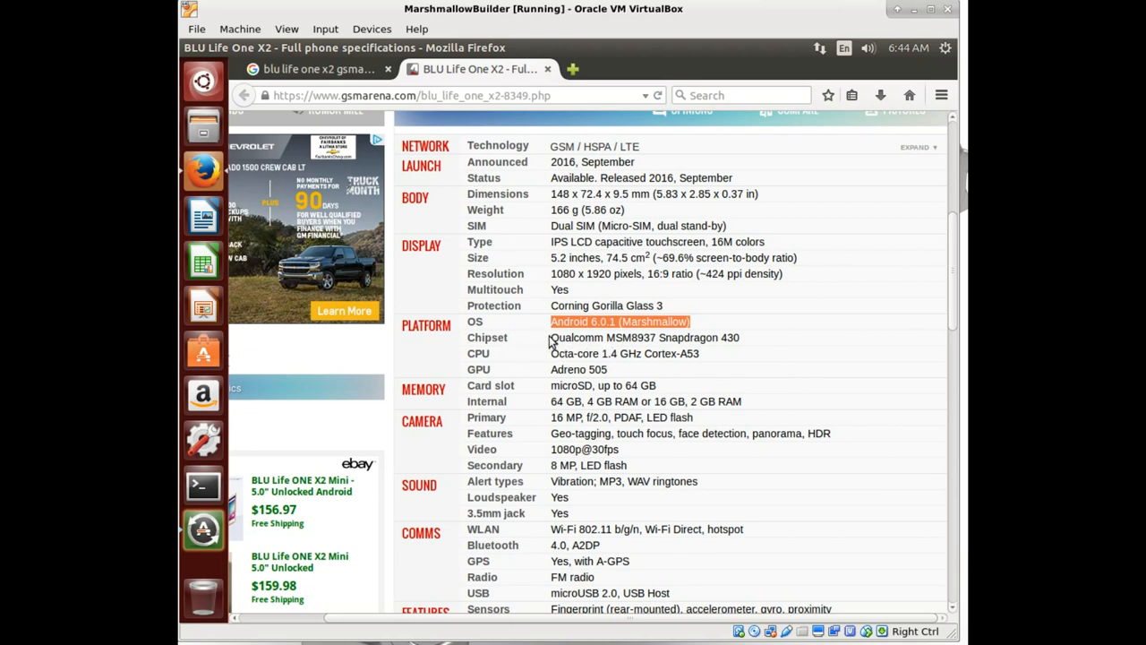
pyautogui.click(645, 337)
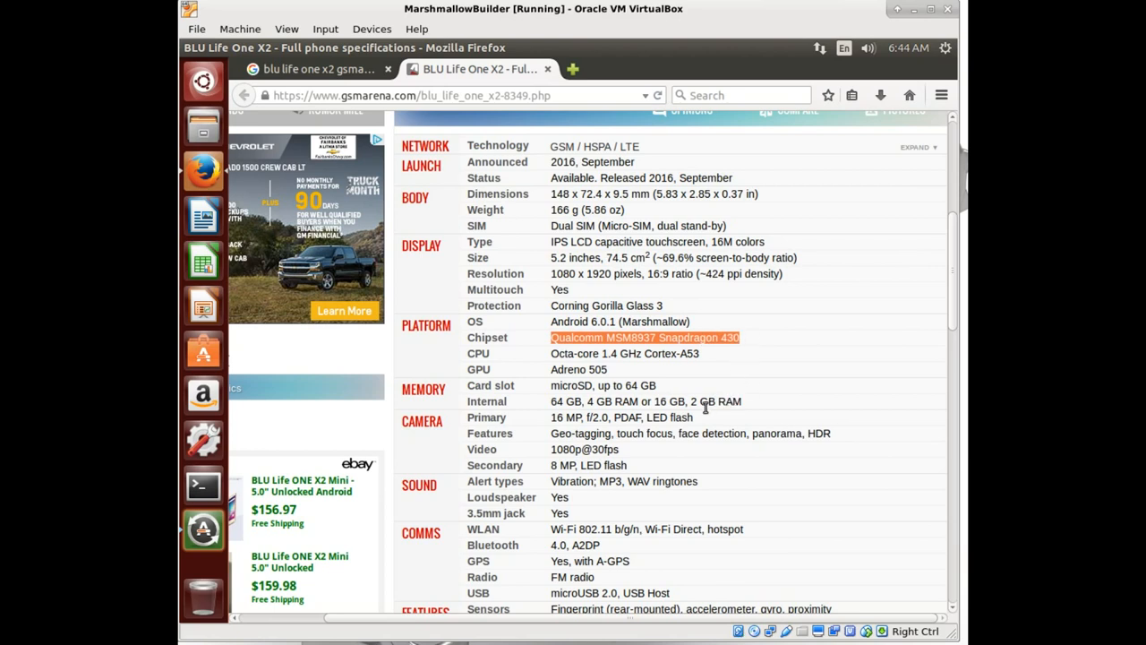
pyautogui.moveTo(671, 340)
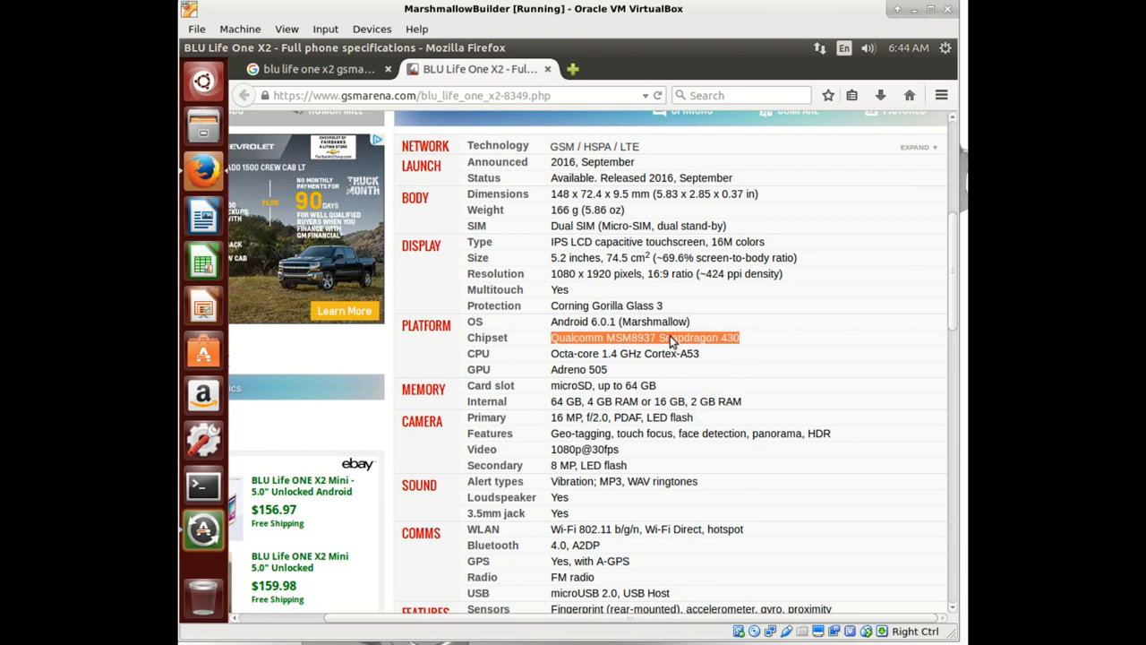
# Step: Search Google for the selected chipset name from the right-click menu
pyautogui.rightClick(667, 337)
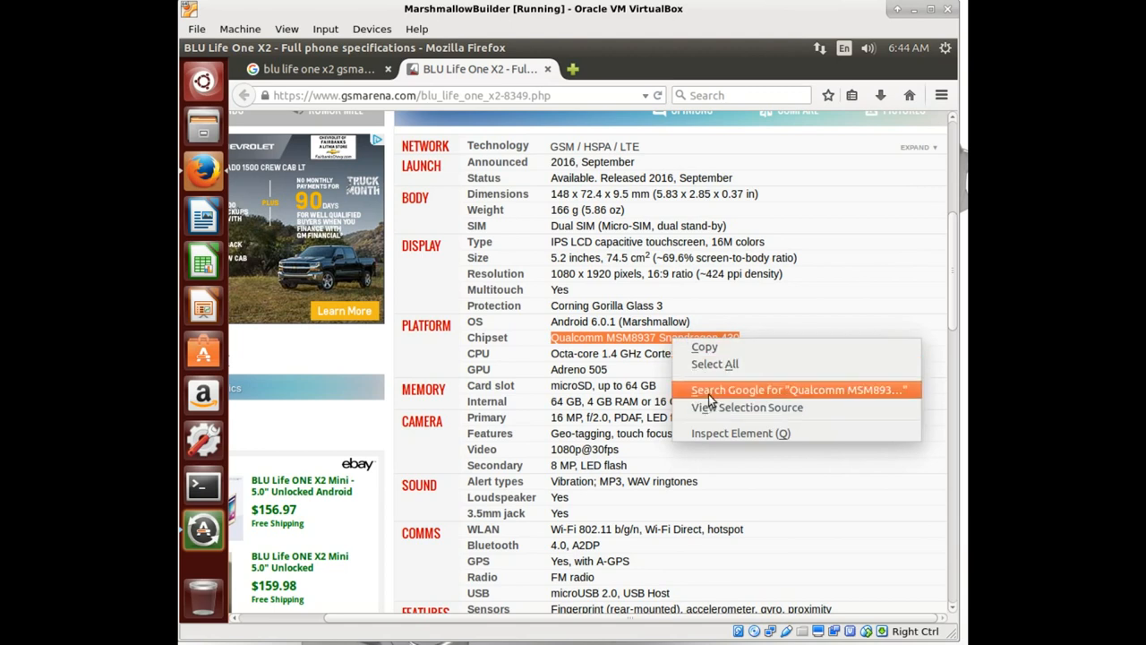
pyautogui.click(796, 390)
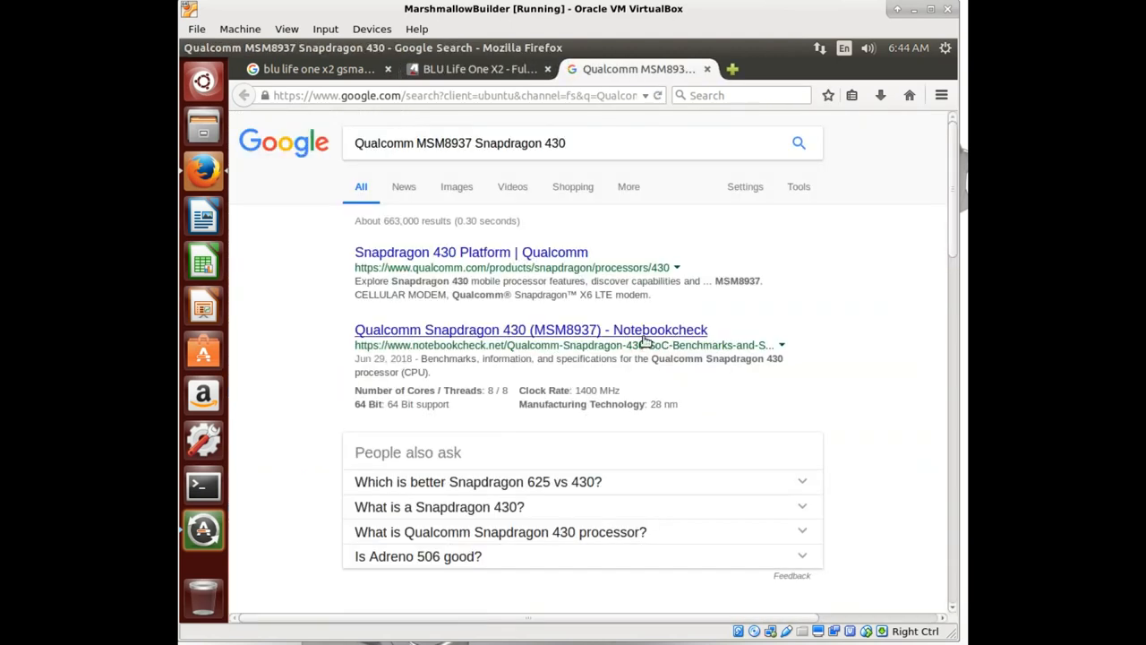
pyautogui.moveTo(456, 258)
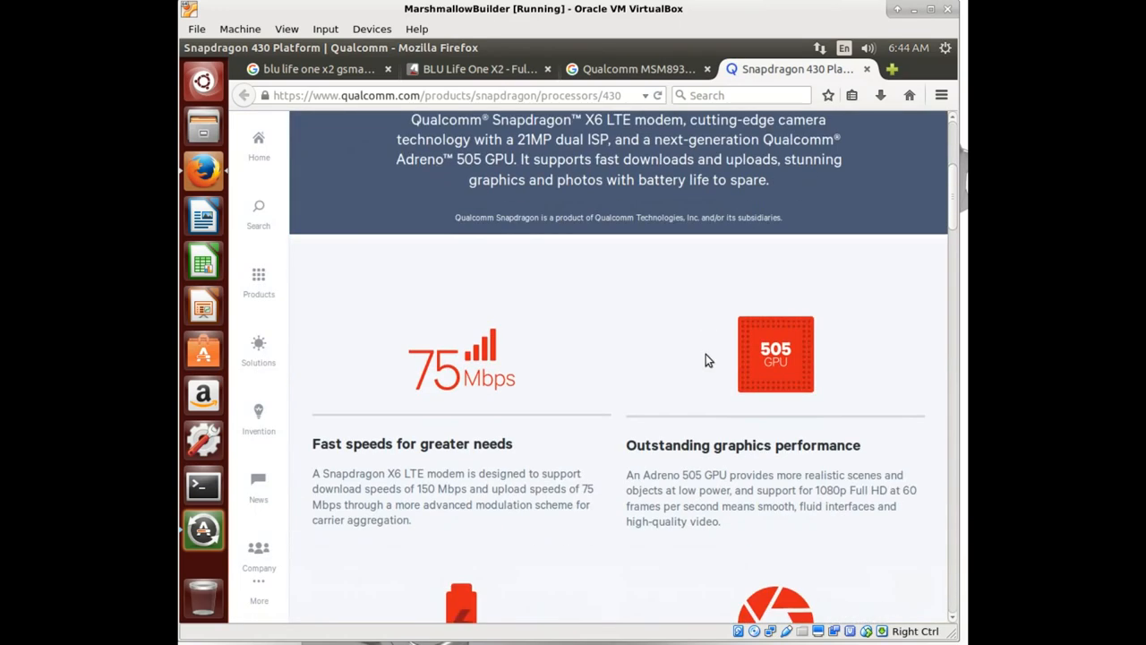
# Step: Scroll the Qualcomm Snapdragon 430 page down to its Hardware and Software table
pyautogui.scroll(-3)
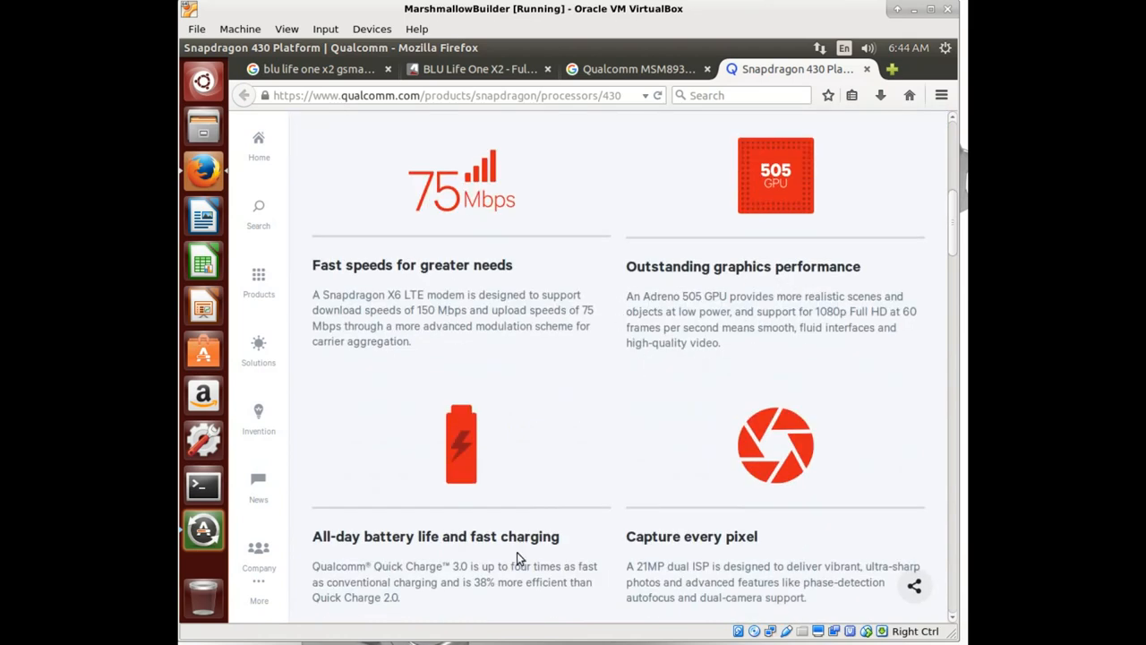
pyautogui.moveTo(707, 288)
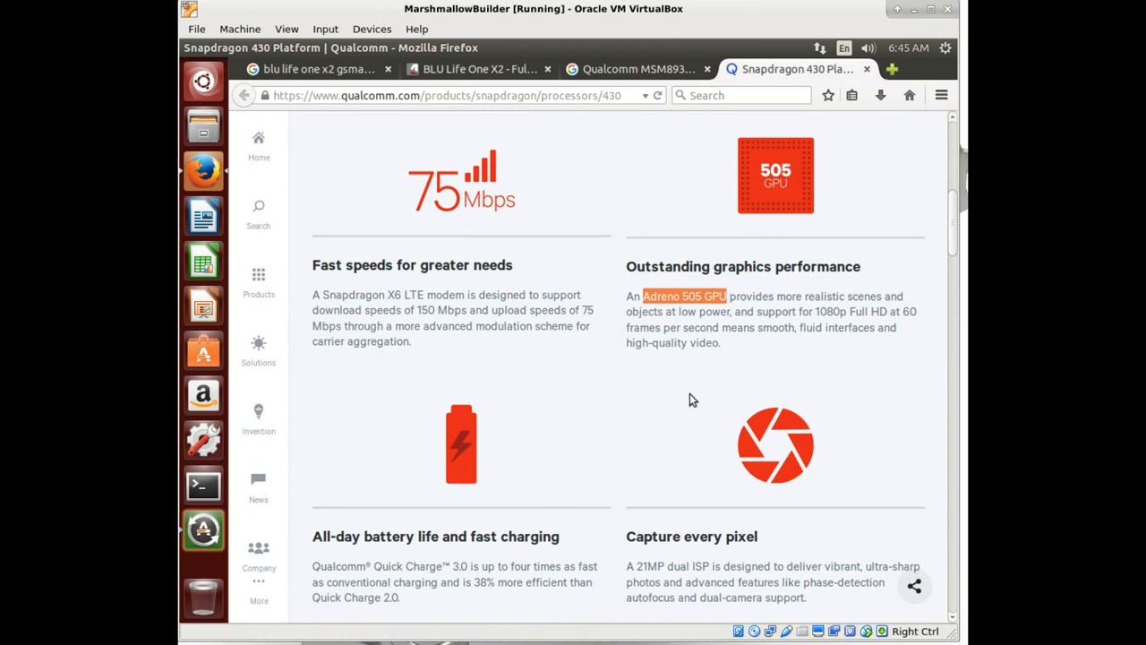
pyautogui.moveTo(697, 402)
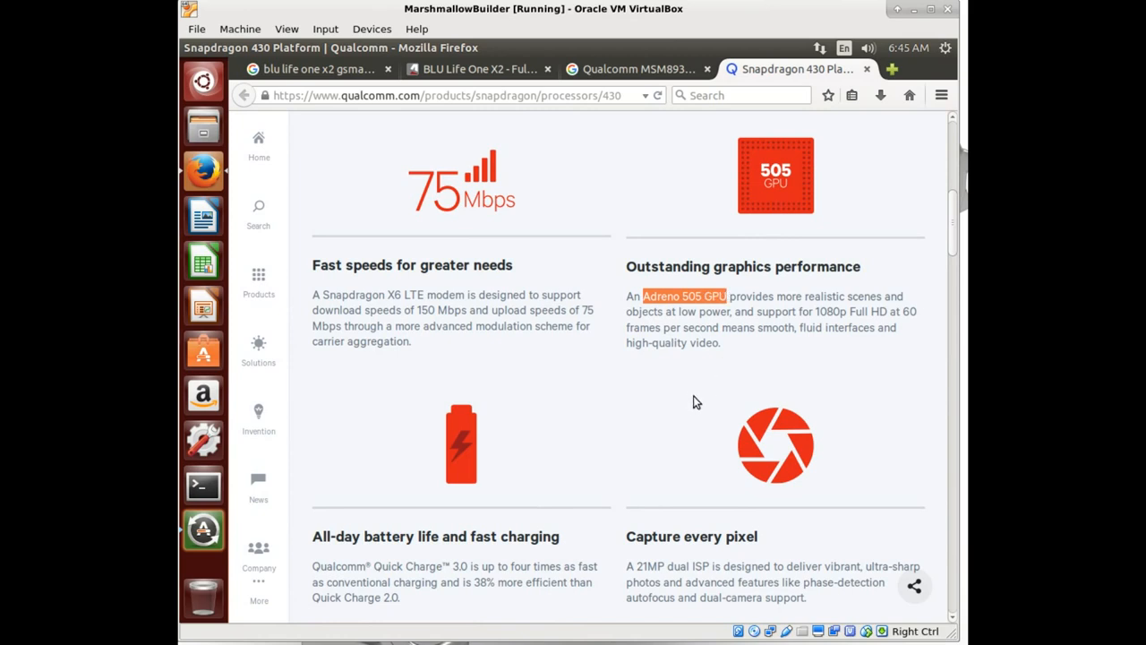
pyautogui.scroll(3)
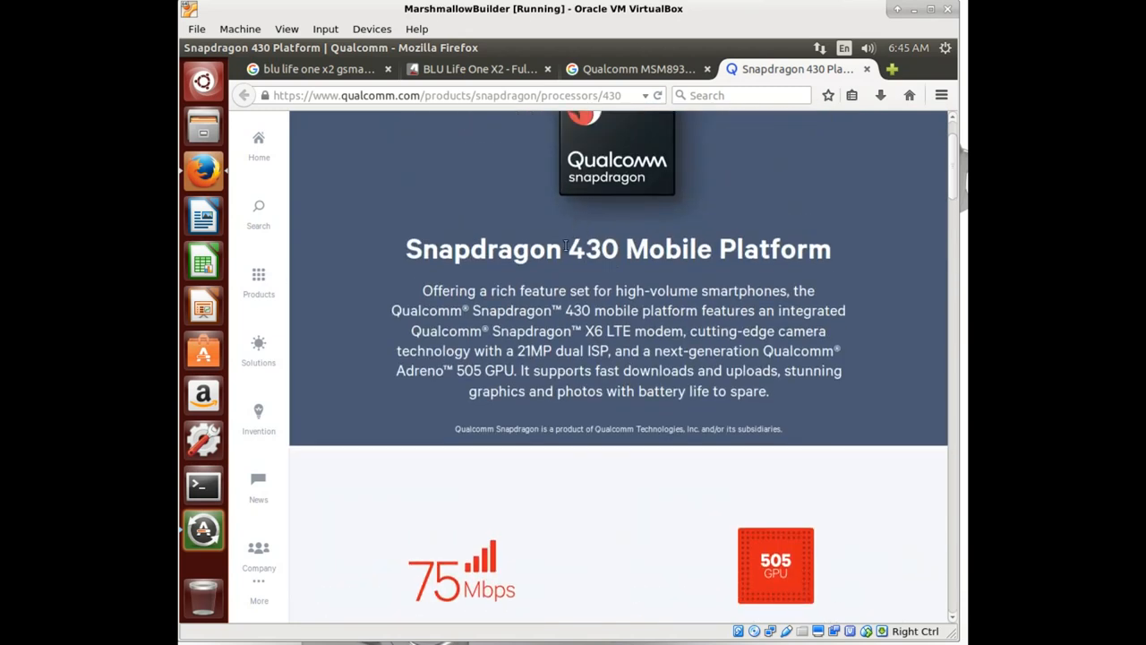
pyautogui.scroll(-3)
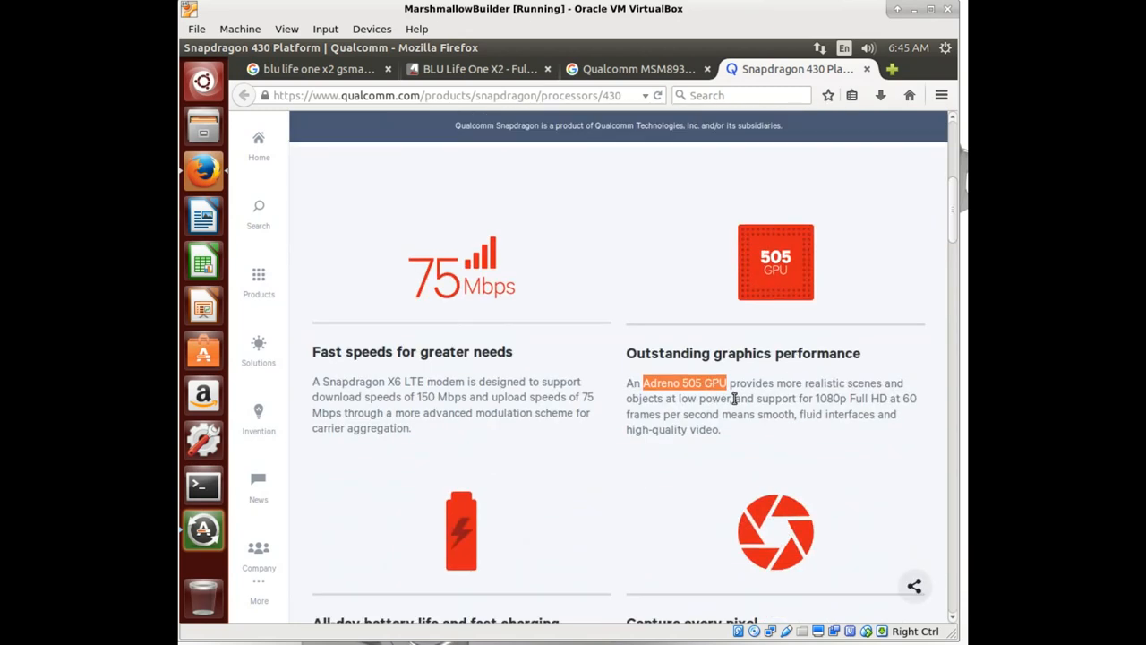
pyautogui.scroll(-3)
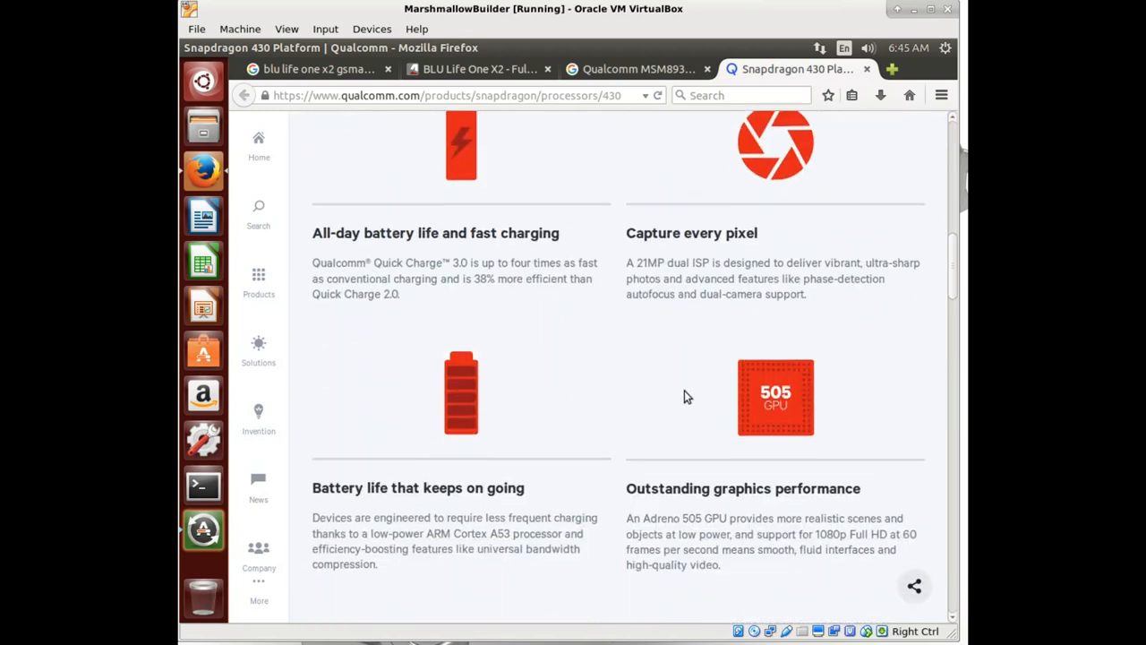
pyautogui.scroll(-3)
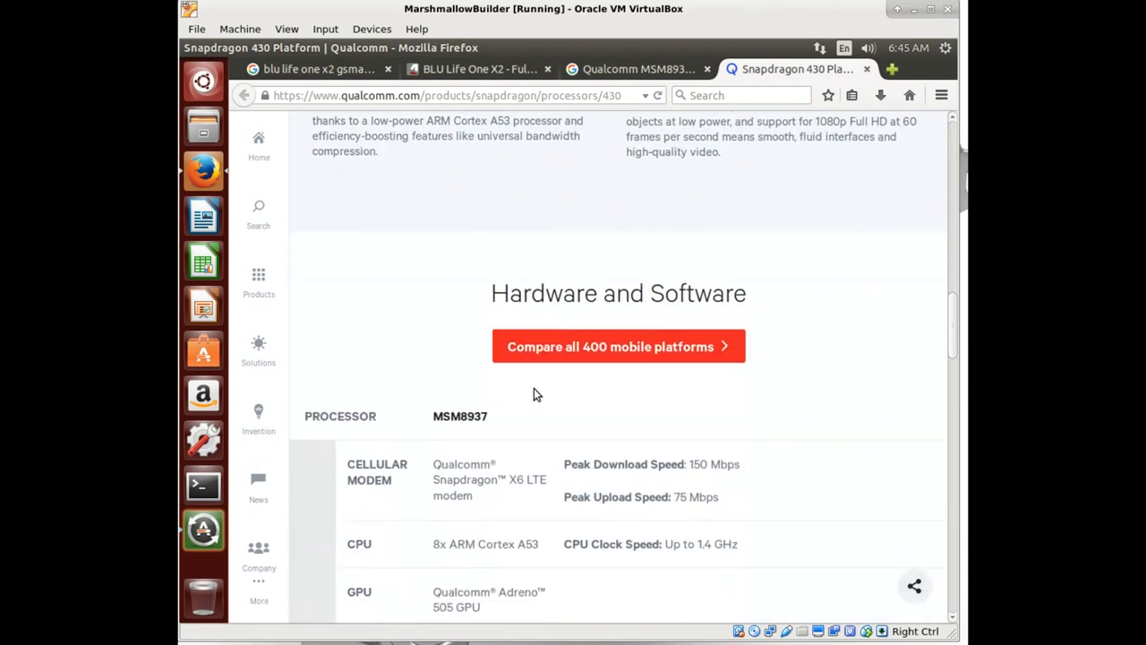
pyautogui.scroll(-3)
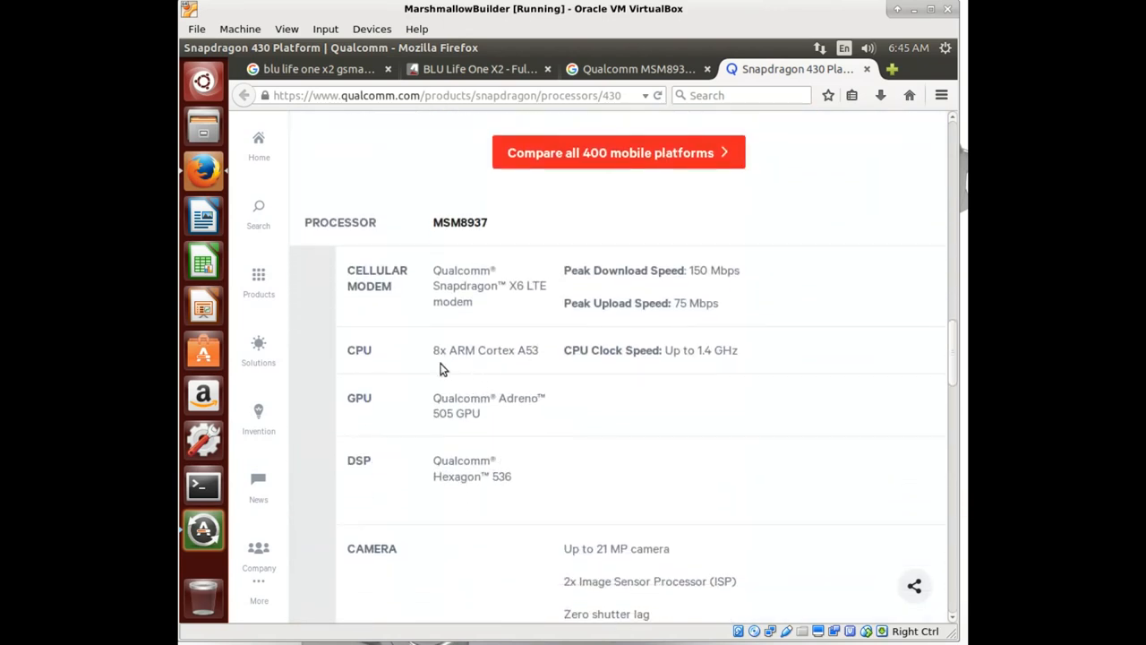
pyautogui.moveTo(477, 367)
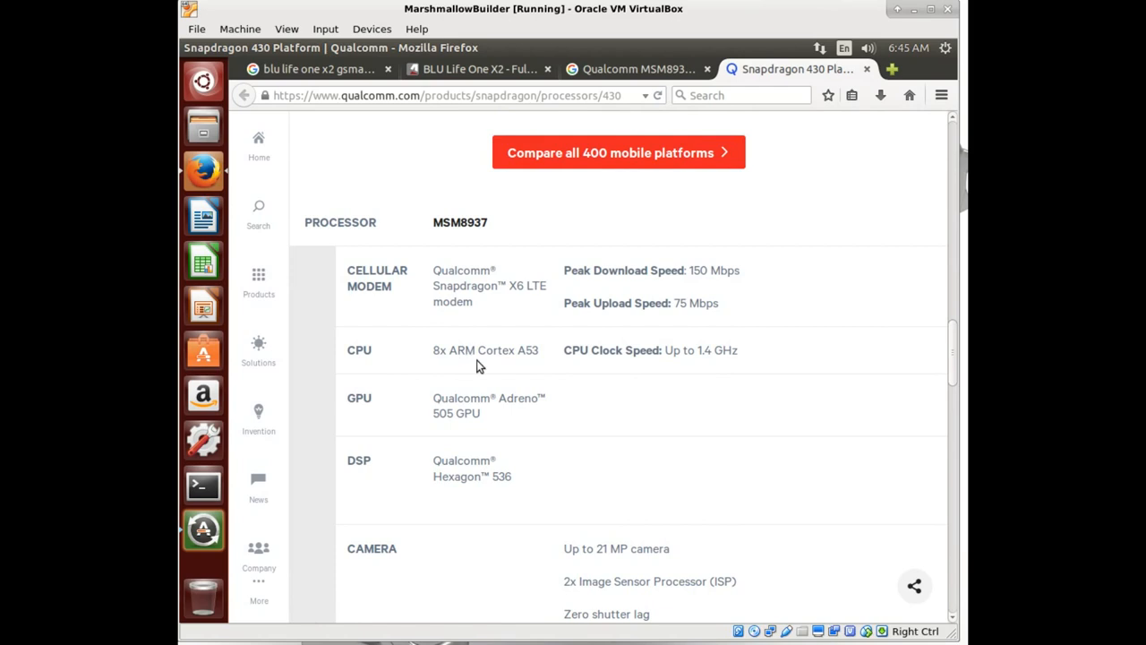
pyautogui.moveTo(541, 367)
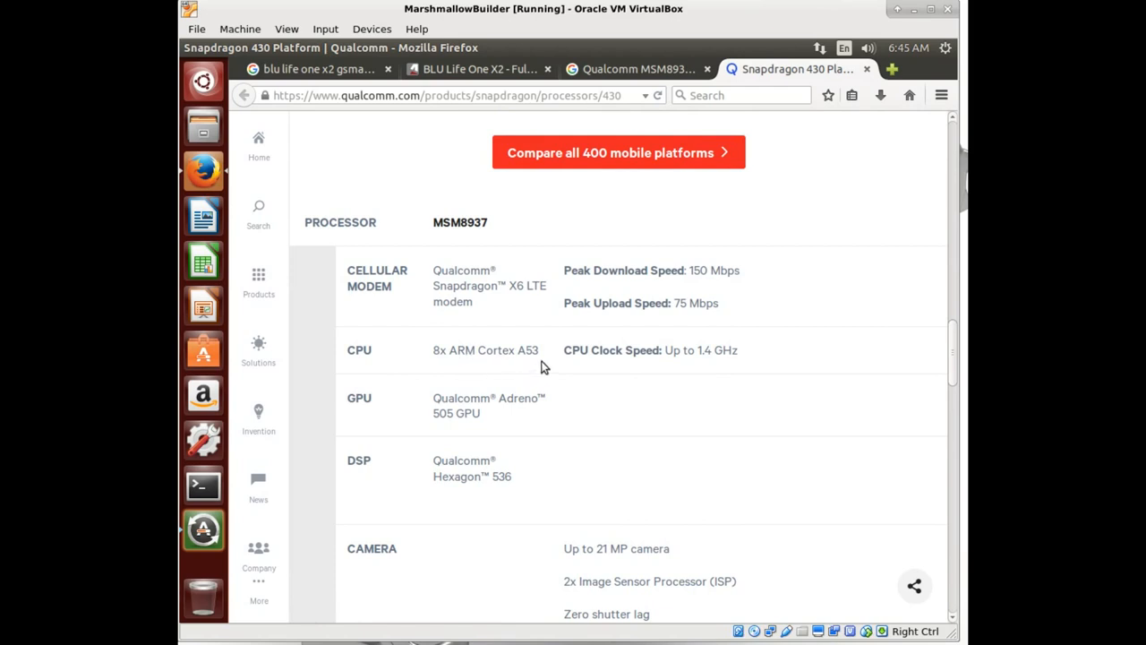
pyautogui.doubleClick(485, 350)
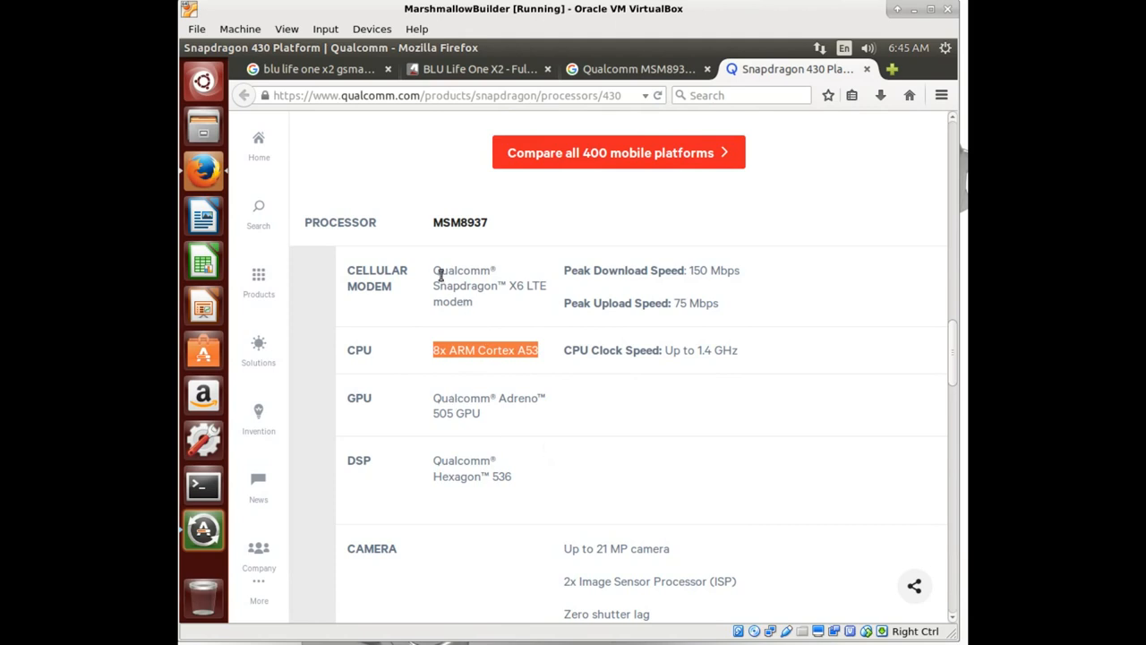
pyautogui.moveTo(439, 278)
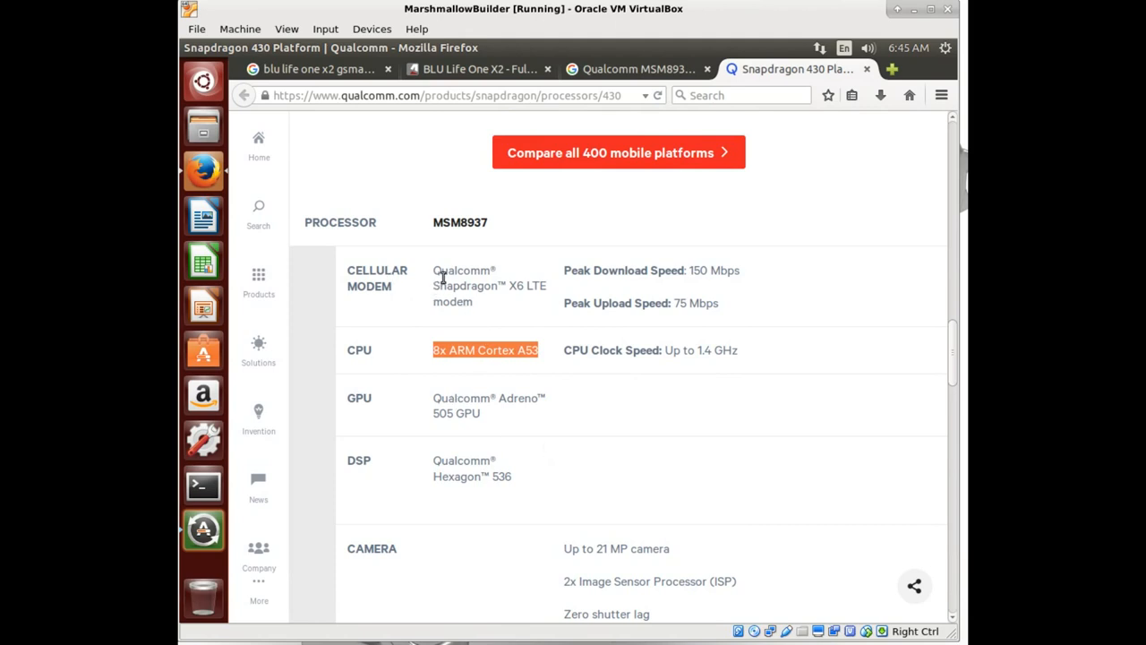
pyautogui.moveTo(521, 292)
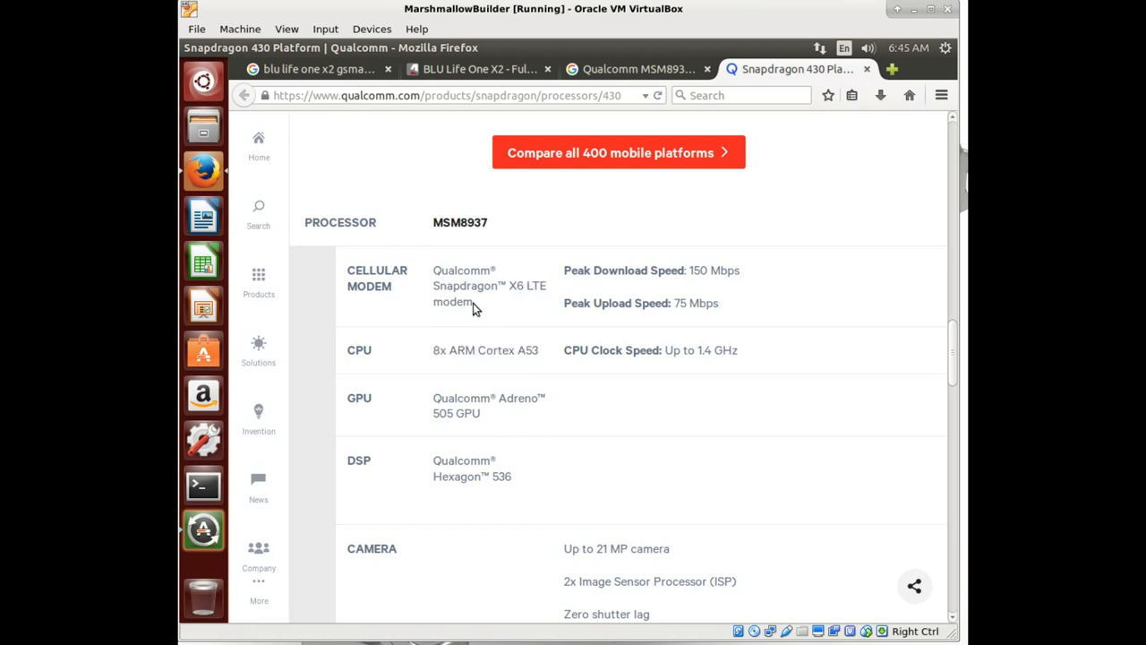
pyautogui.moveTo(433, 270); pyautogui.dragTo(473, 302)
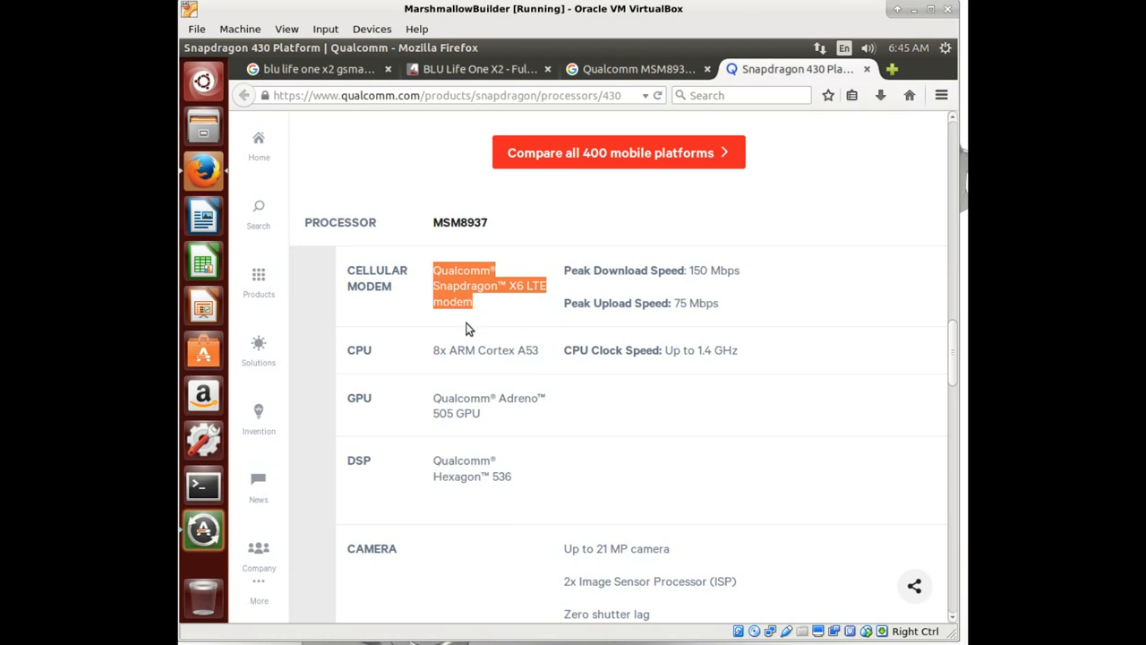
pyautogui.moveTo(565, 531)
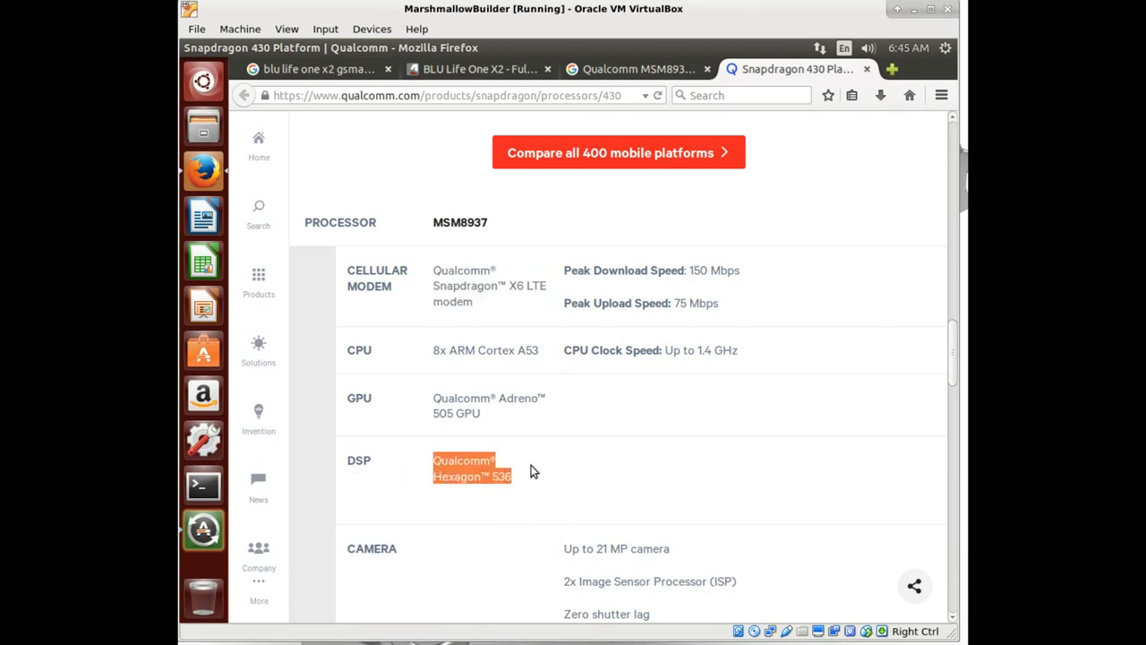
pyautogui.scroll(-3)
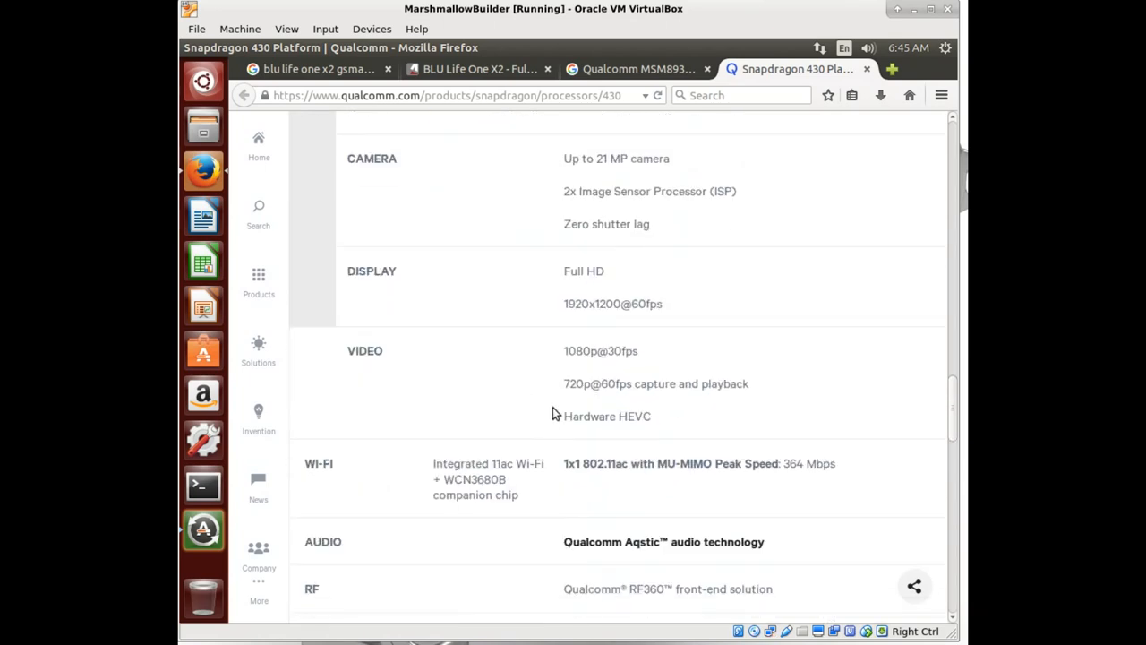
pyautogui.moveTo(533, 370)
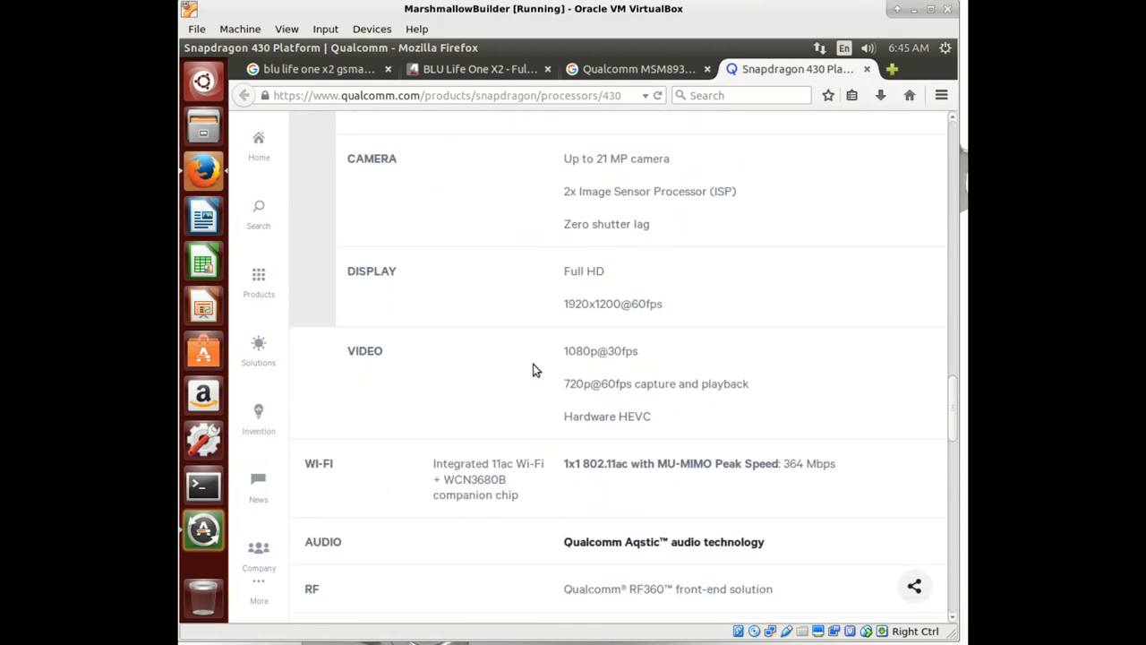
pyautogui.moveTo(514, 384)
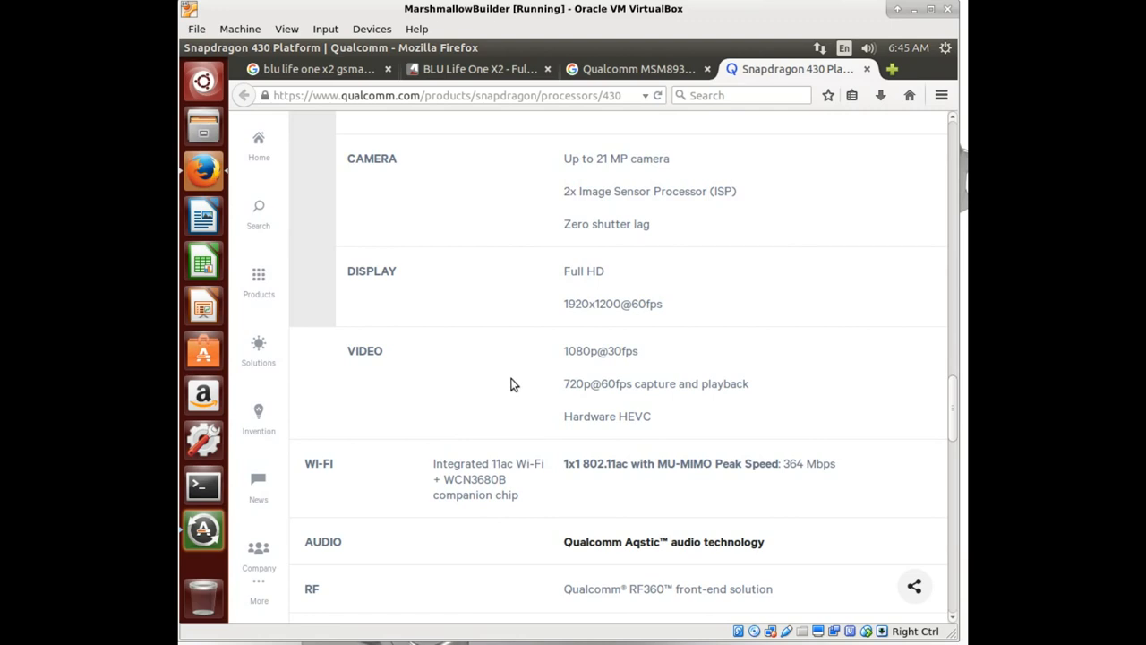
# Step: Bookmark the Snapdragon 430 page, select the WCN3680B chip, and return to the search results
pyautogui.scroll(-3)
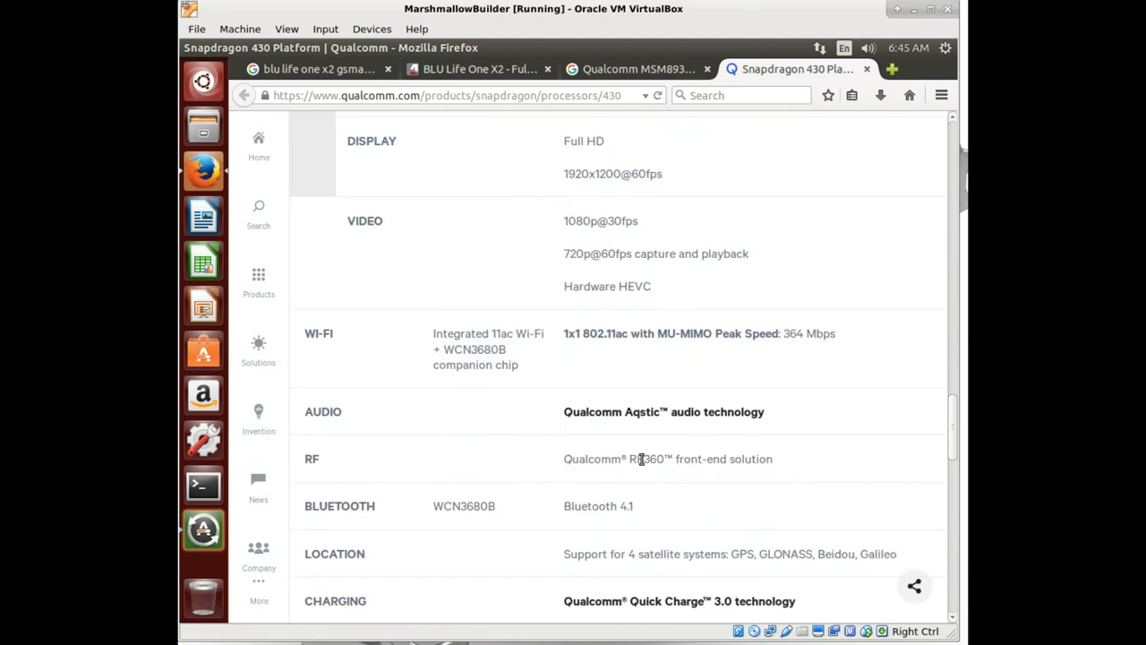
pyautogui.moveTo(775, 469)
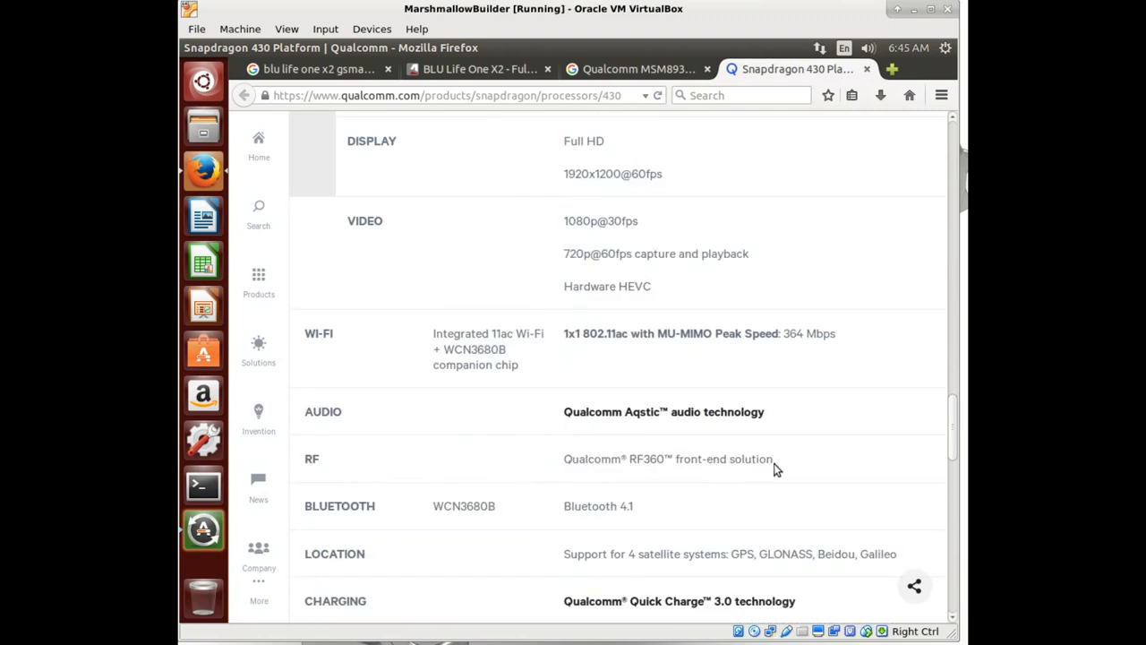
pyautogui.click(827, 95)
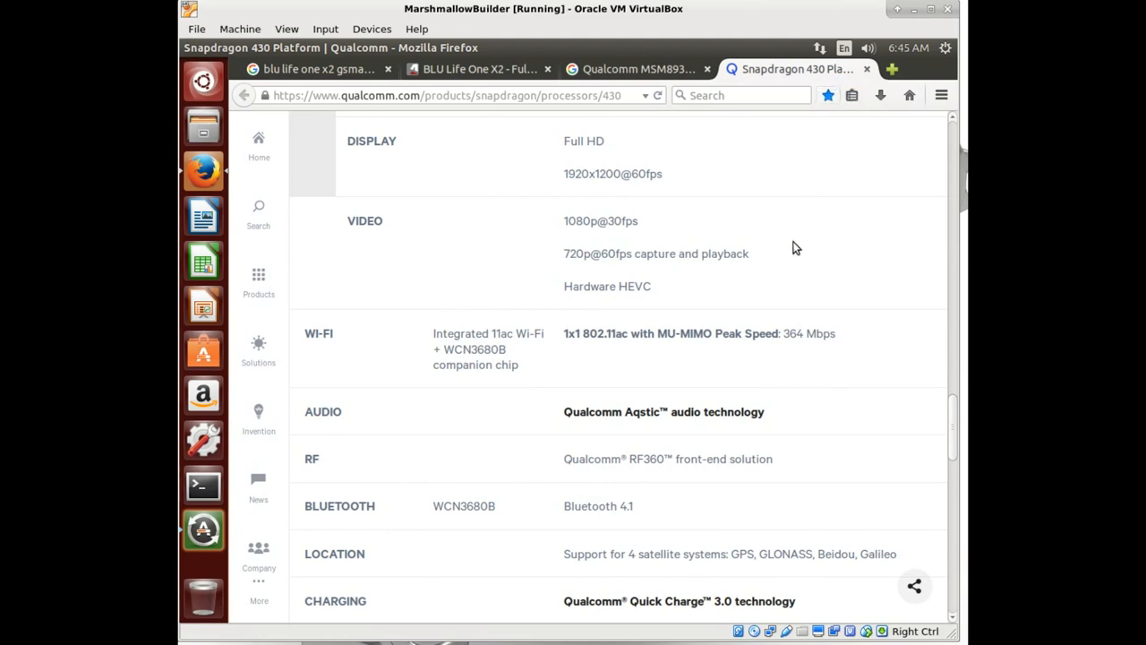
pyautogui.moveTo(604, 307)
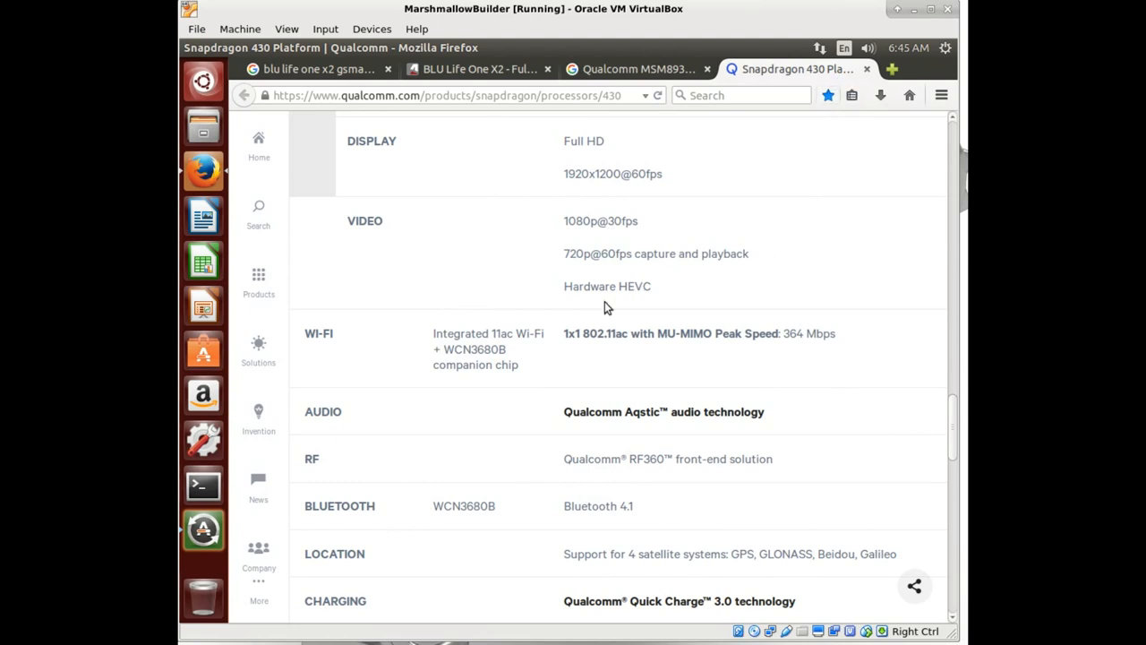
pyautogui.doubleClick(463, 505)
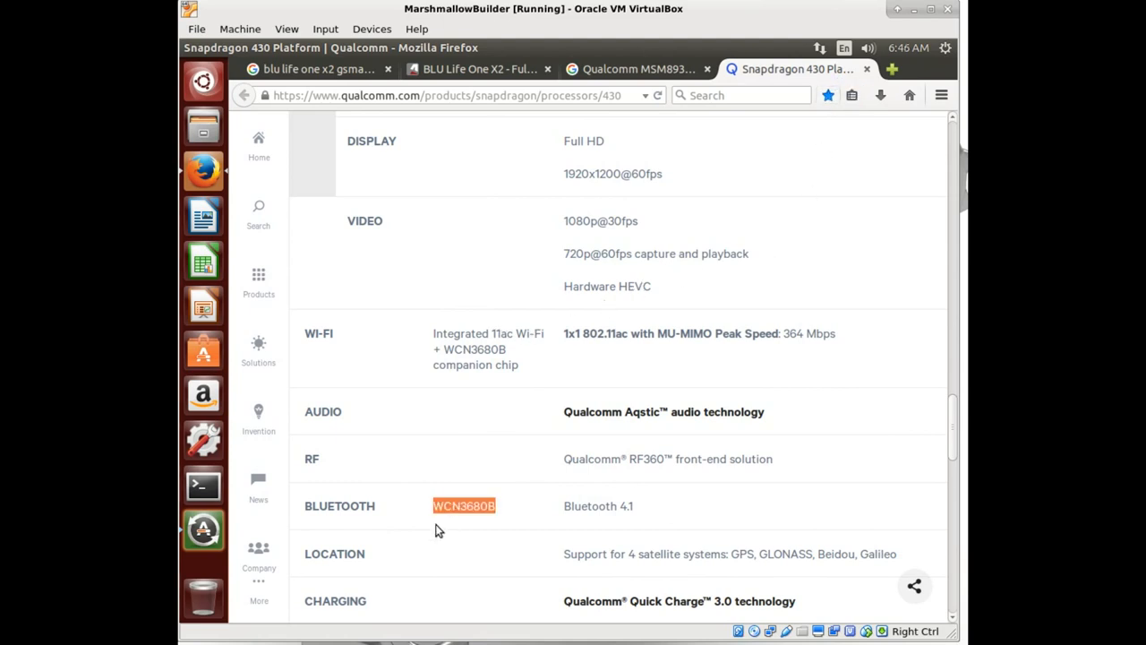
pyautogui.moveTo(497, 523)
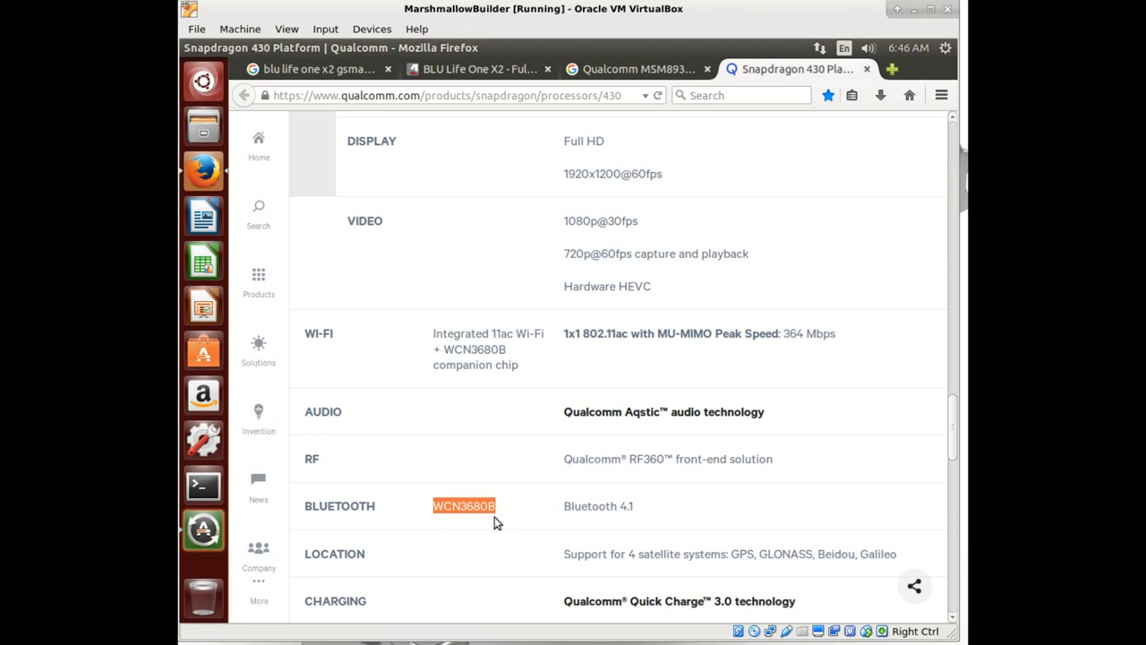
pyautogui.moveTo(483, 534)
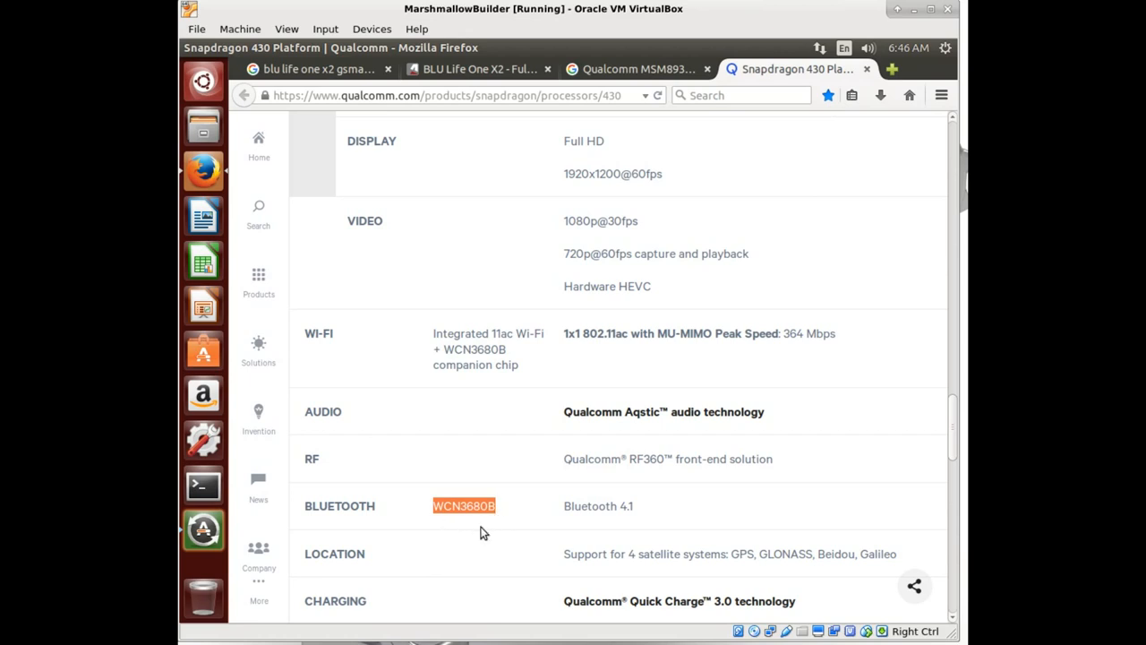
pyautogui.moveTo(486, 522)
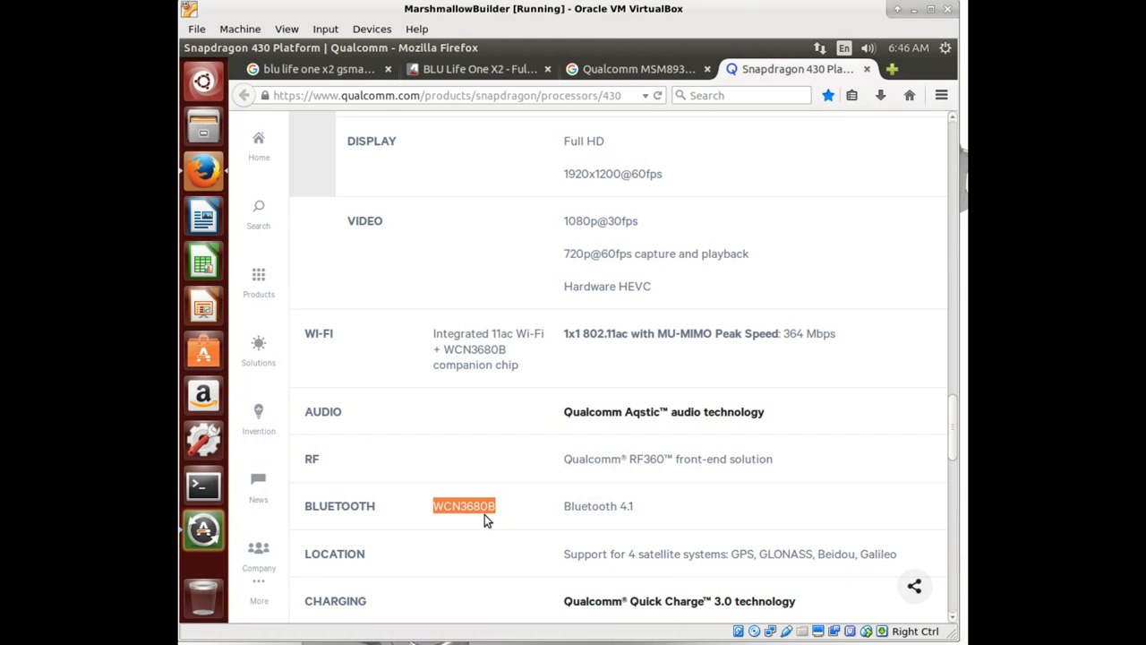
pyautogui.moveTo(455, 534)
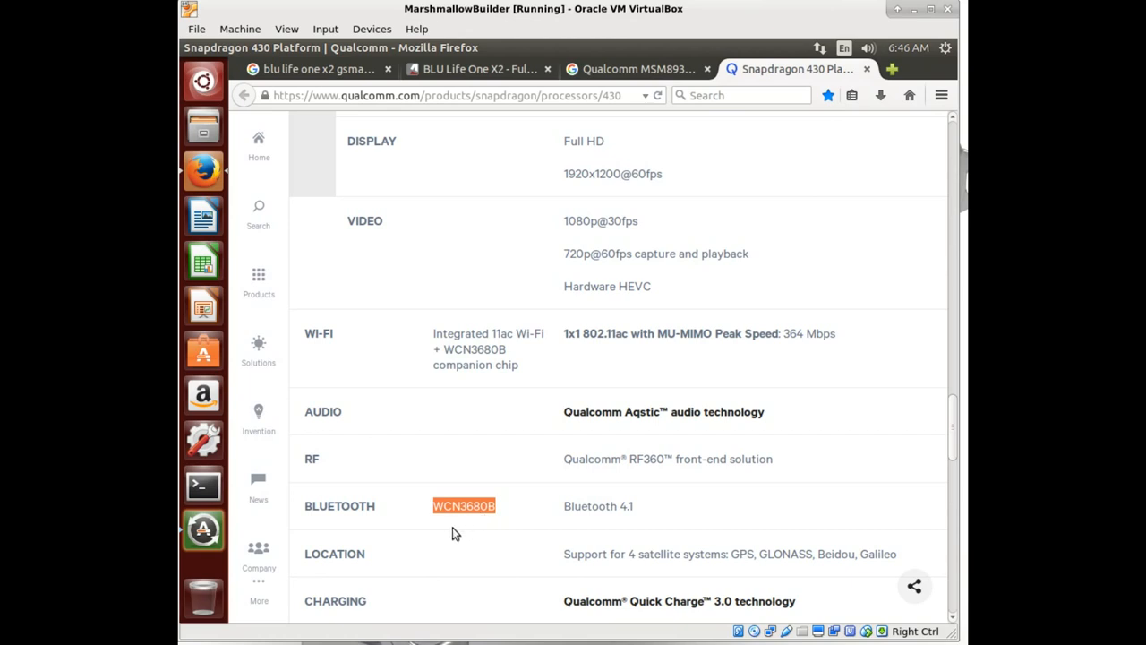
pyautogui.scroll(-3)
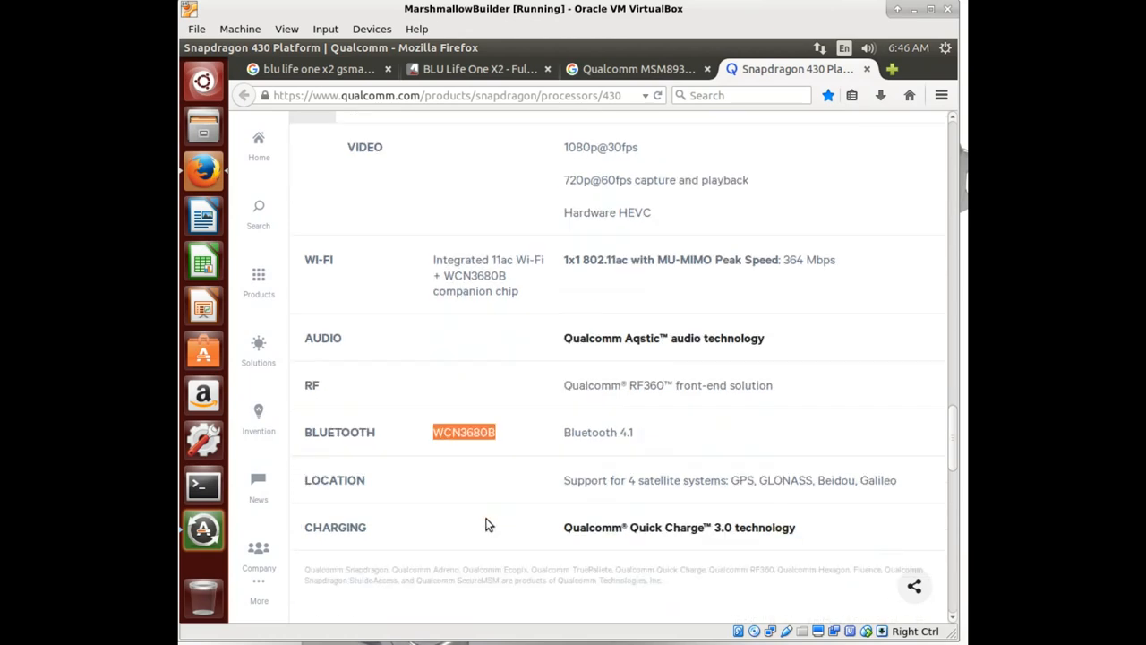
pyautogui.scroll(3)
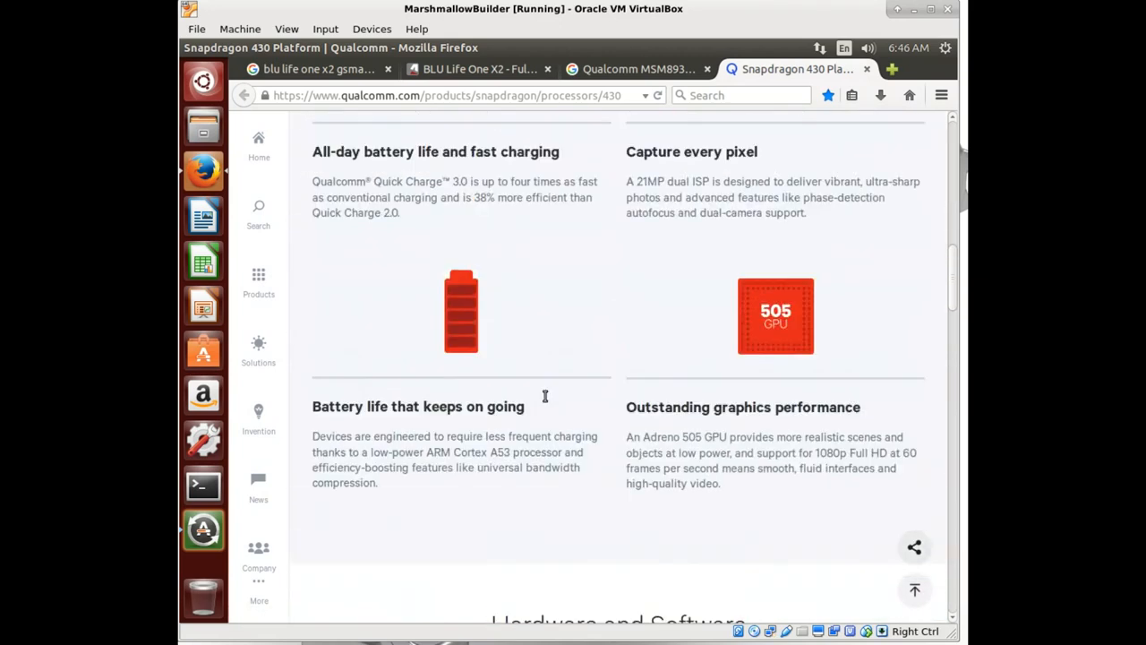
pyautogui.click(637, 68)
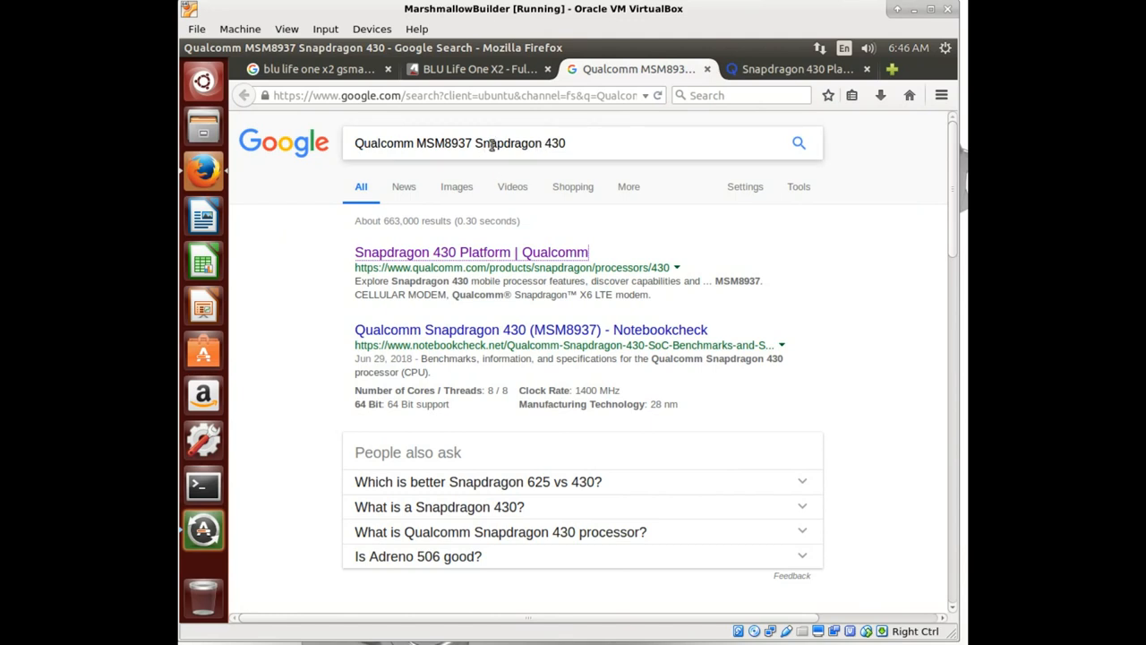
# Step: Refine the search to 'Qualcomm MSM8937 Snapdragon 430 phone' and open Kimovil's smartphone list
pyautogui.click(492, 143)
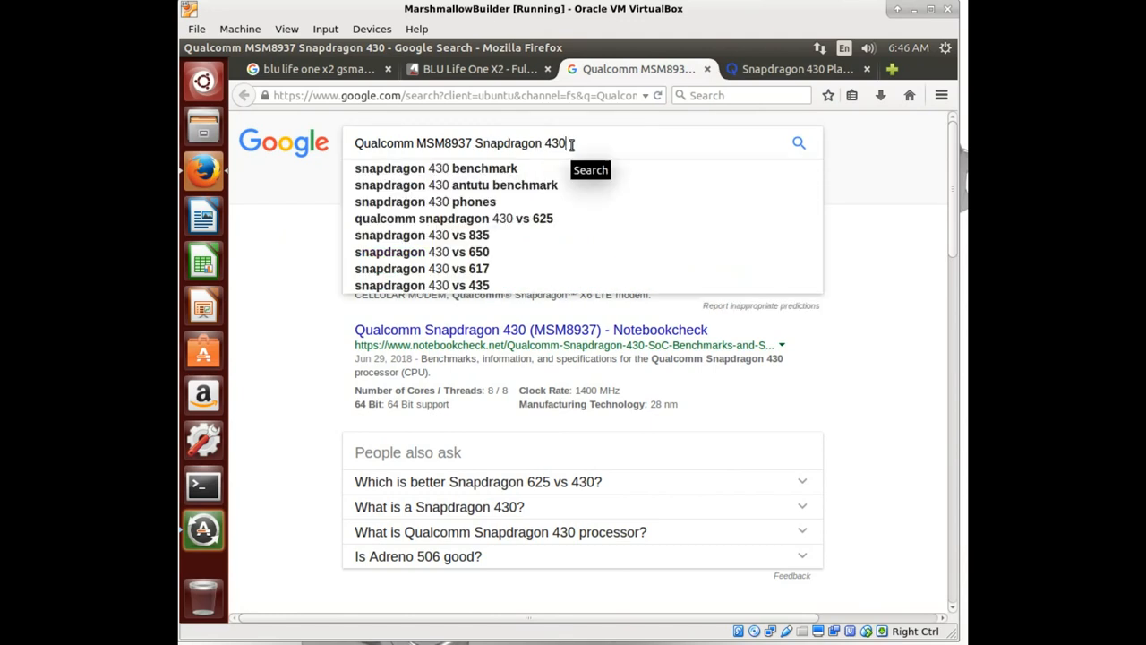
pyautogui.write('phone')
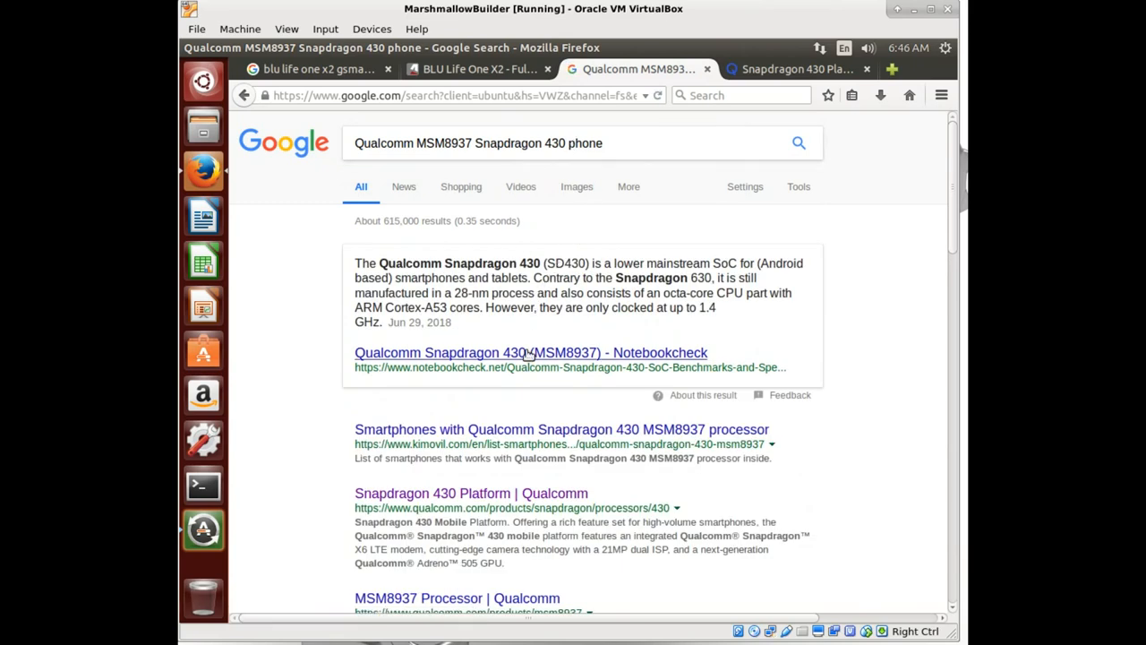
pyautogui.moveTo(490, 444)
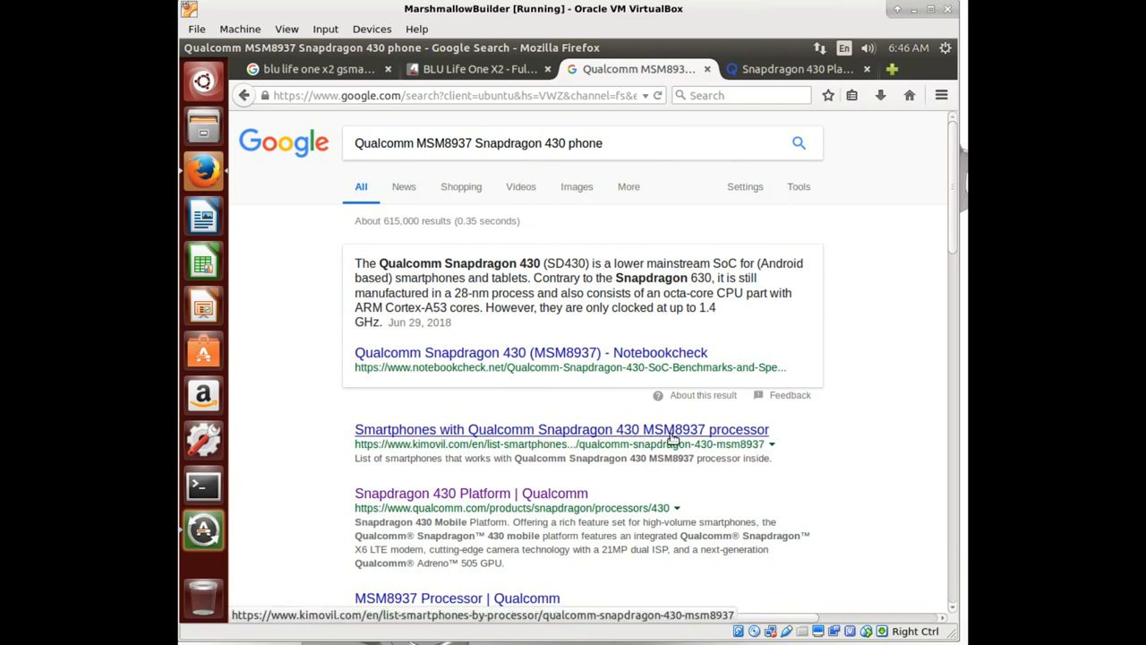
pyautogui.moveTo(687, 431)
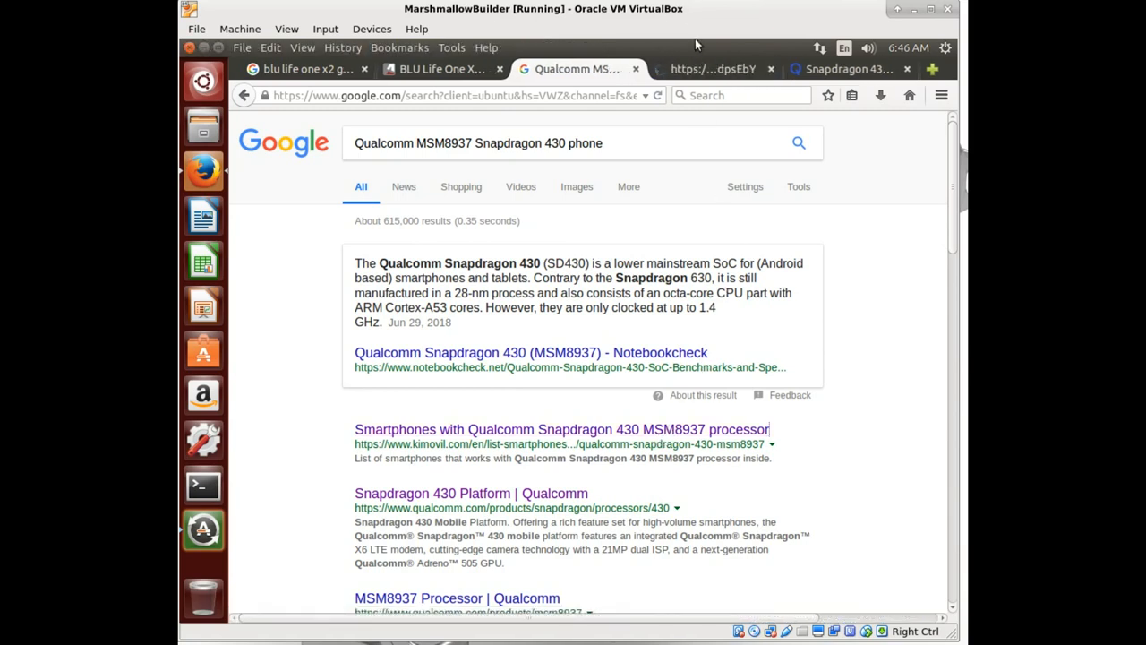
pyautogui.click(561, 428)
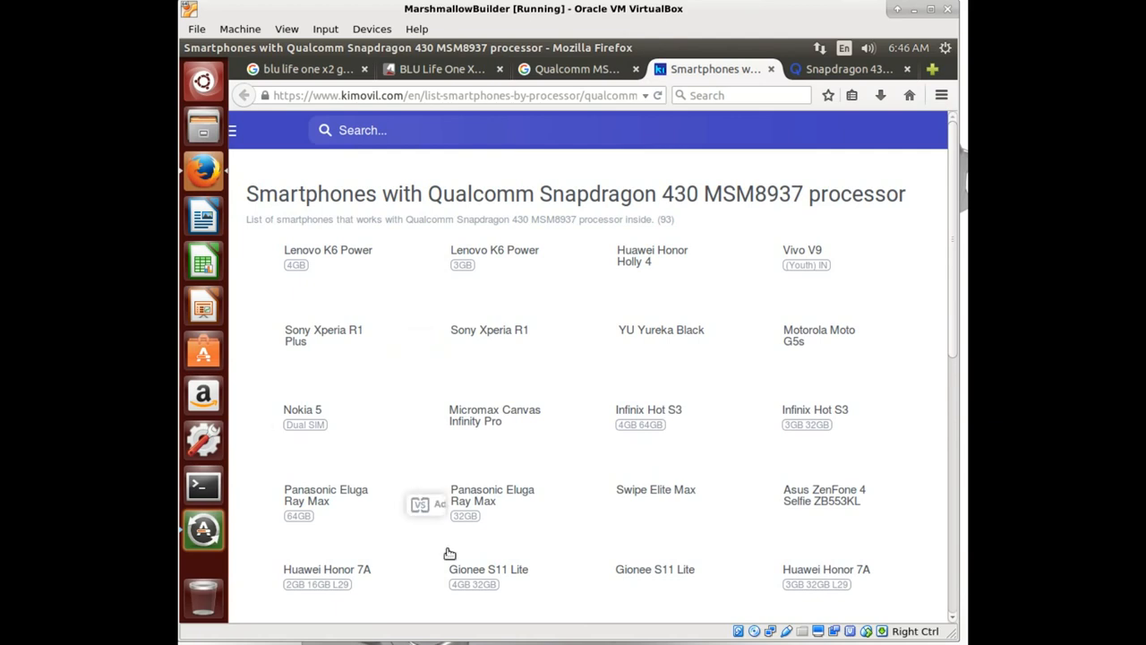
pyautogui.moveTo(529, 510)
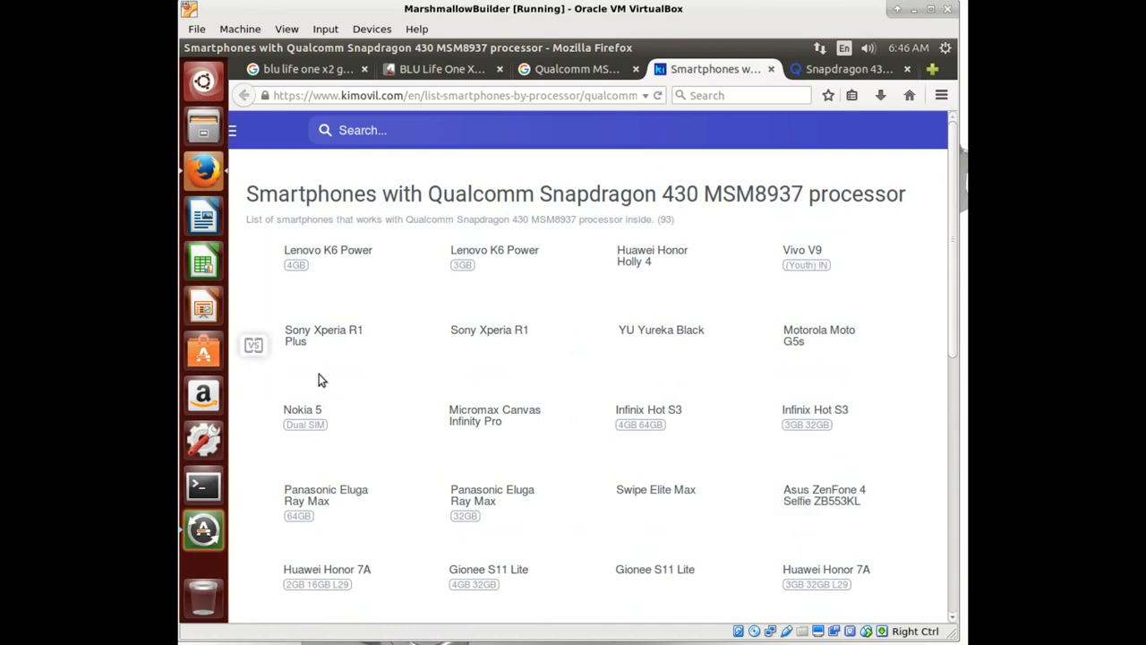
pyautogui.moveTo(488, 329)
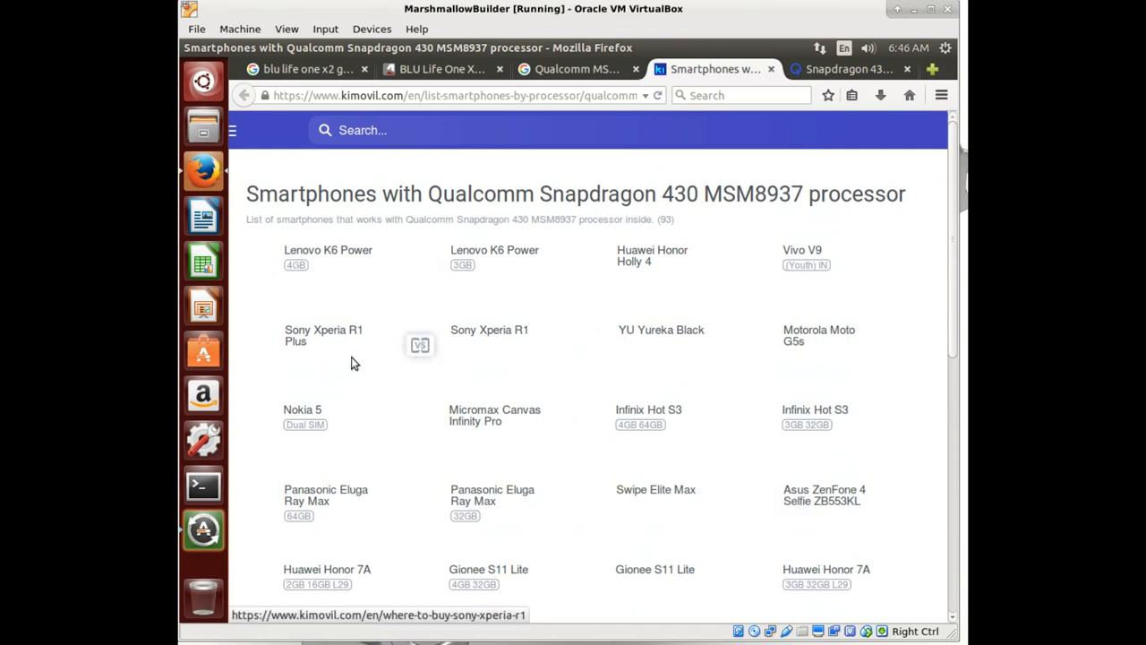
pyautogui.moveTo(563, 371)
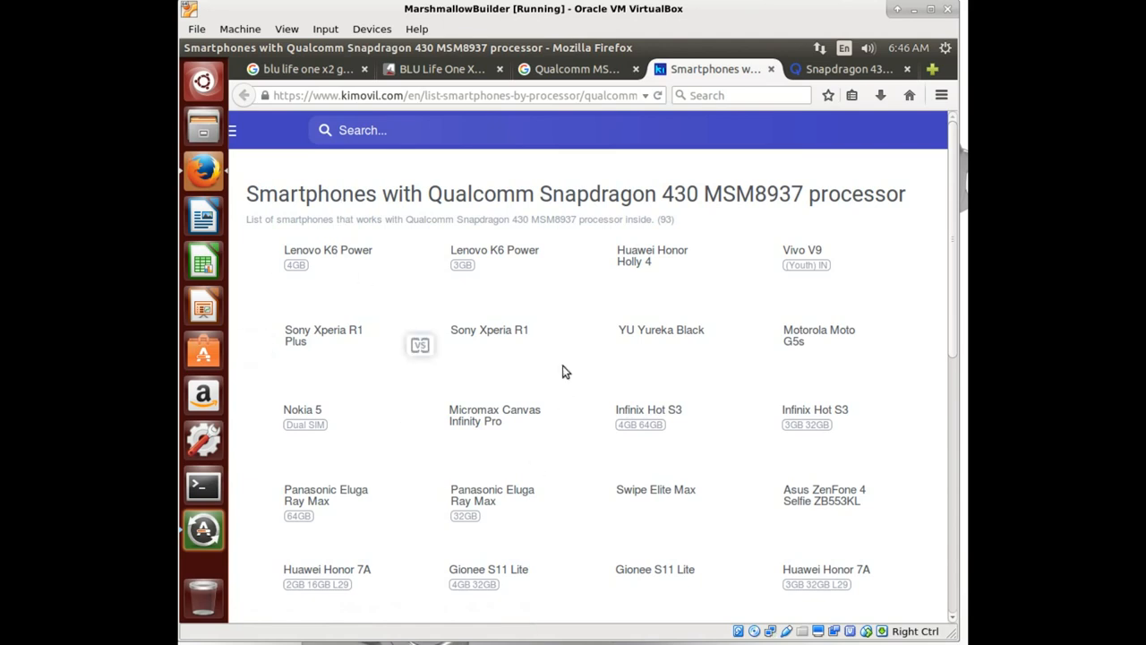
# Step: Browse Kimovil's 93-phone list, then switch back to the Google results tab
pyautogui.scroll(-3)
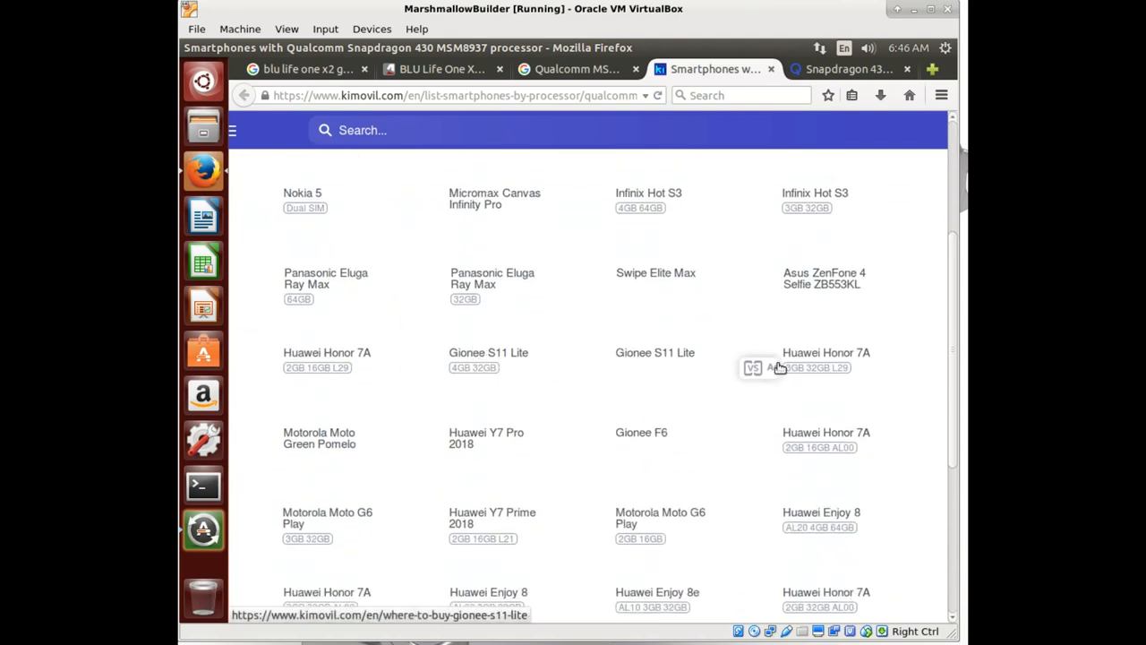
pyautogui.scroll(-3)
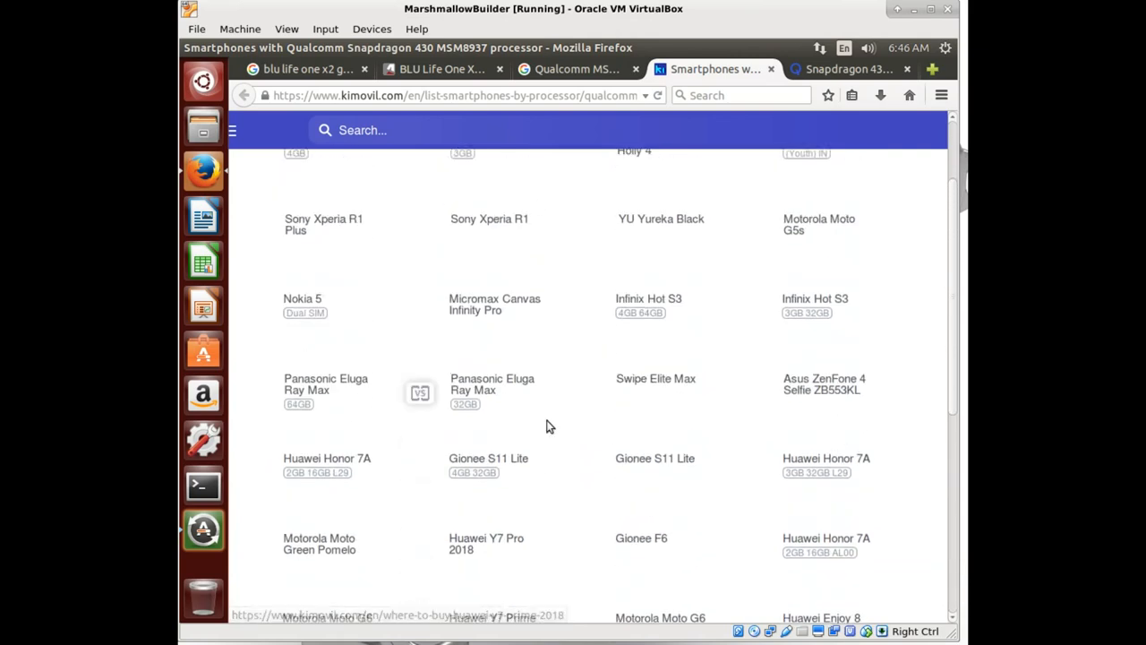
pyautogui.scroll(3)
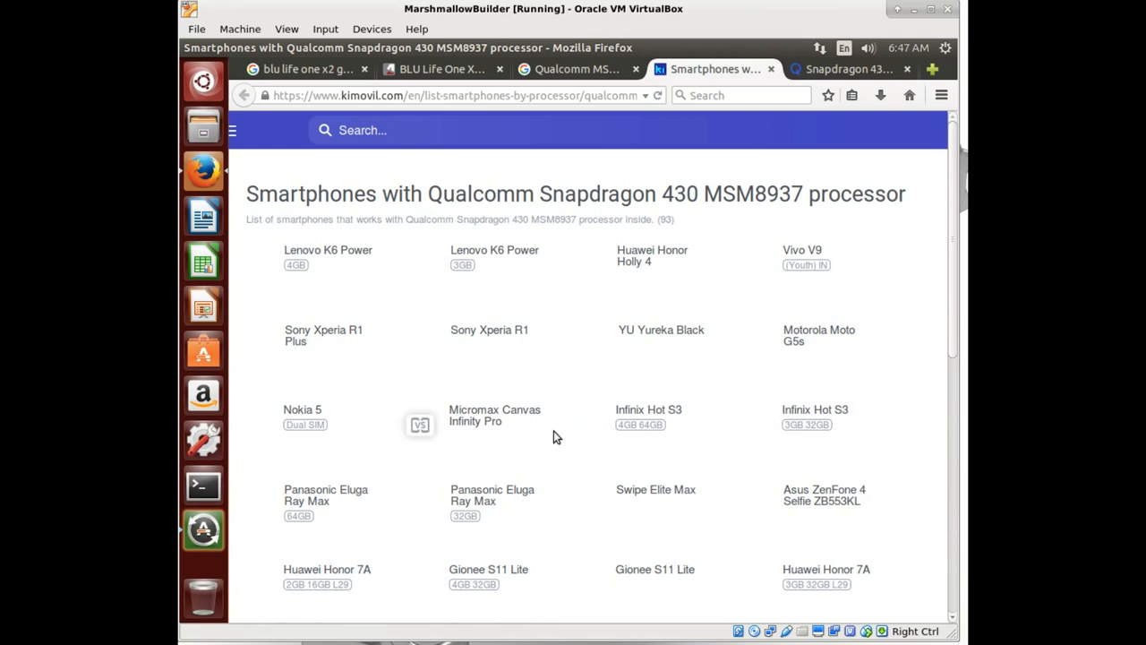
pyautogui.moveTo(346, 460)
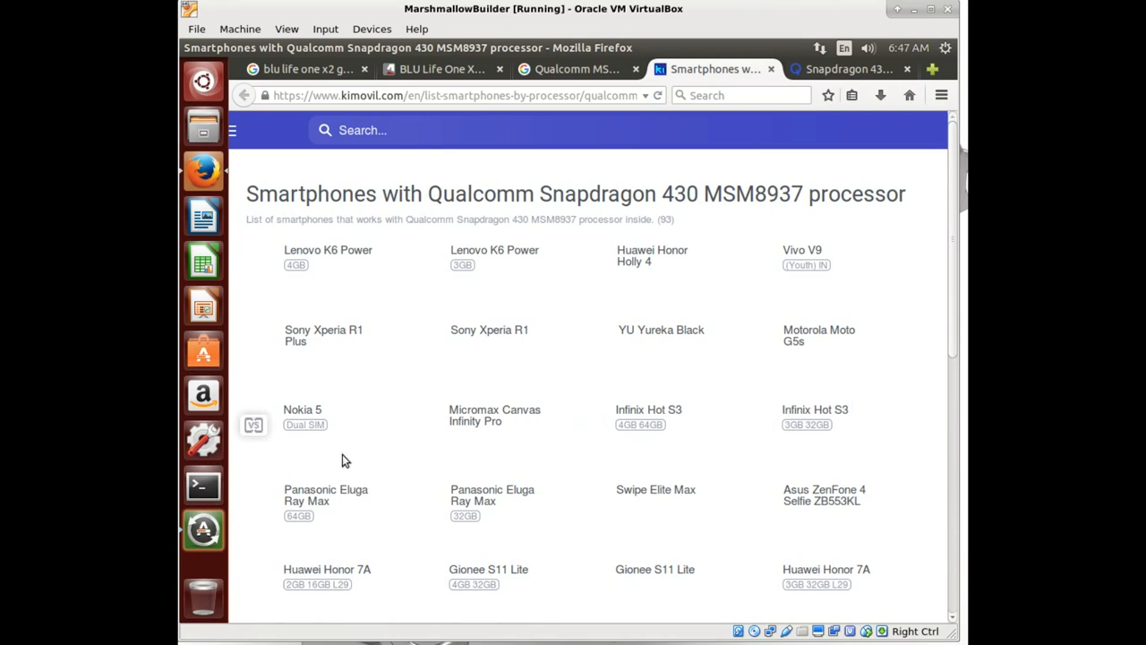
pyautogui.moveTo(486, 101)
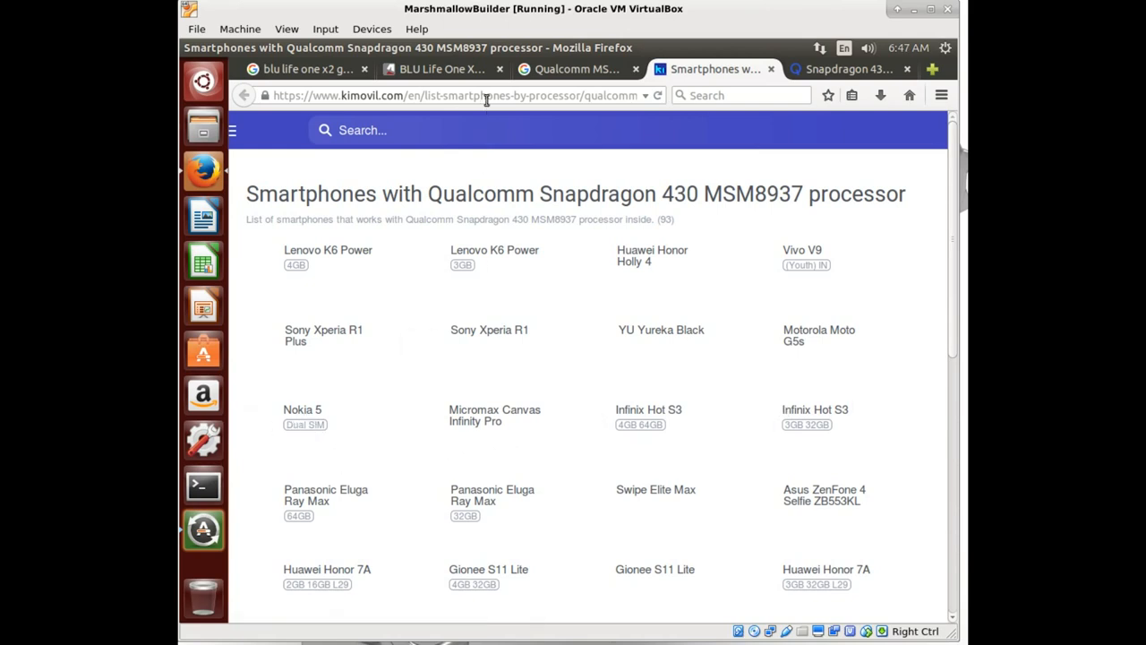
pyautogui.click(576, 69)
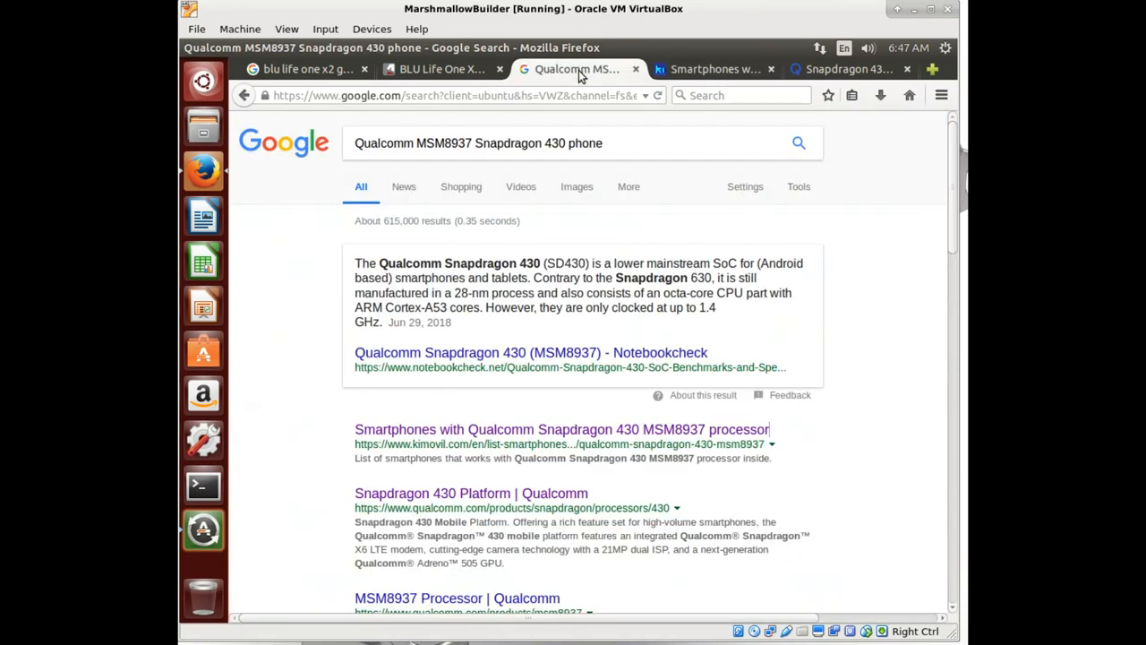
pyautogui.moveTo(517, 113)
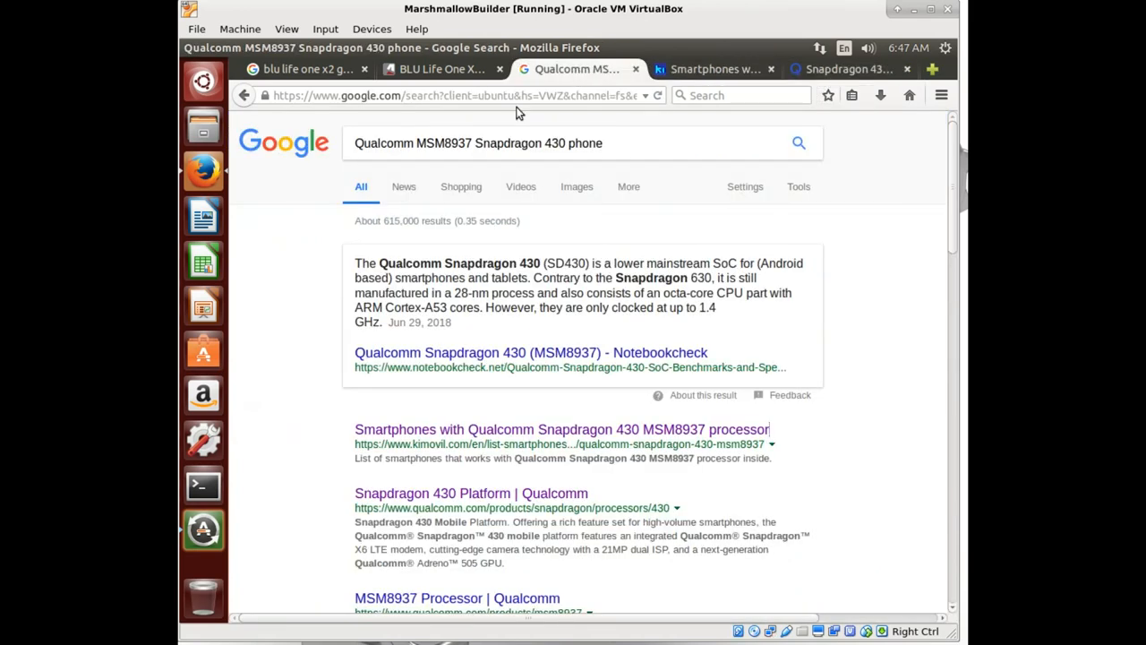
# Step: Search for 'nokia 5' and open its GSMArena specifications page
pyautogui.click(304, 69)
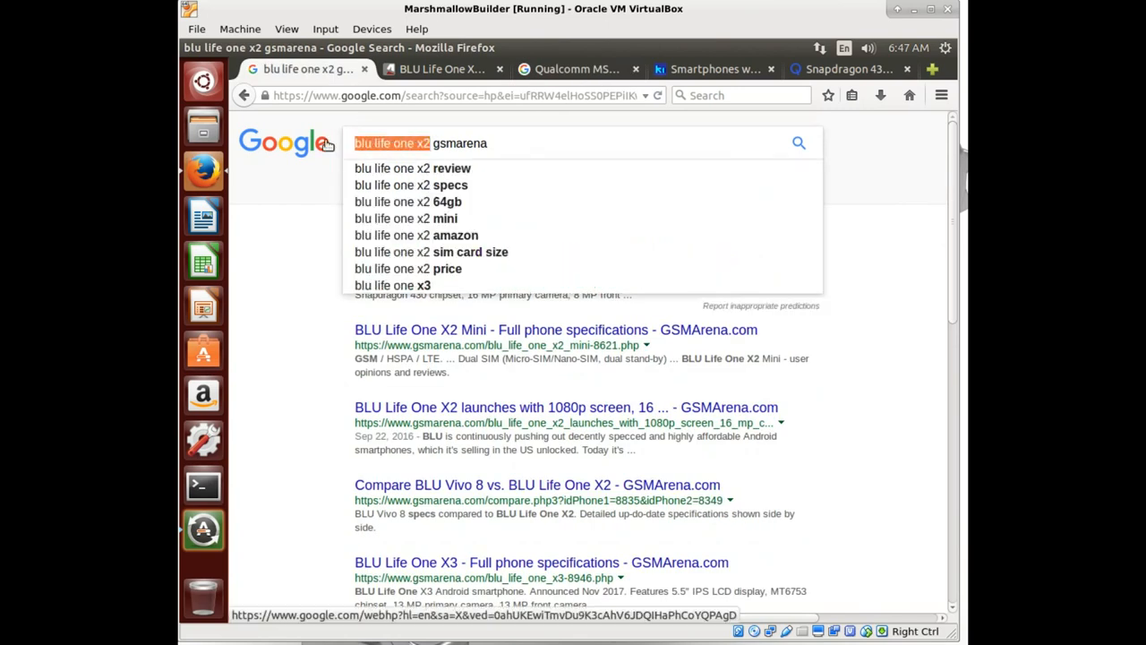
pyautogui.write('nokia 5')
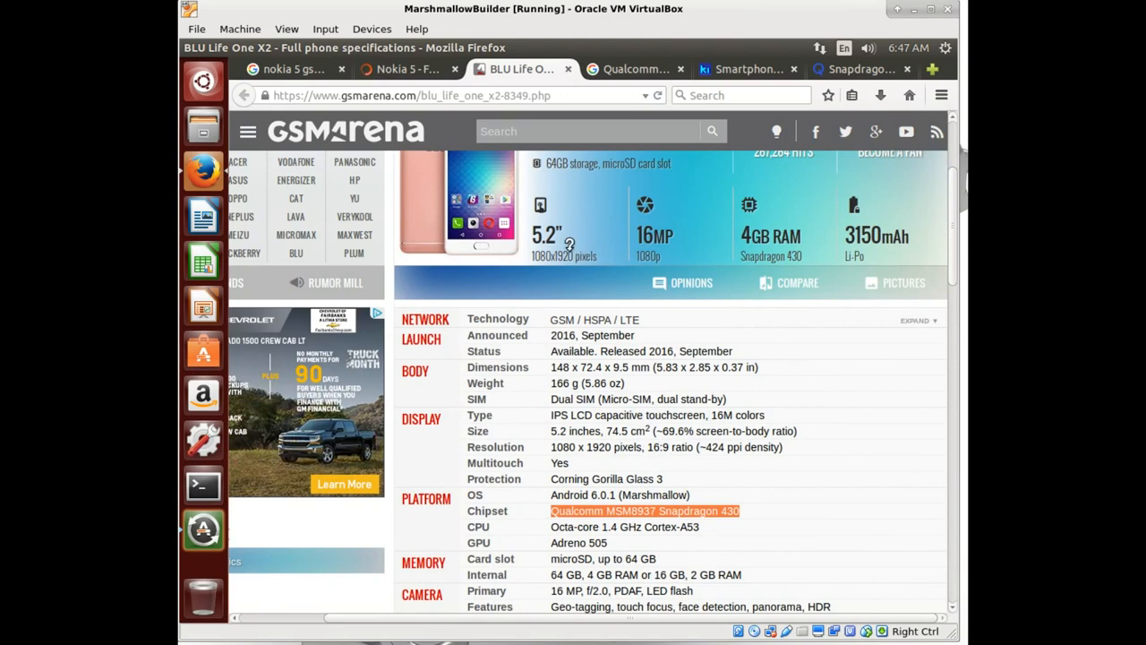
pyautogui.click(407, 69)
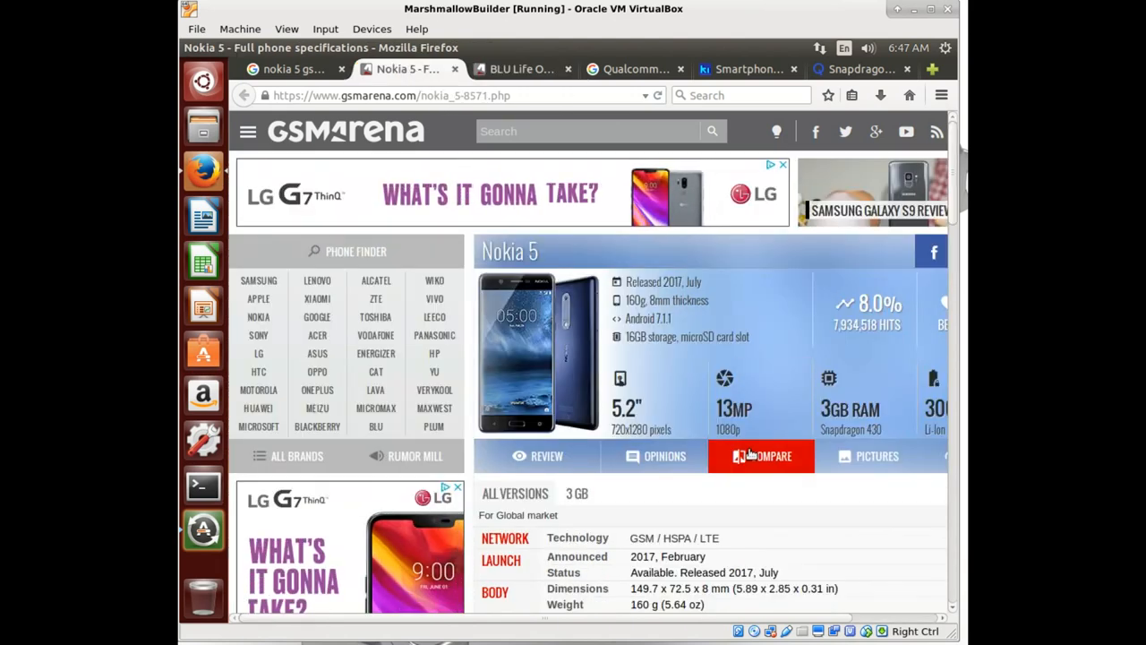
pyautogui.click(520, 69)
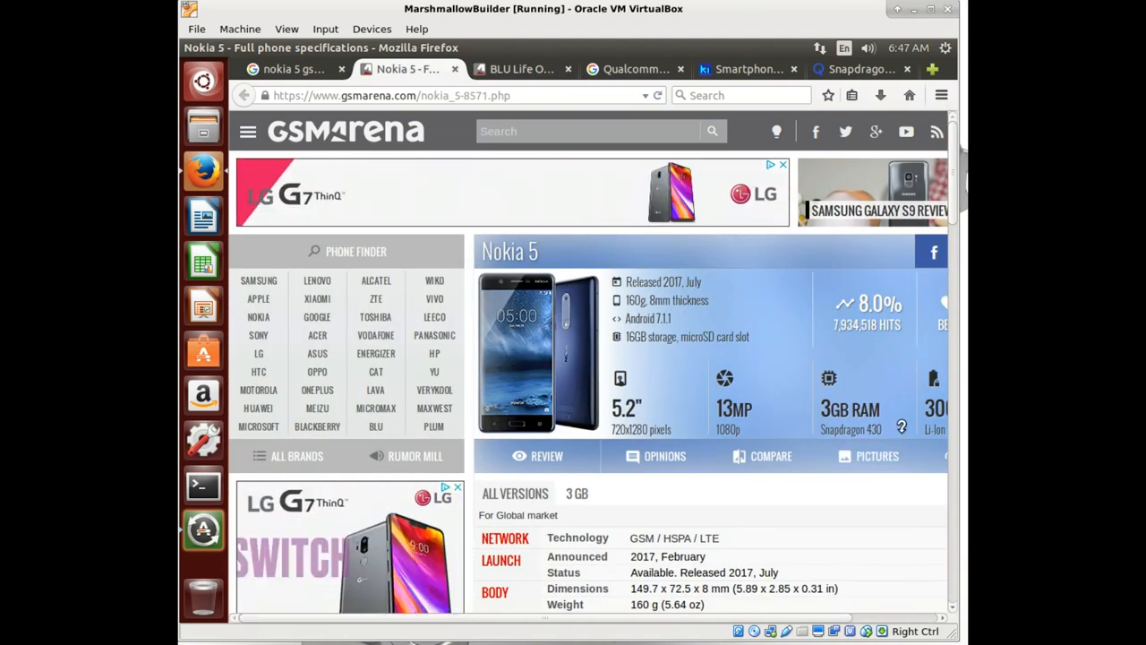
# Step: Select the Nokia 5's Android 7.1.1 OS line, then close that tab
pyautogui.scroll(-3)
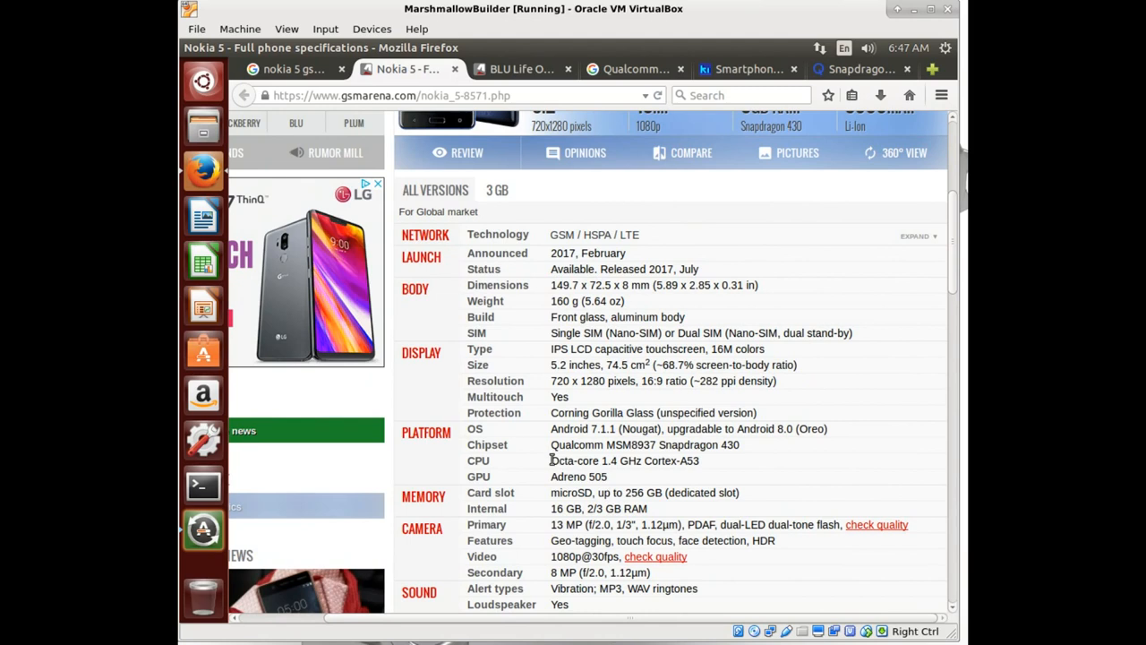
pyautogui.moveTo(552, 441)
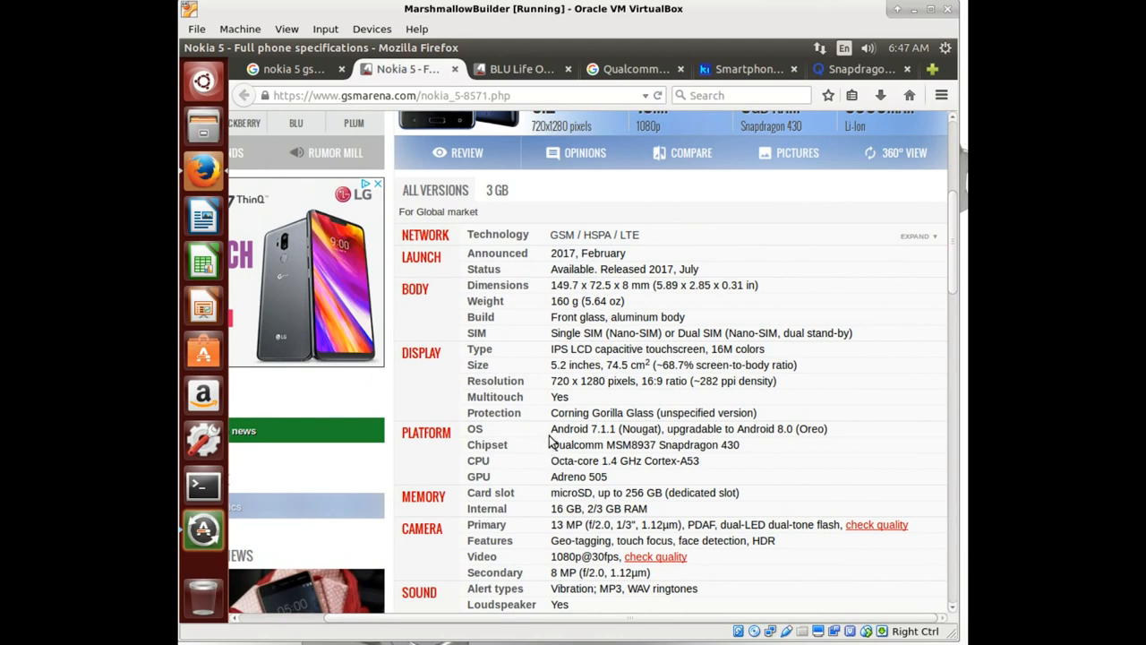
pyautogui.tripleClick(688, 428)
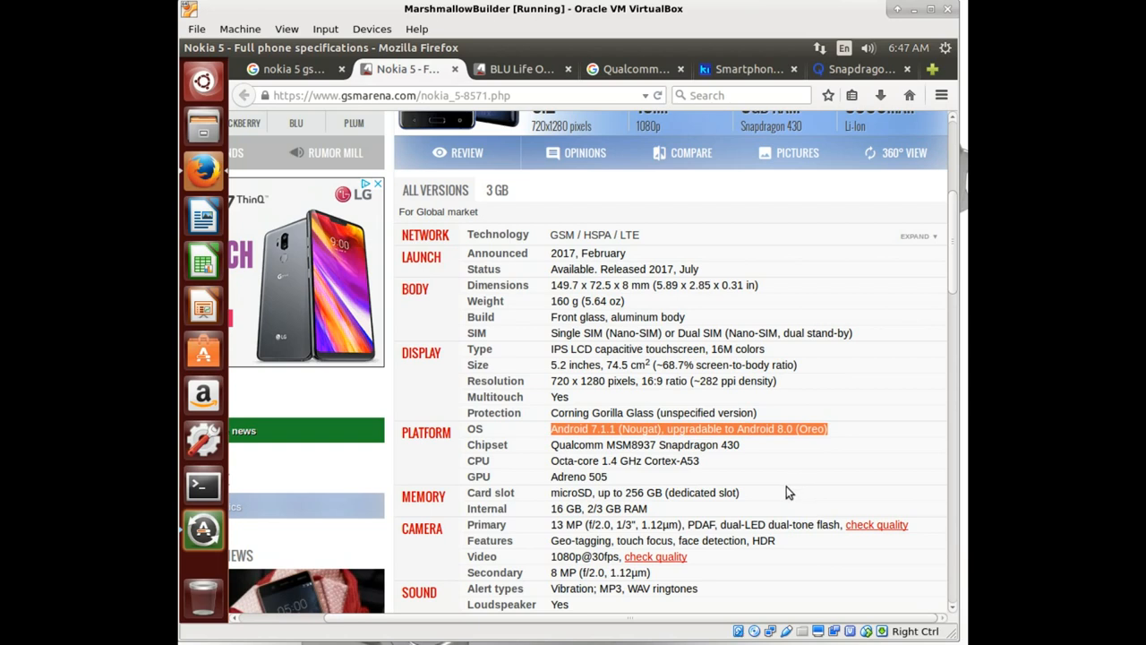
pyautogui.moveTo(682, 498)
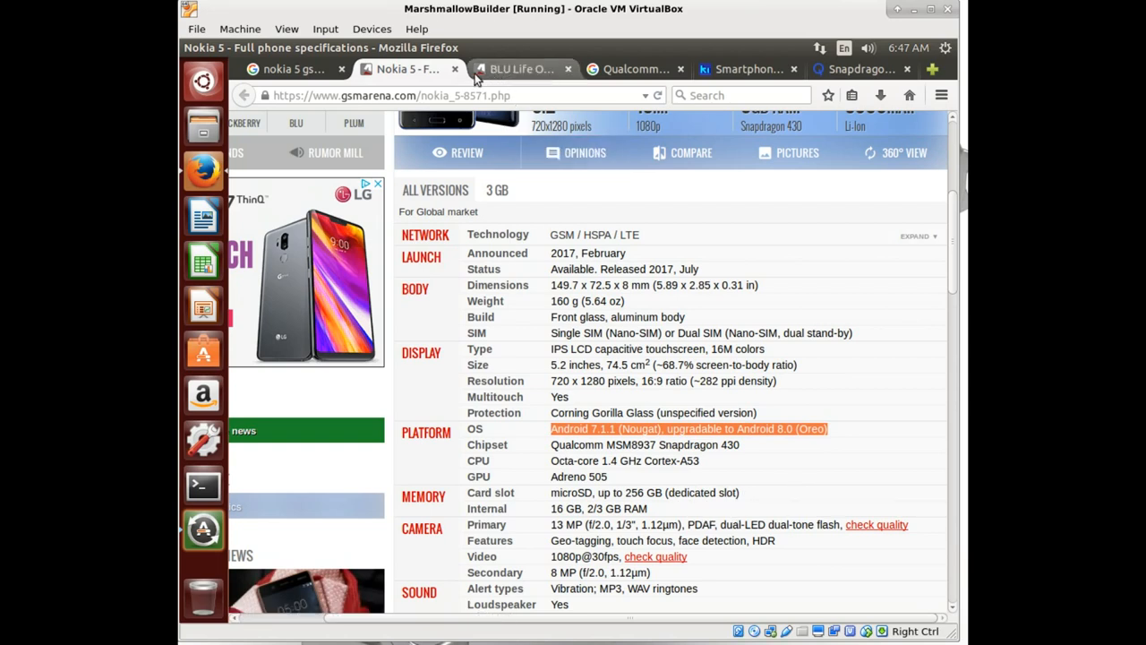
pyautogui.click(291, 69)
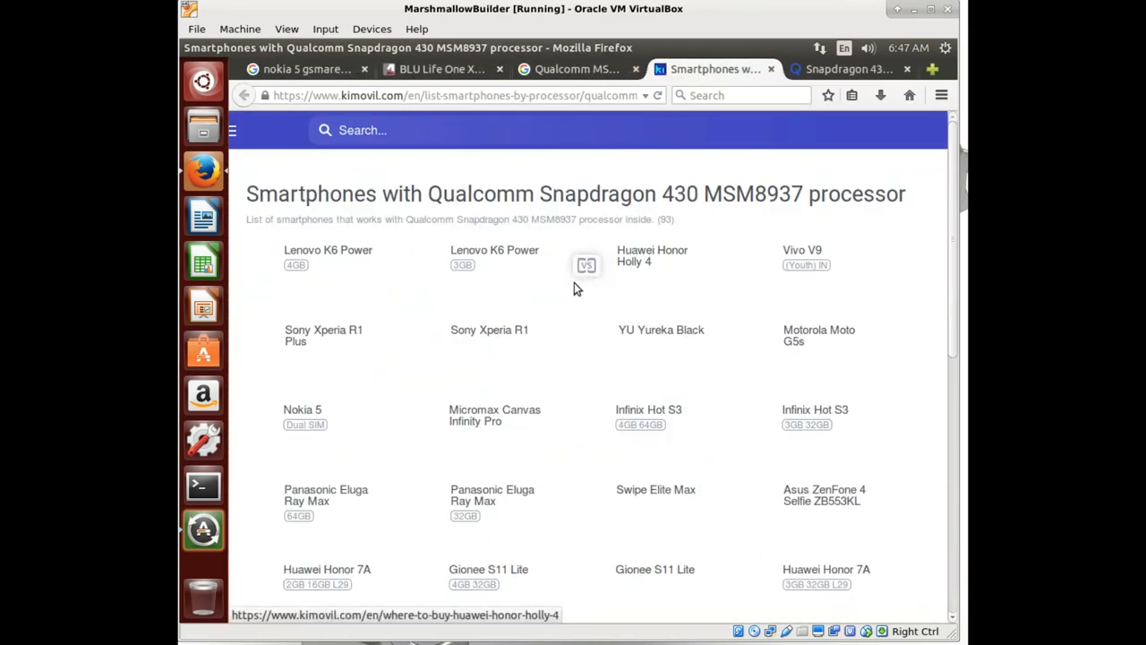
pyautogui.moveTo(487, 347)
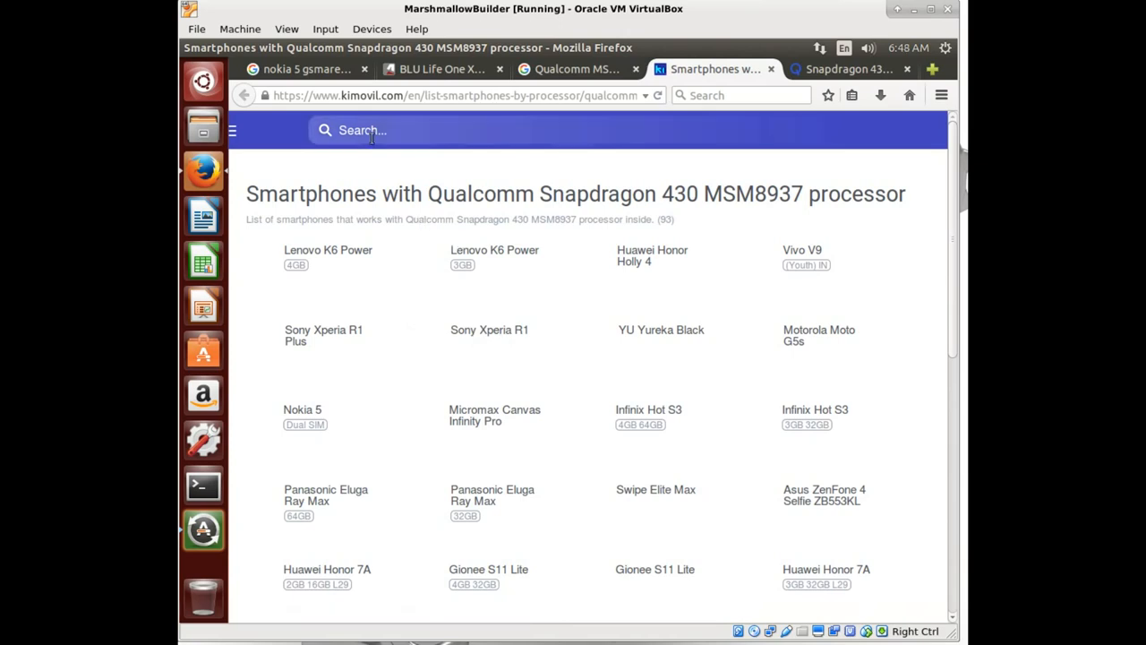
# Step: Search for the Sony Xperia R1 (Plus) on GSMArena and confirm it runs Android 7.1 Nougat
pyautogui.click(305, 69)
pyautogui.write('sony xperia r1 gsmarena')
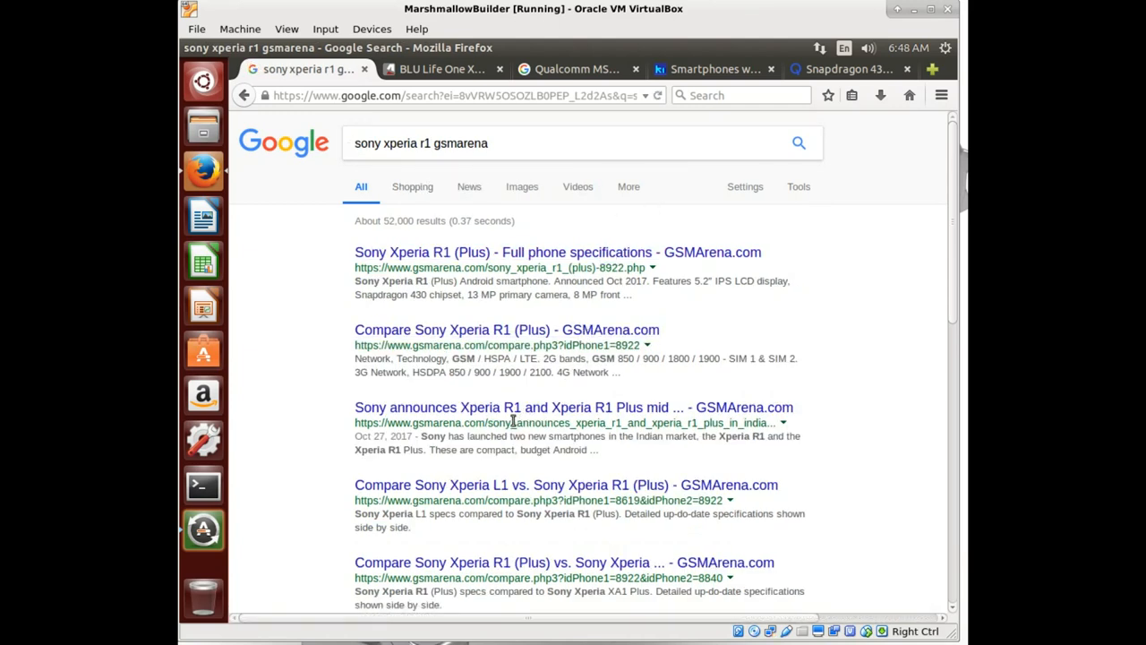
pyautogui.moveTo(445, 511)
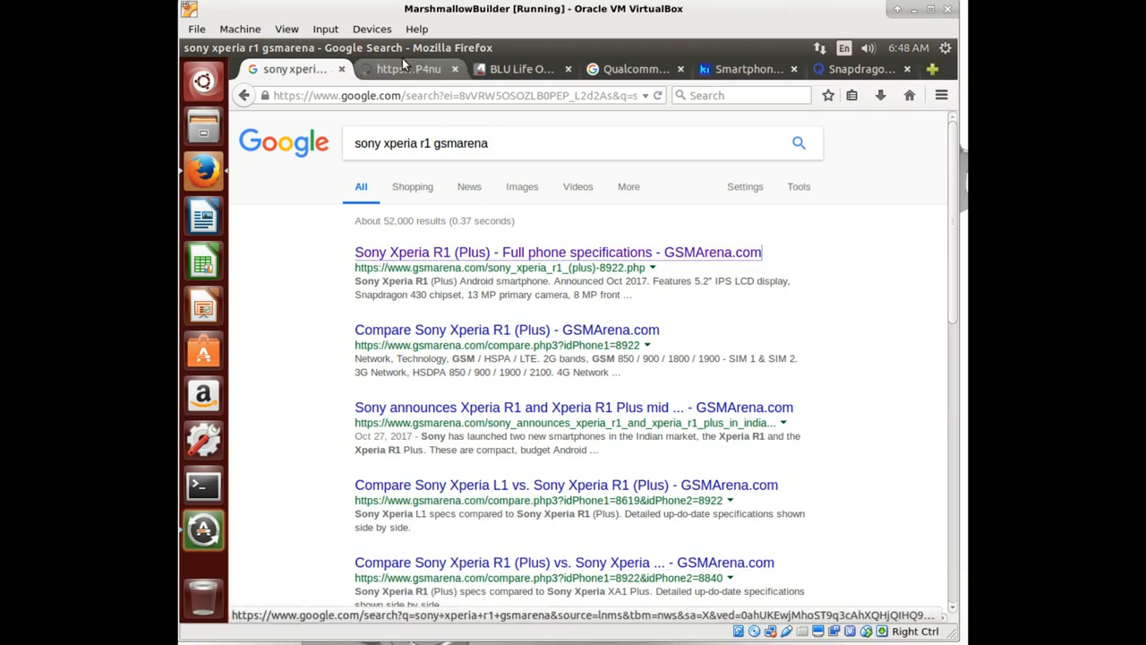
pyautogui.click(558, 251)
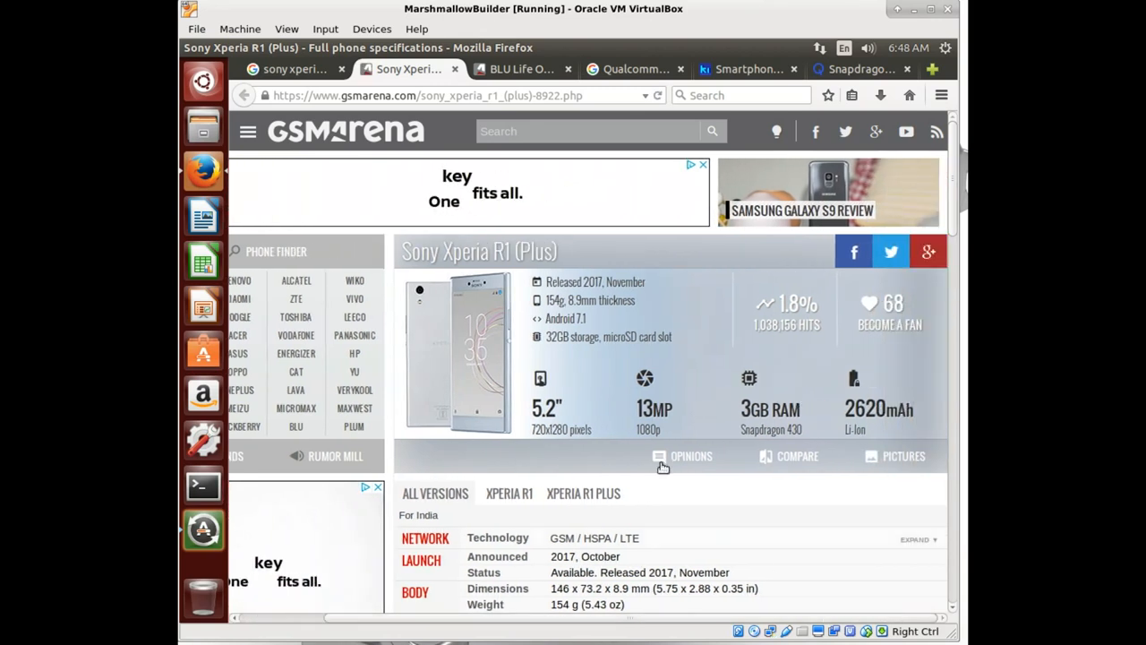
pyautogui.scroll(-3)
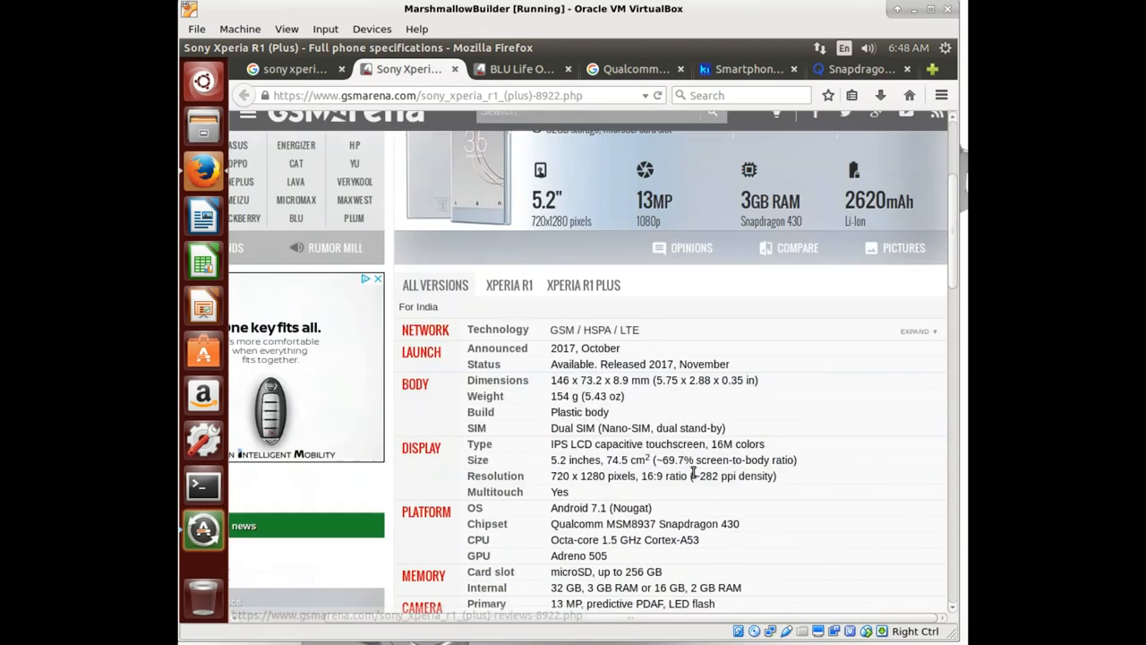
pyautogui.scroll(-3)
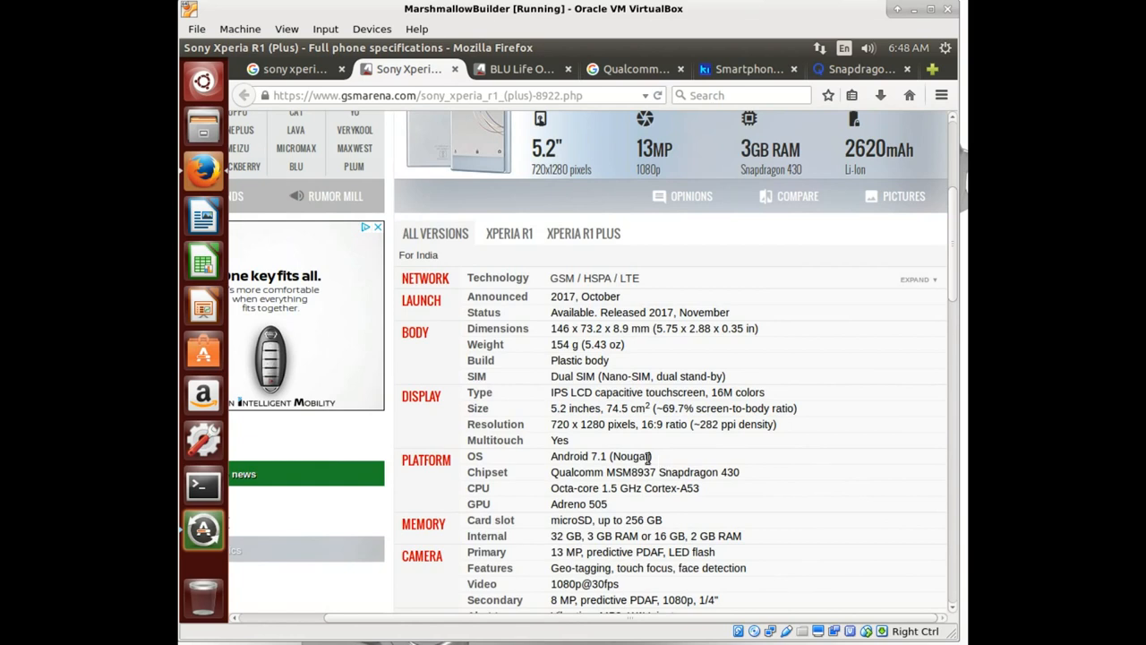
pyautogui.doubleClick(599, 455)
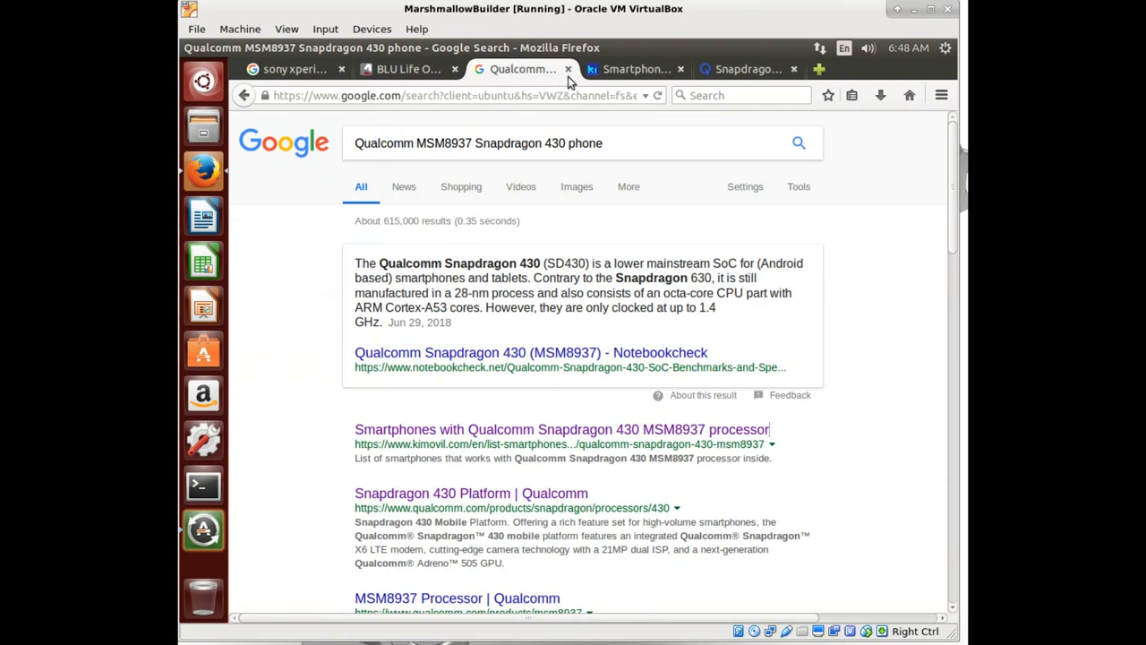
pyautogui.moveTo(567, 69)
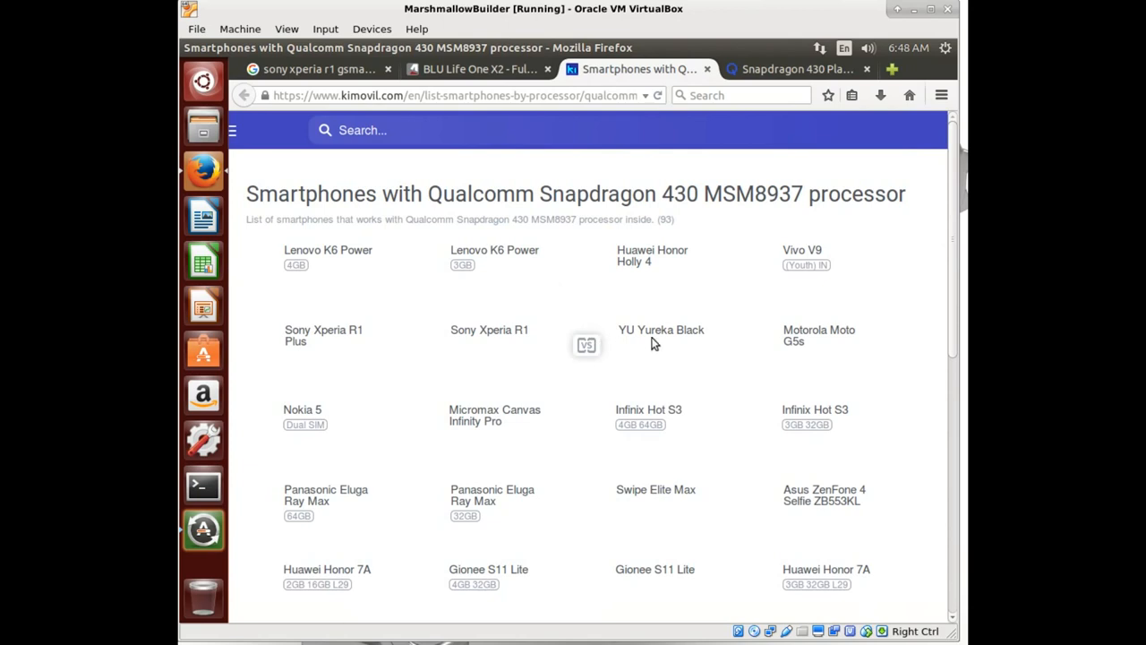
pyautogui.moveTo(626, 355)
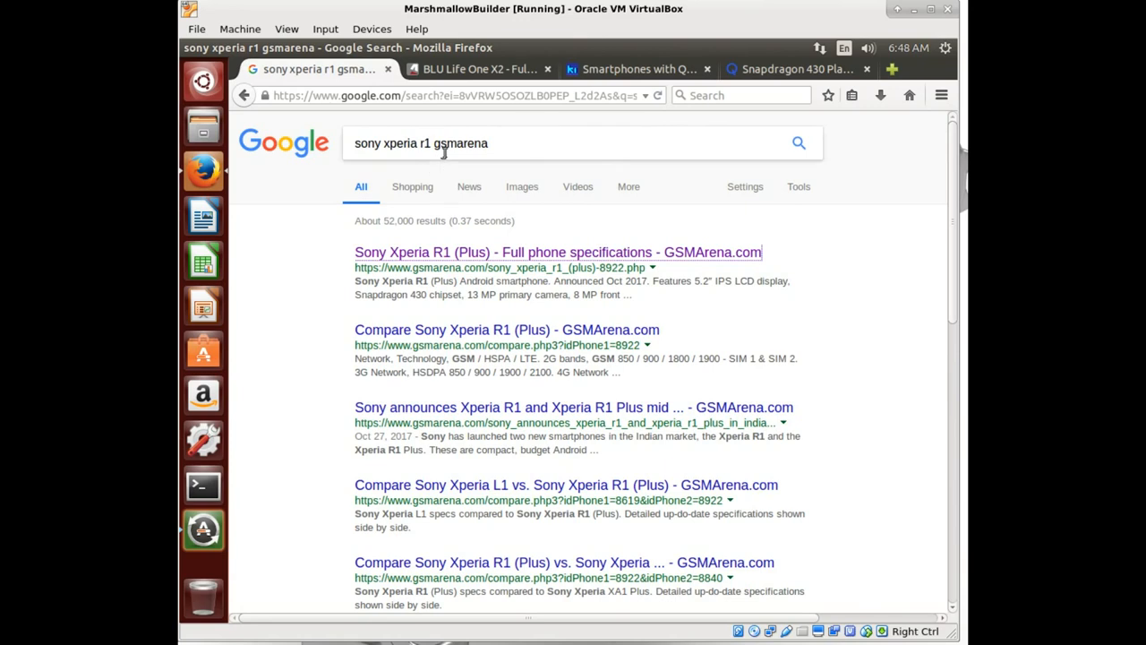
# Step: Replace the old Google query with 'yureka black gsmarena' and run the search
pyautogui.click(421, 143)
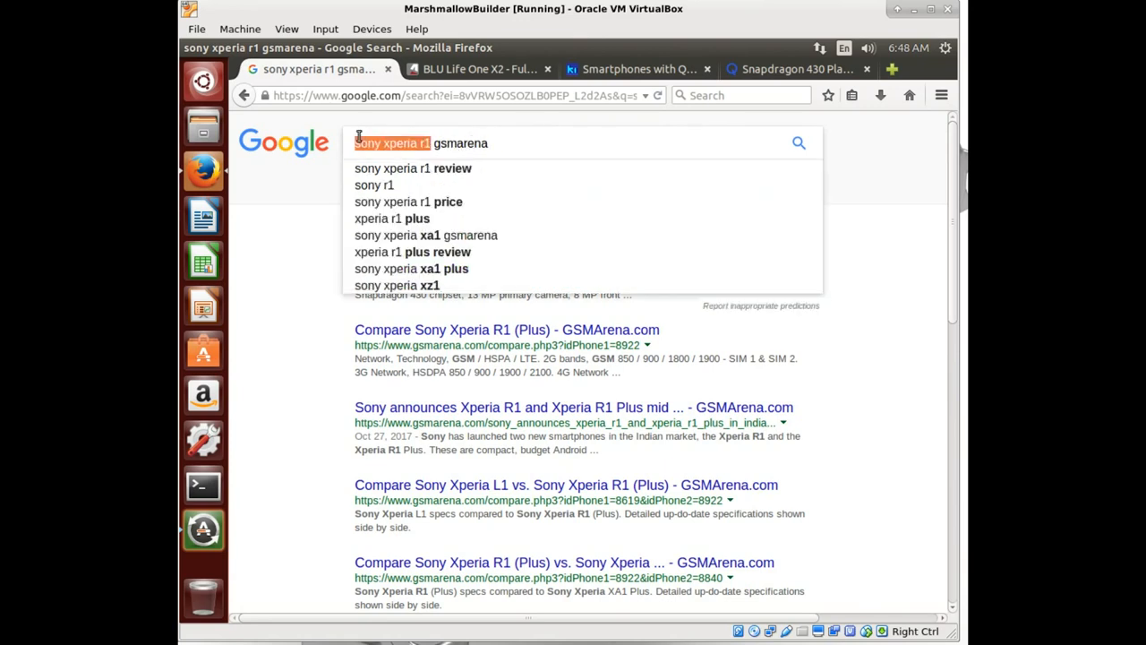
pyautogui.write('yurek')
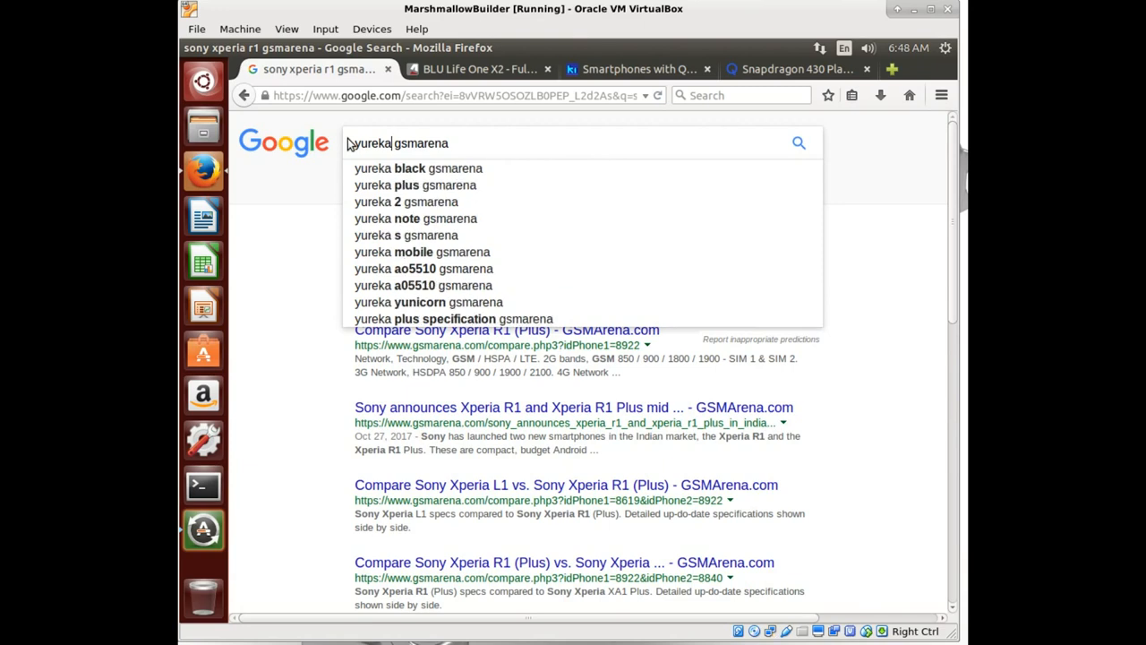
pyautogui.click(418, 169)
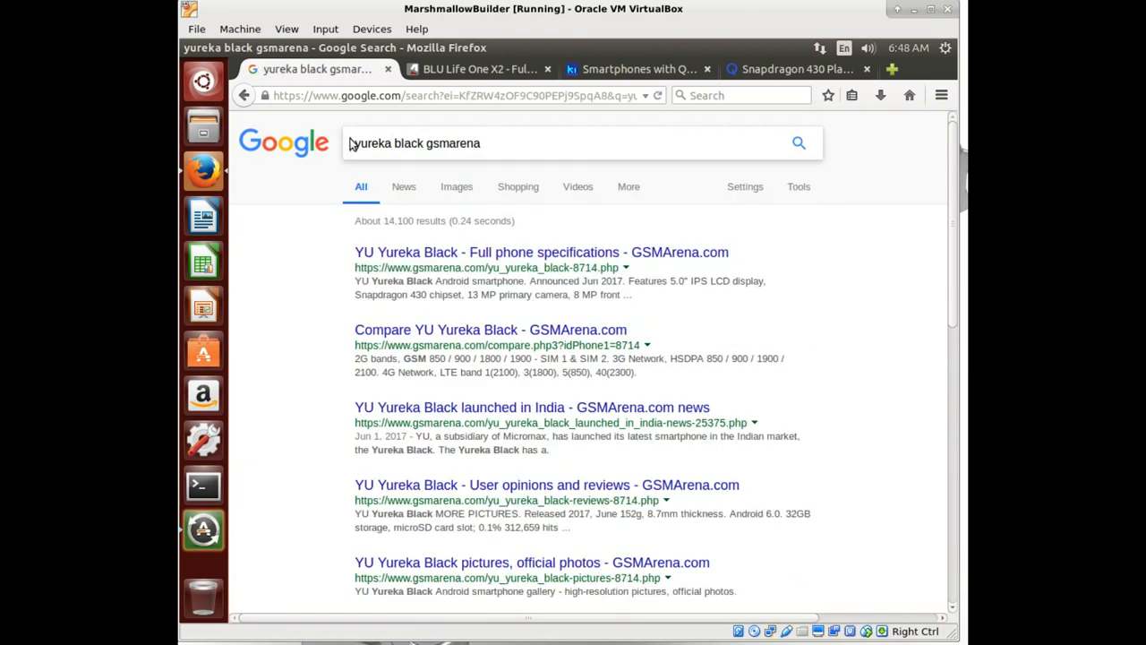
pyautogui.moveTo(626, 251)
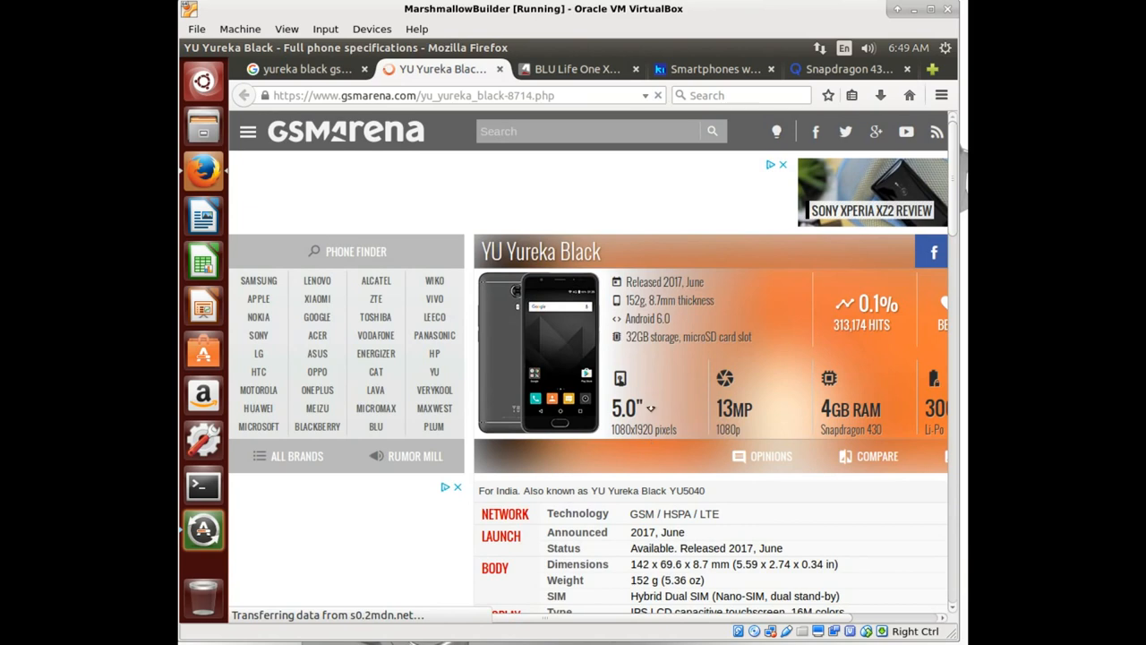
# Step: Compare the BLU Life One X2 specs with the YU Yureka Black specs (Android 6.0, Snapdragon 430)
pyautogui.click(578, 69)
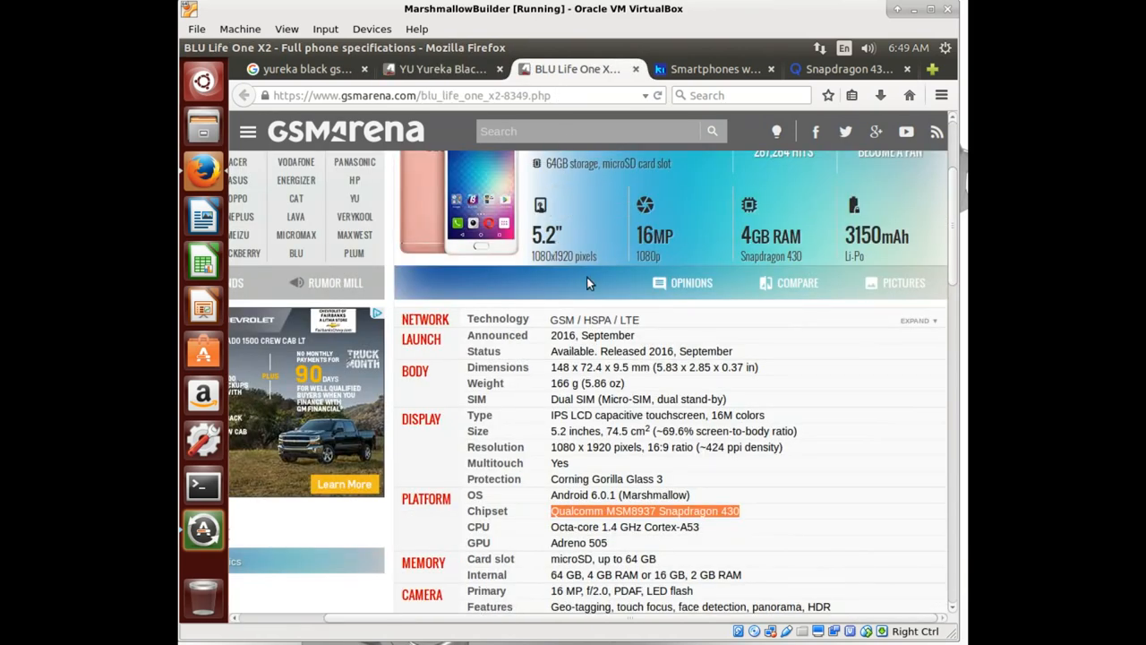
pyautogui.click(442, 69)
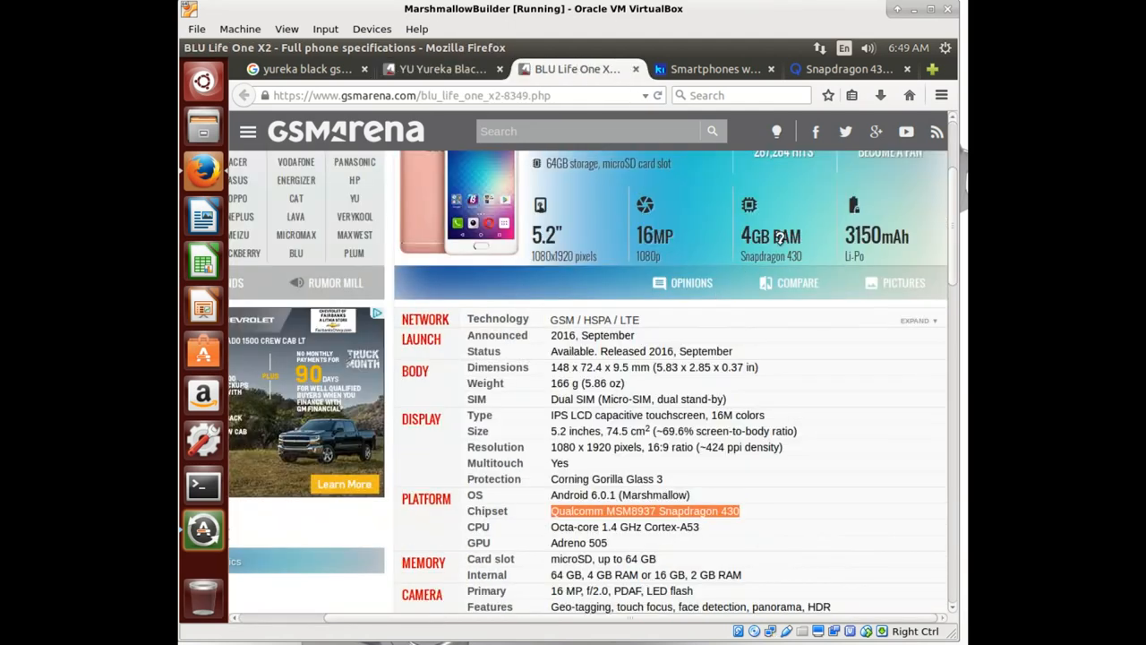
pyautogui.click(438, 68)
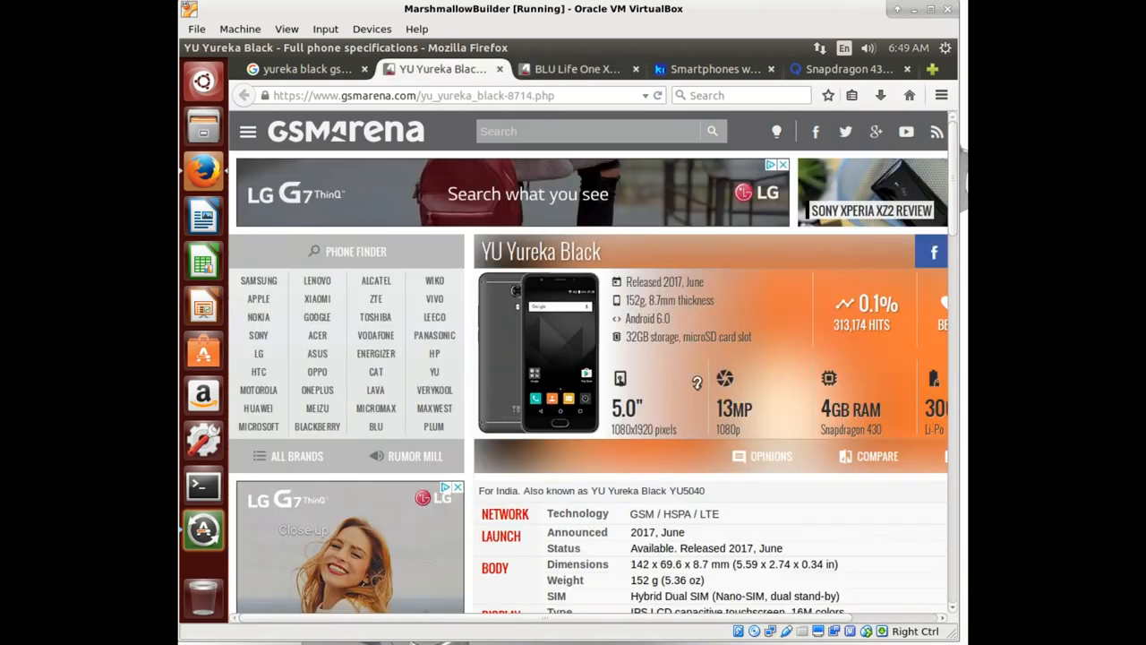
pyautogui.scroll(-3)
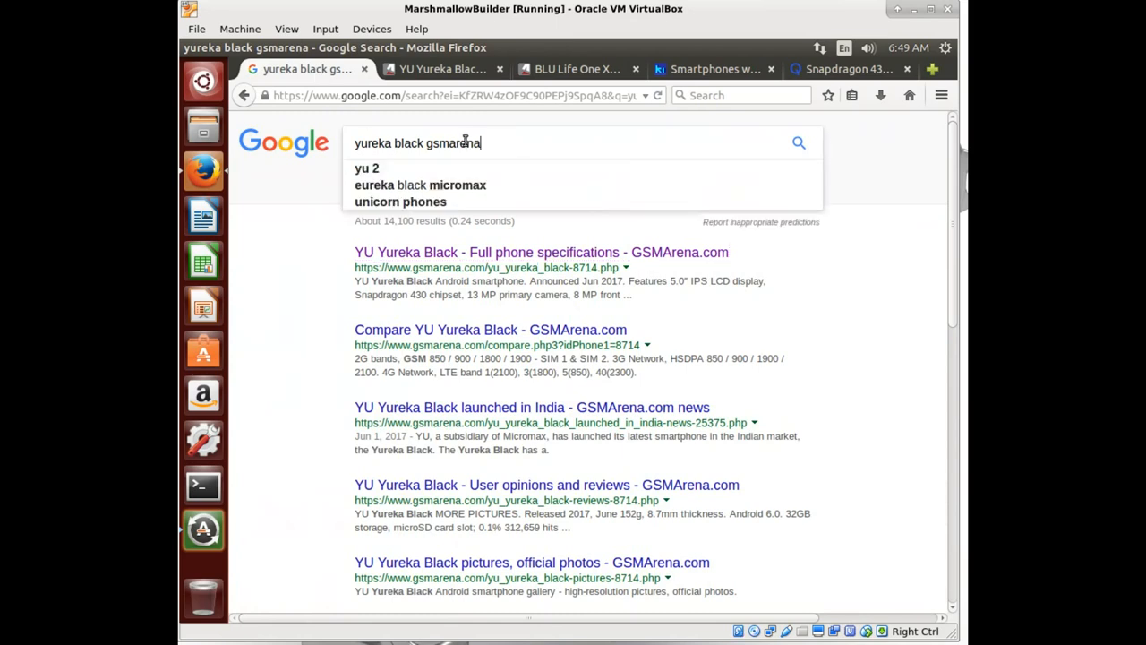
# Step: Search 'yureka black lineage os 13.0' and open the YU Forums LineageOS 13.0 thread in a new tab
pyautogui.write('xd')
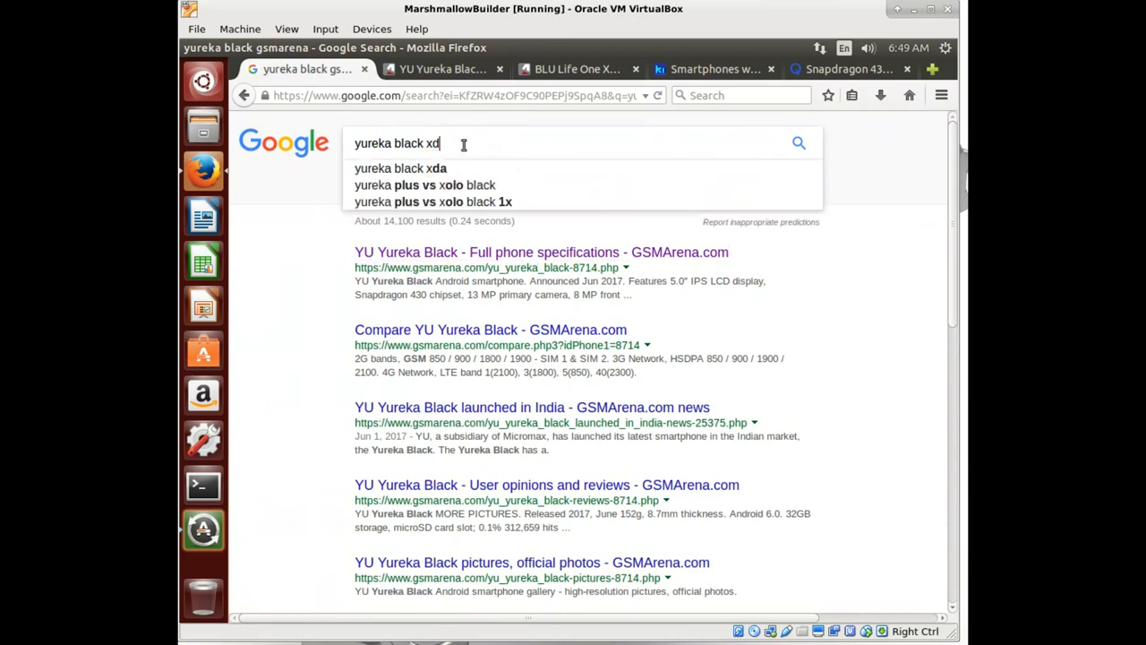
pyautogui.press('BackSpace')
pyautogui.write('lineage os')
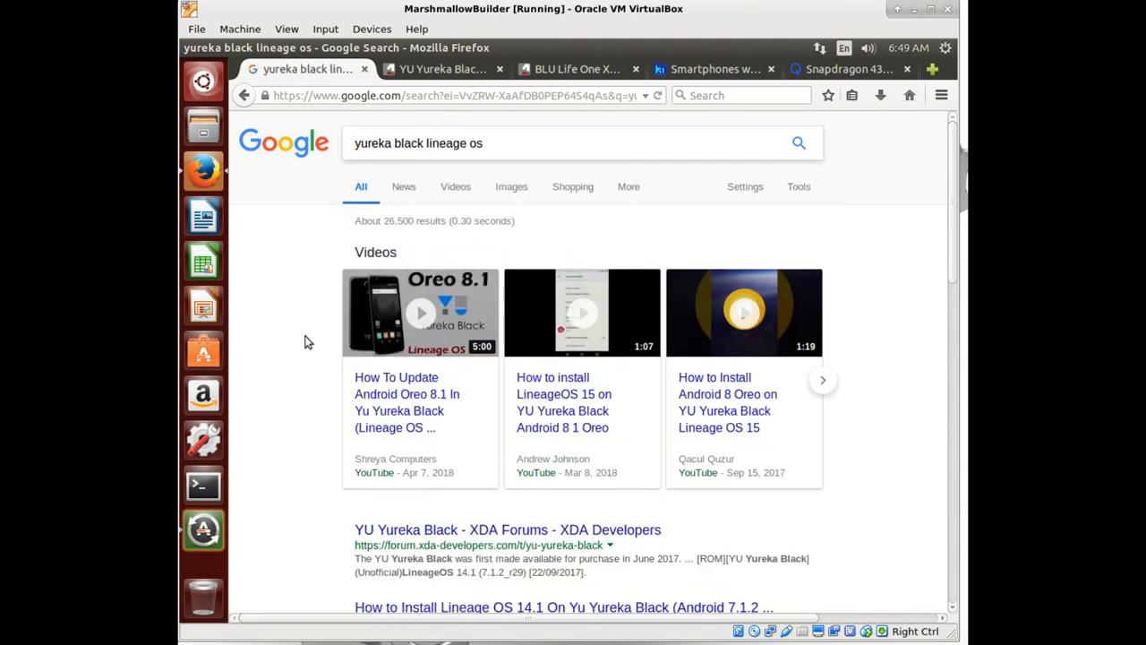
pyautogui.moveTo(453, 501)
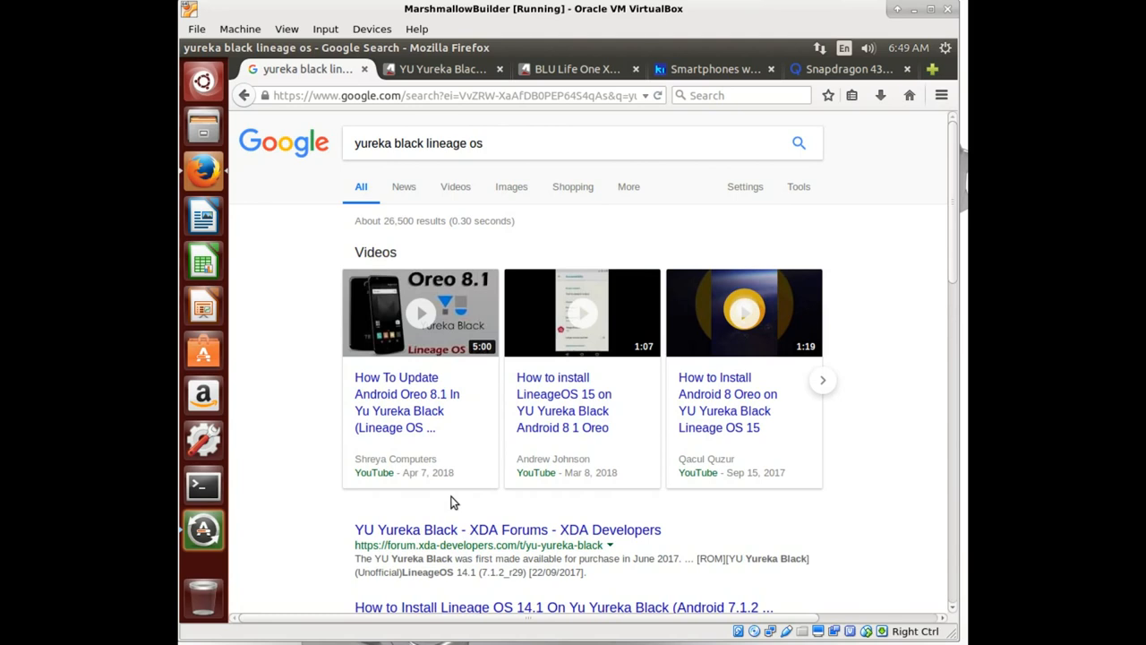
pyautogui.moveTo(559, 513)
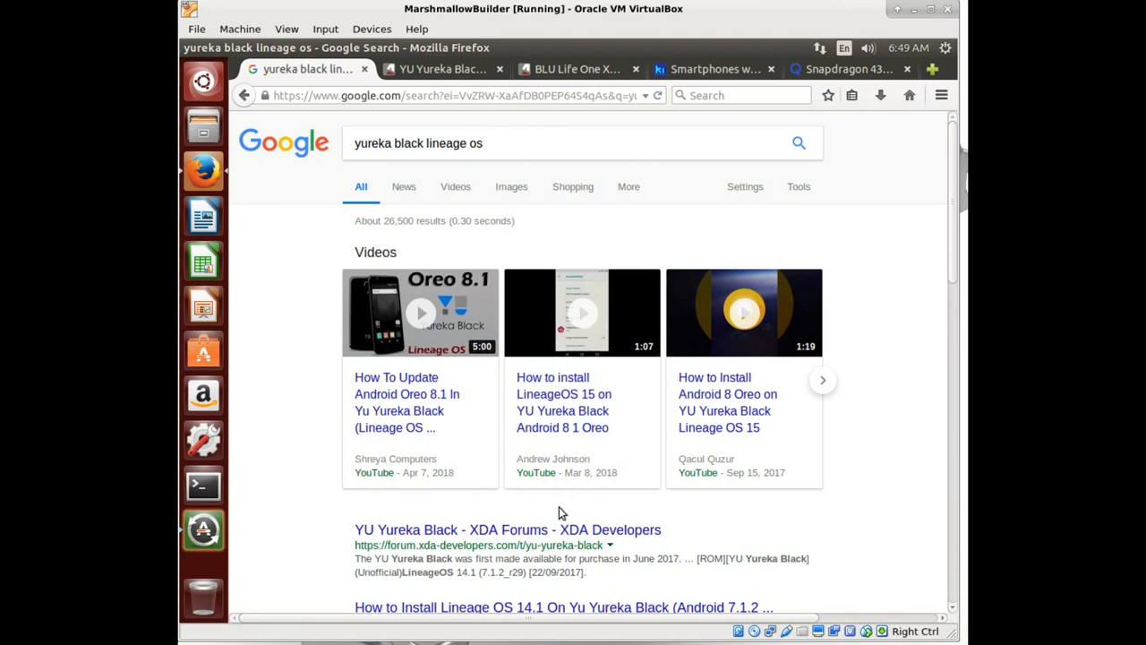
pyautogui.scroll(-3)
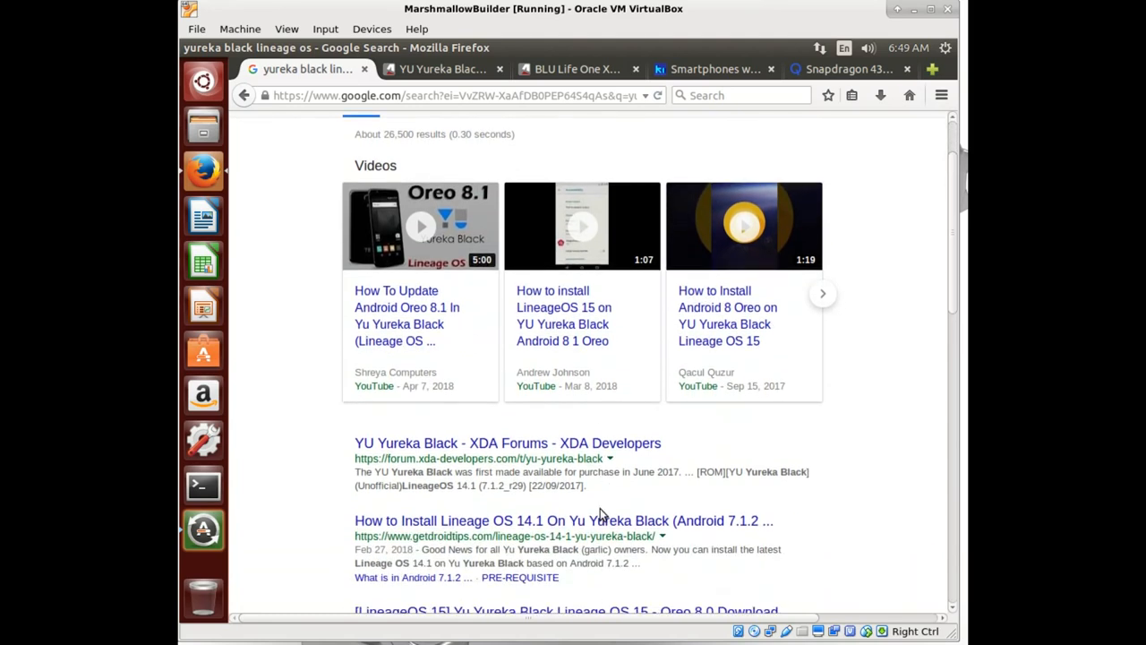
pyautogui.scroll(-3)
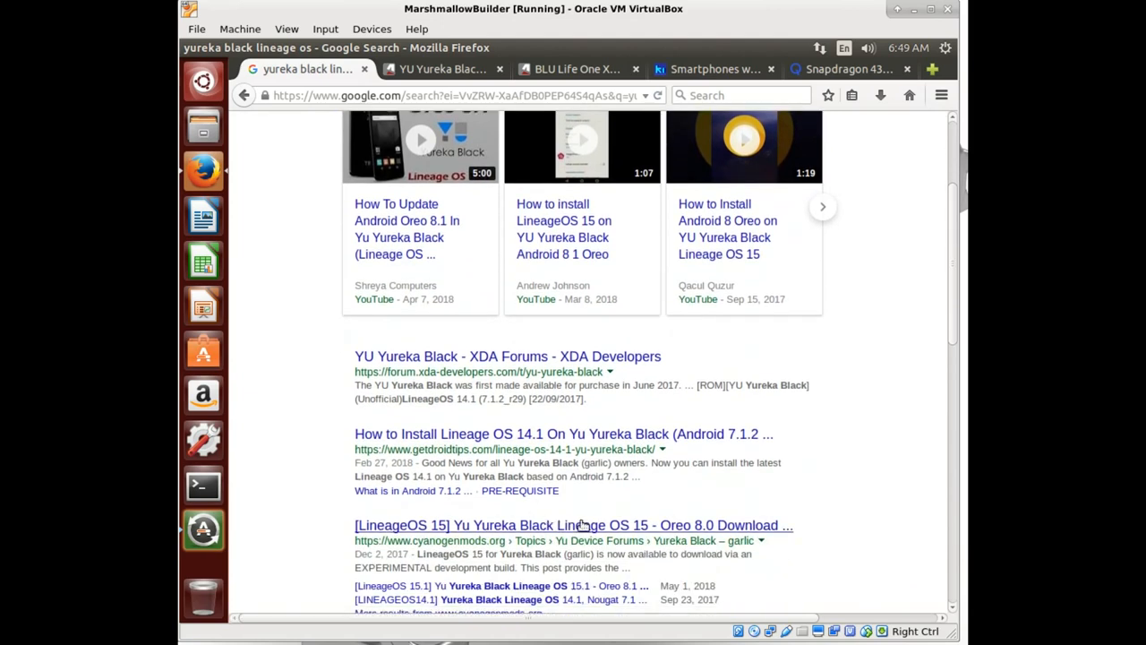
pyautogui.scroll(3)
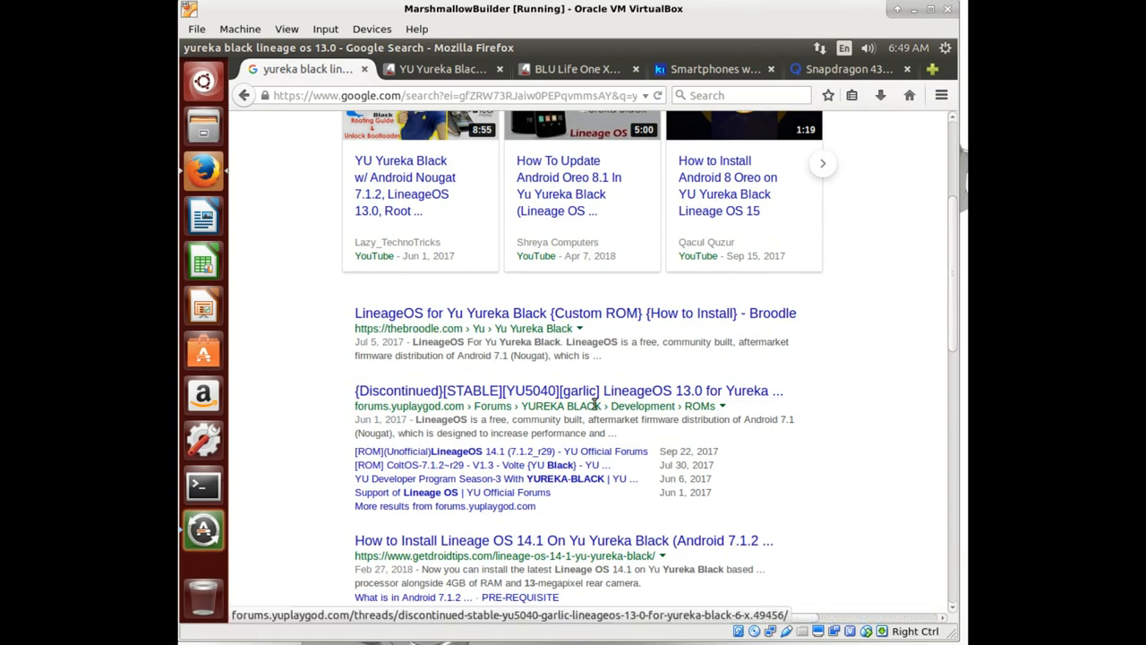
pyautogui.click(568, 390)
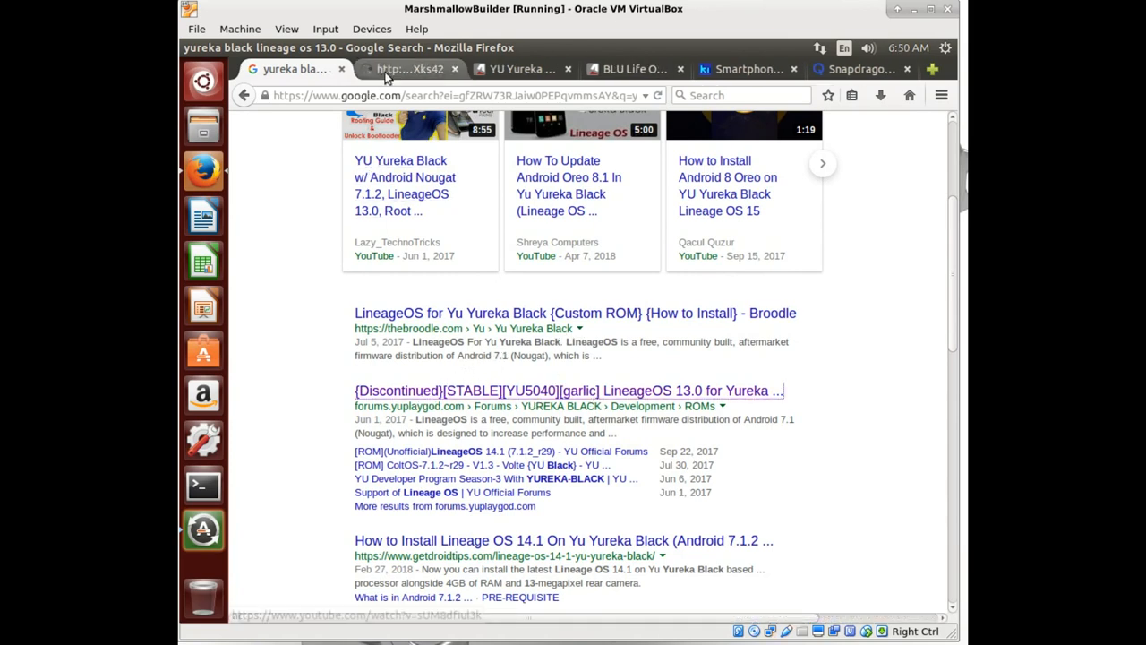
# Step: Read through the LineageOS 13.0 thread down to its contributors and device tree links
pyautogui.click(569, 389)
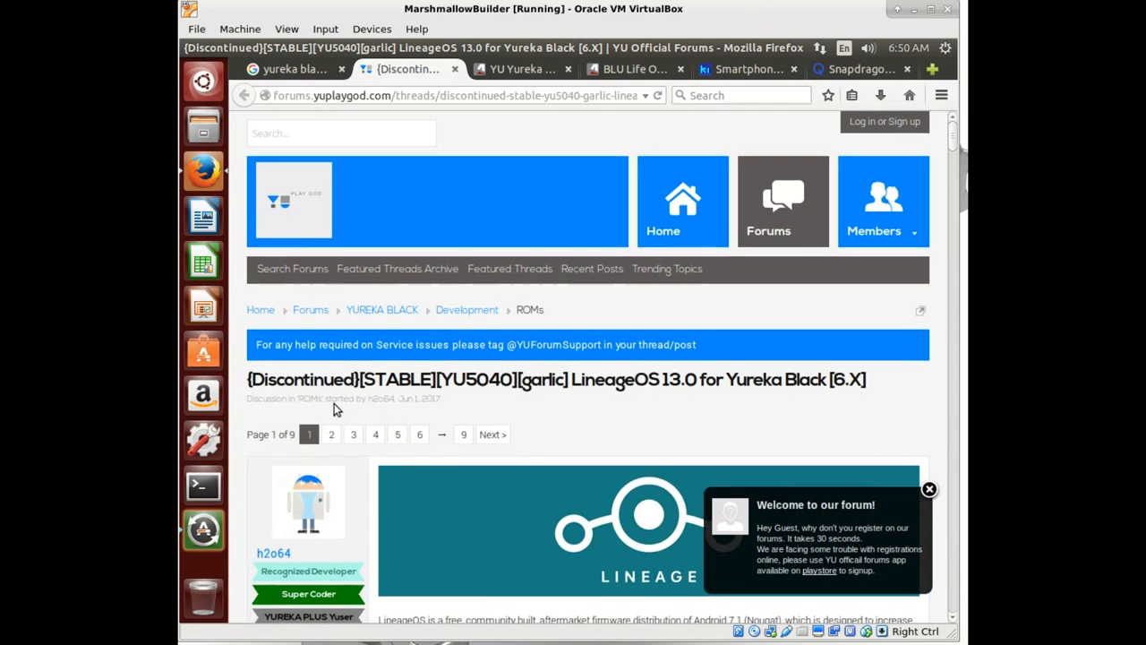
pyautogui.scroll(-3)
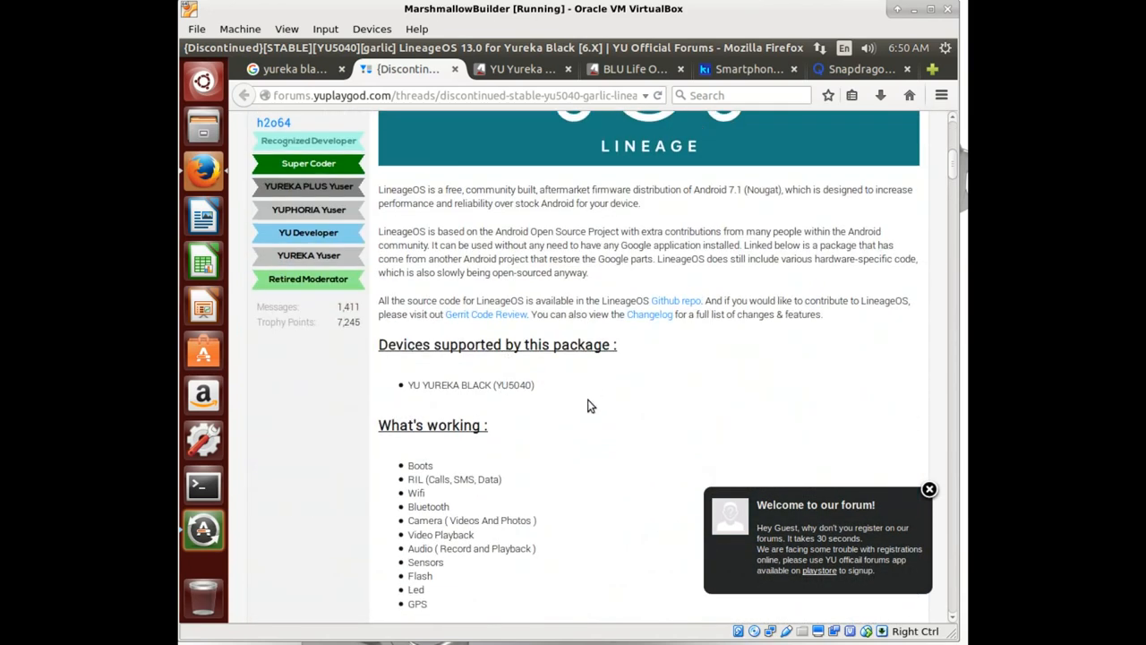
pyautogui.scroll(-3)
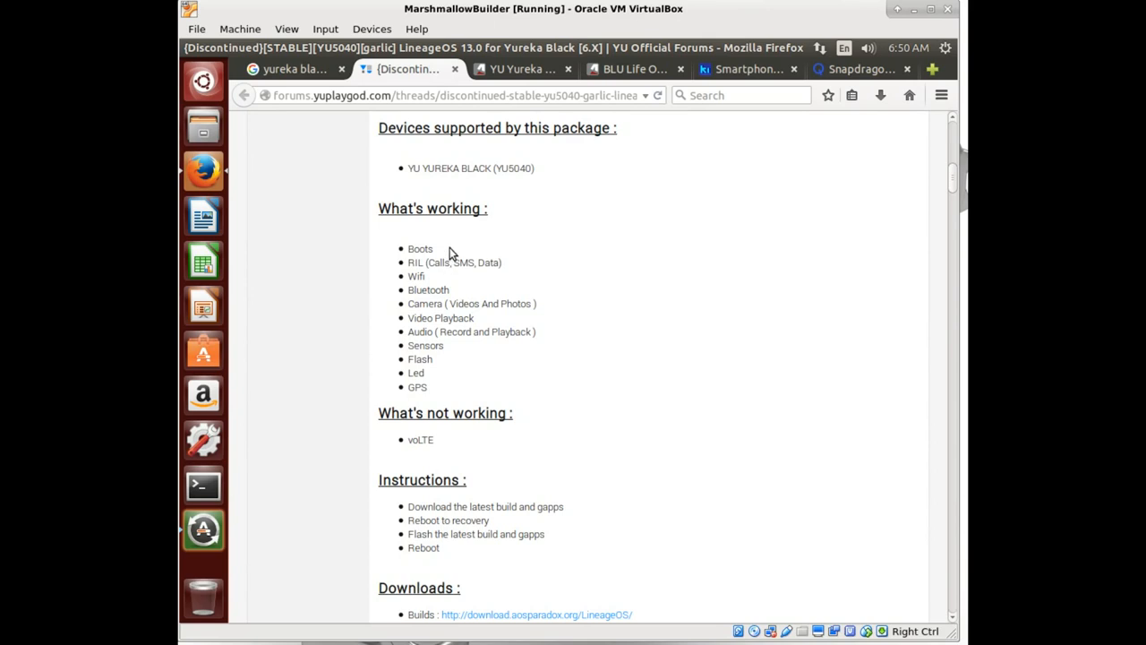
pyautogui.scroll(-3)
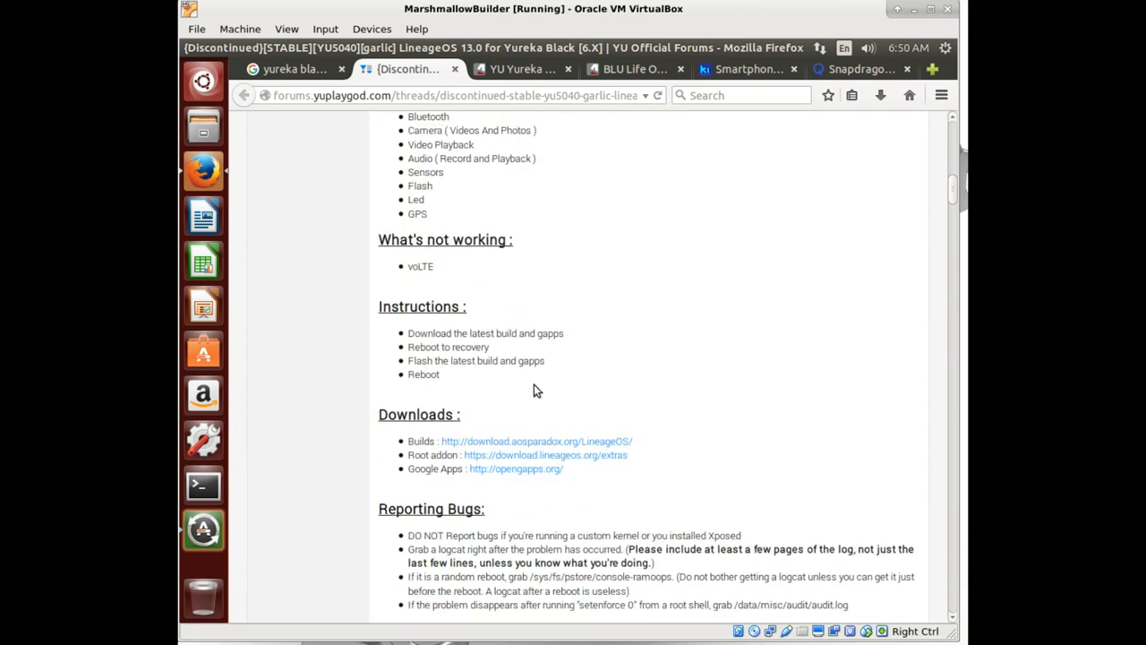
pyautogui.scroll(-3)
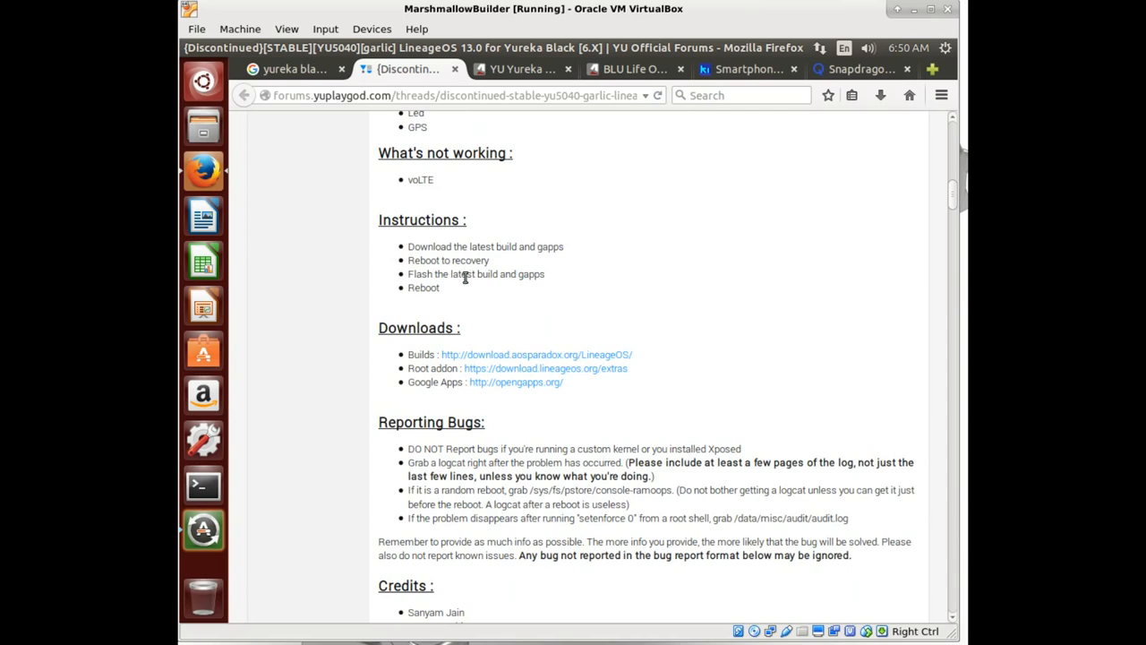
pyautogui.scroll(-3)
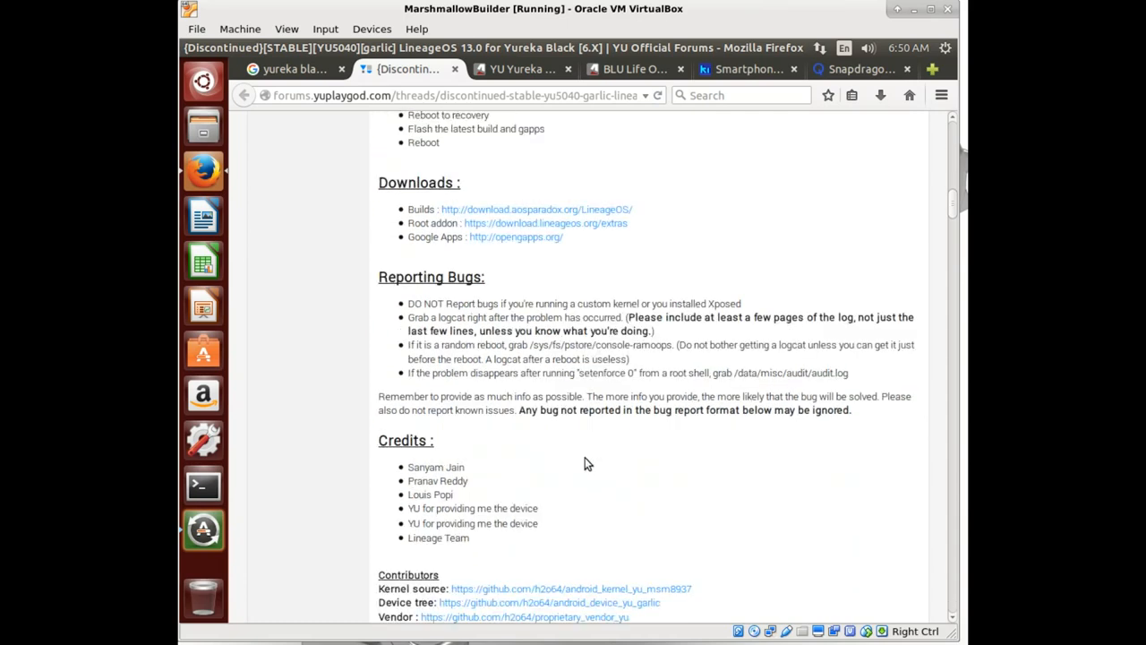
pyautogui.scroll(-3)
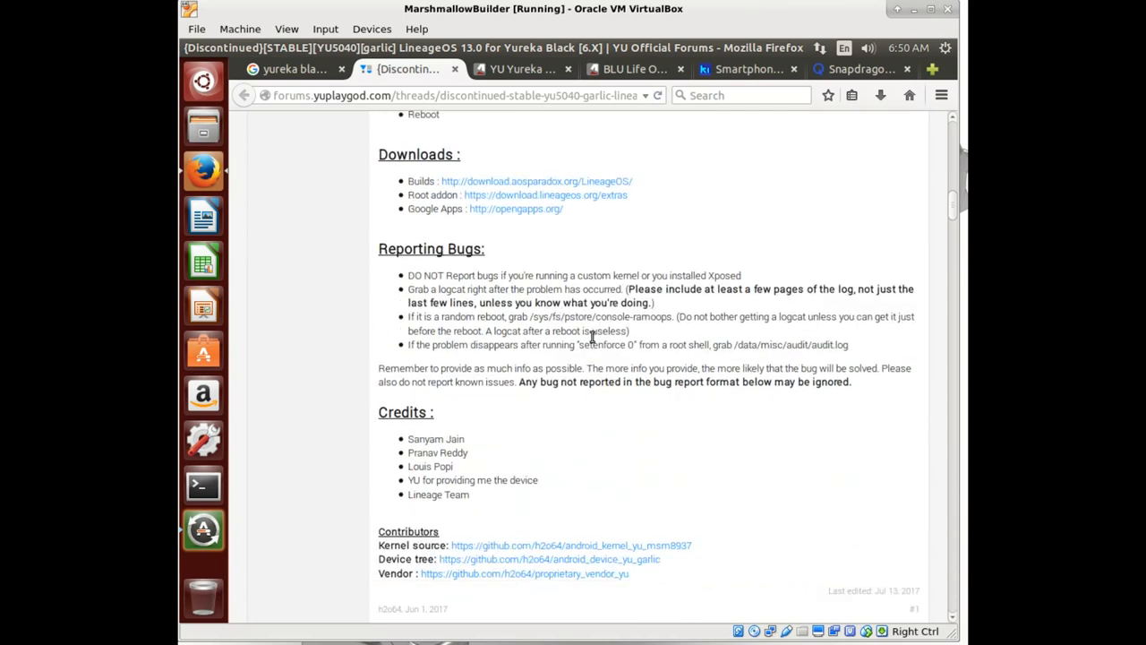
pyautogui.scroll(-3)
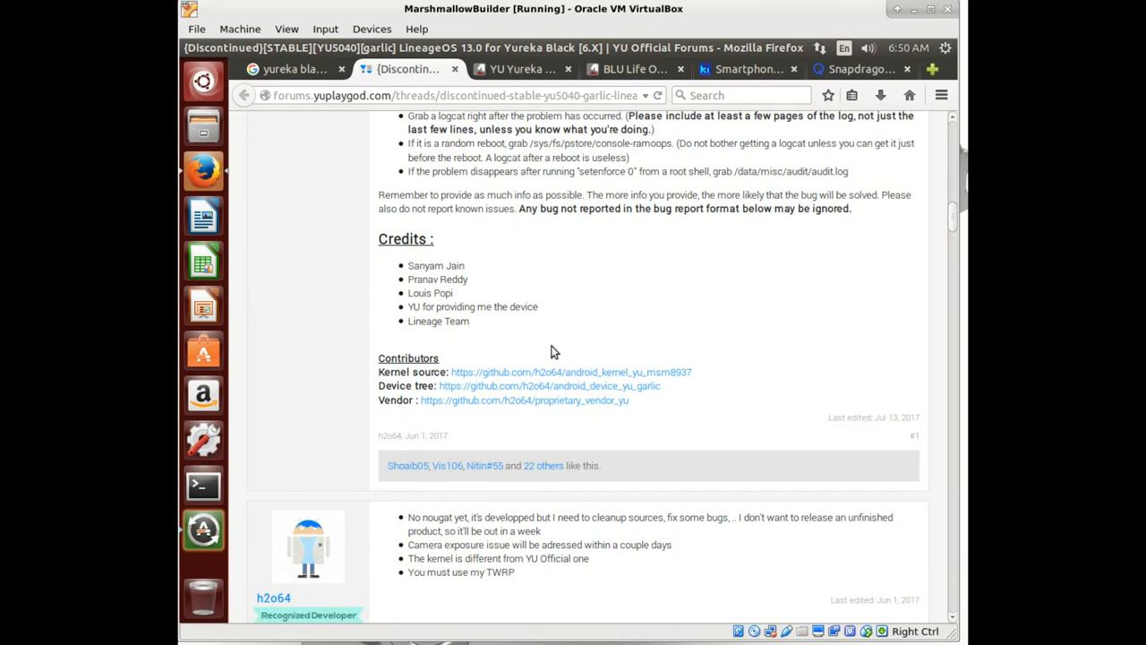
pyautogui.moveTo(529, 384)
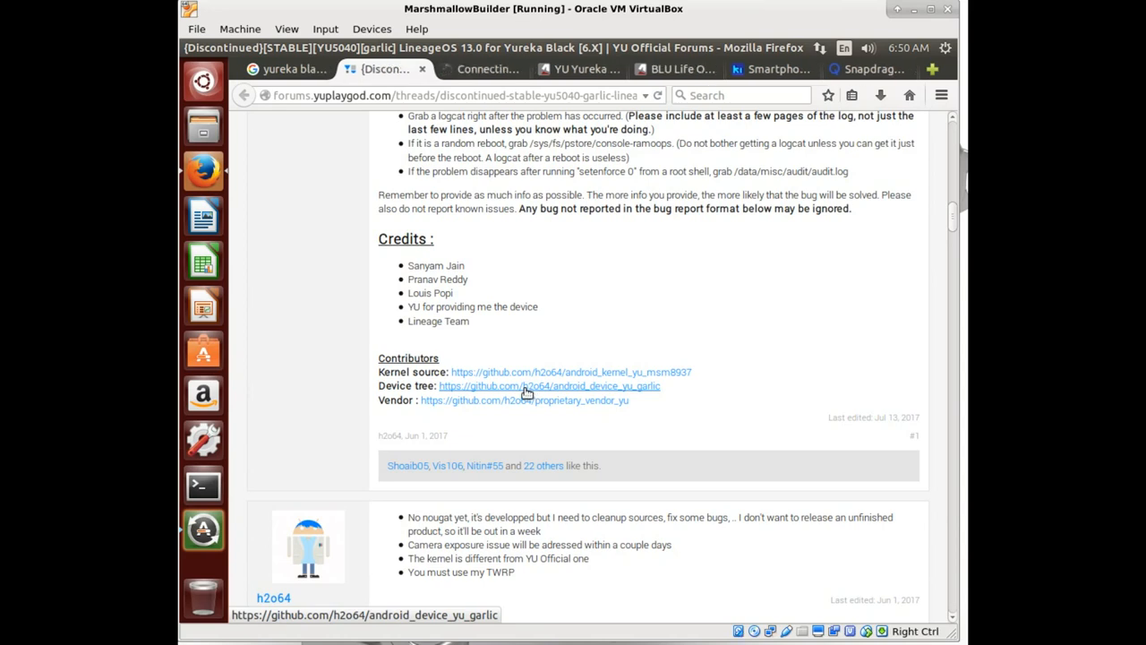
# Step: Open proprietary_vendor_yu in a new tab and browse the garlic device tree's cm-13.0 files
pyautogui.click(548, 385)
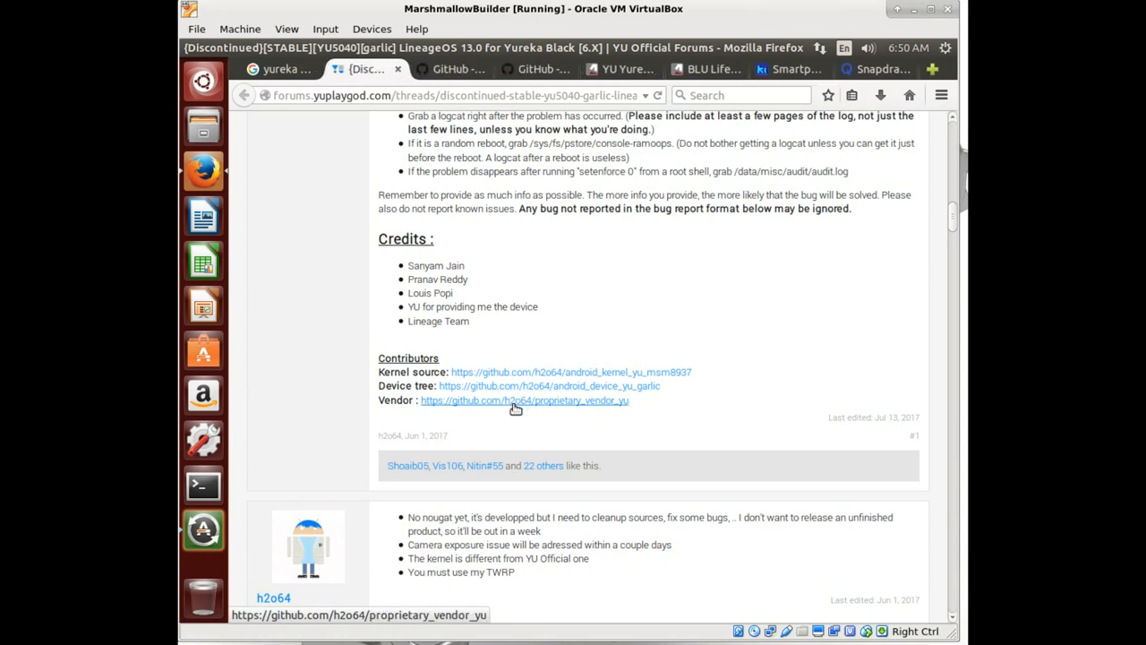
pyautogui.click(452, 69)
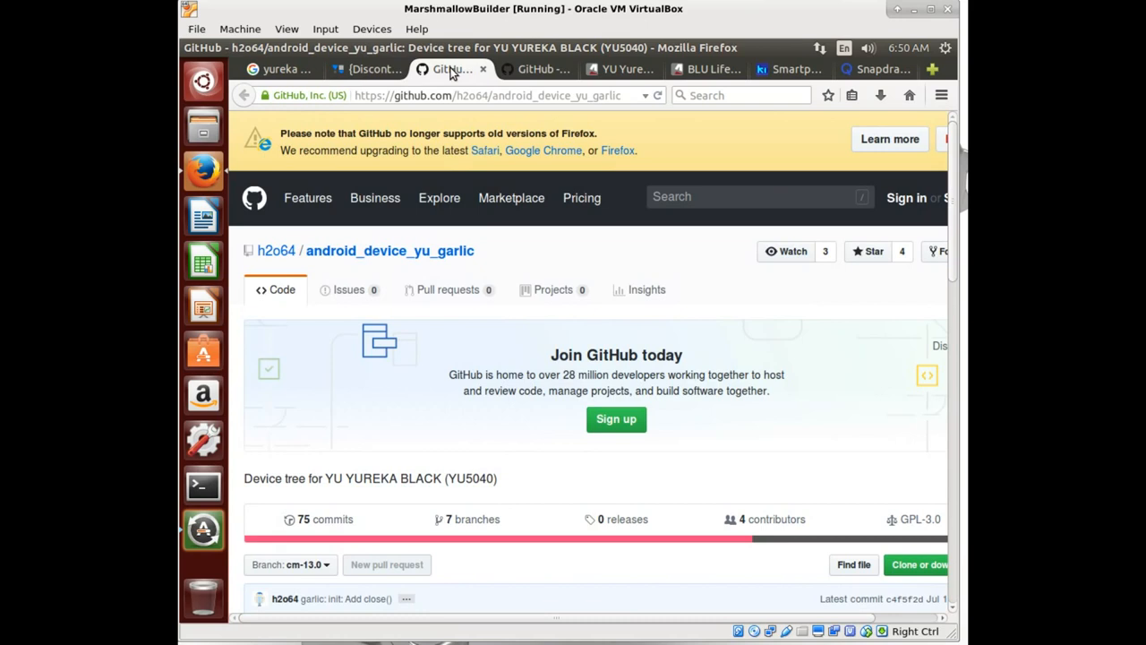
pyautogui.moveTo(445, 186)
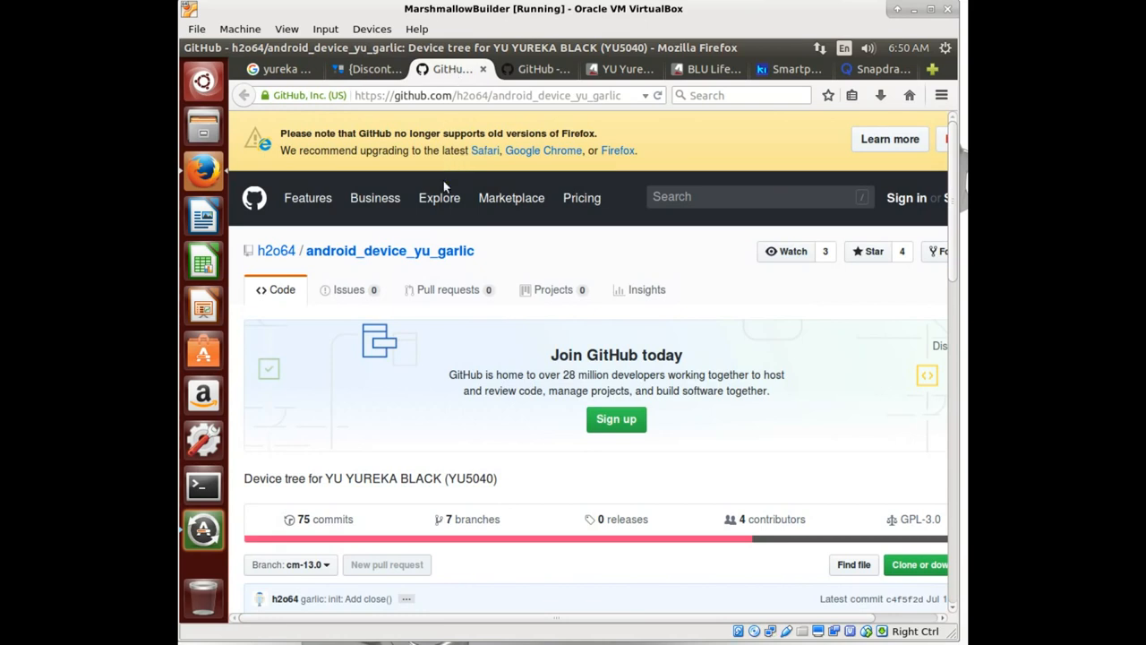
pyautogui.moveTo(559, 242)
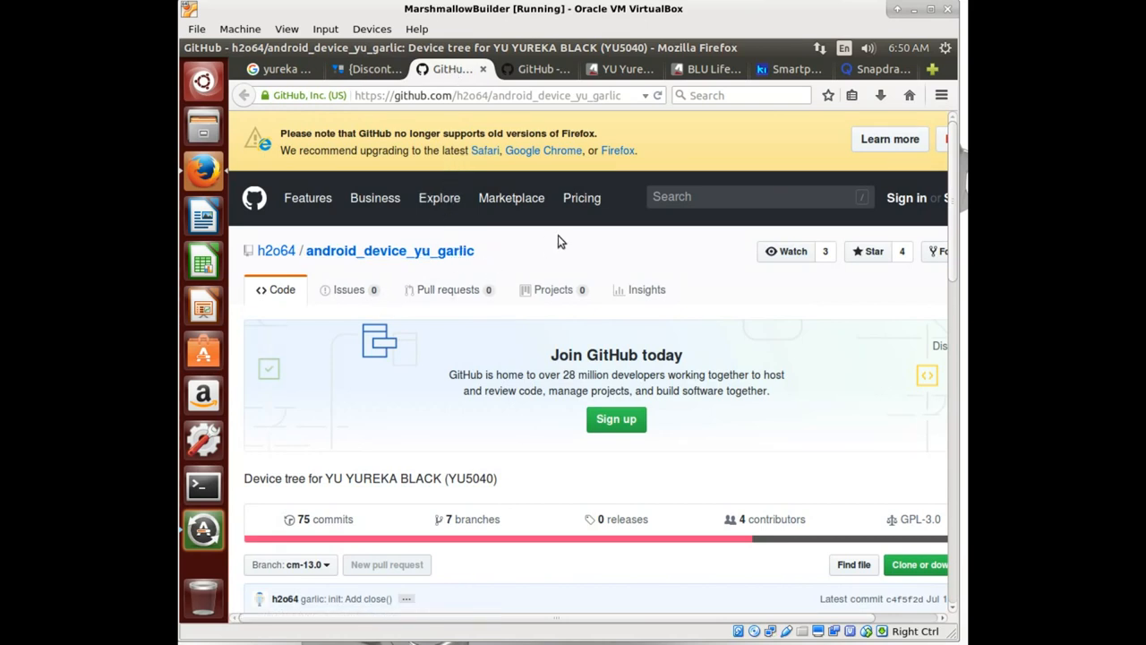
pyautogui.scroll(-3)
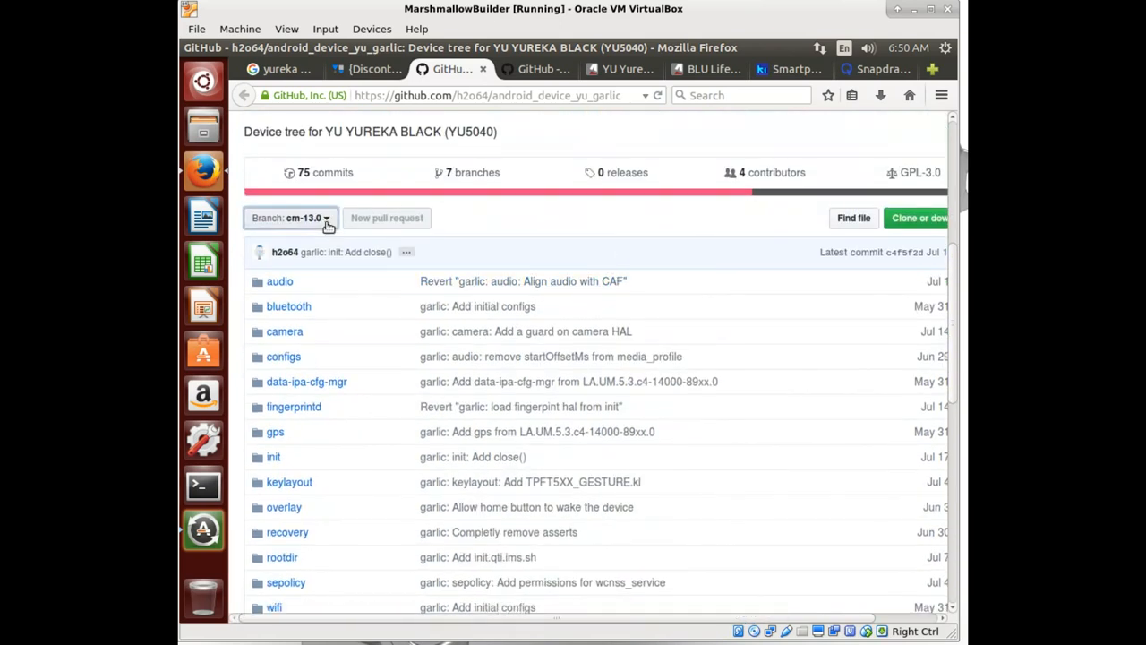
pyautogui.moveTo(547, 233)
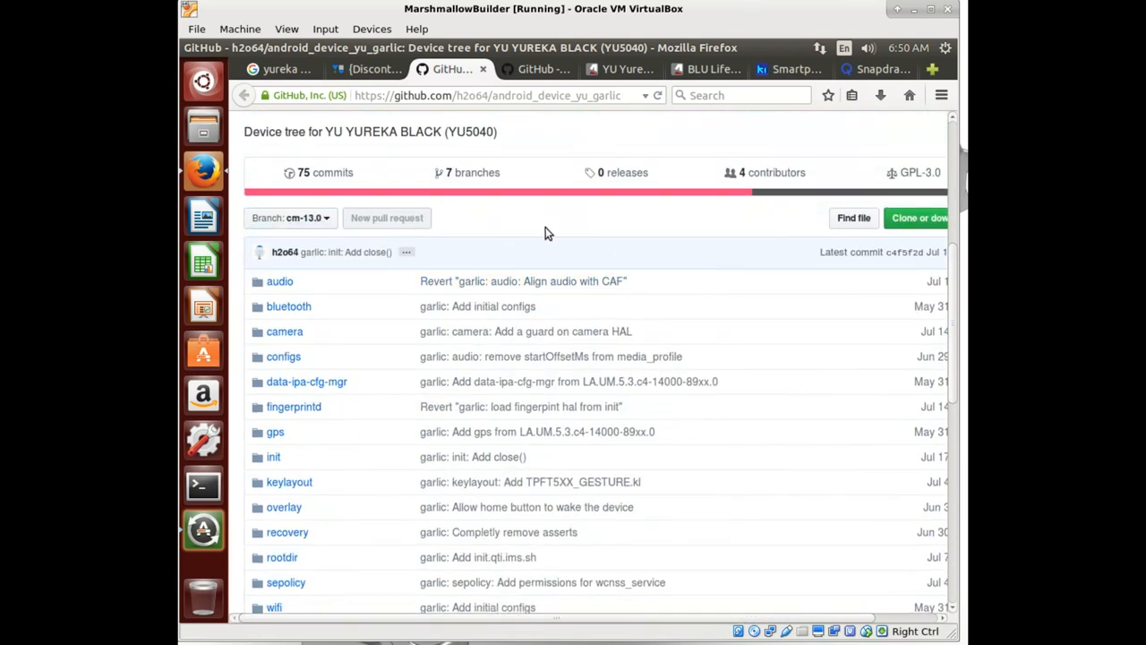
pyautogui.scroll(-3)
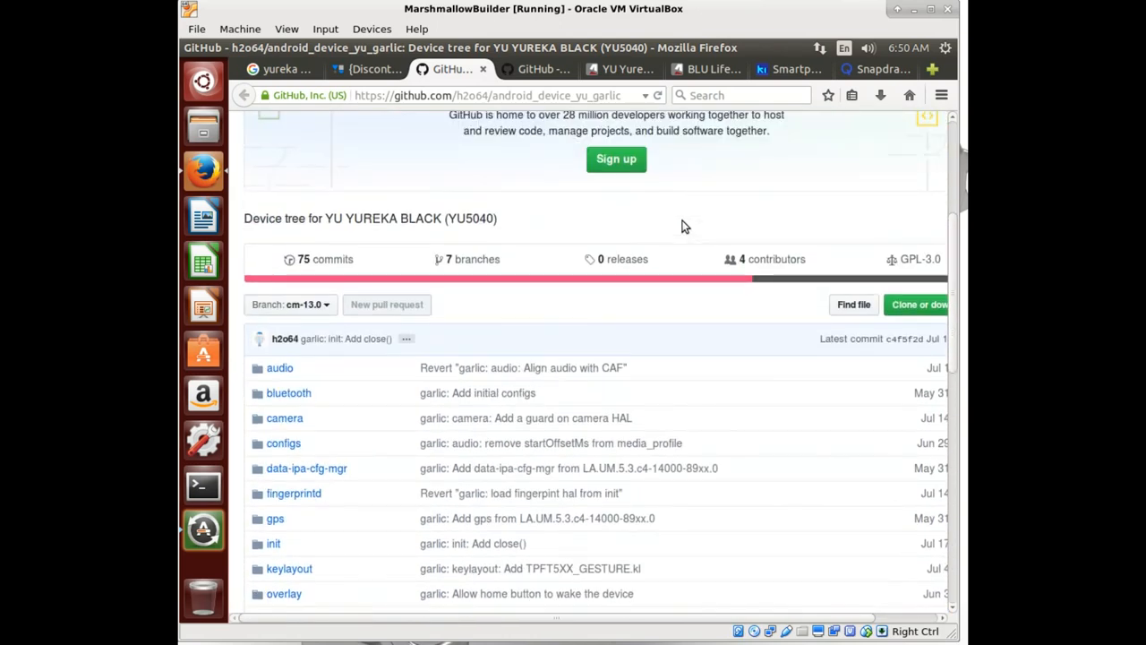
pyautogui.scroll(3)
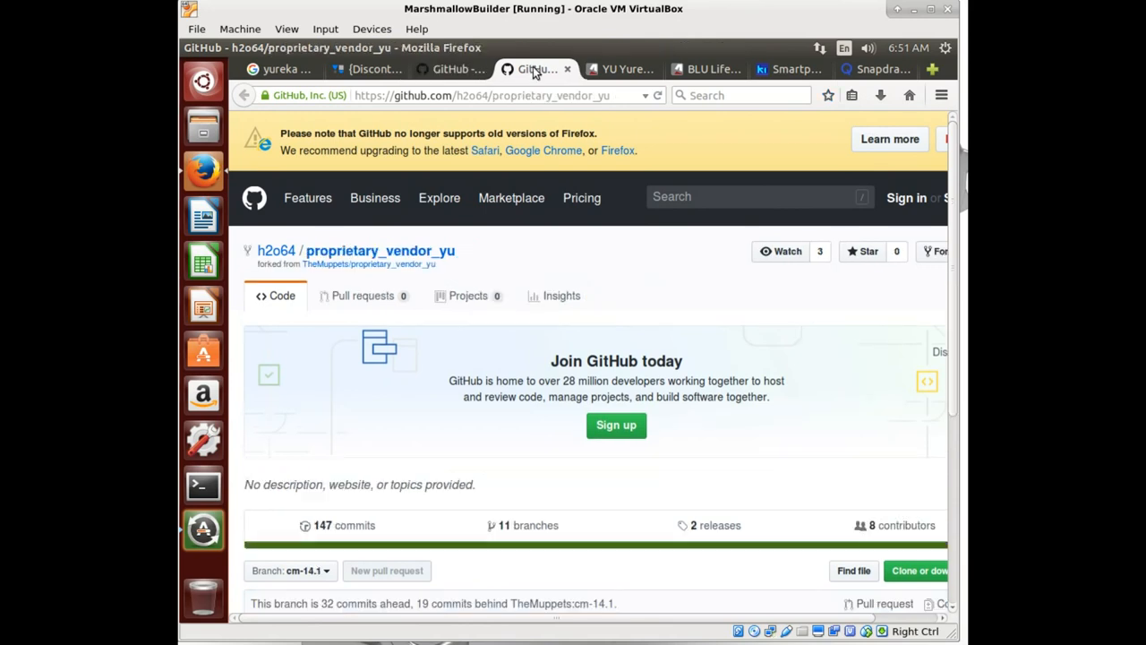
# Step: Browse the vendor repository's garlic proprietary folder
pyautogui.scroll(-3)
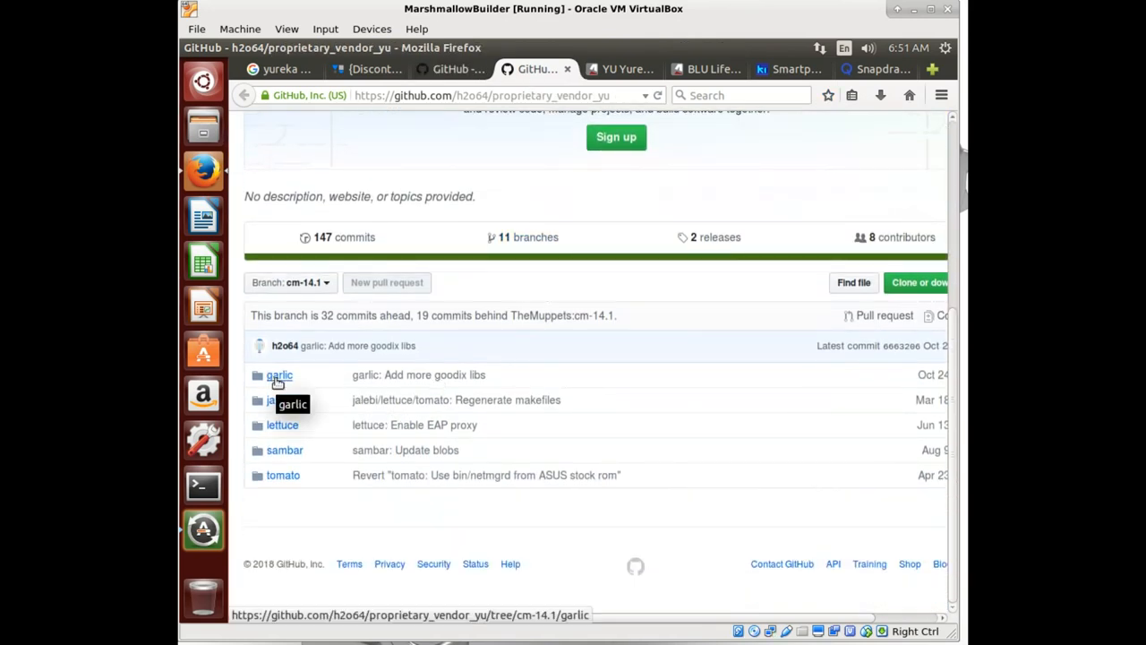
pyautogui.click(279, 374)
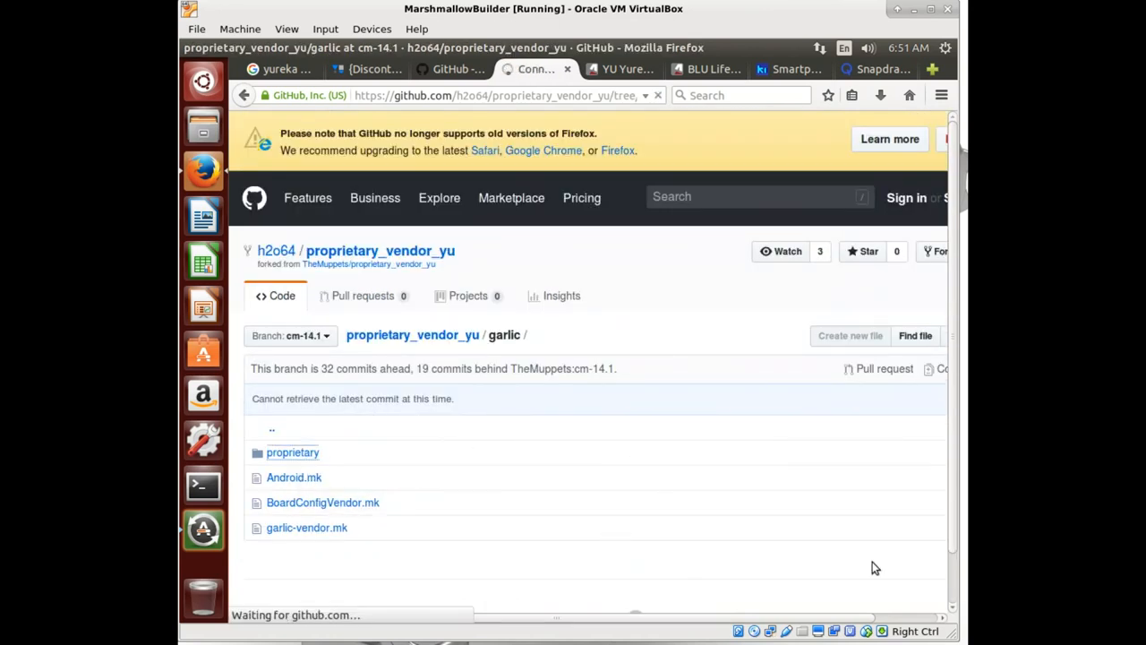
pyautogui.click(293, 452)
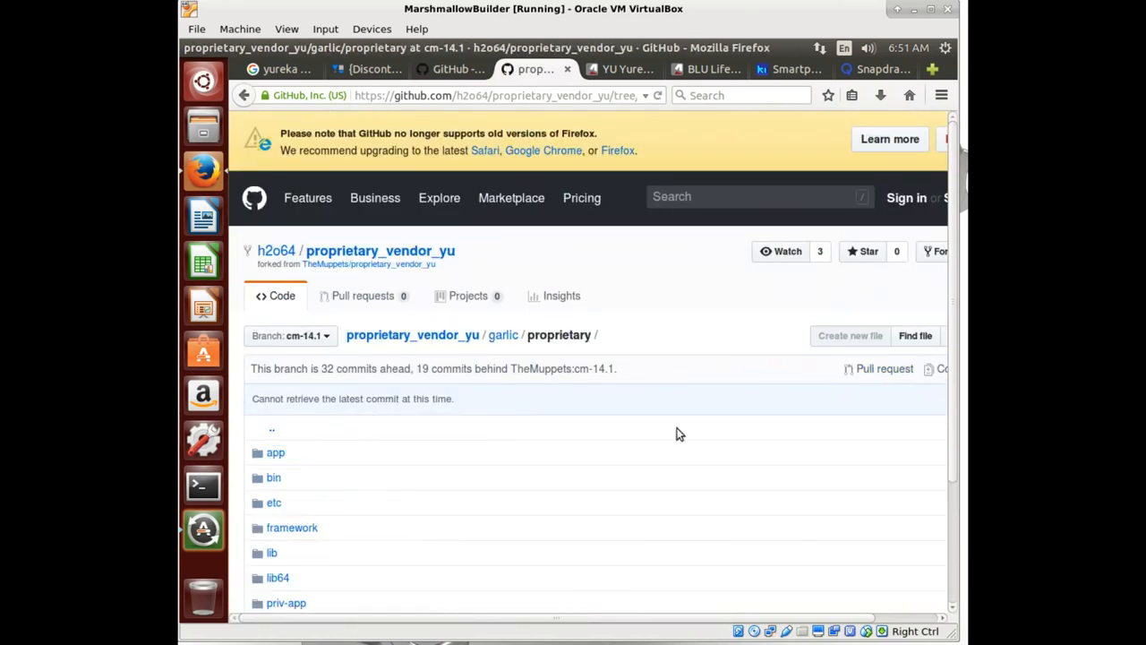
pyautogui.scroll(-3)
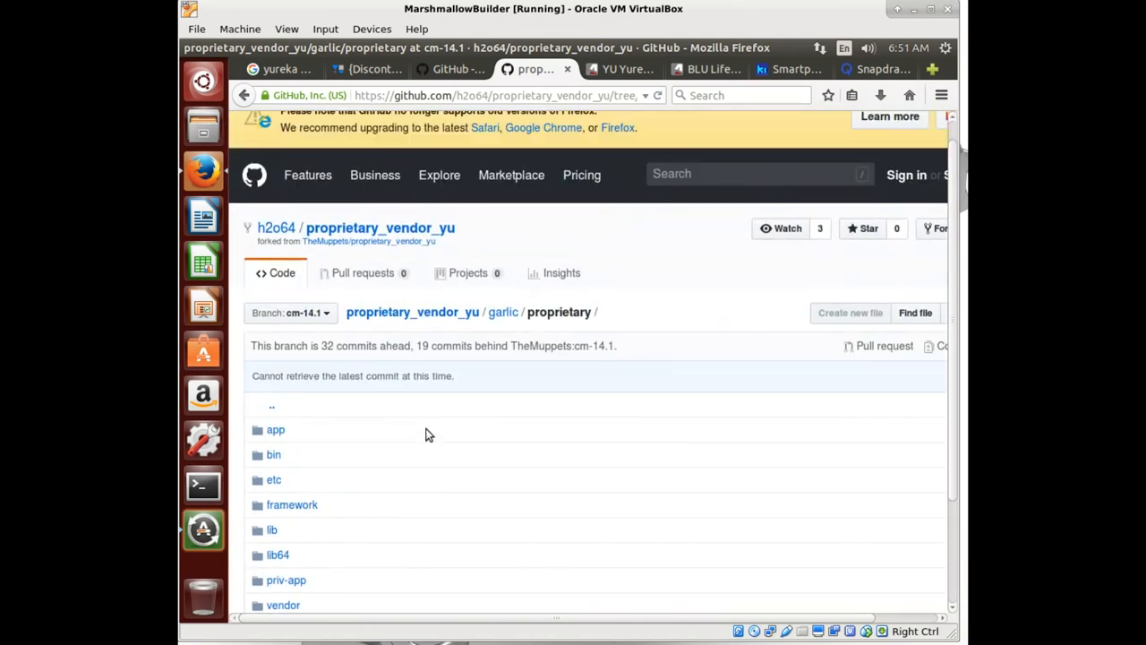
pyautogui.moveTo(405, 457)
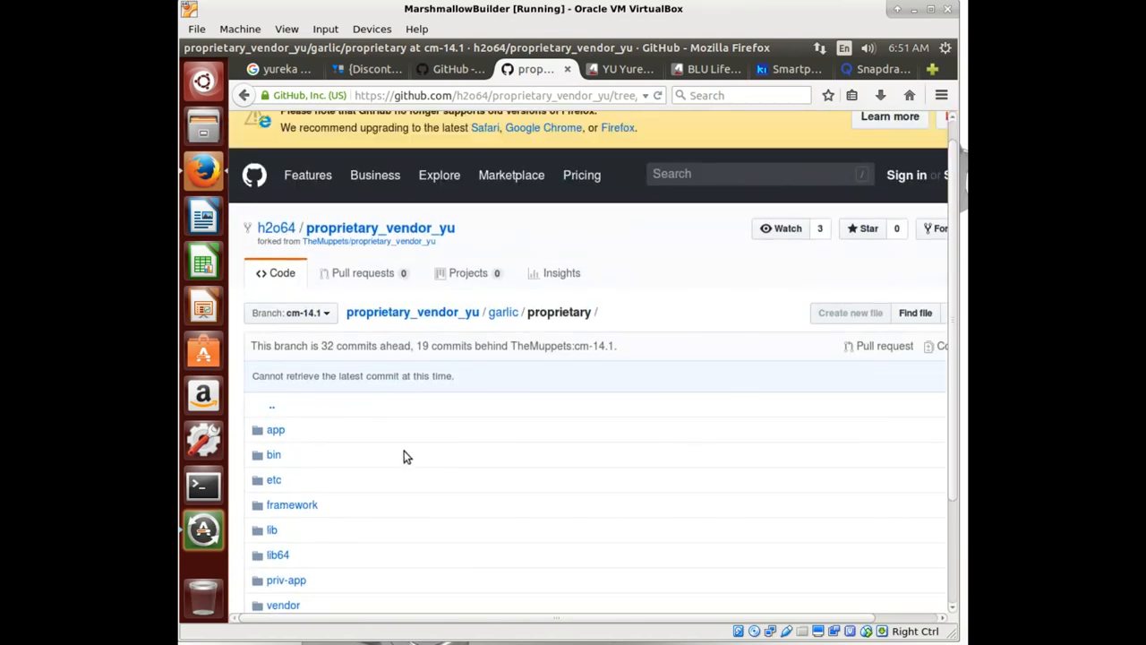
pyautogui.moveTo(666, 340)
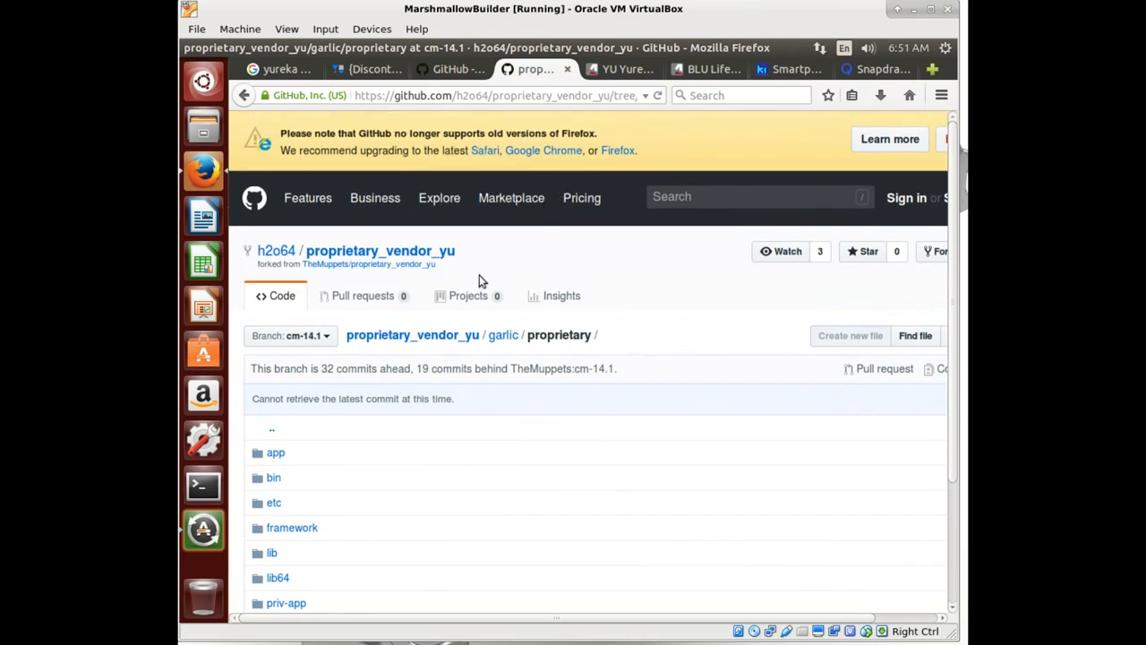
# Step: Bookmark the proprietary_vendor_yu repository main page and return to the forum thread
pyautogui.click(380, 251)
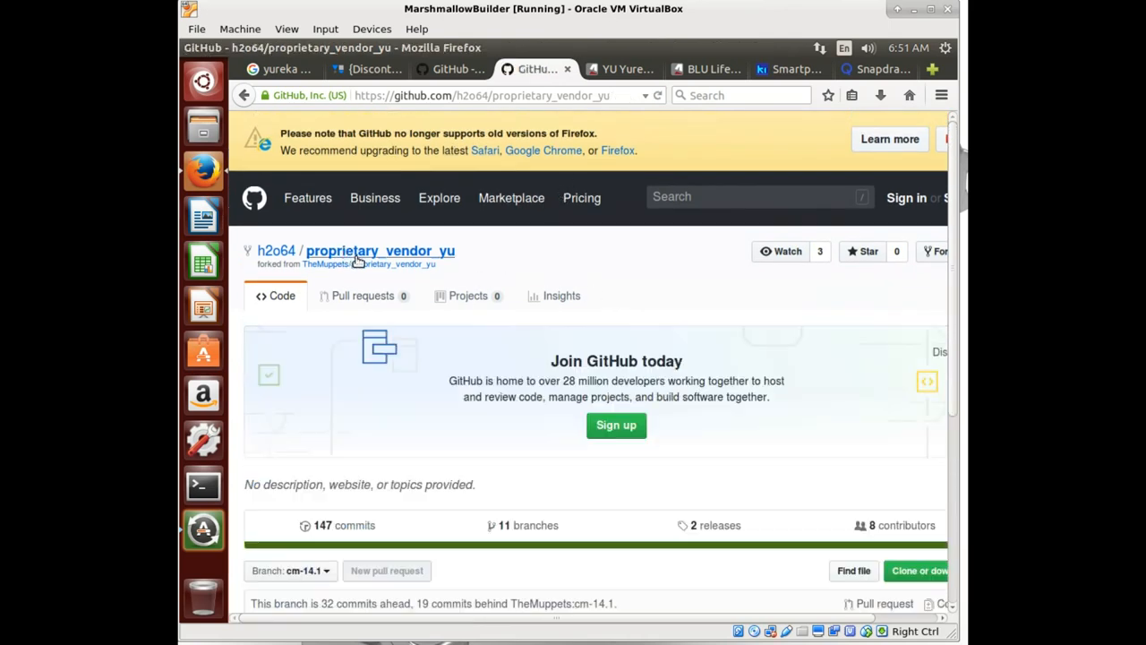
pyautogui.scroll(-3)
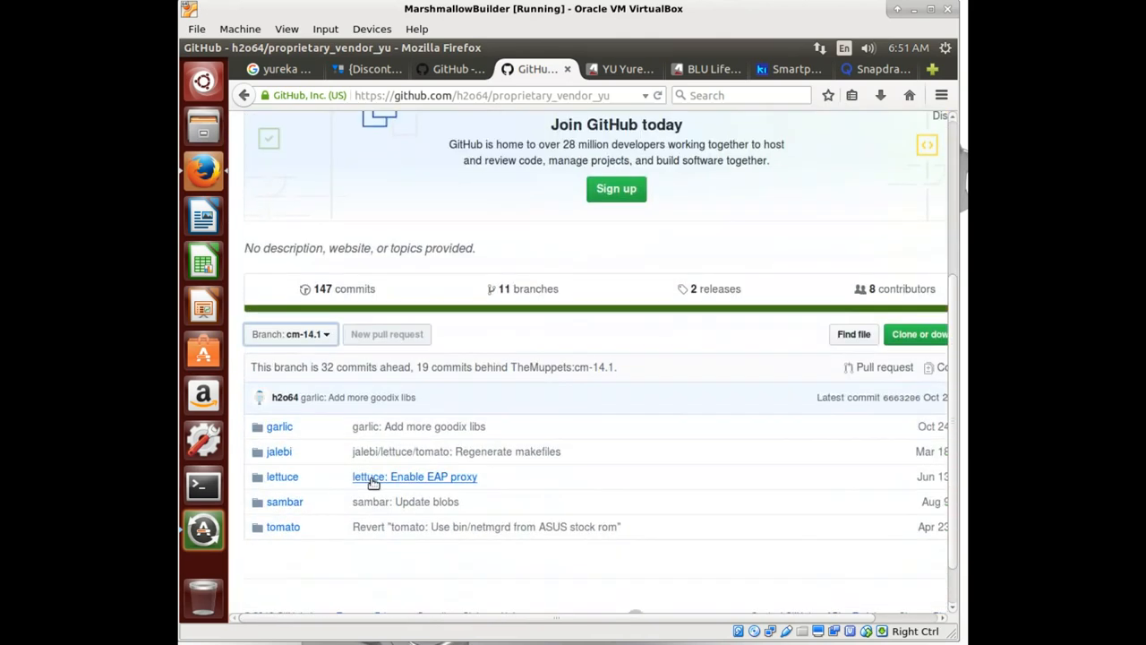
pyautogui.scroll(-3)
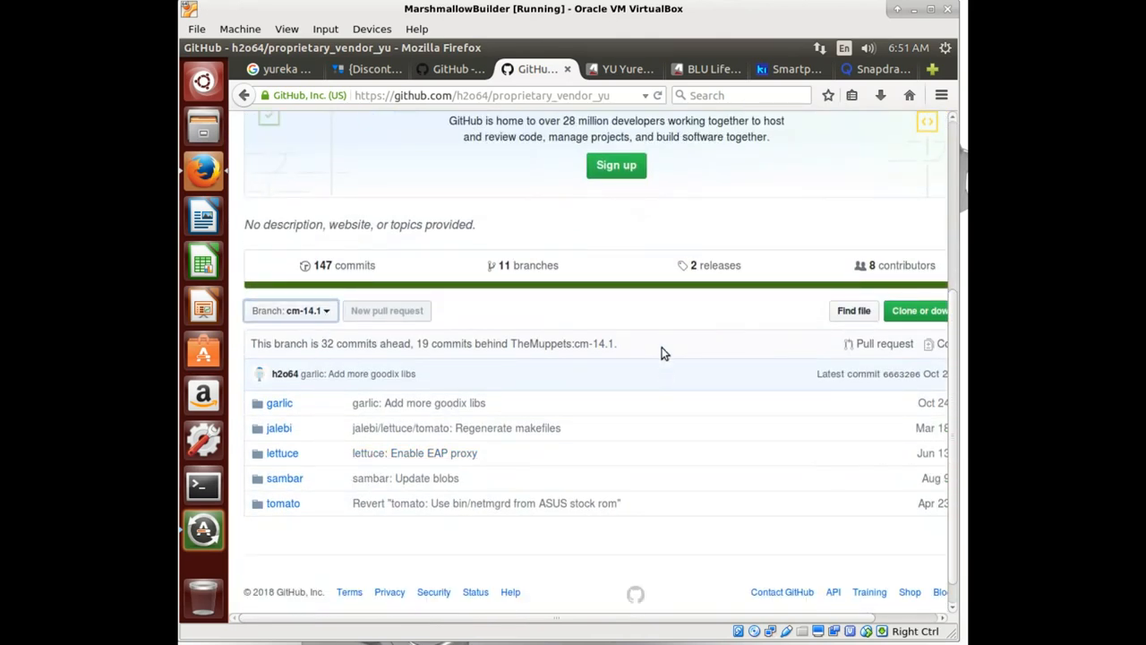
pyautogui.scroll(3)
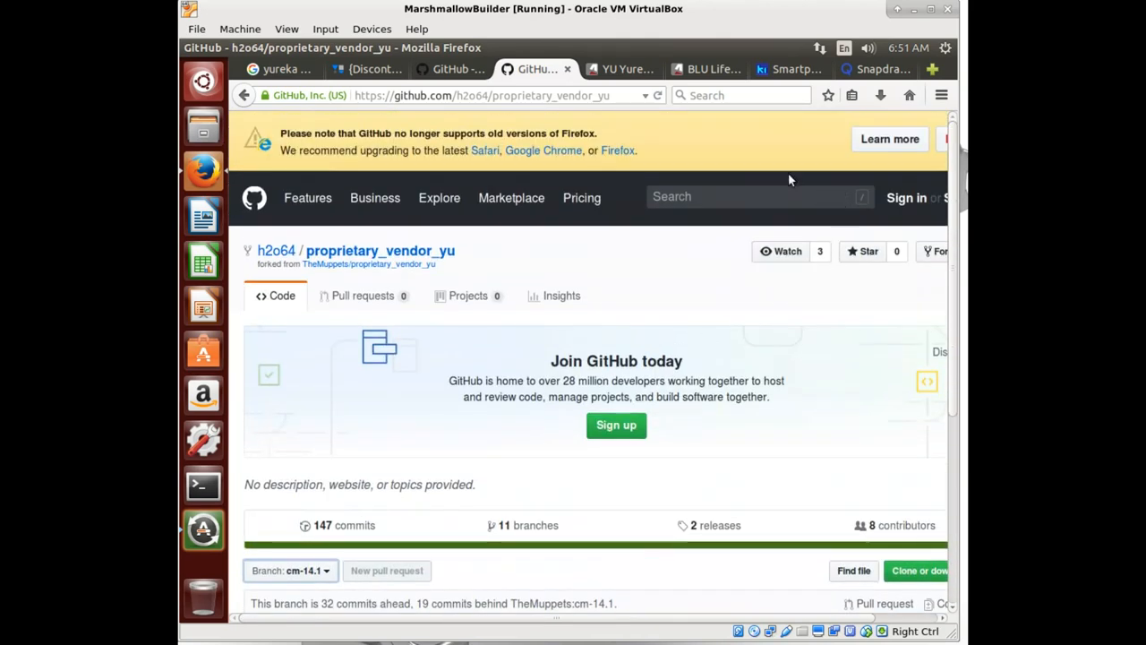
pyautogui.click(828, 95)
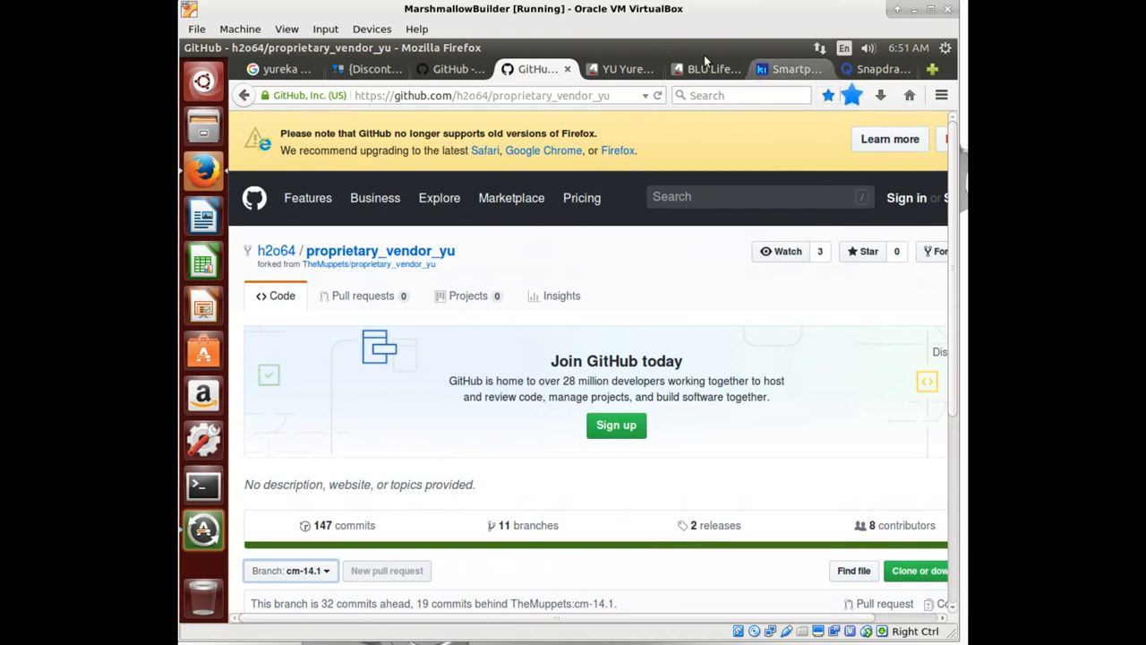
pyautogui.click(367, 69)
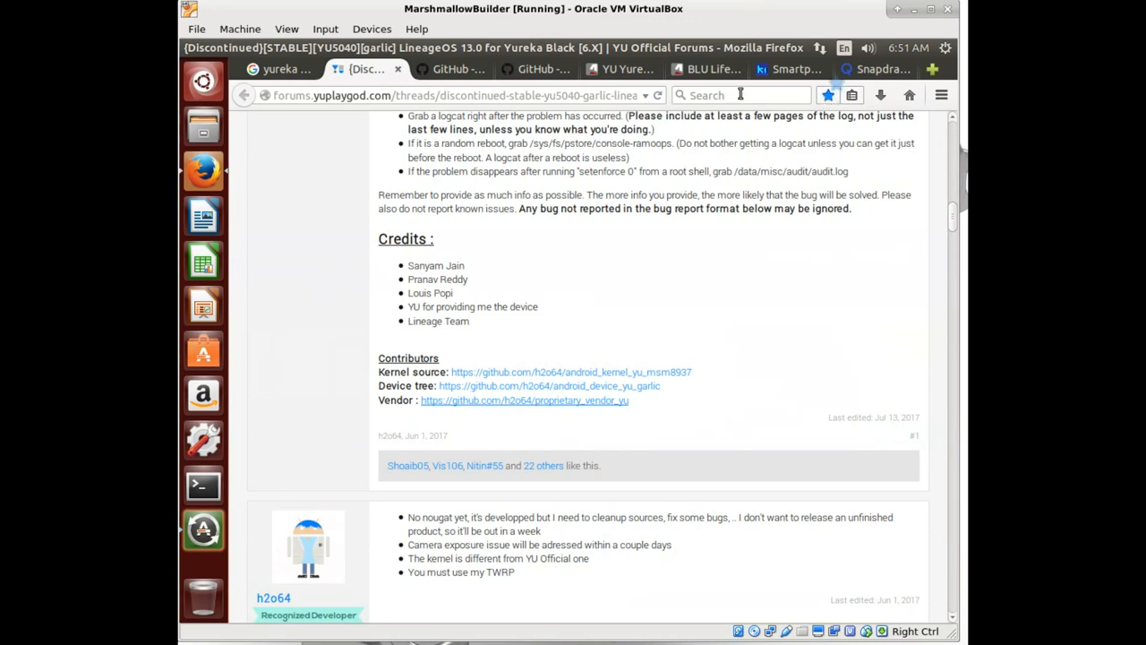
pyautogui.moveTo(397, 70)
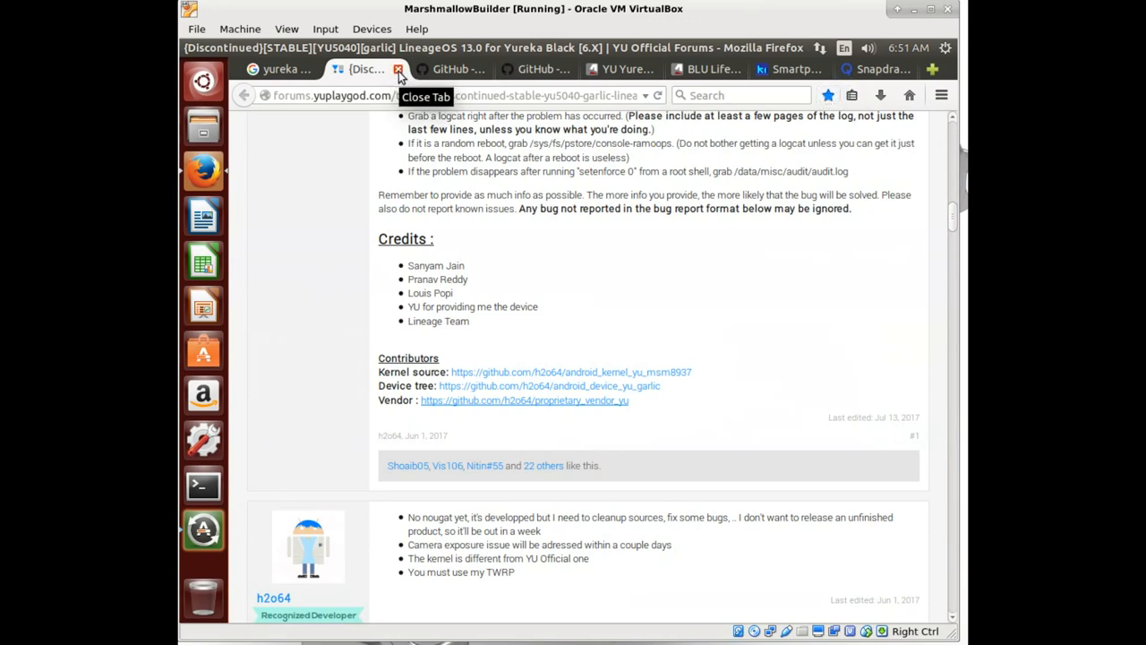
# Step: Close the forum thread and bookmark the Yureka Black and BLU Life One X2 GSMArena pages
pyautogui.click(398, 69)
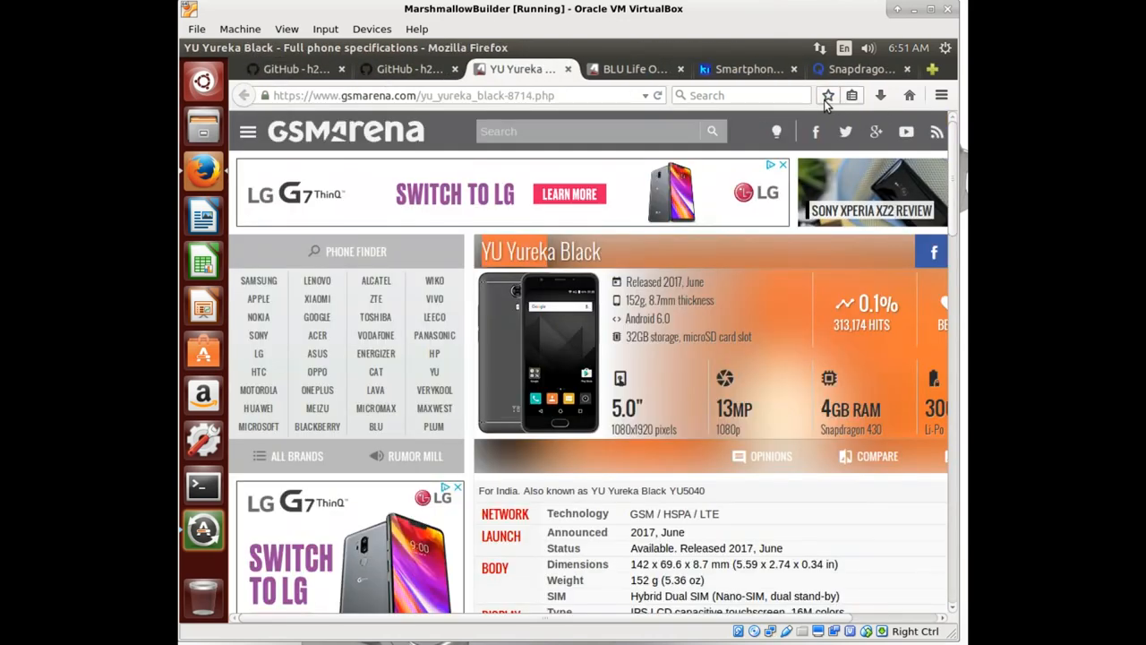
pyautogui.click(828, 96)
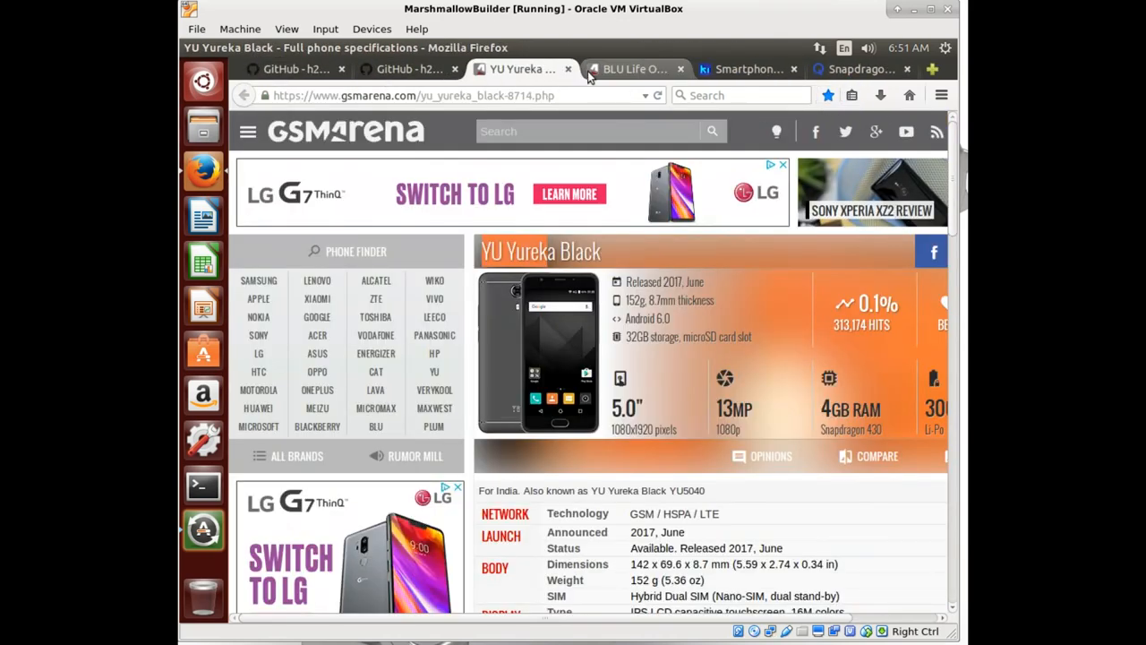
pyautogui.click(634, 69)
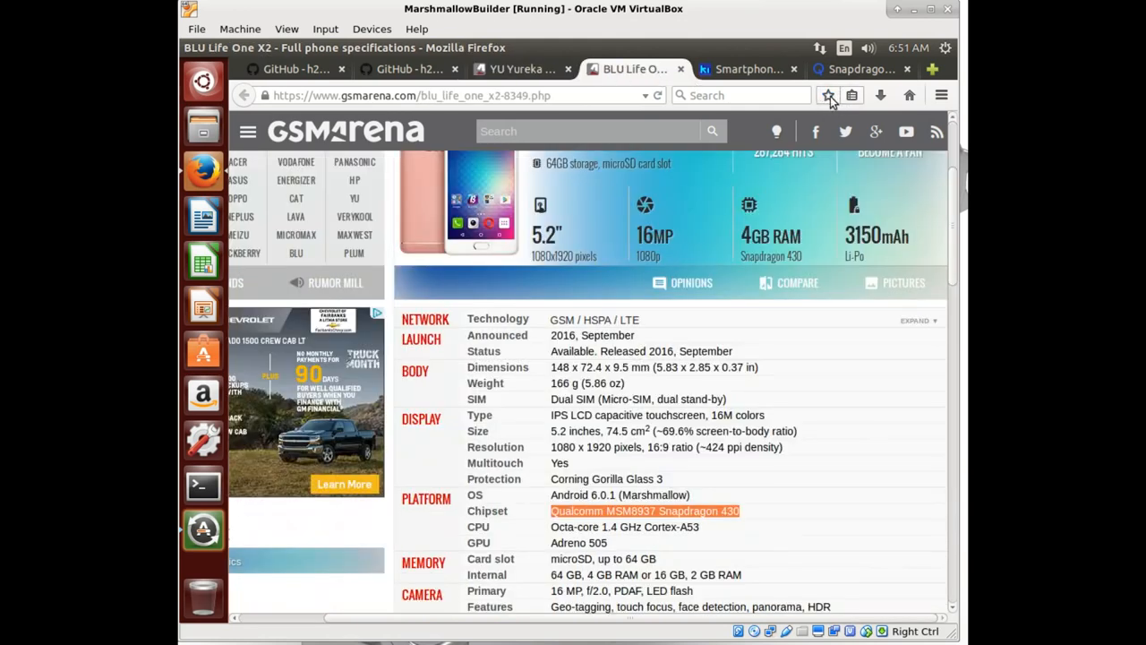
pyautogui.click(748, 69)
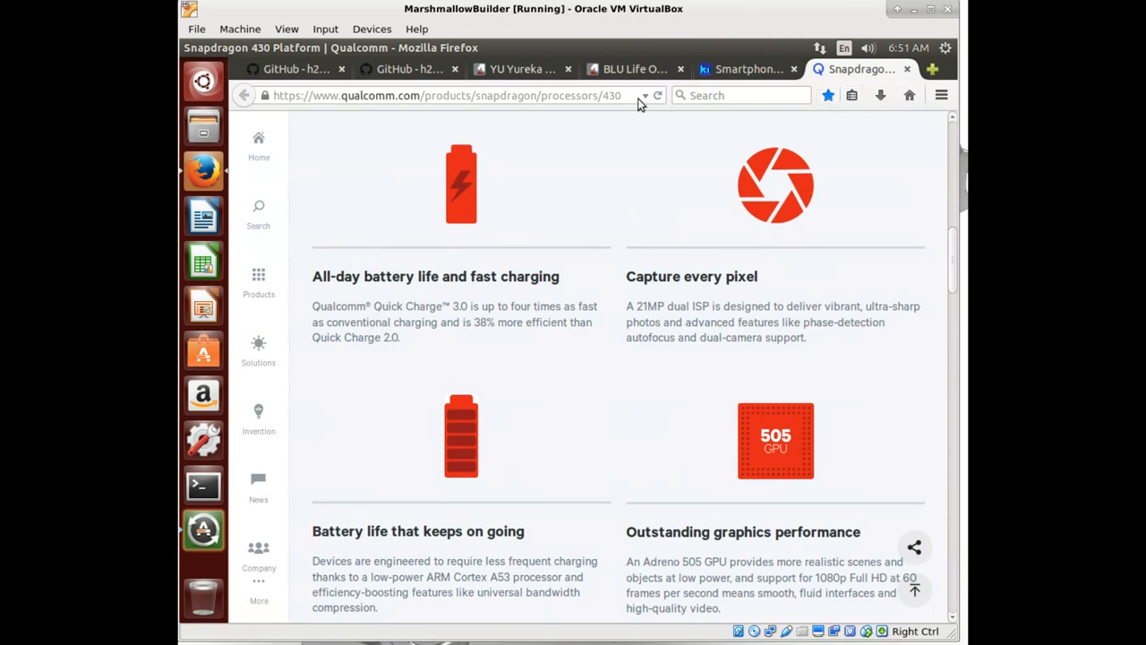
pyautogui.moveTo(295, 69)
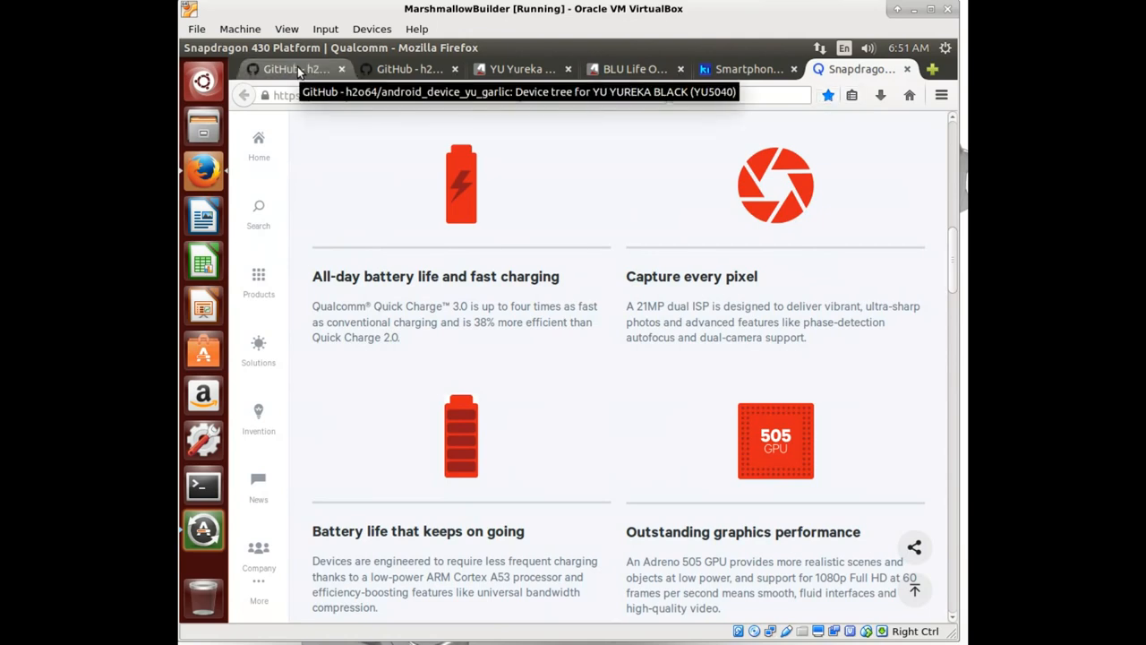
pyautogui.moveTo(902, 376)
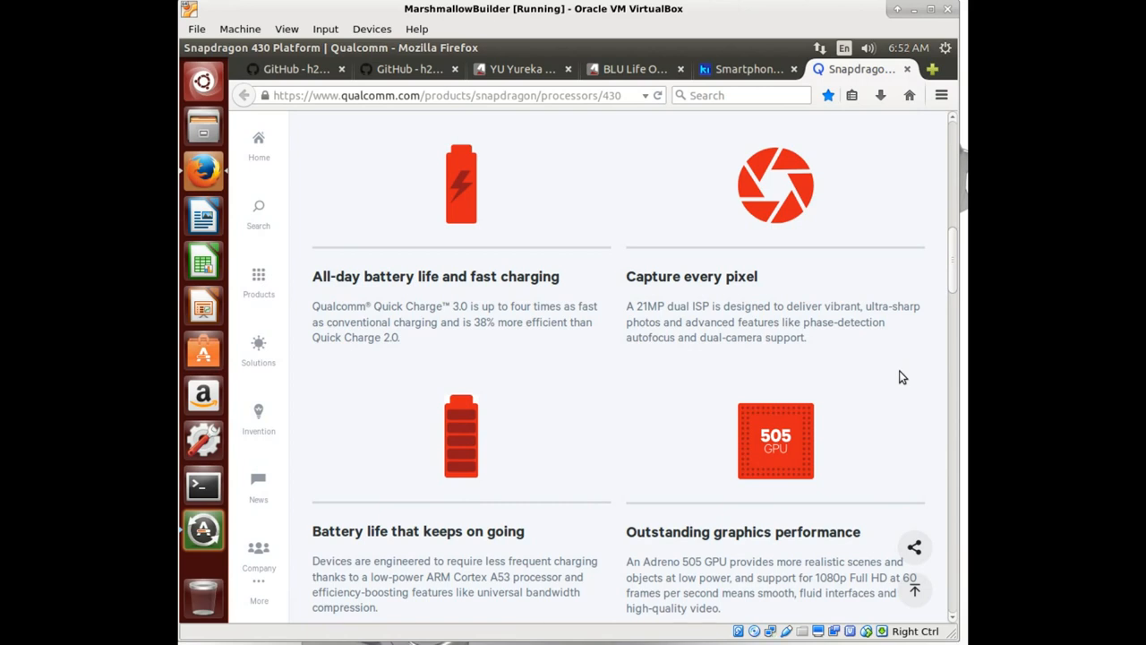
pyautogui.moveTo(855, 260)
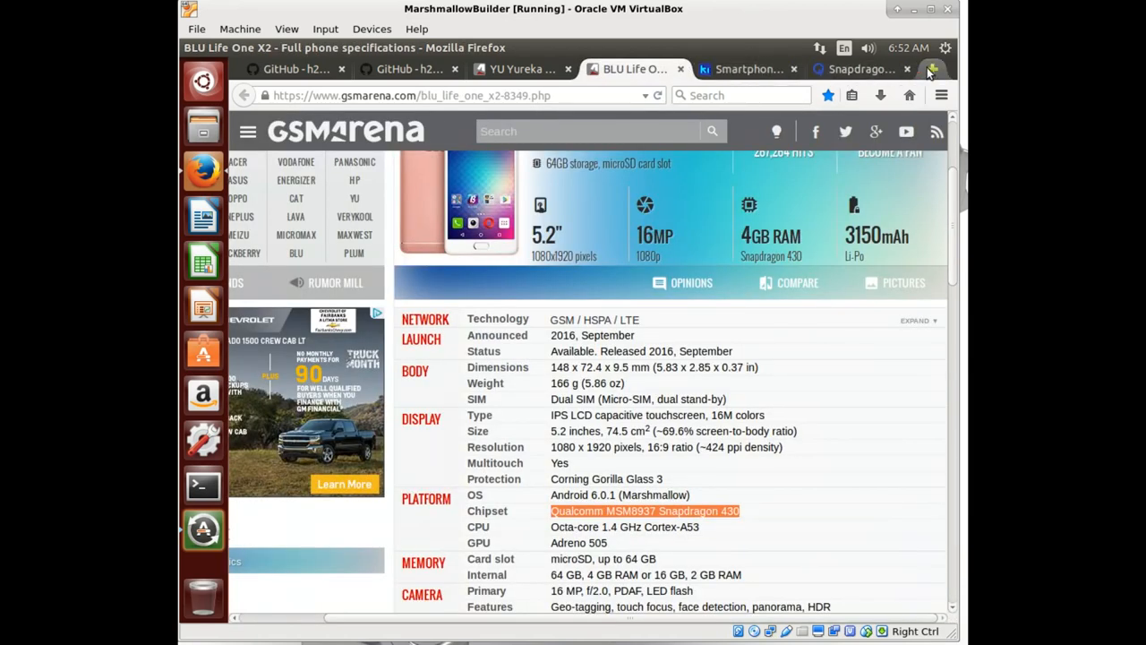
# Step: Search 'blu life one x2 kernel' in a new tab and open BLOX2.com's Kernel Archives
pyautogui.click(931, 69)
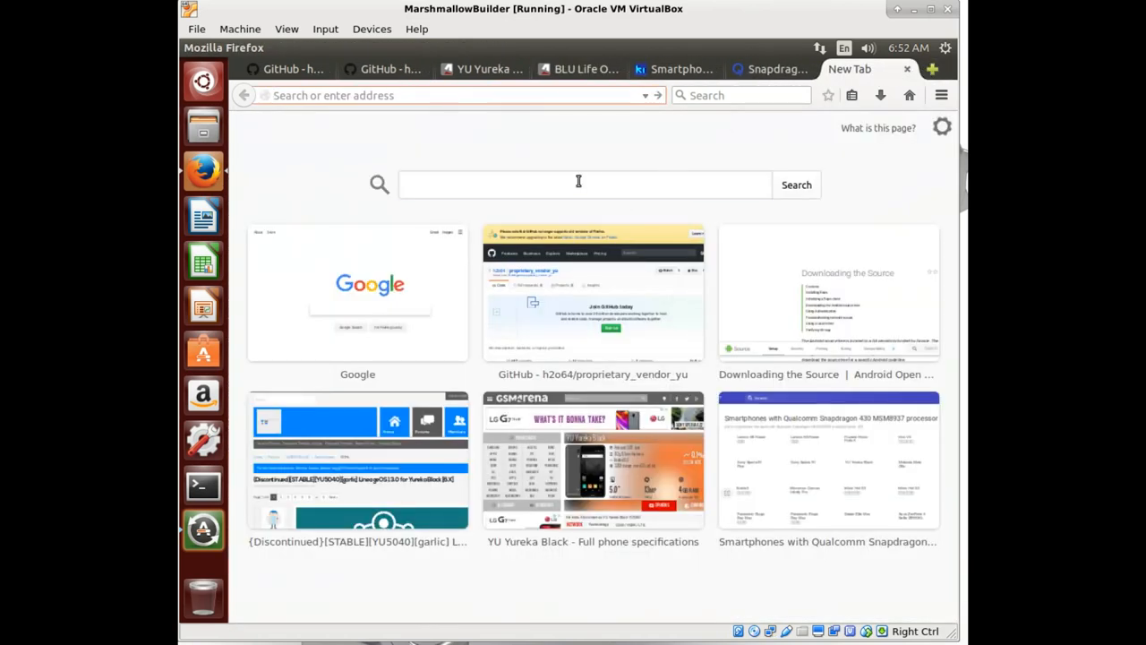
pyautogui.write('blu life one x2 kernel')
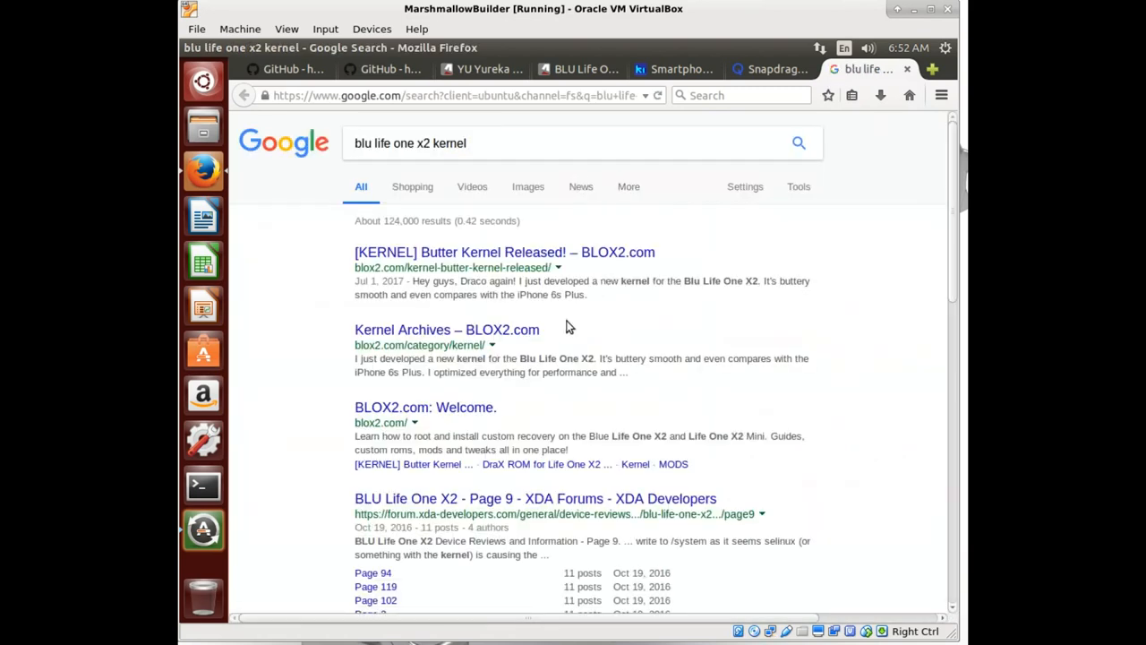
pyautogui.moveTo(439, 263)
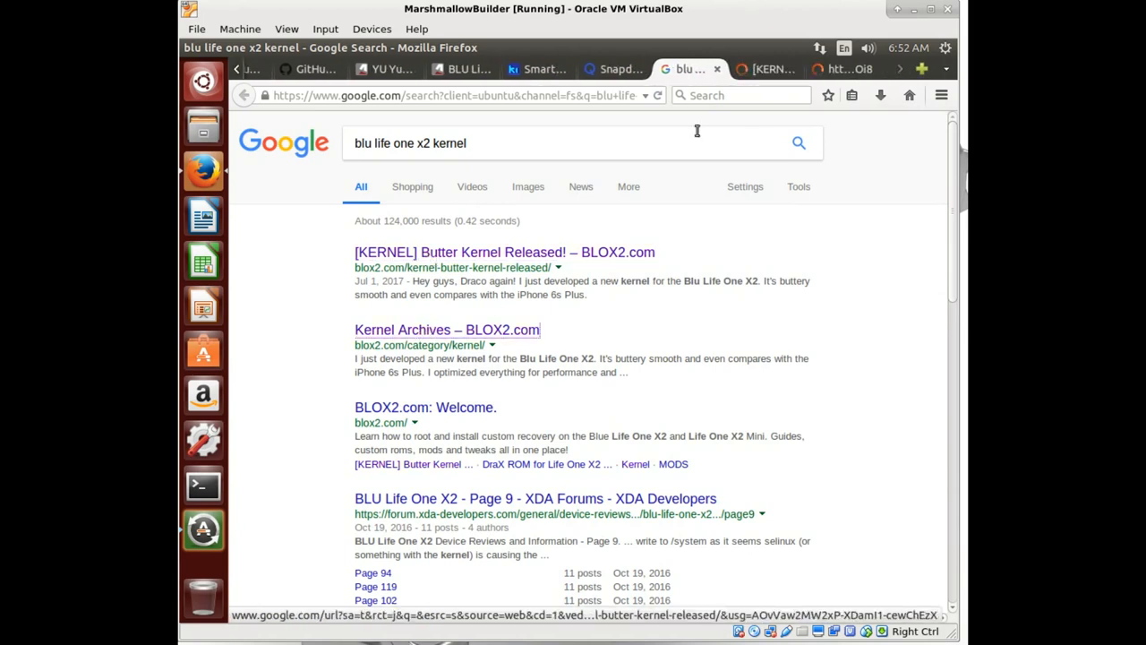
pyautogui.click(447, 330)
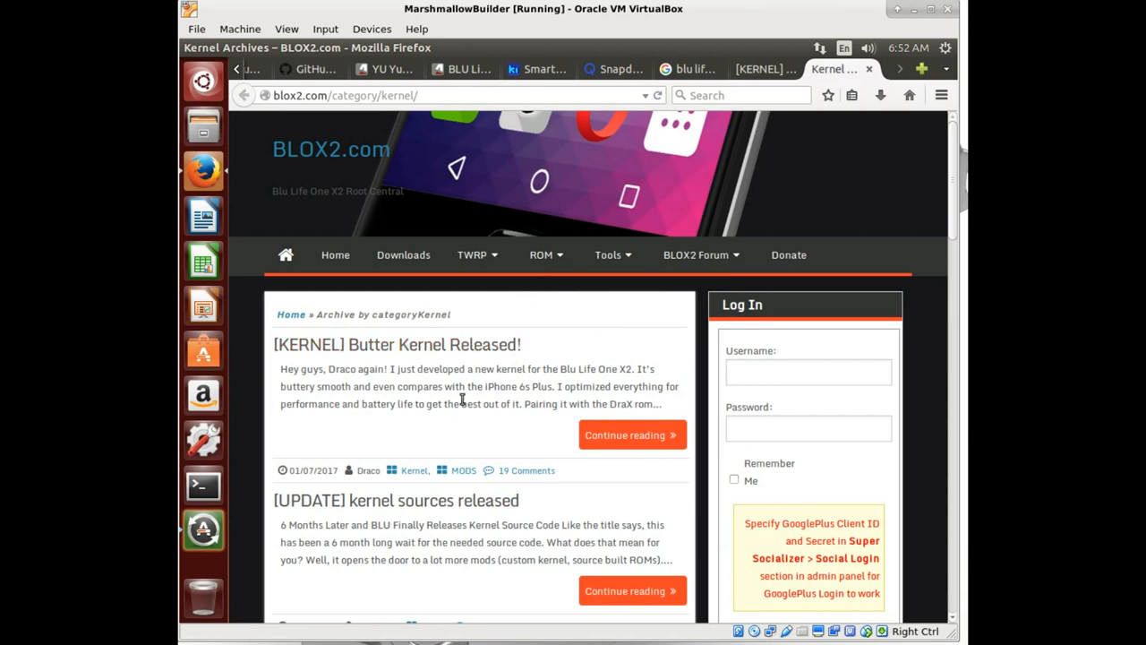
# Step: Open the kernel sources and Butter Kernel posts separately and follow the kernel source download link
pyautogui.scroll(-3)
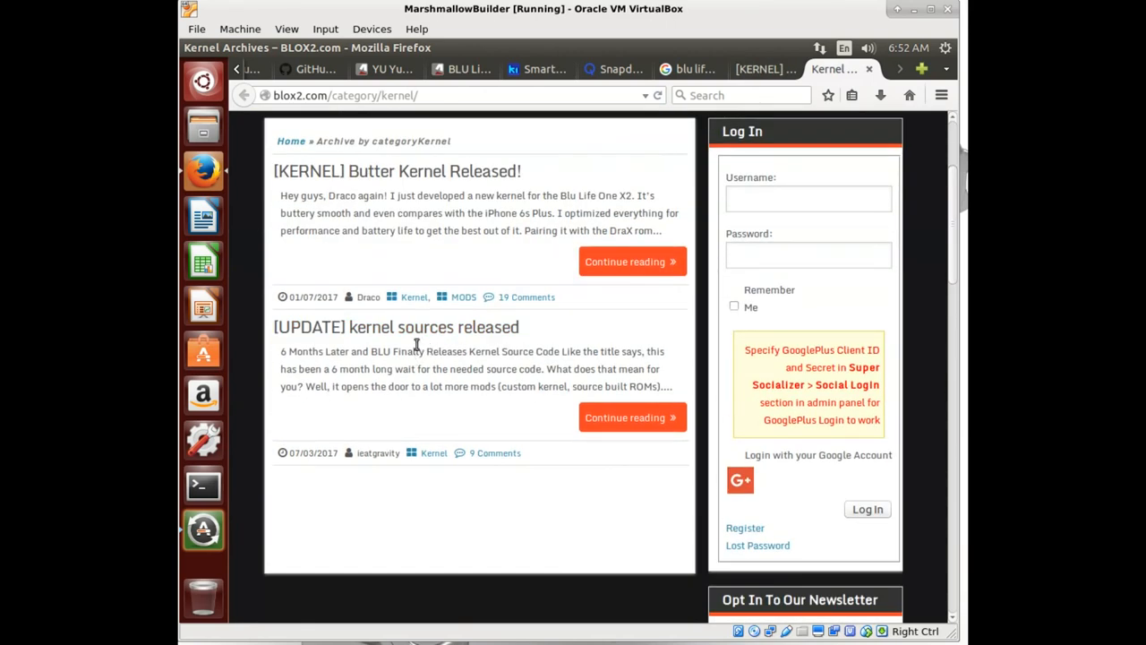
pyautogui.moveTo(421, 327)
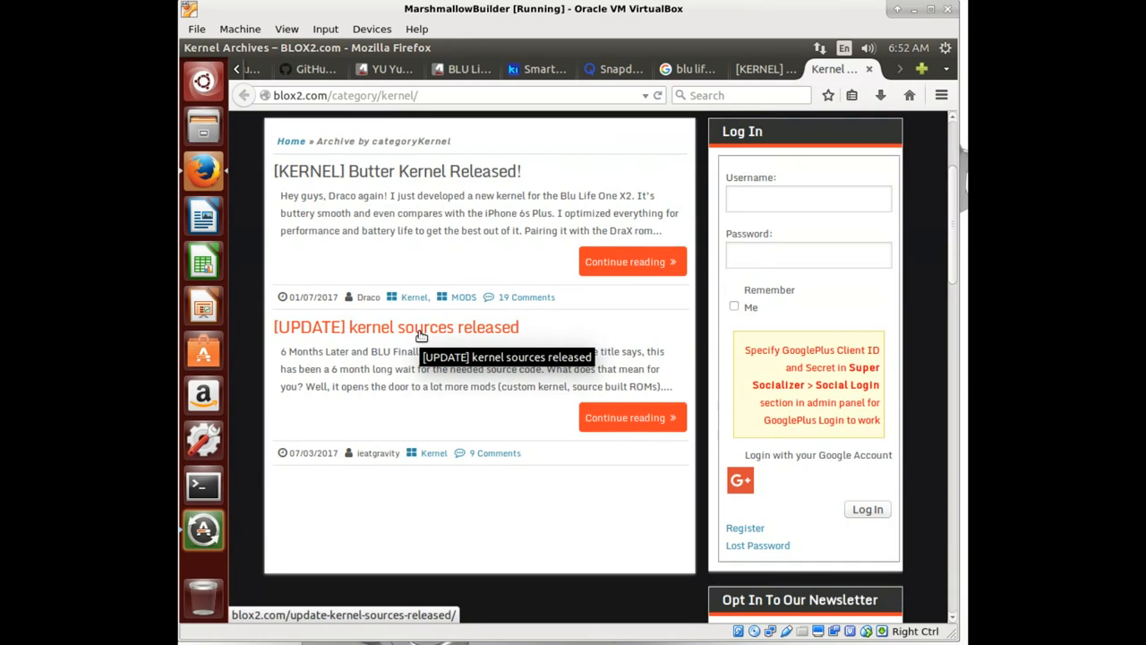
pyautogui.click(395, 327)
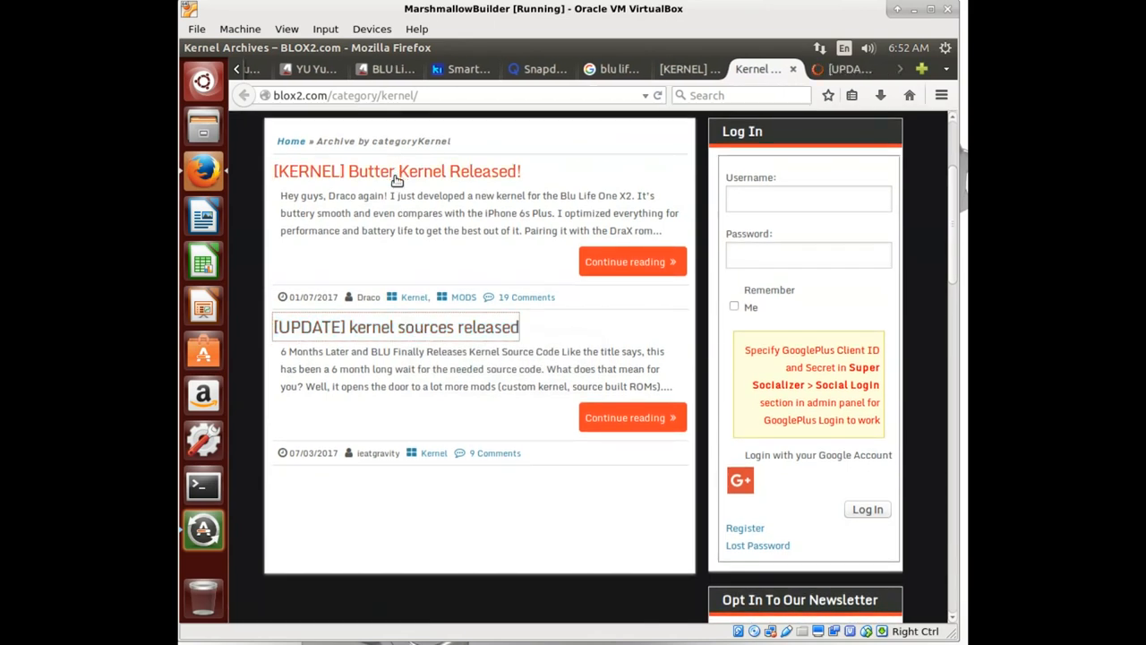
pyautogui.click(396, 326)
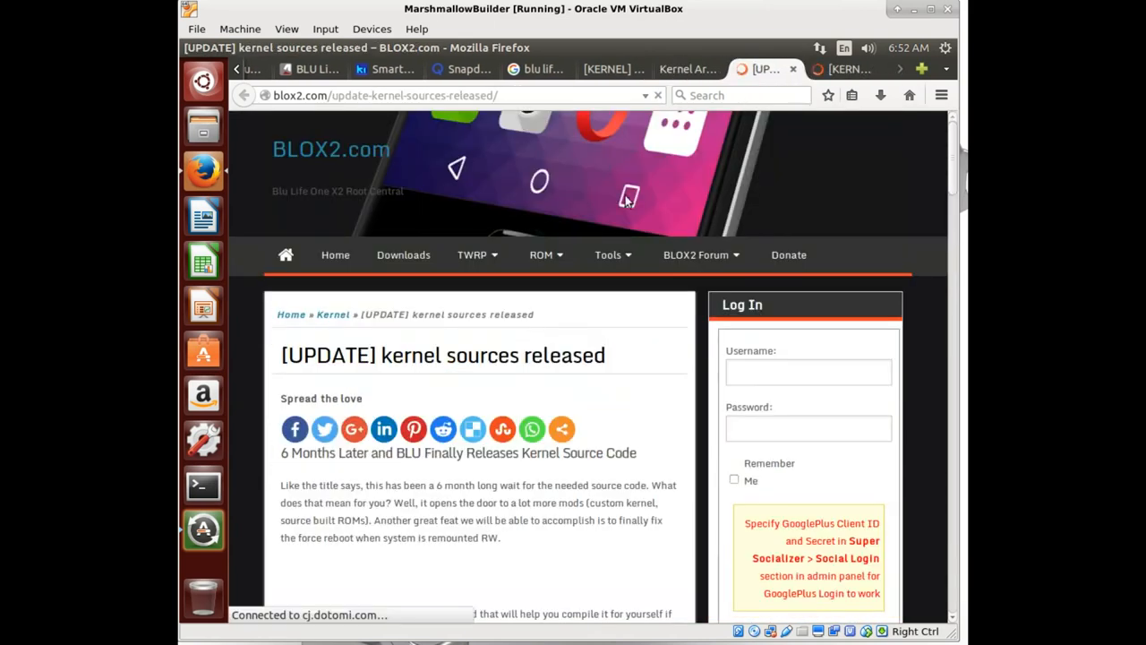
pyautogui.scroll(-3)
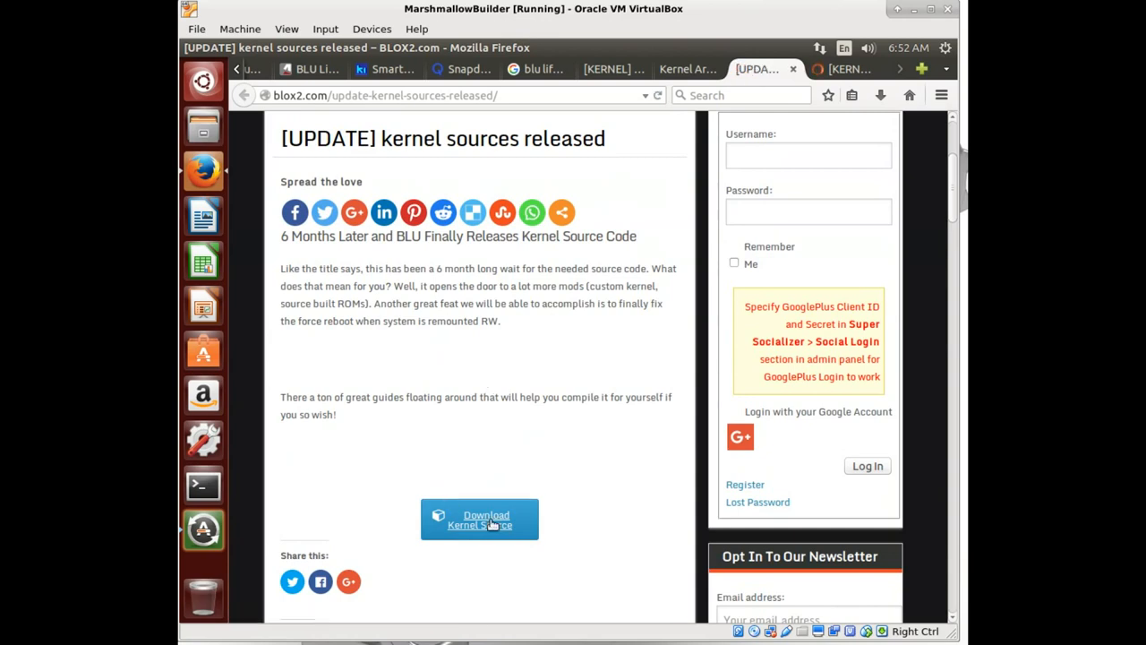
pyautogui.click(479, 519)
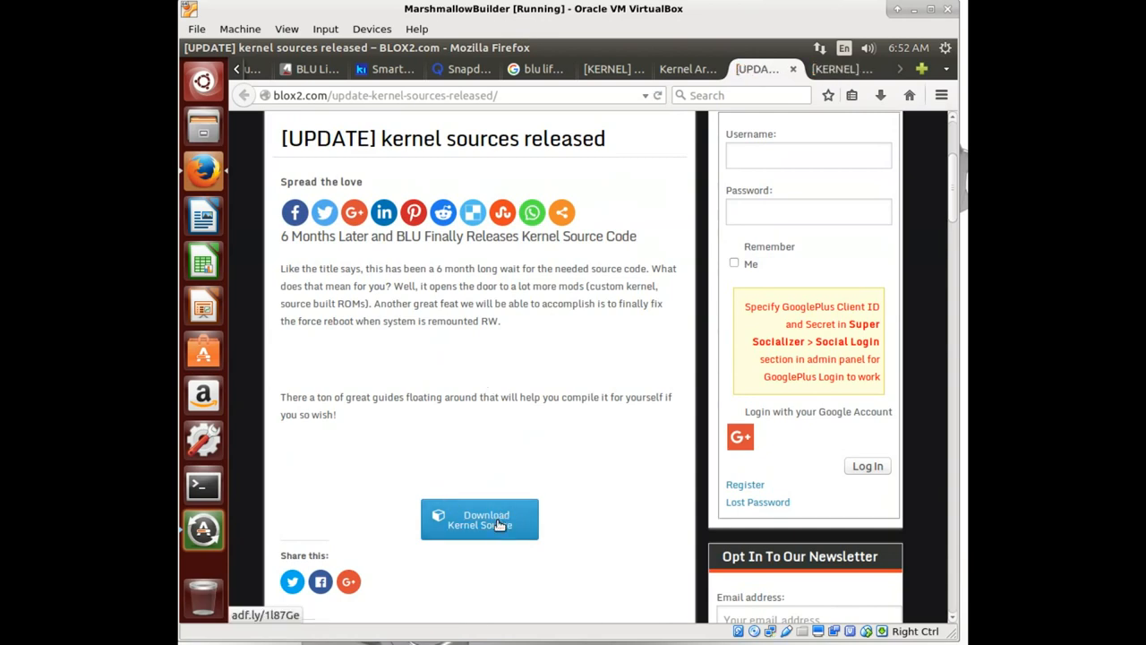
pyautogui.click(478, 519)
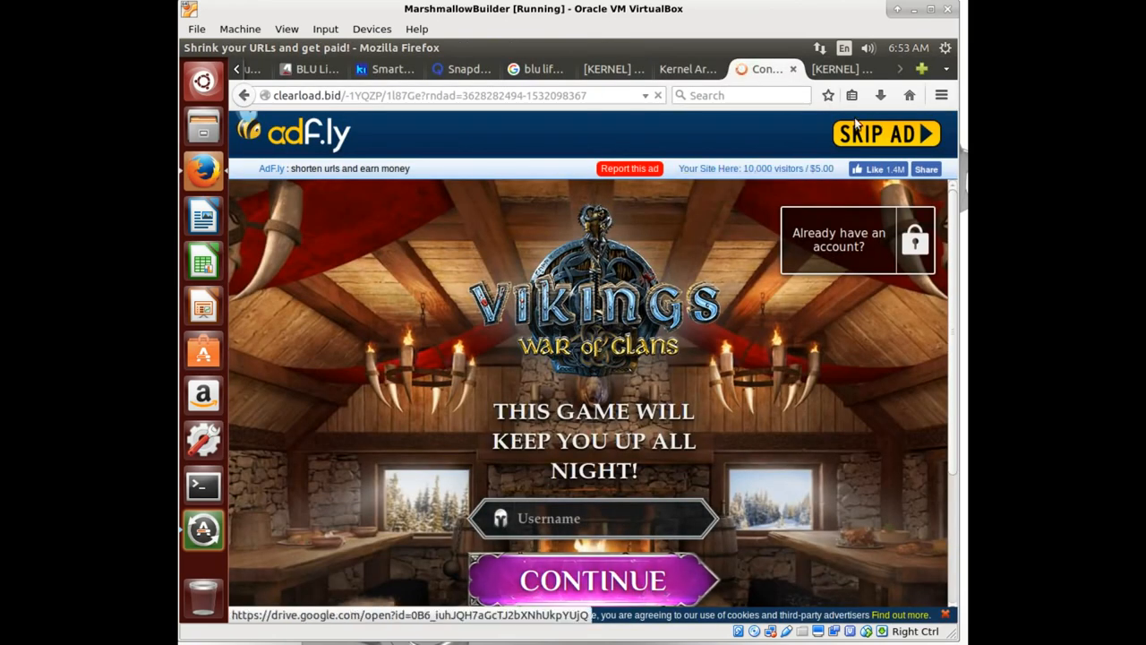
# Step: Close the adf.ly ad and read the Butter Kernel post down to its Google Drive links
pyautogui.click(779, 68)
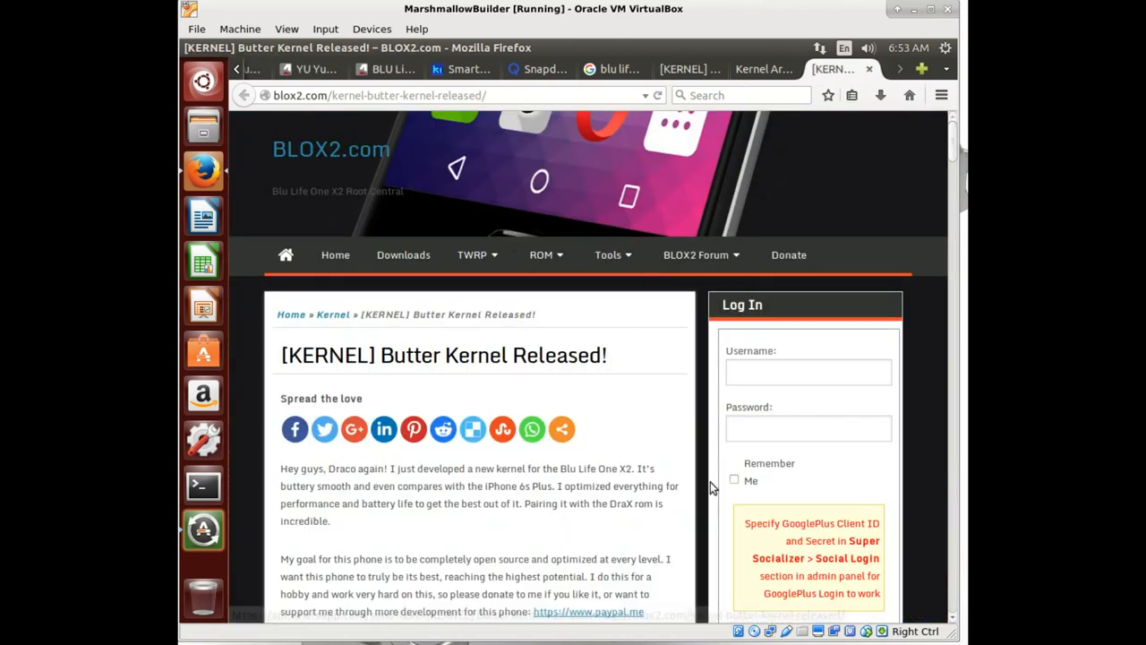
pyautogui.scroll(-3)
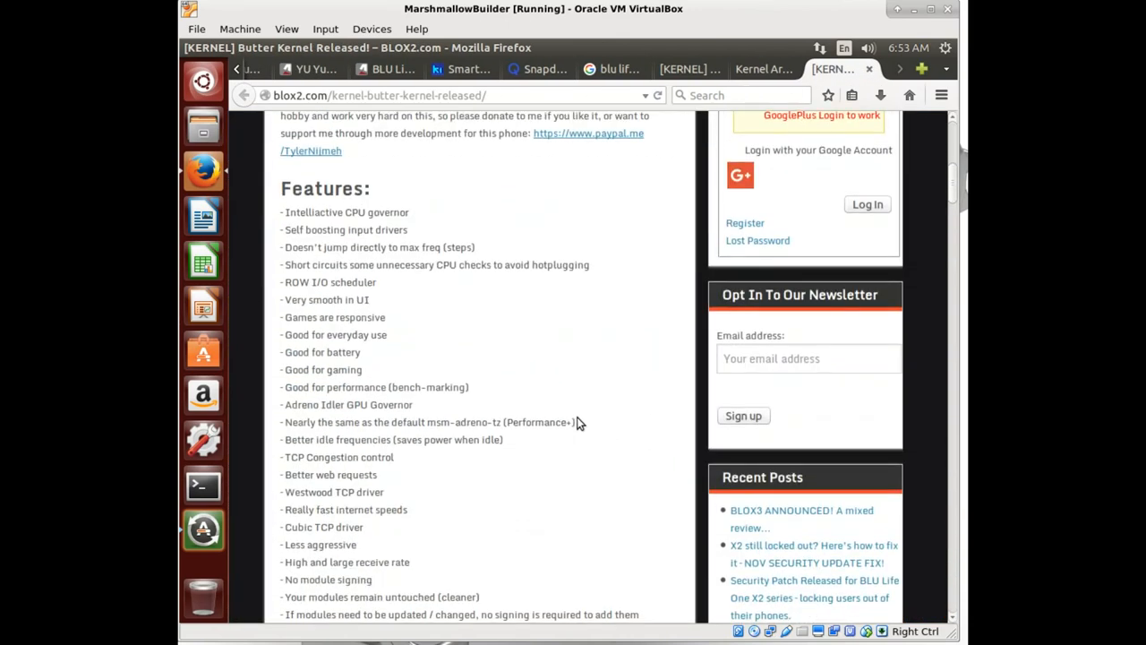
pyautogui.scroll(-3)
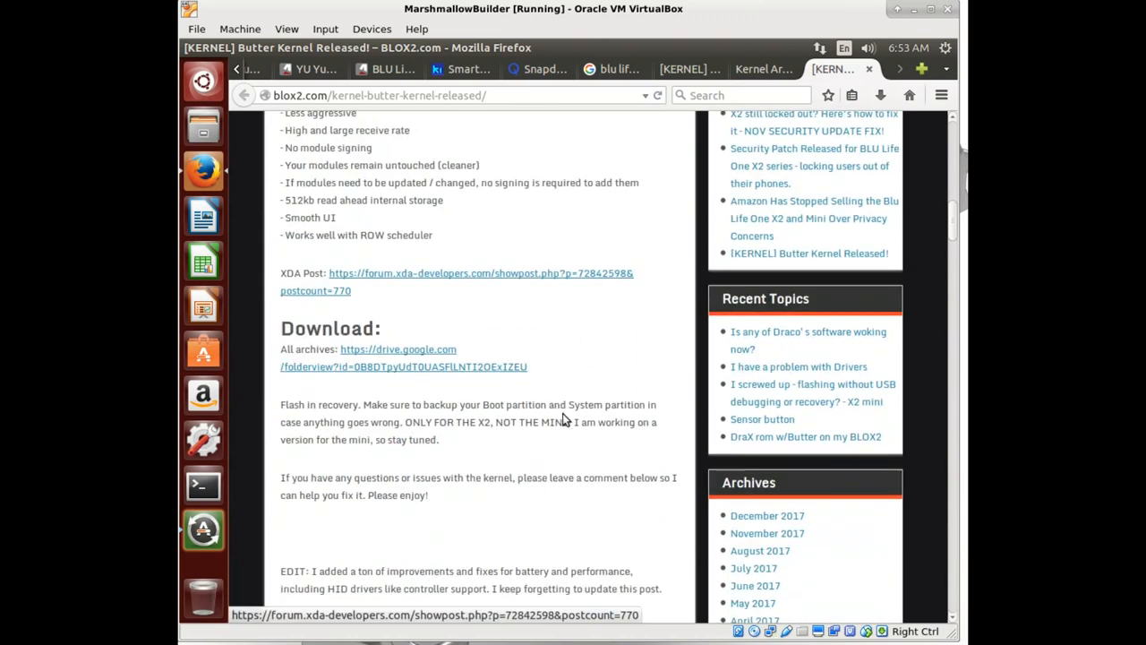
pyautogui.scroll(-3)
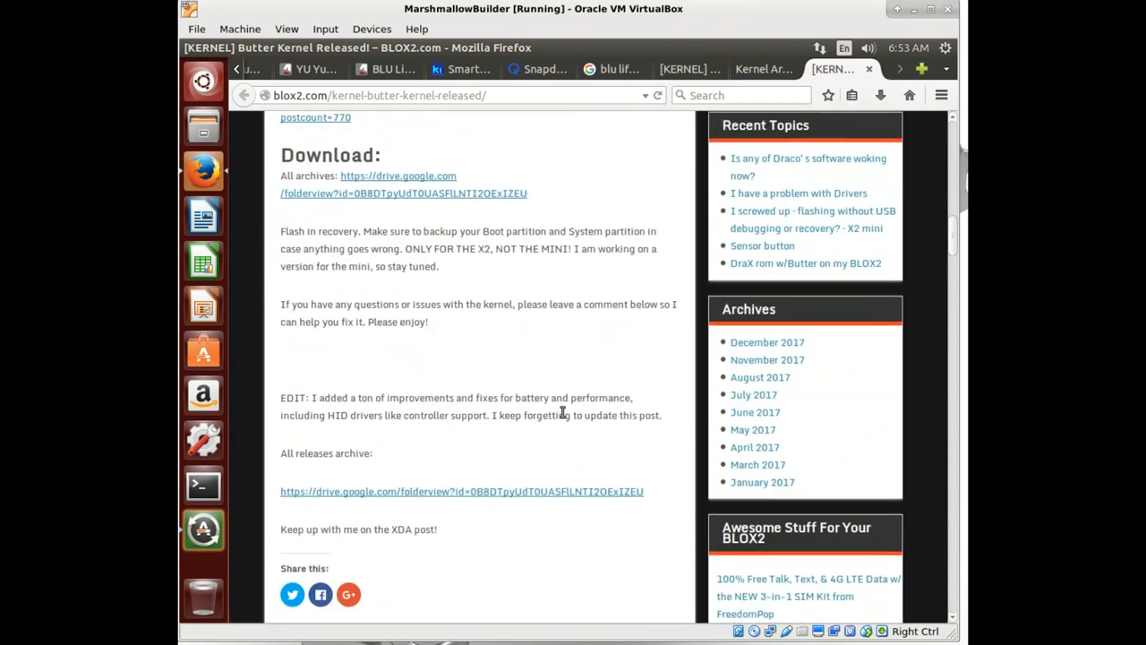
pyautogui.scroll(3)
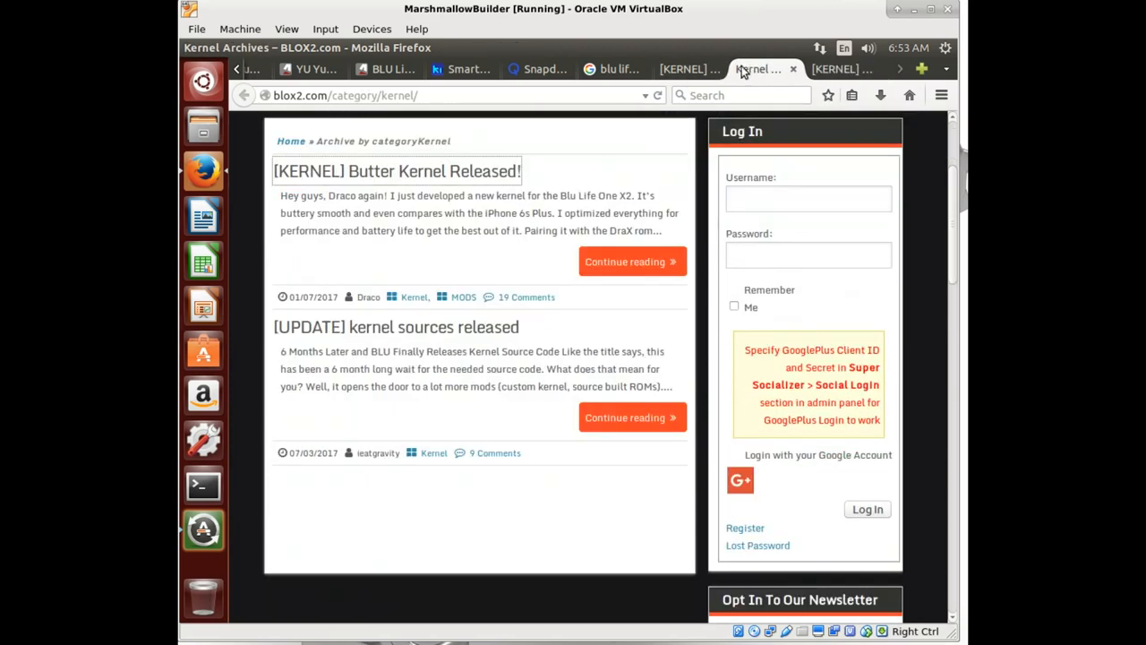
# Step: Return to the kernel search results and open page 31 of the XDA BLU Life One X2 thread
pyautogui.click(612, 69)
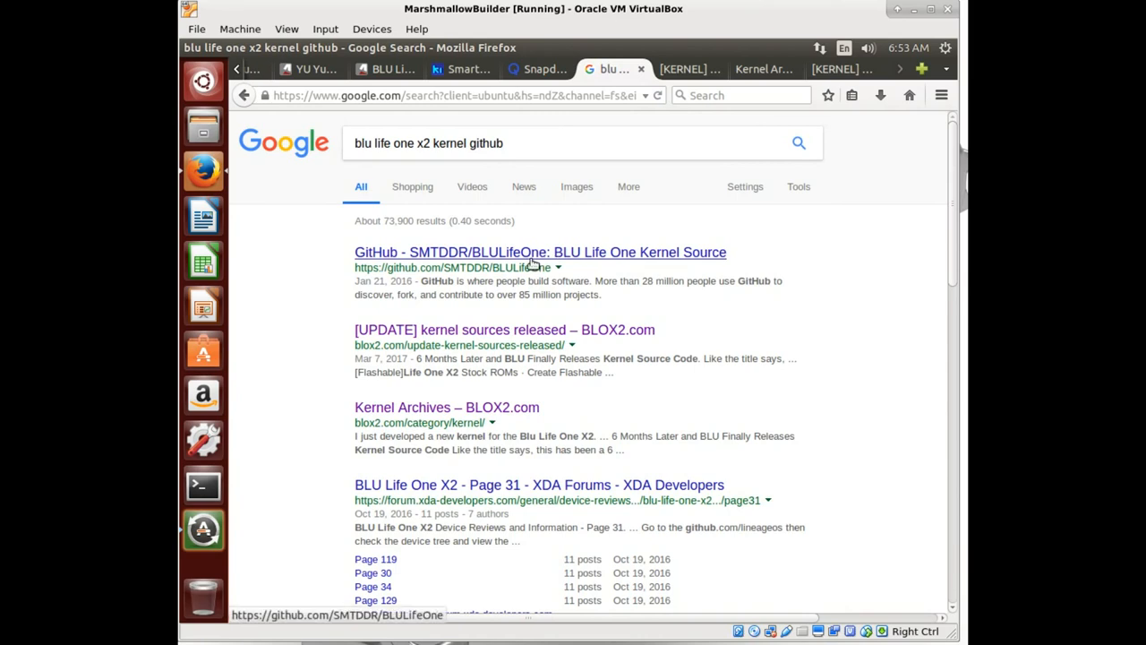
pyautogui.moveTo(477, 339)
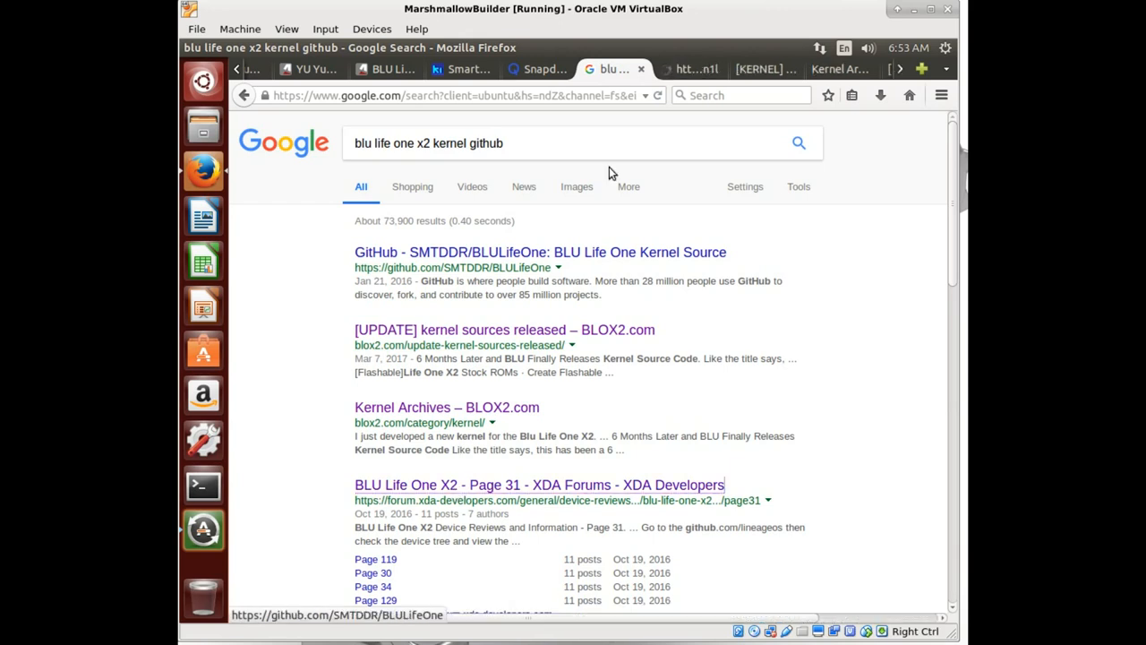
pyautogui.click(756, 69)
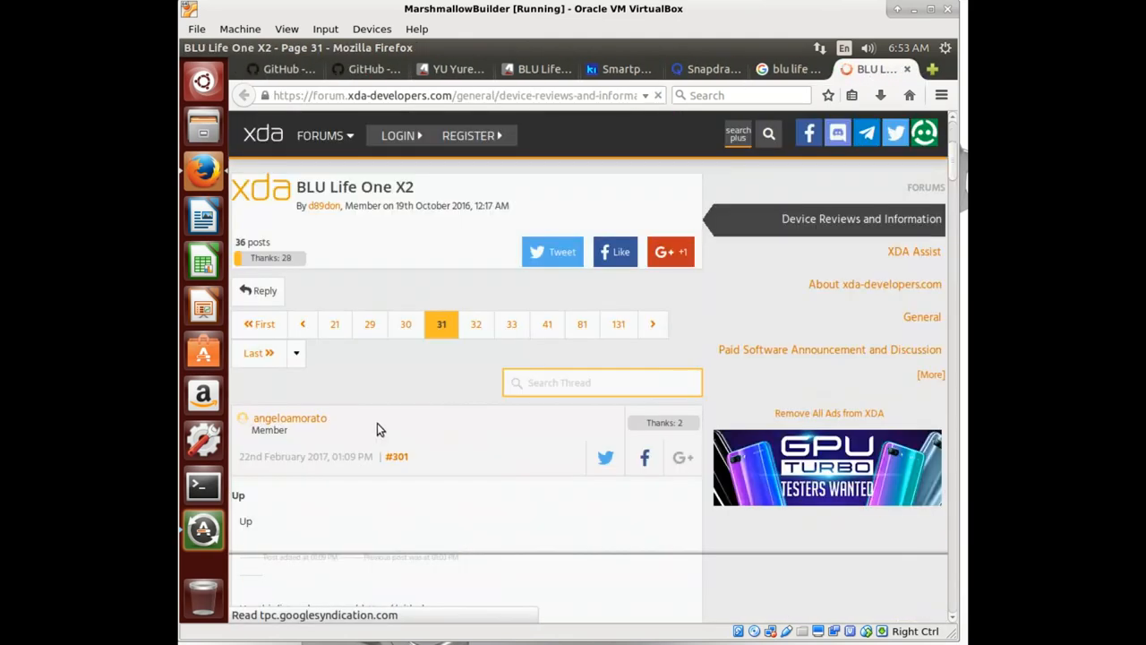
pyautogui.scroll(-3)
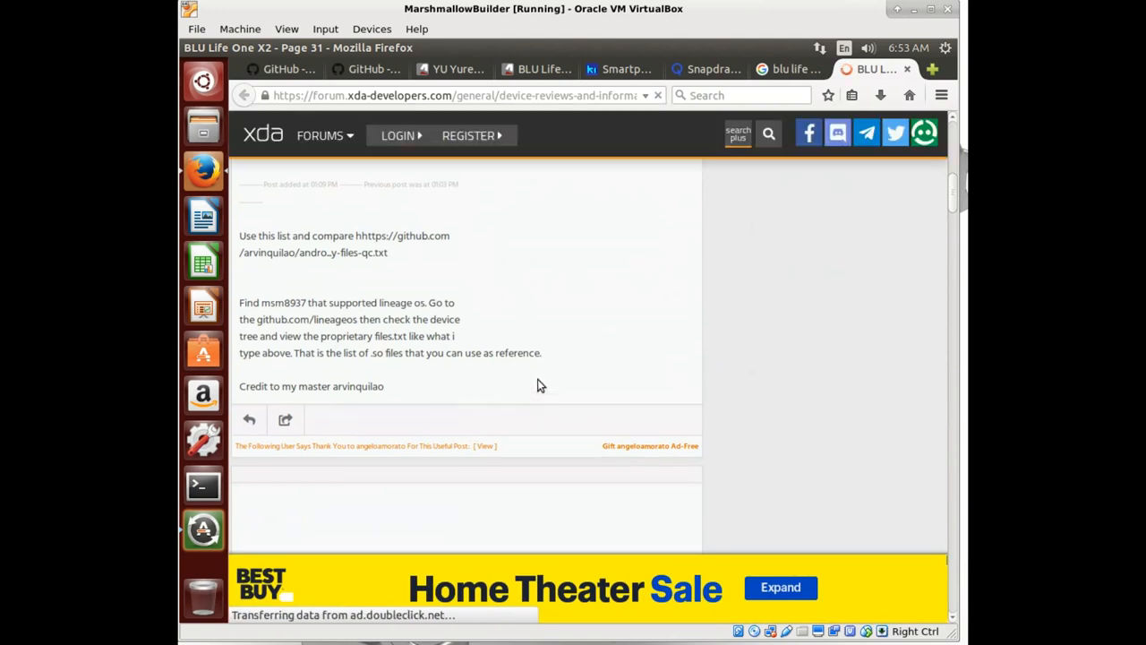
pyautogui.scroll(-3)
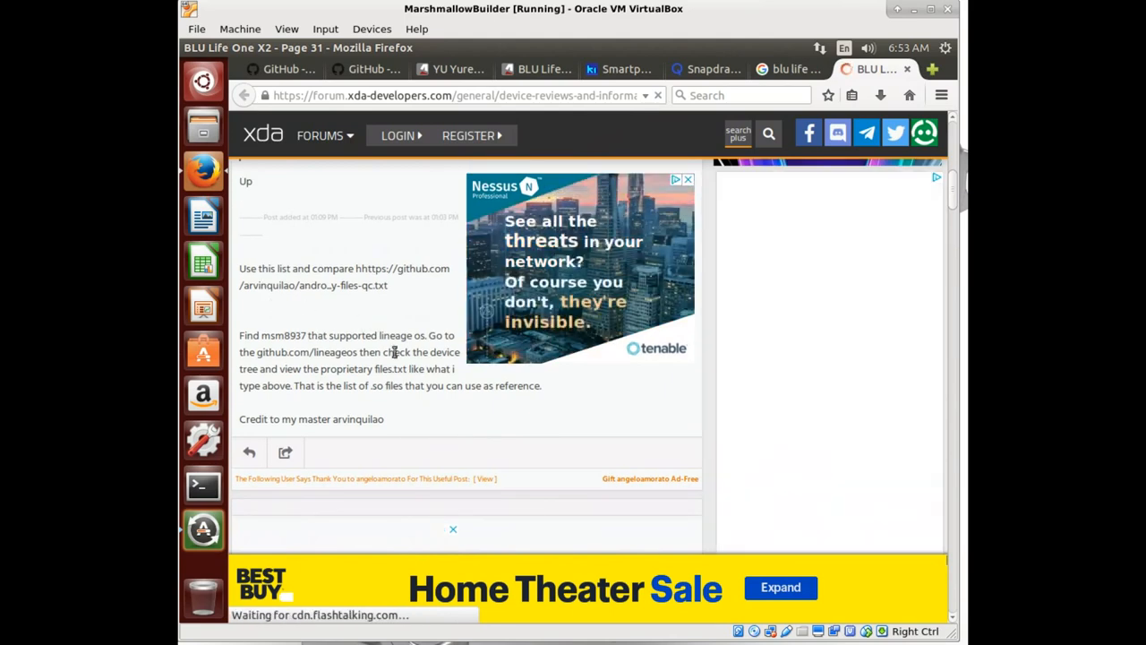
pyautogui.scroll(-3)
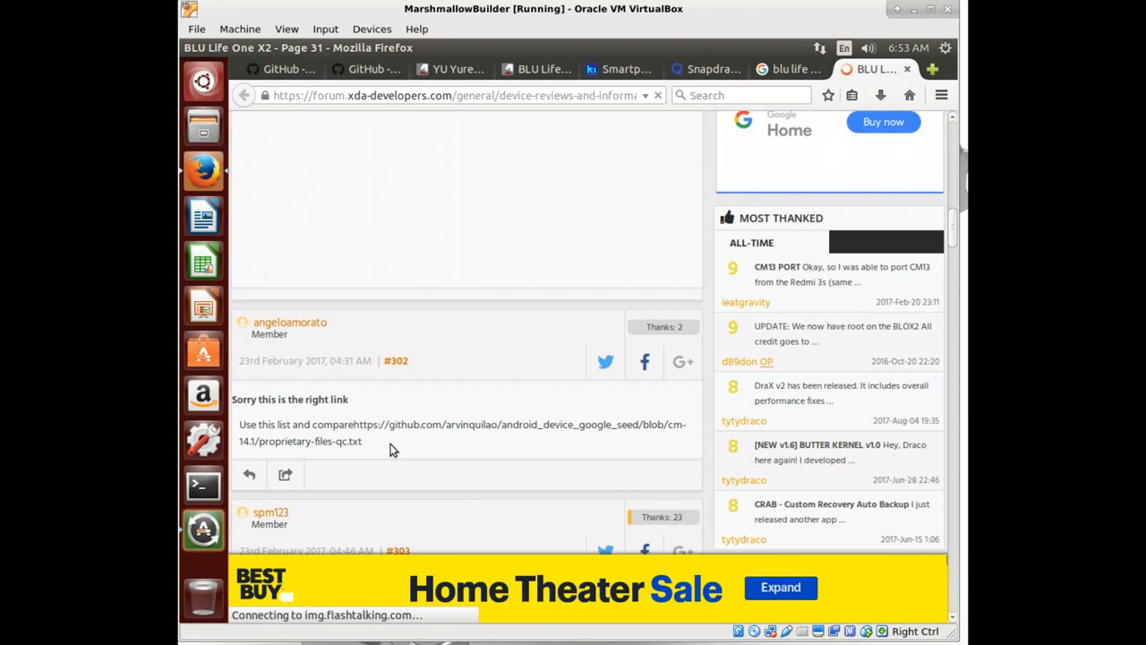
pyautogui.scroll(-3)
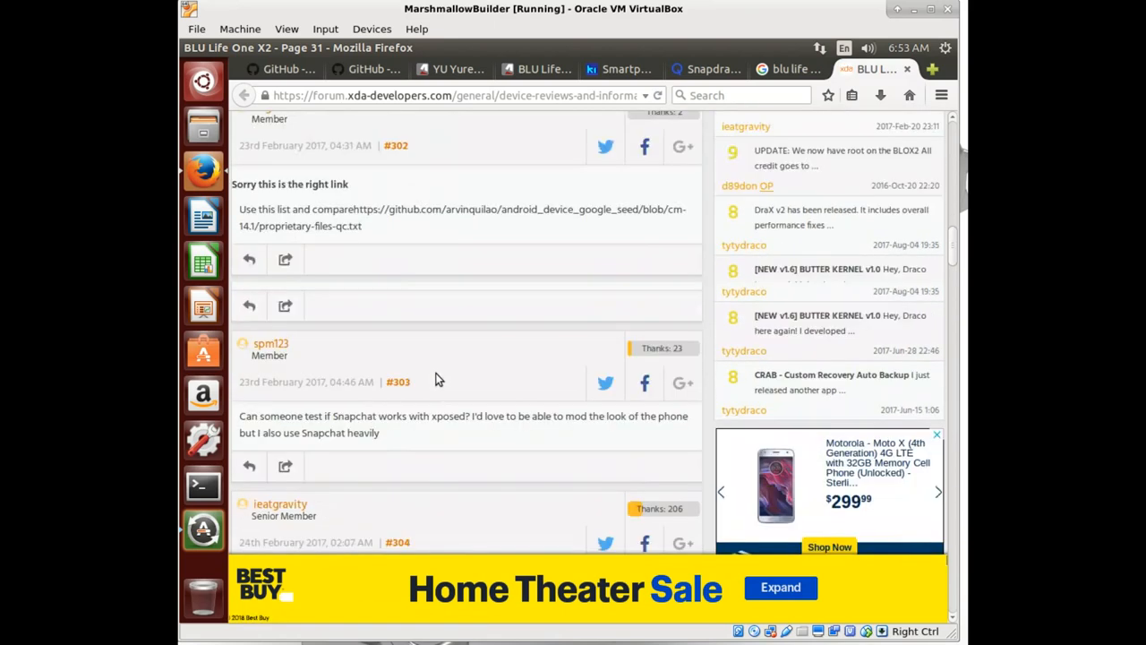
pyautogui.scroll(-3)
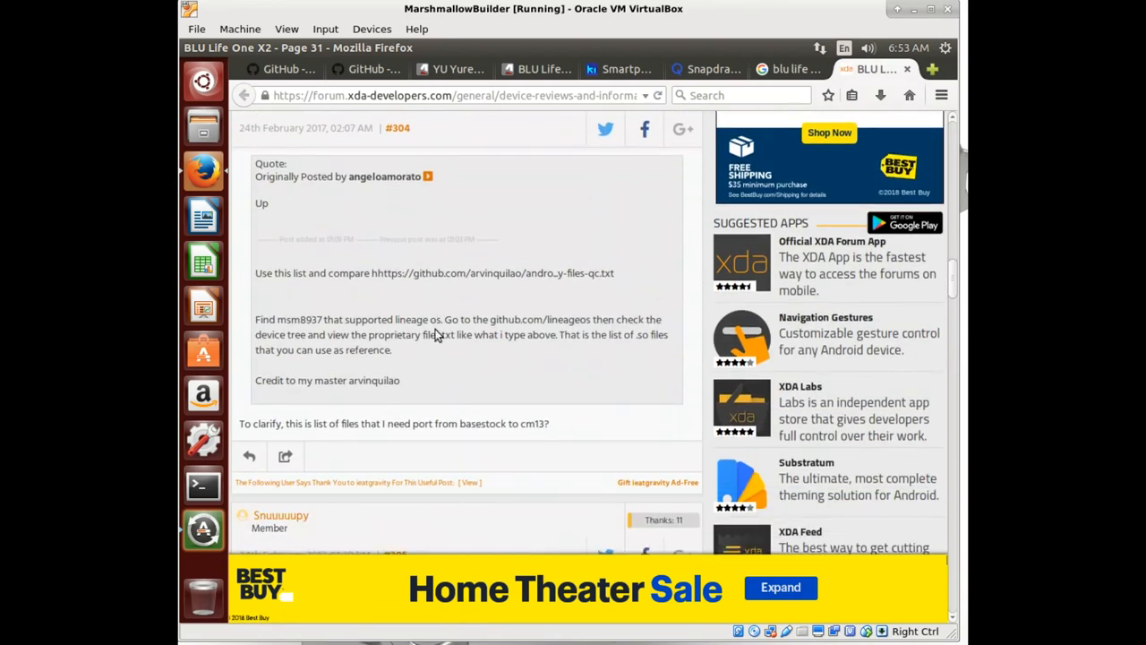
pyautogui.scroll(-3)
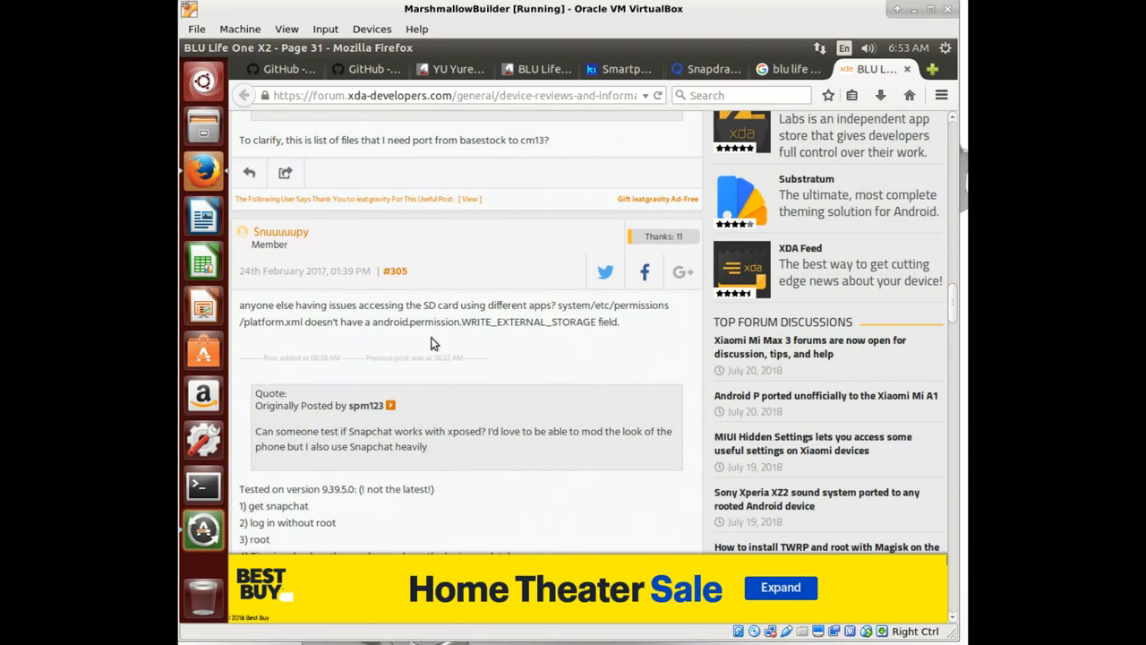
pyautogui.scroll(-3)
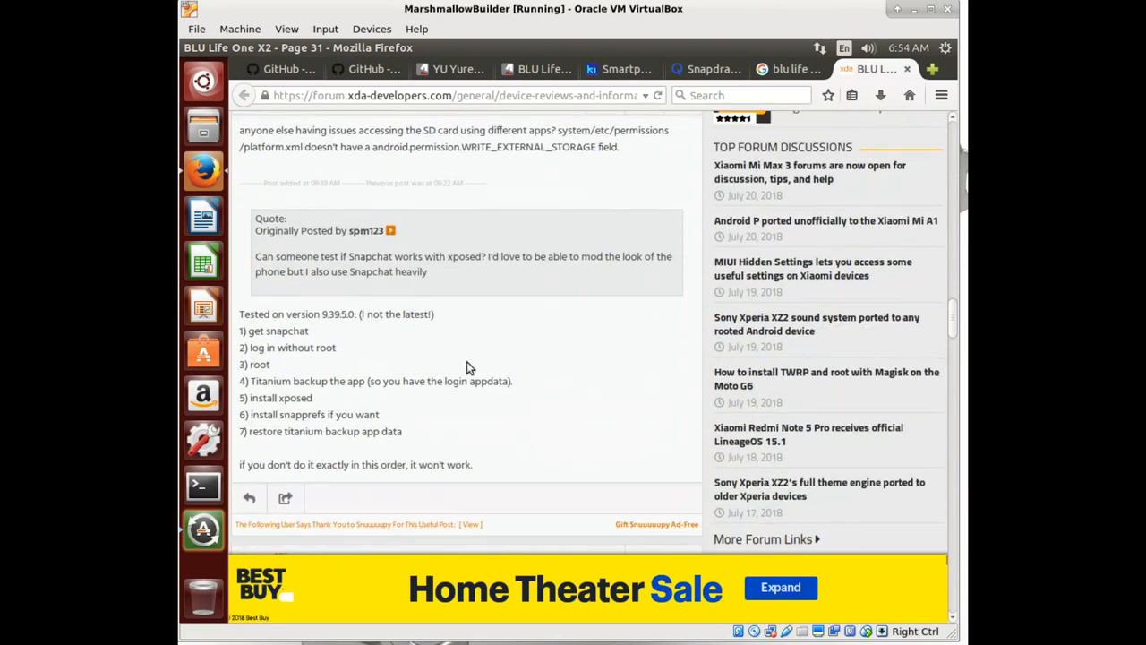
pyautogui.scroll(-3)
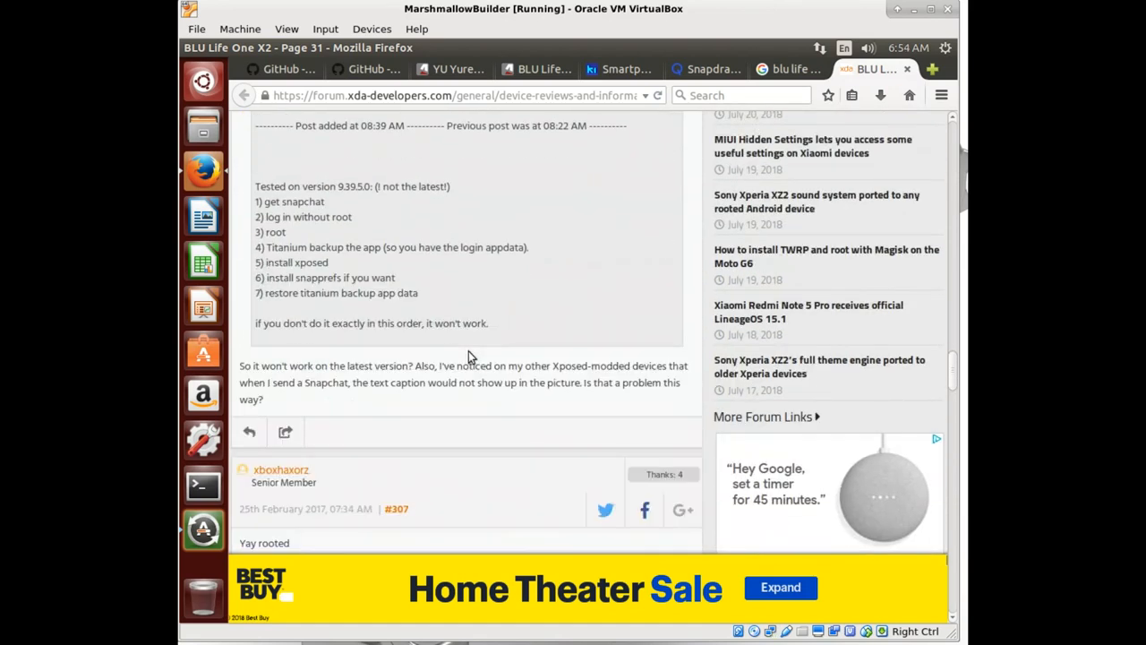
pyautogui.scroll(-3)
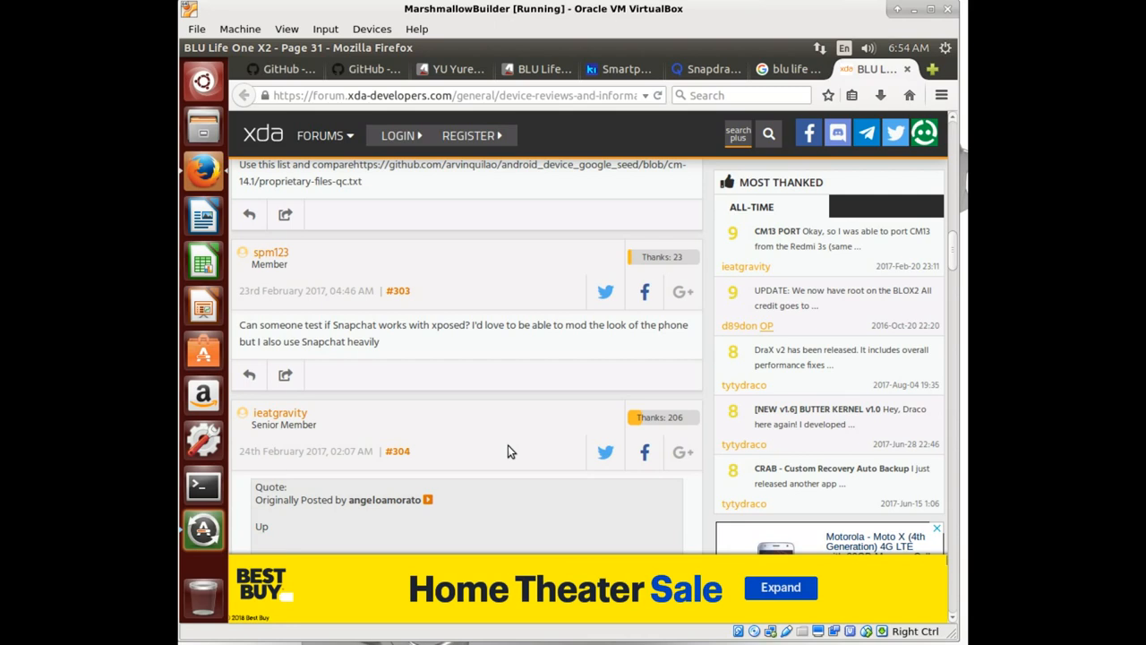
pyautogui.moveTo(515, 476)
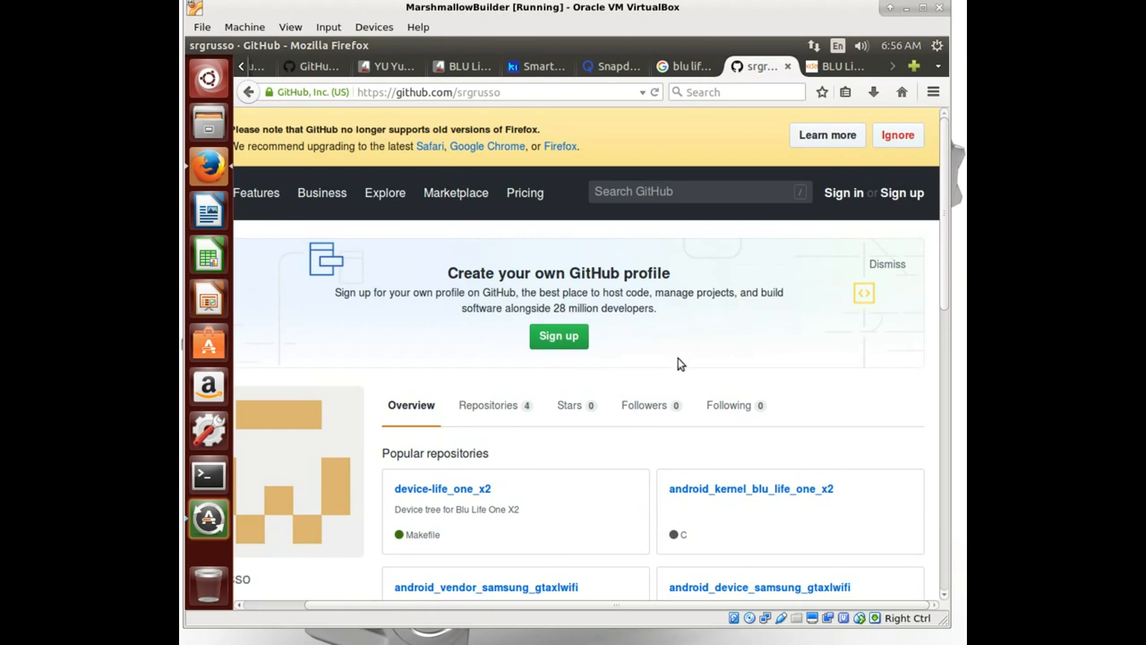
pyautogui.moveTo(441, 101)
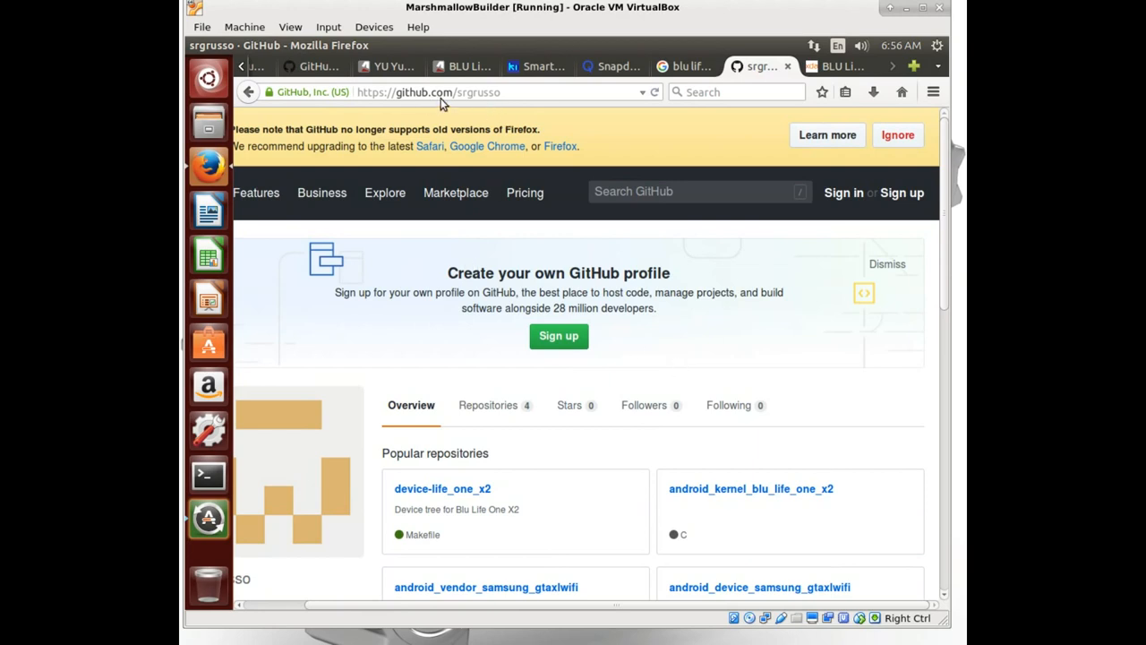
pyautogui.moveTo(491, 105)
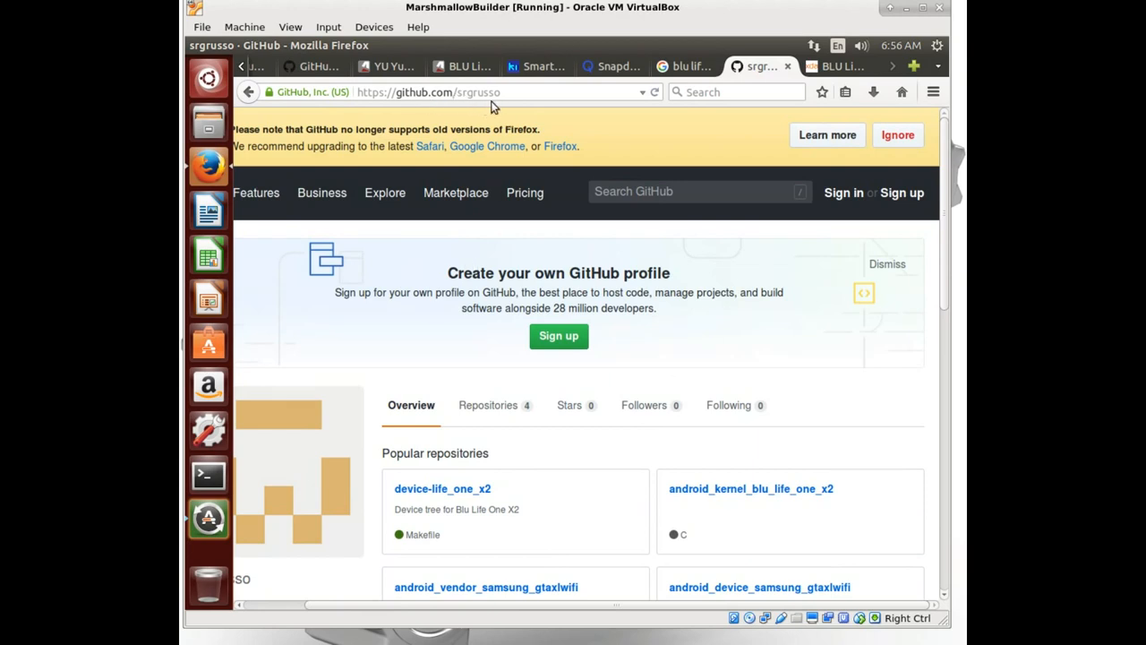
# Step: Open srgrusso's device-life_one_x2 repository and its blu/life_one_x2 folder showing BoardConfig.mk
pyautogui.scroll(-3)
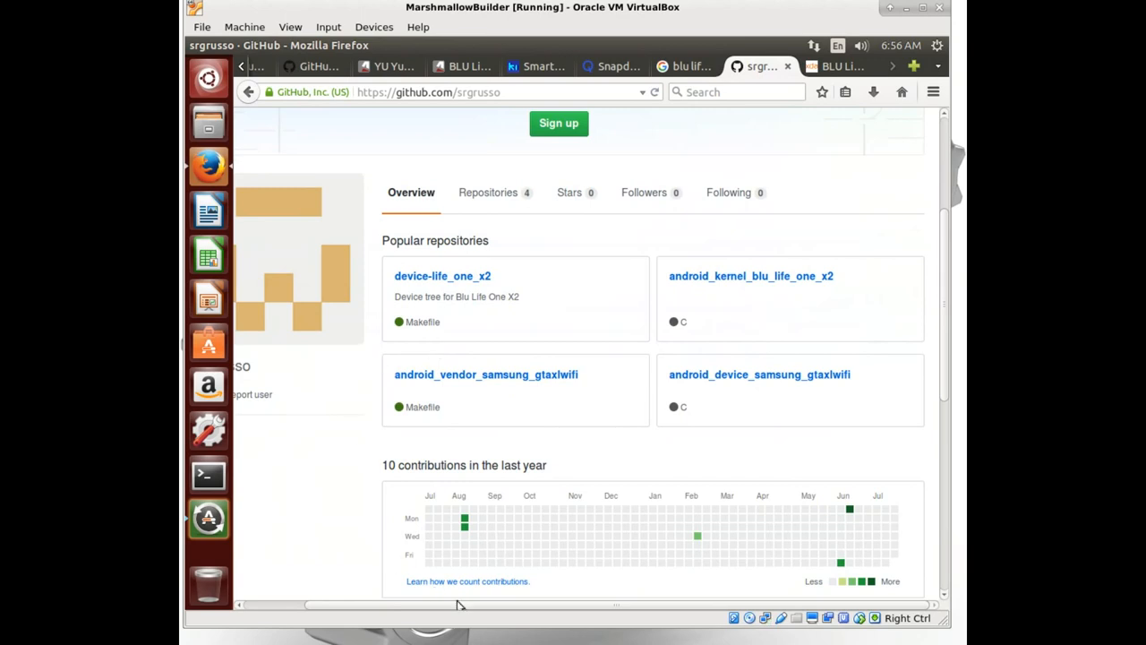
pyautogui.moveTo(526, 334)
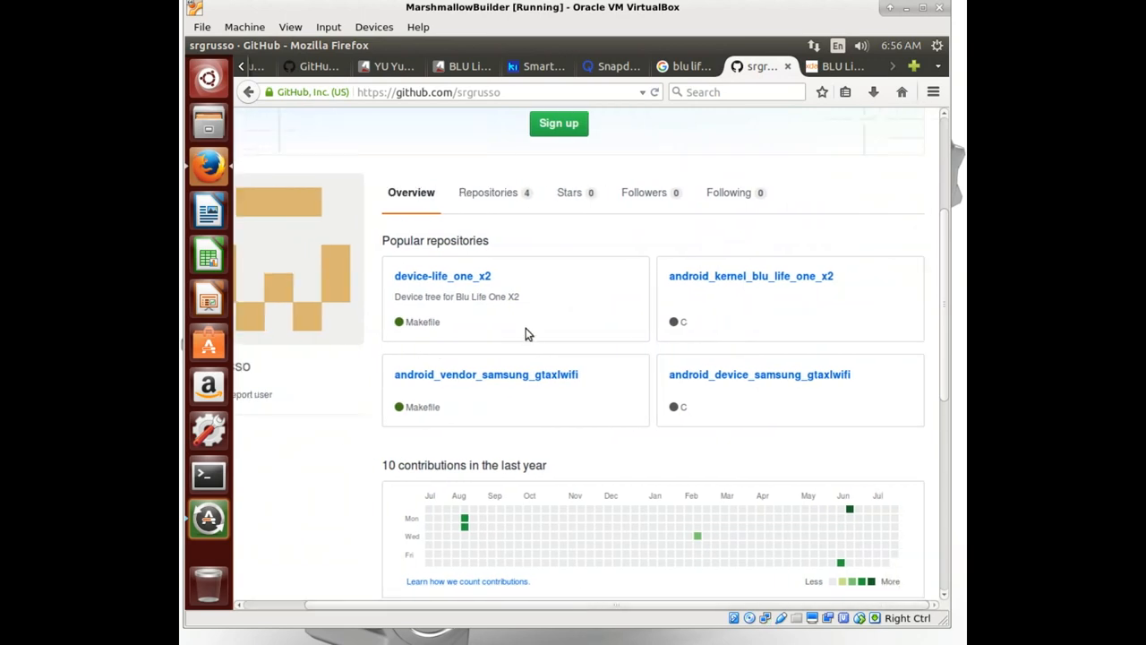
pyautogui.moveTo(772, 276)
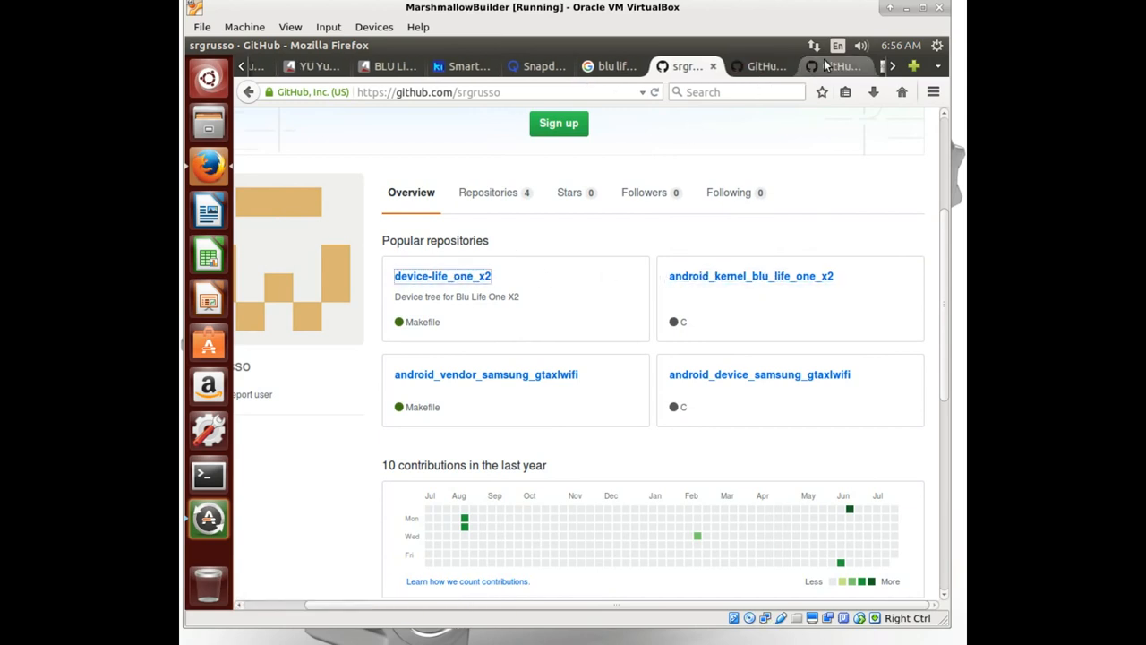
pyautogui.click(442, 276)
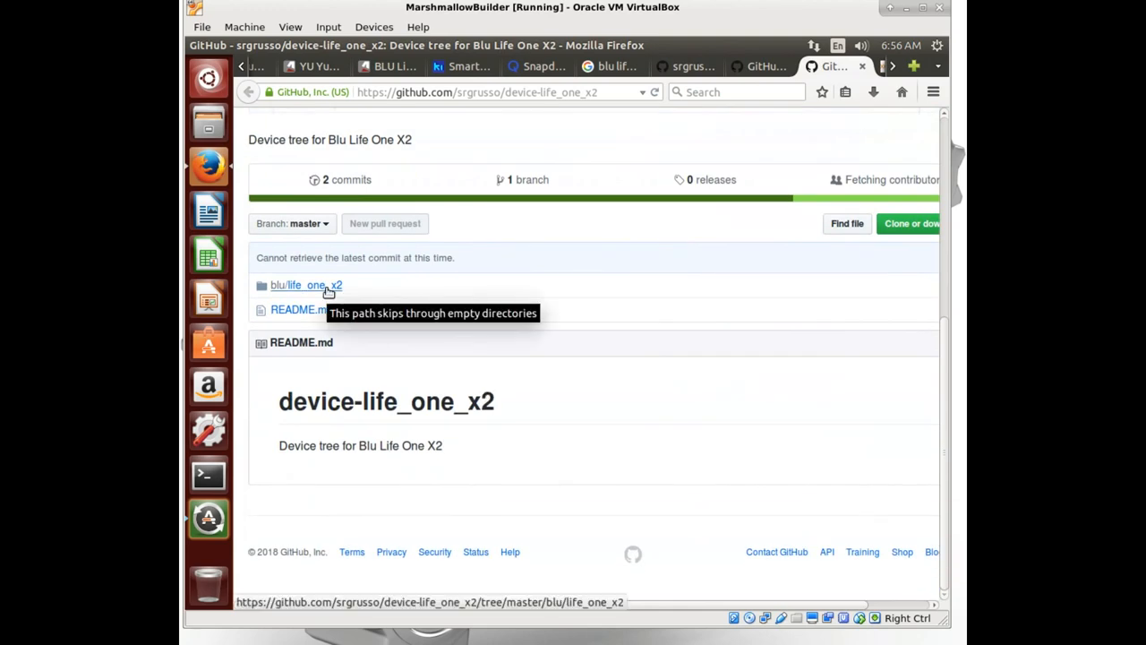
pyautogui.click(306, 285)
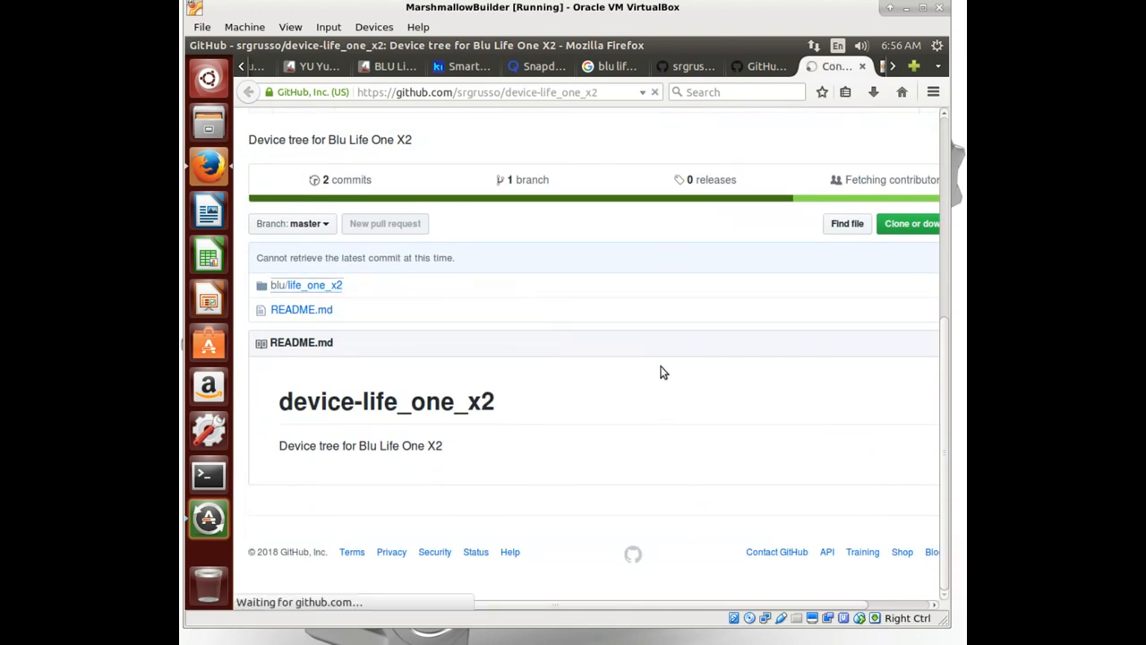
pyautogui.click(307, 285)
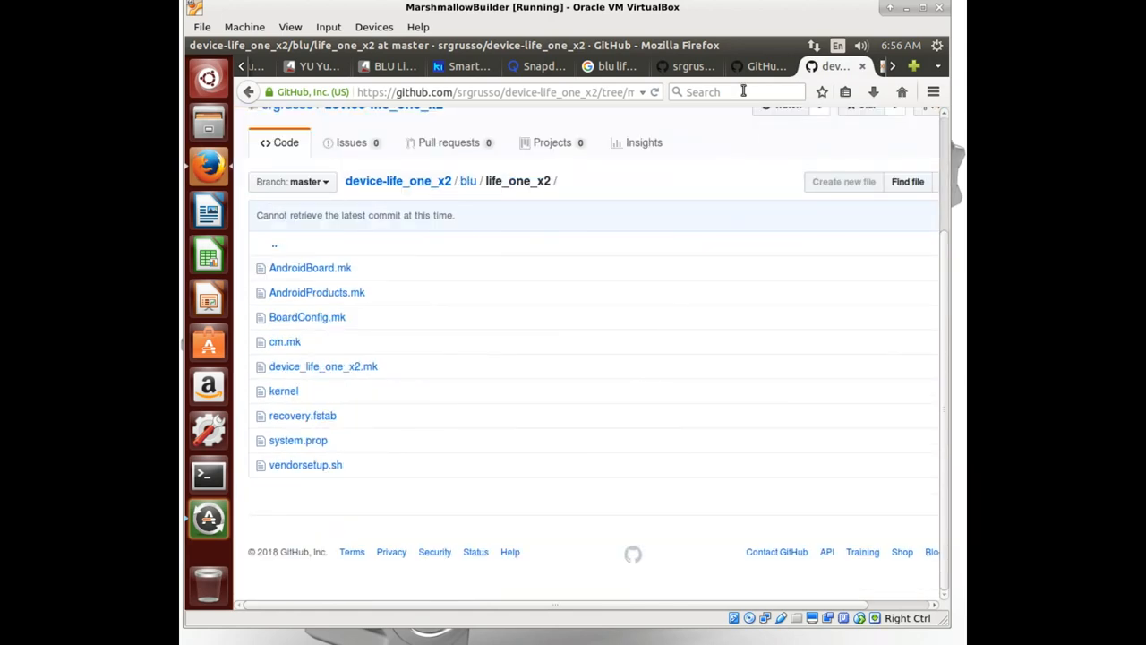
pyautogui.moveTo(765, 65)
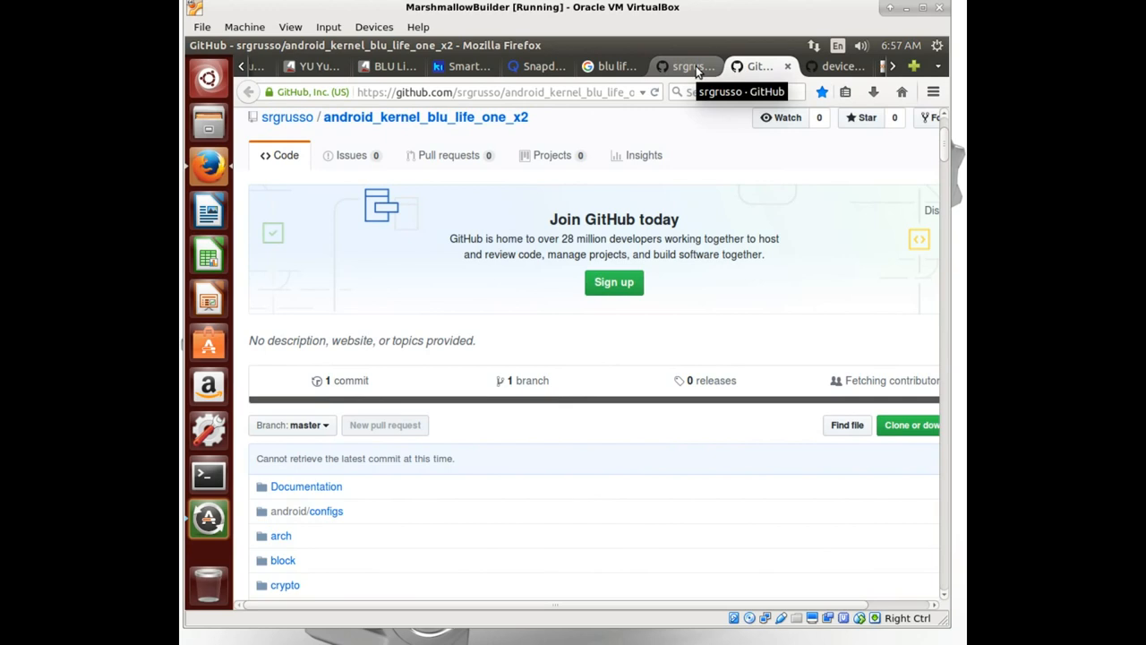
pyautogui.moveTo(543, 165)
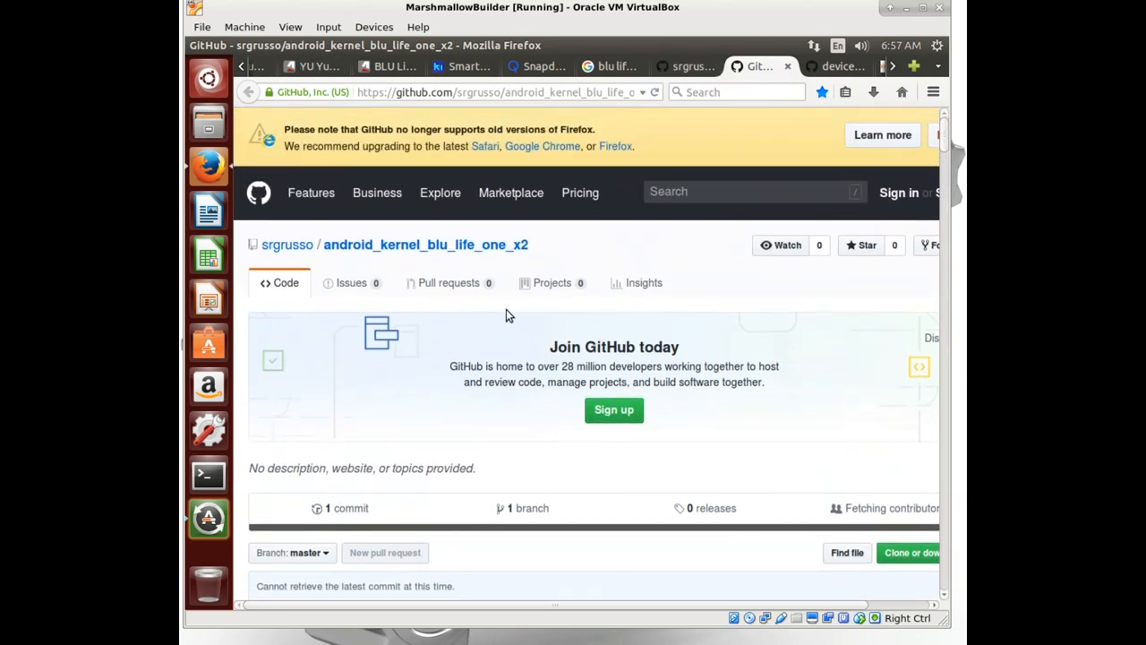
# Step: Bookmark srgrusso's android_kernel_blu_life_one_x2 kernel repository page
pyautogui.scroll(-3)
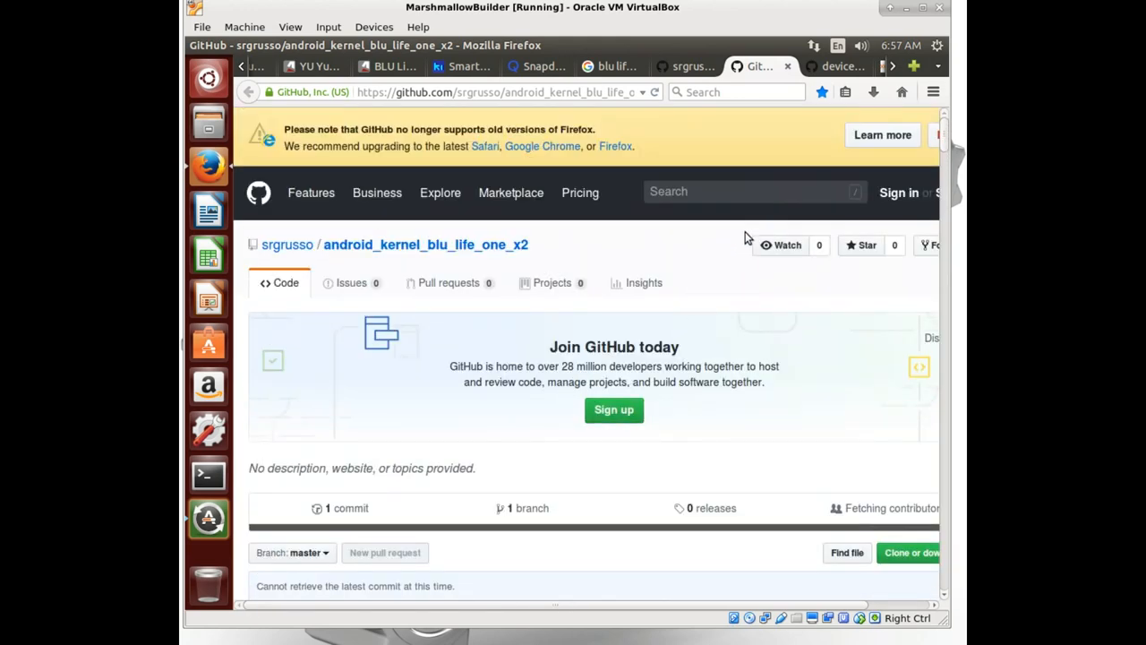
pyautogui.click(837, 45)
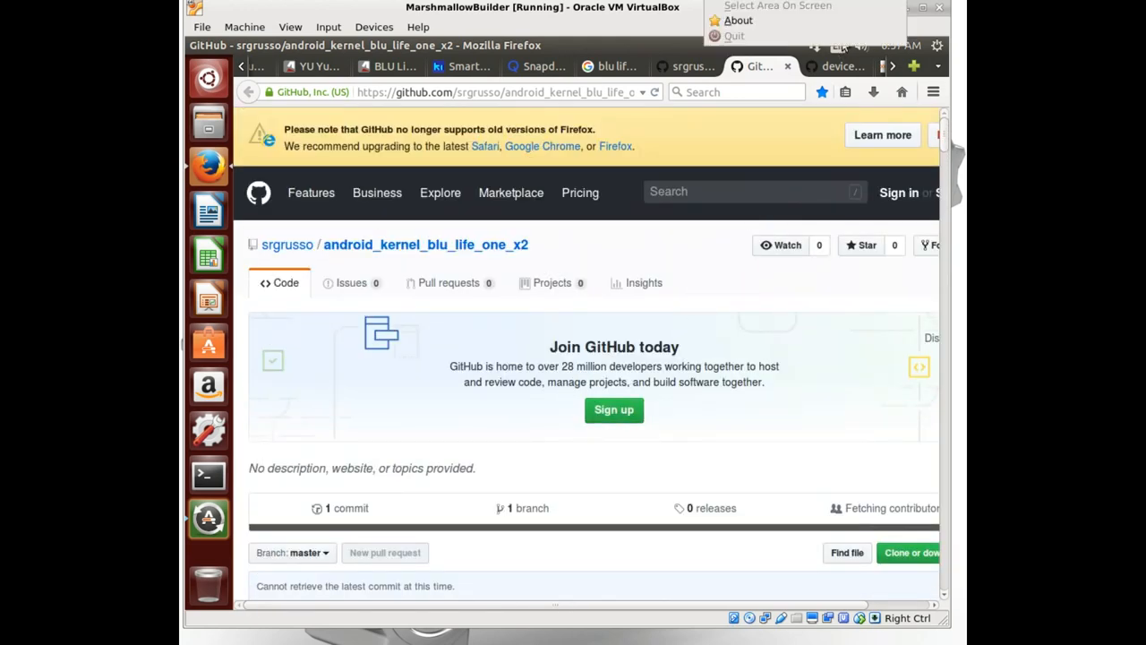